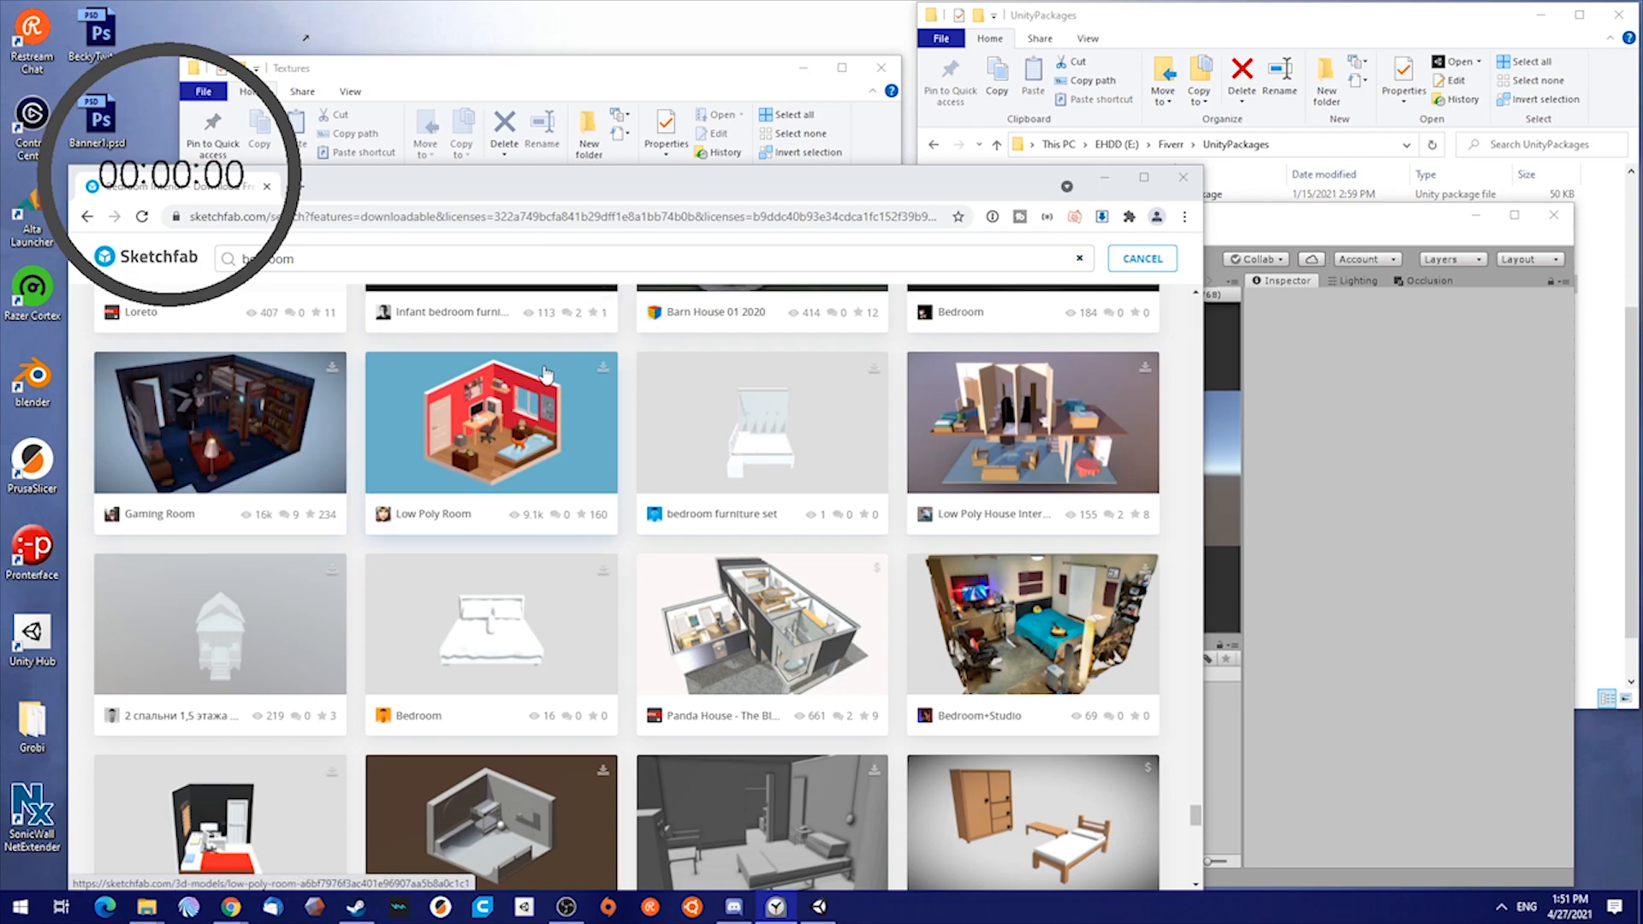
mouse_move(725, 414)
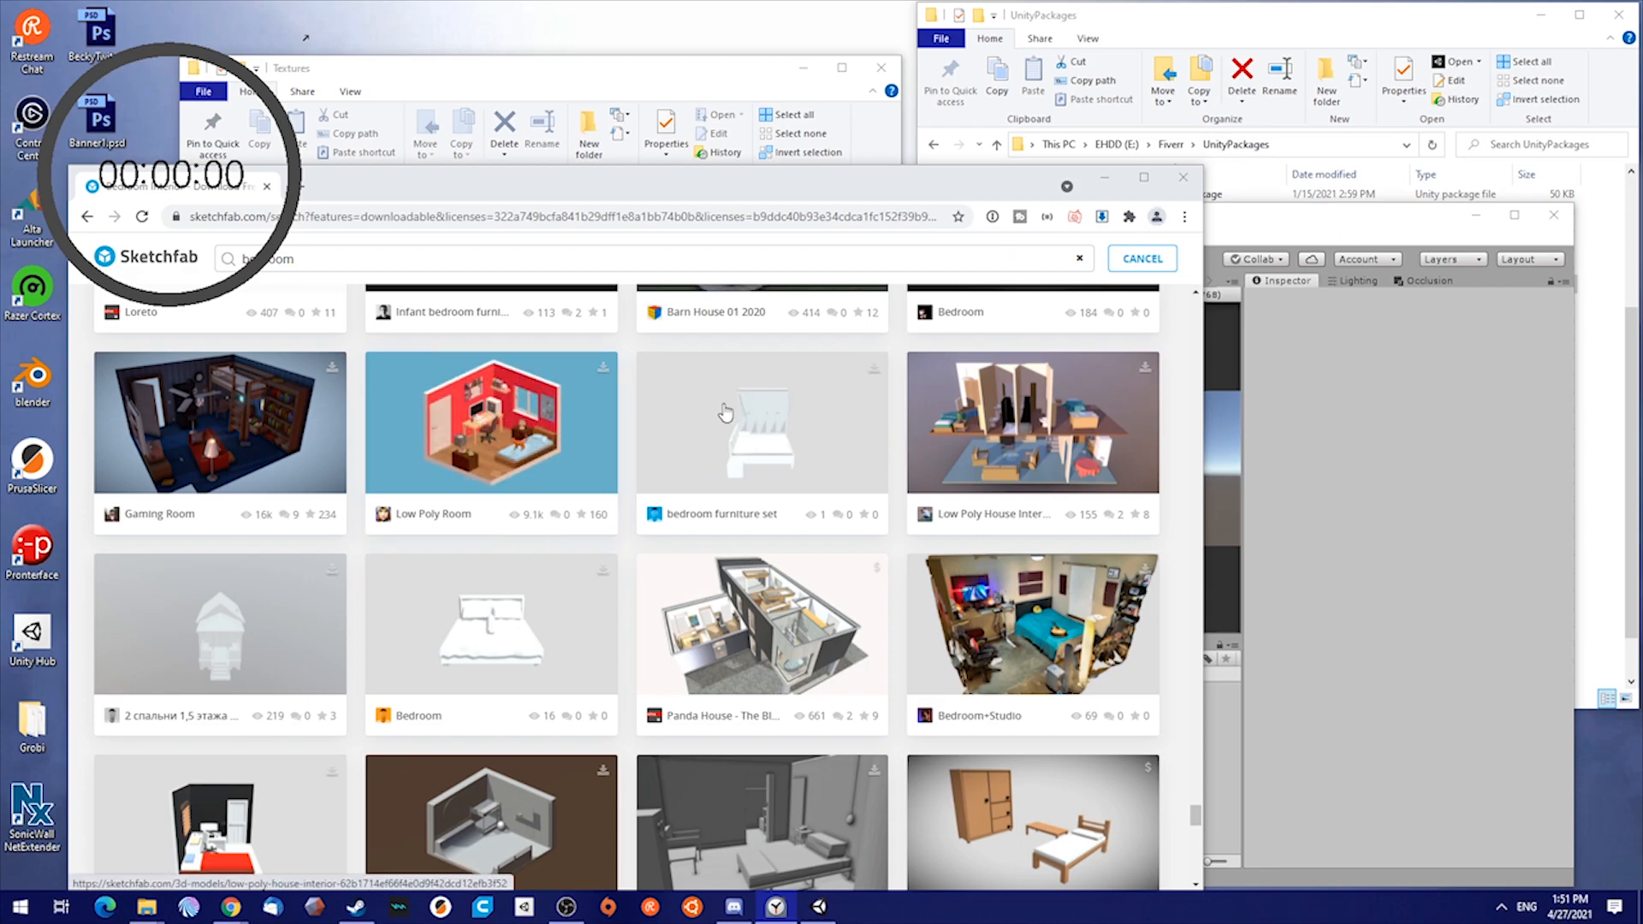
mouse_move(1385, 316)
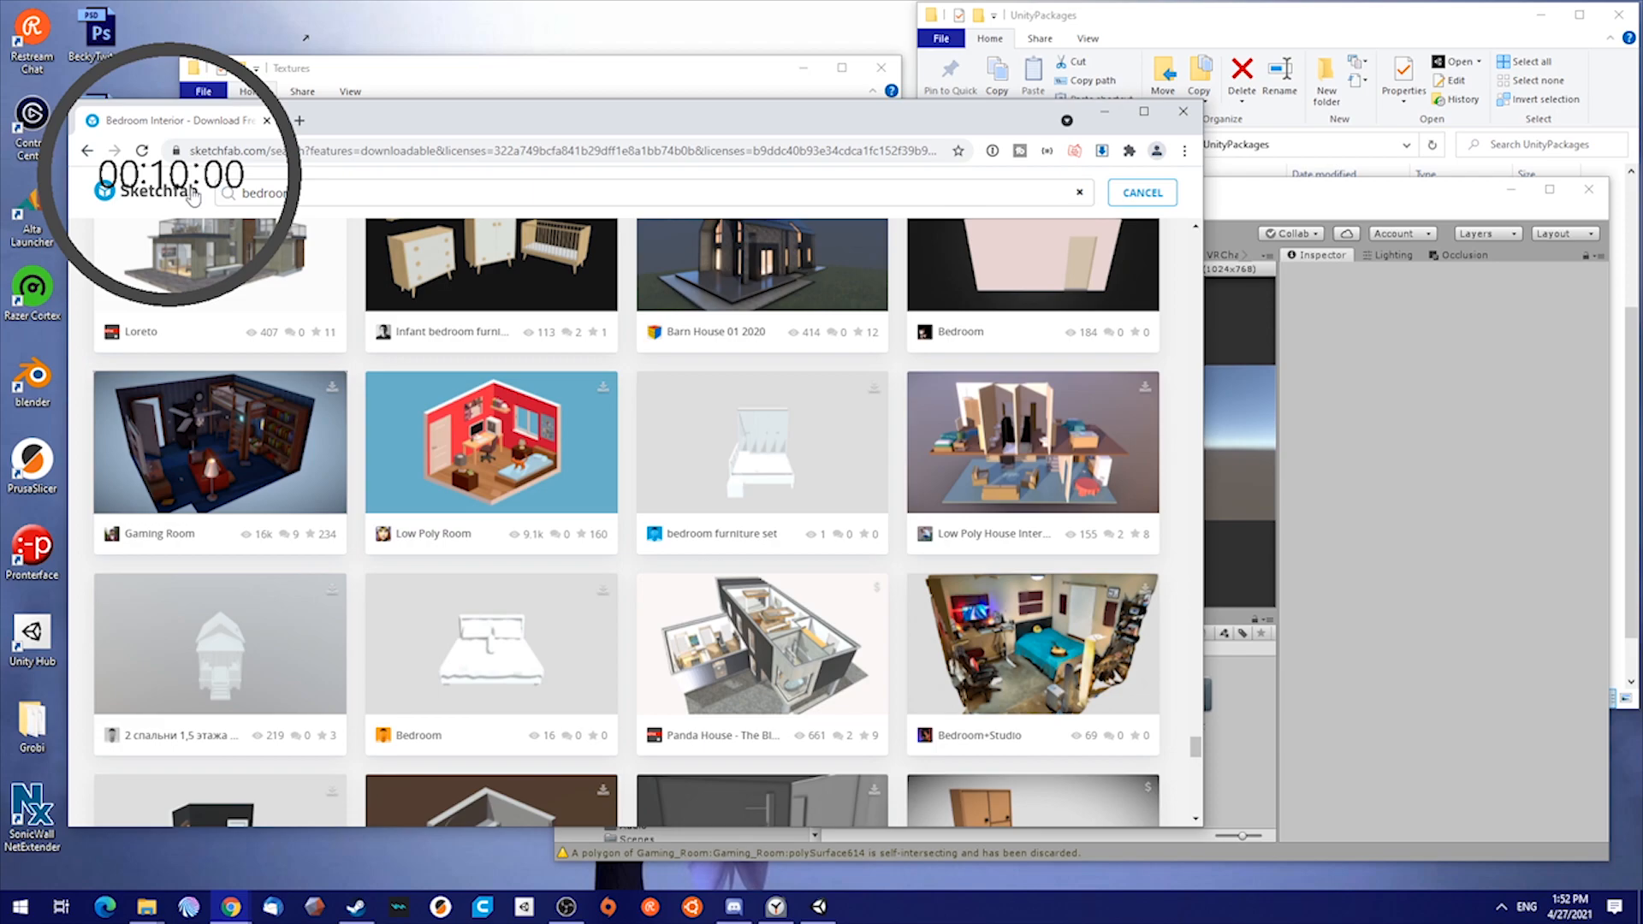
mouse_move(154, 485)
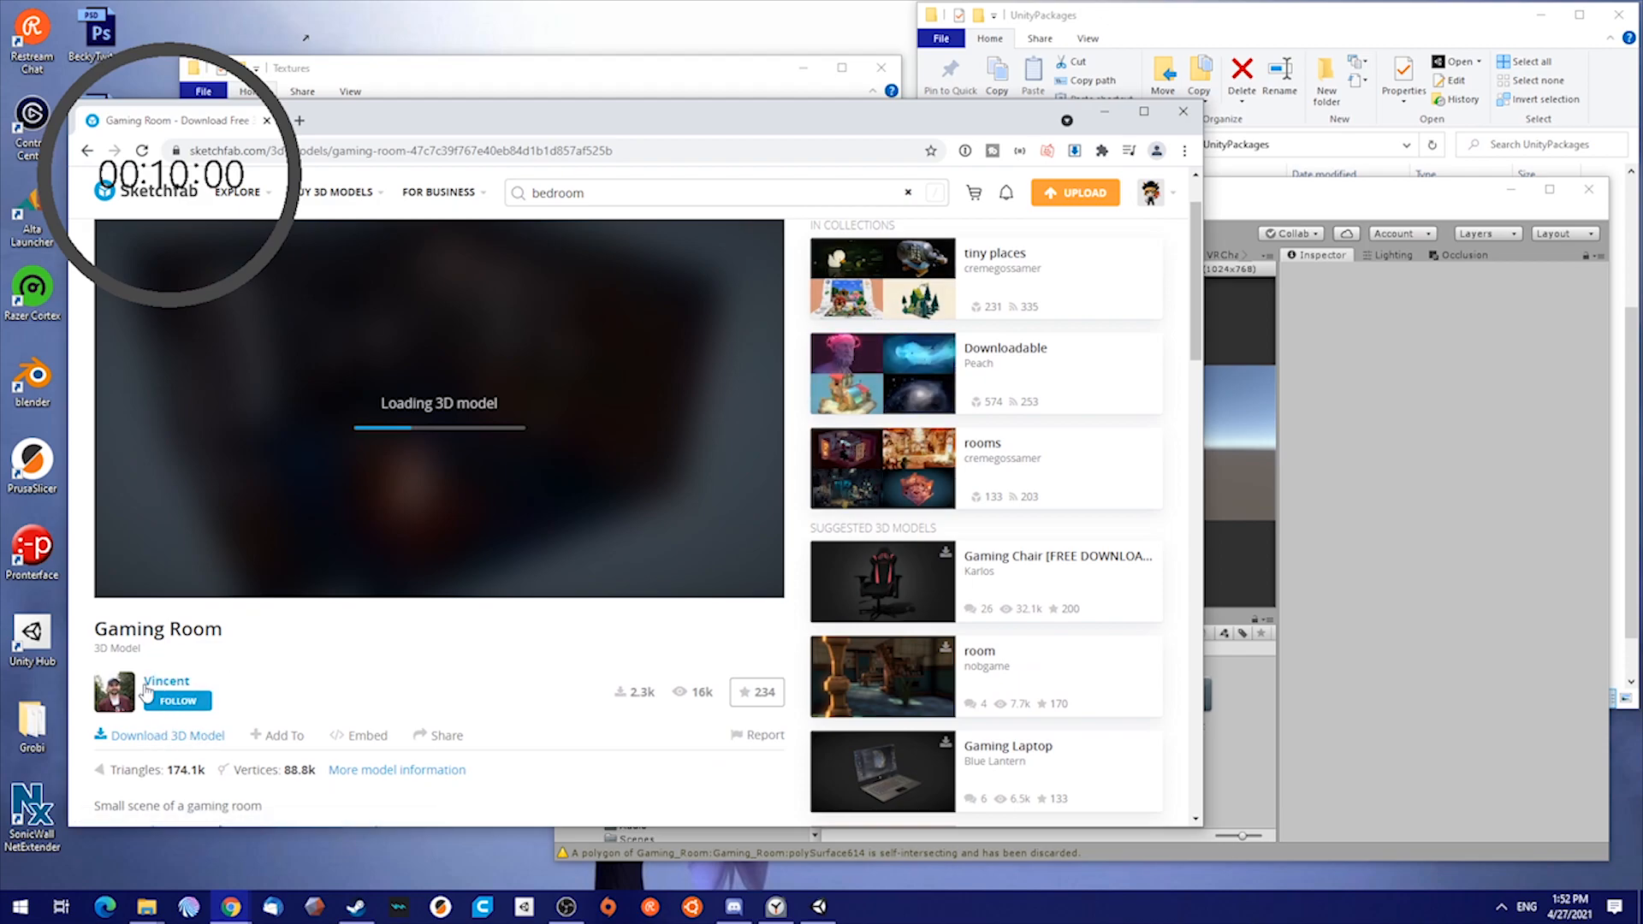
Scroll down the Gaming Room model page to review its details
scroll("down", 3)
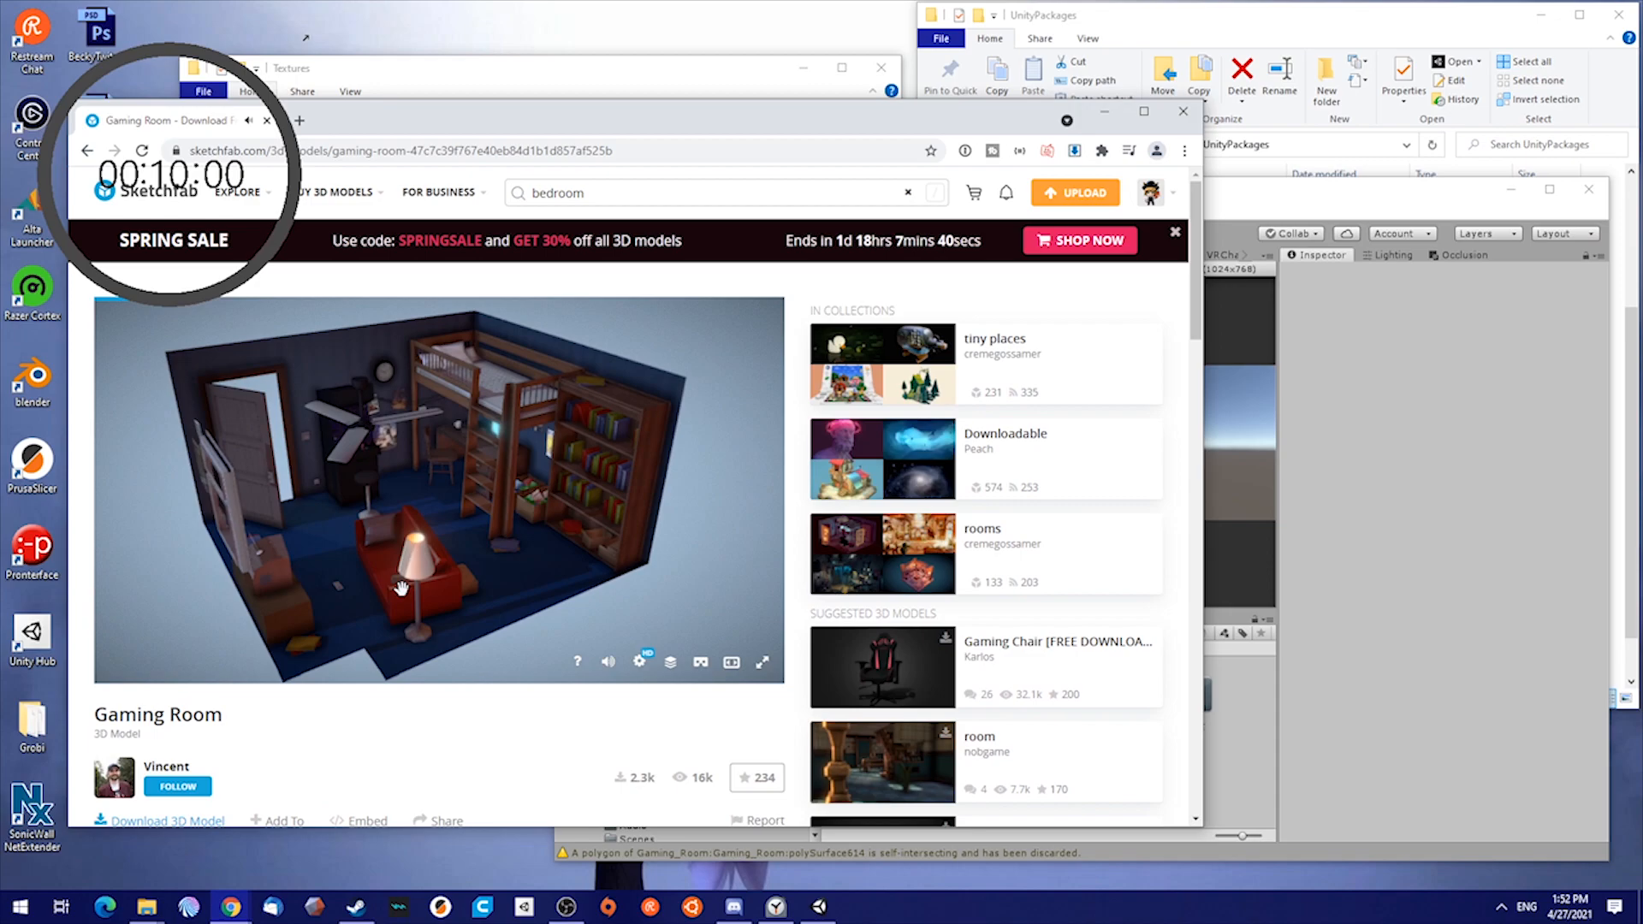
scroll("down", 3)
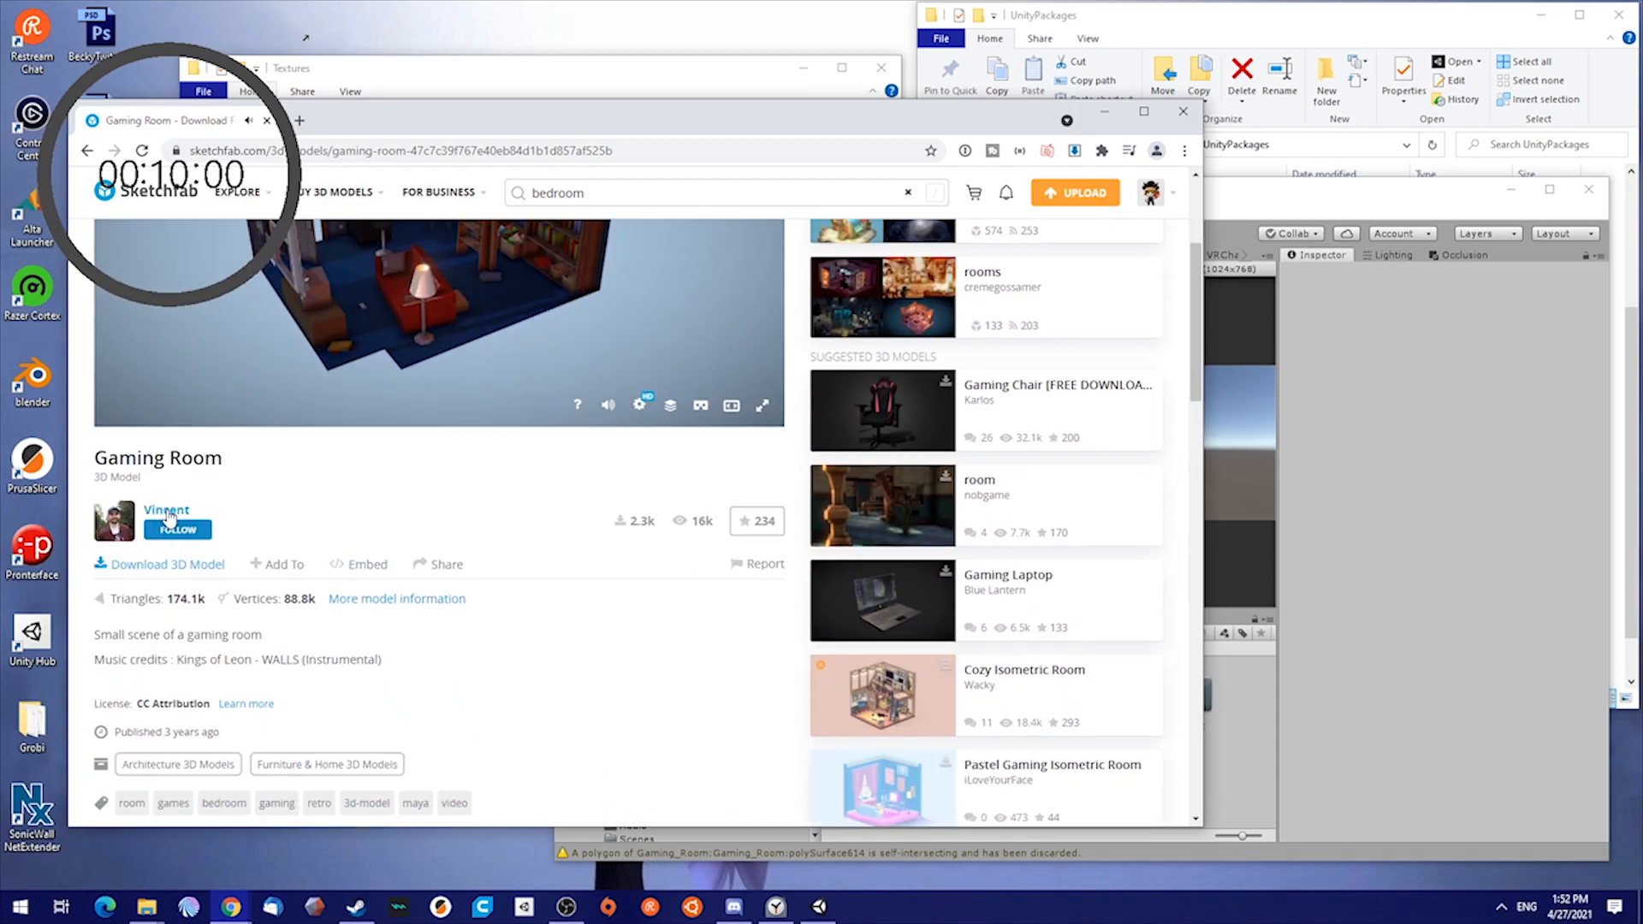
scroll("down", 3)
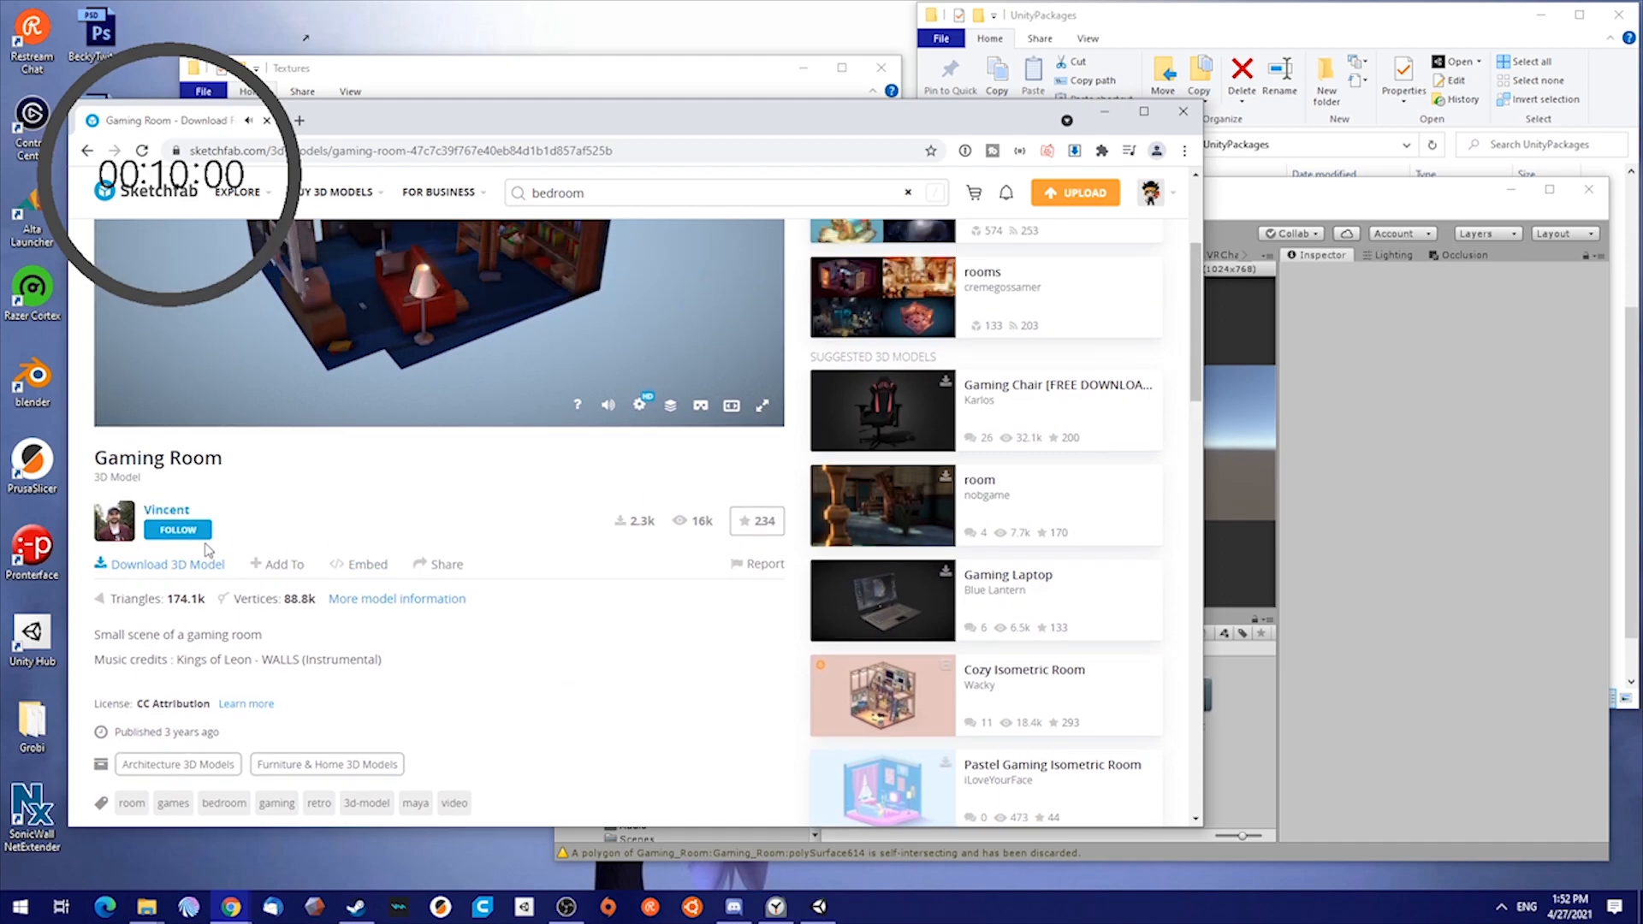
scroll("down", 3)
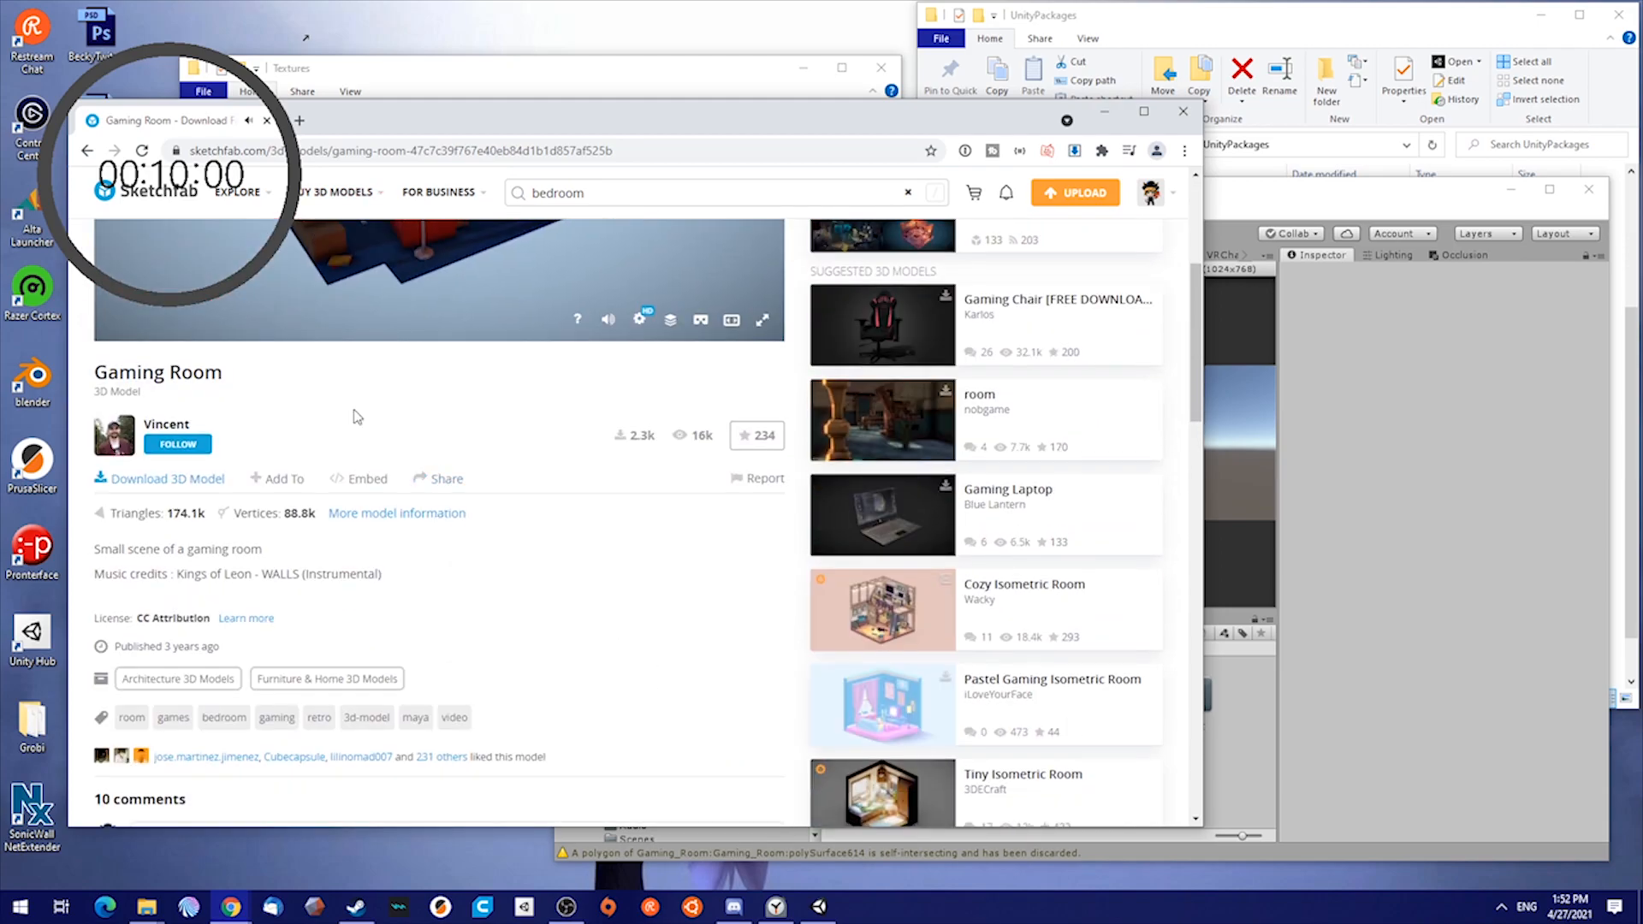
Check the free FBX, glTF and USDZ download formats, then scroll to the comments
left_click(167, 478)
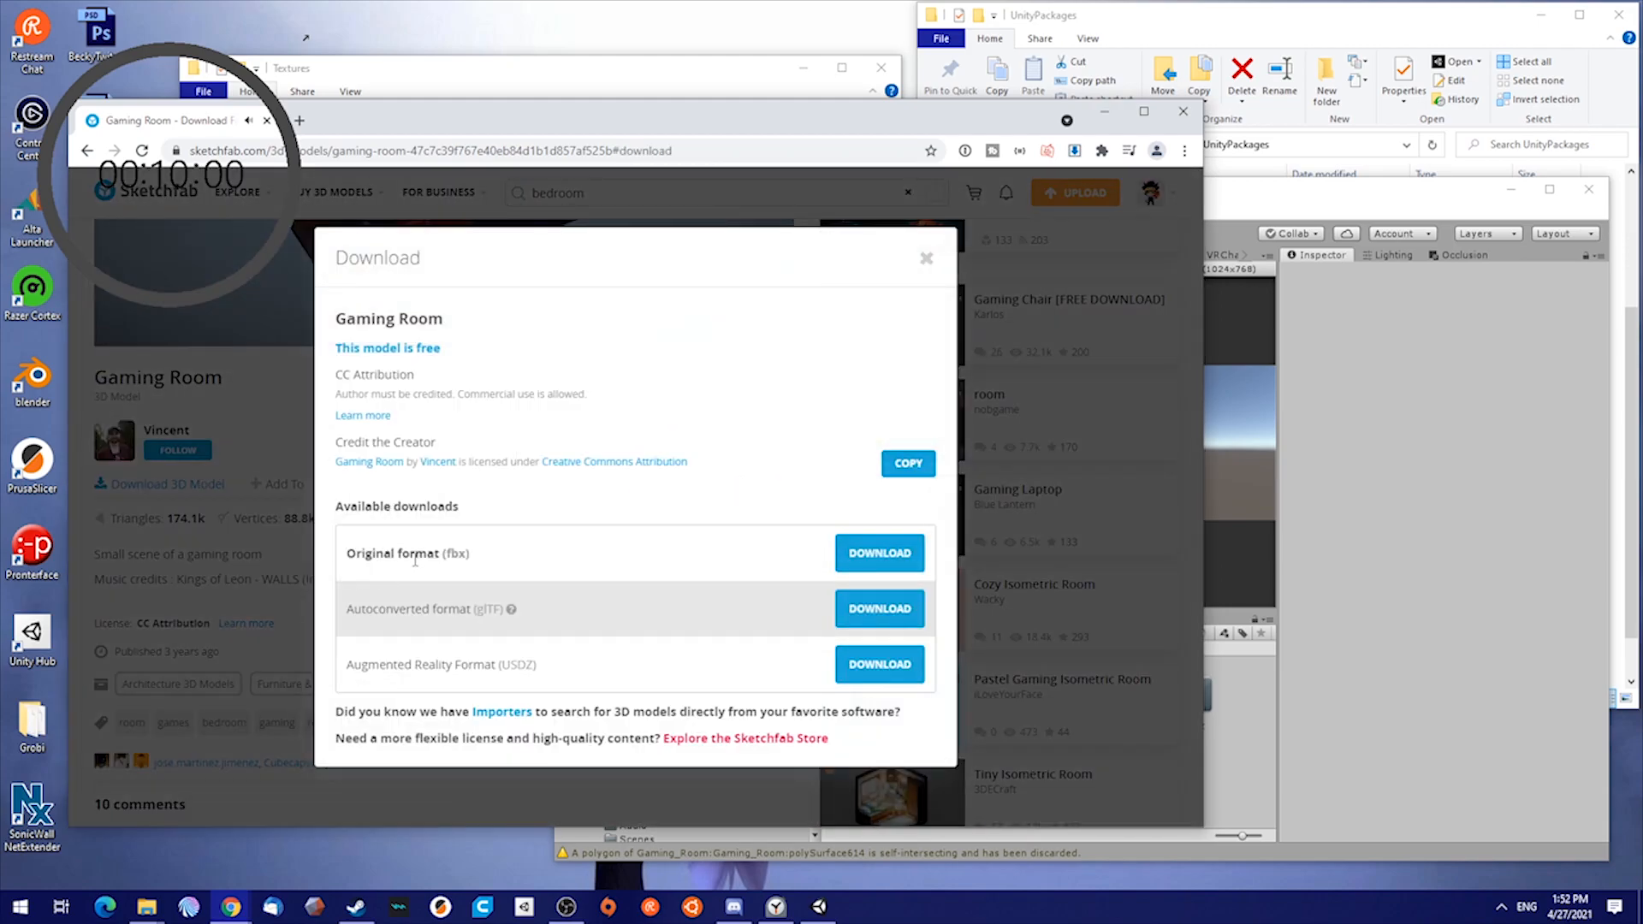
double_click(454, 553)
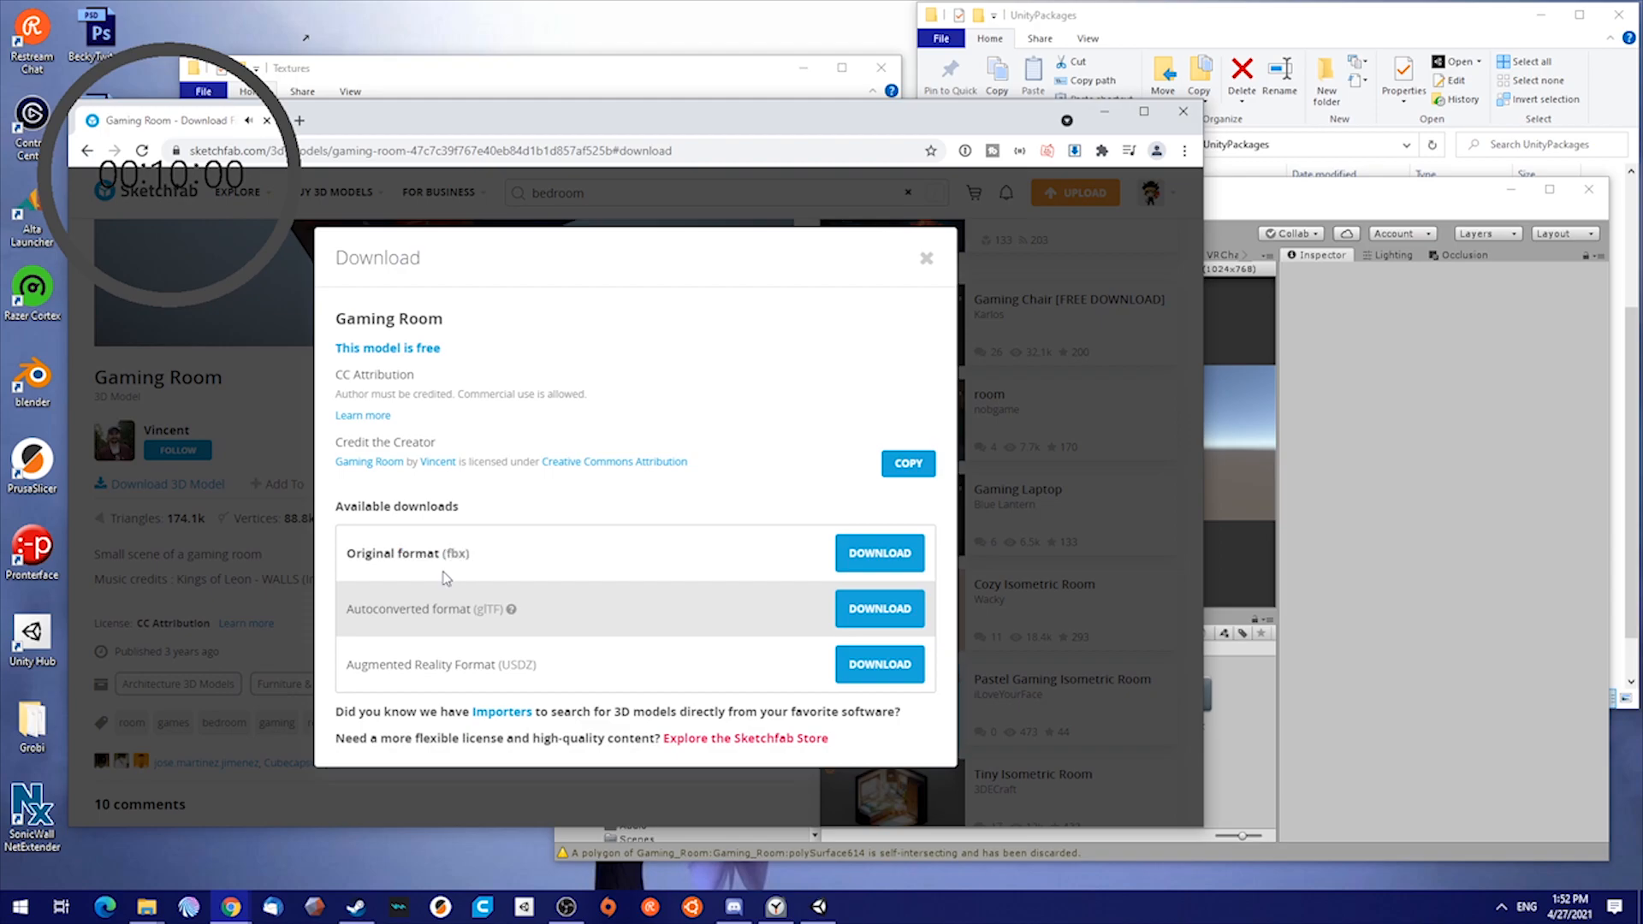
mouse_move(868, 131)
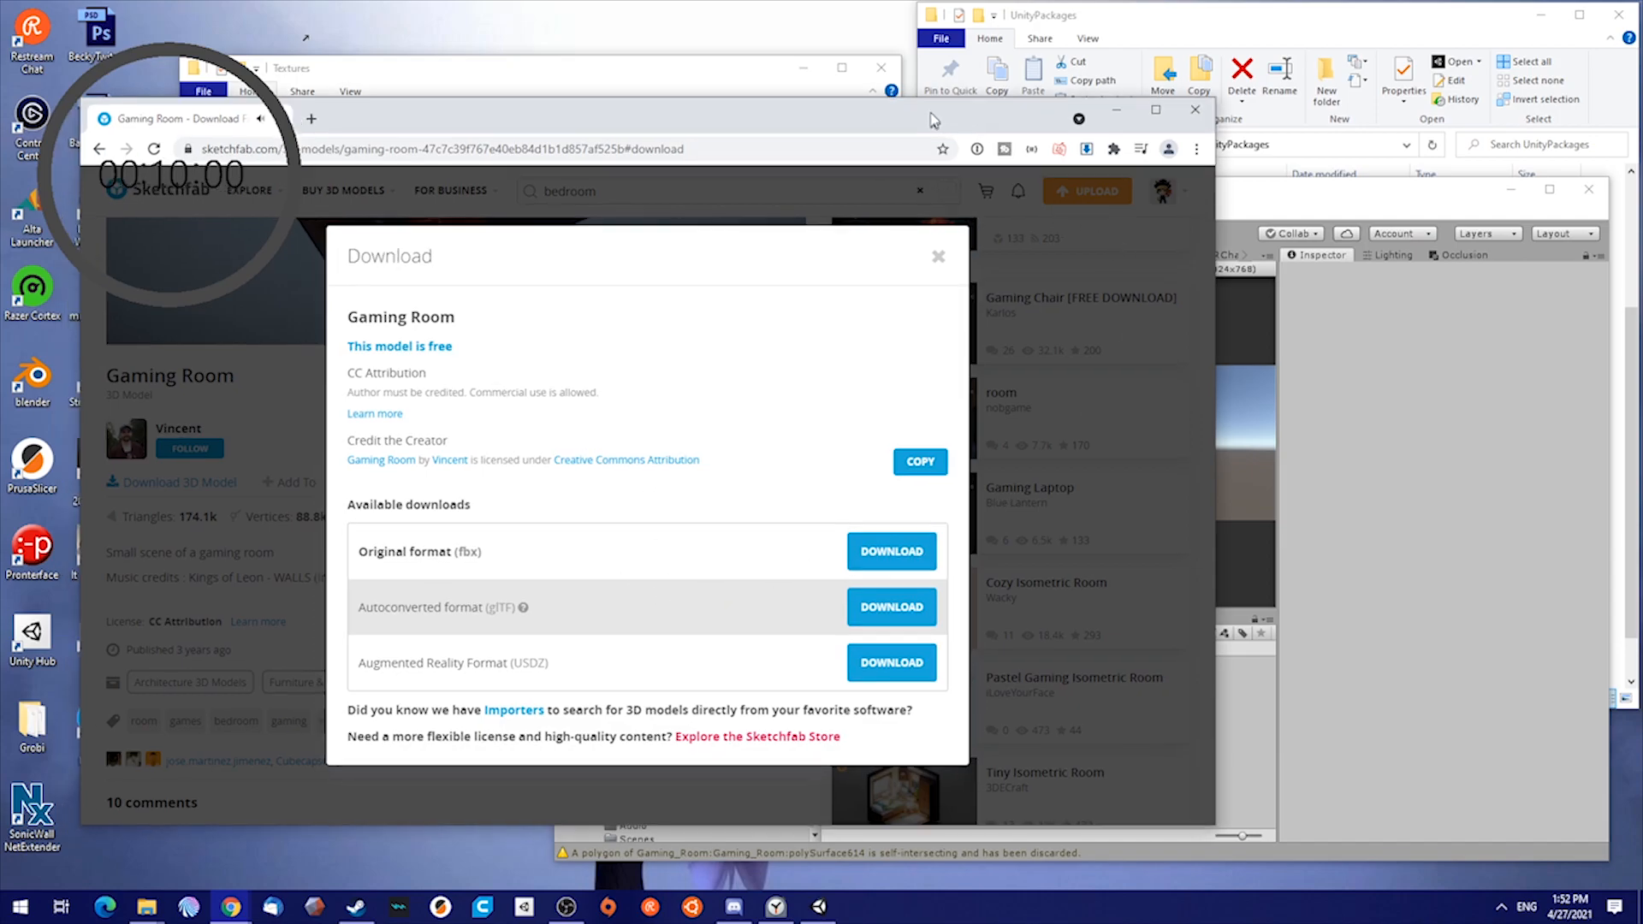
left_click(938, 256)
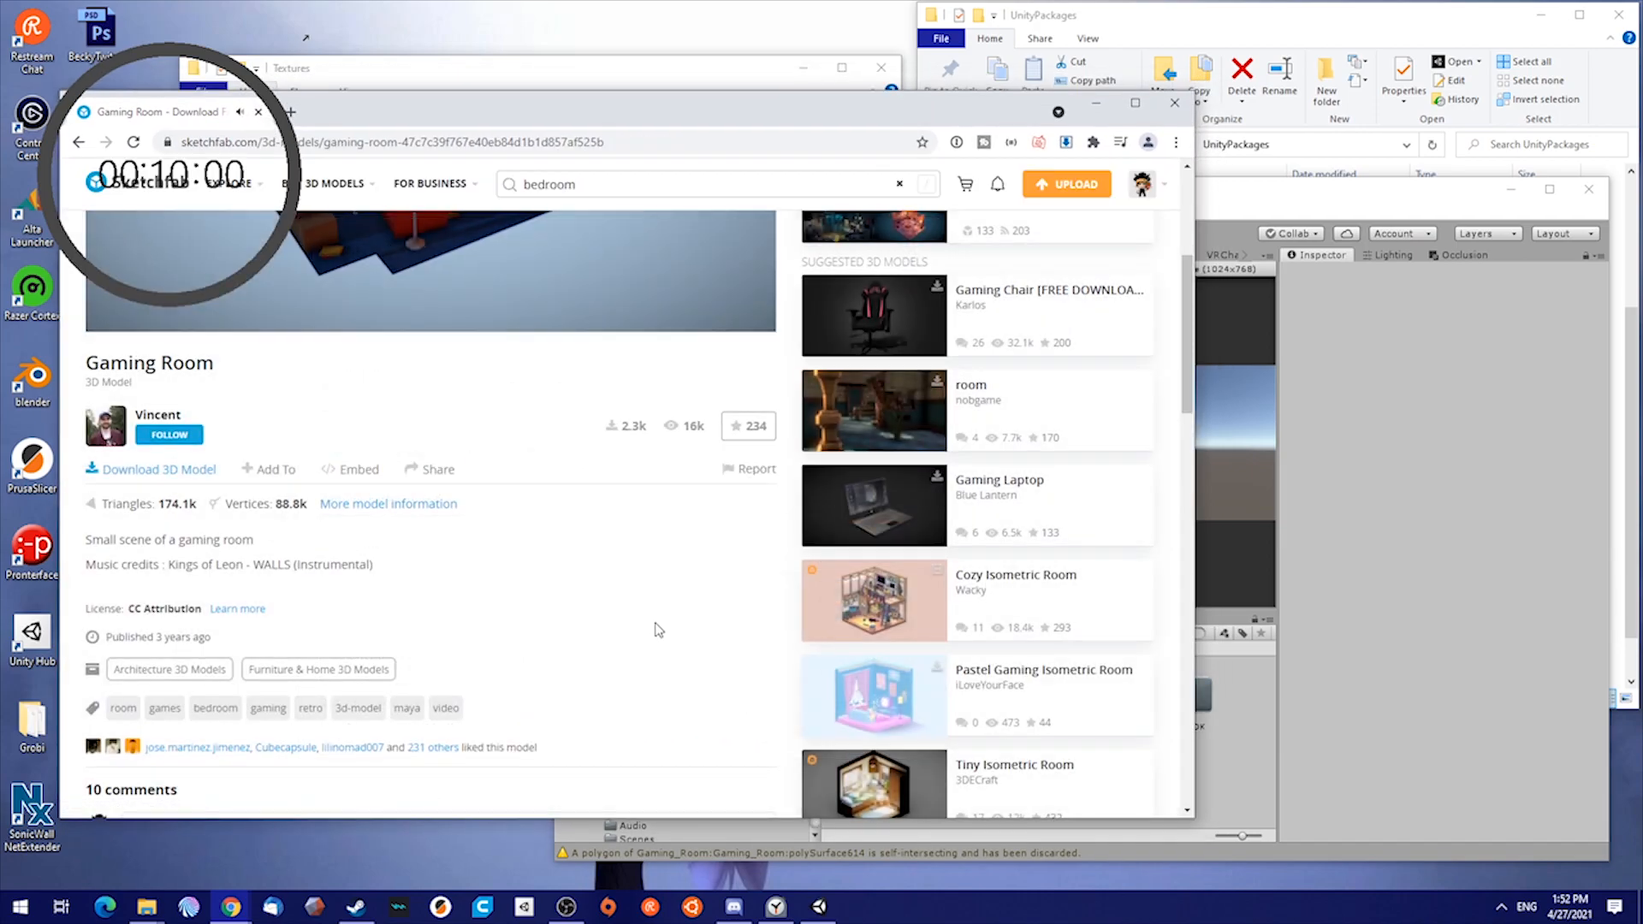
scroll("down", 3)
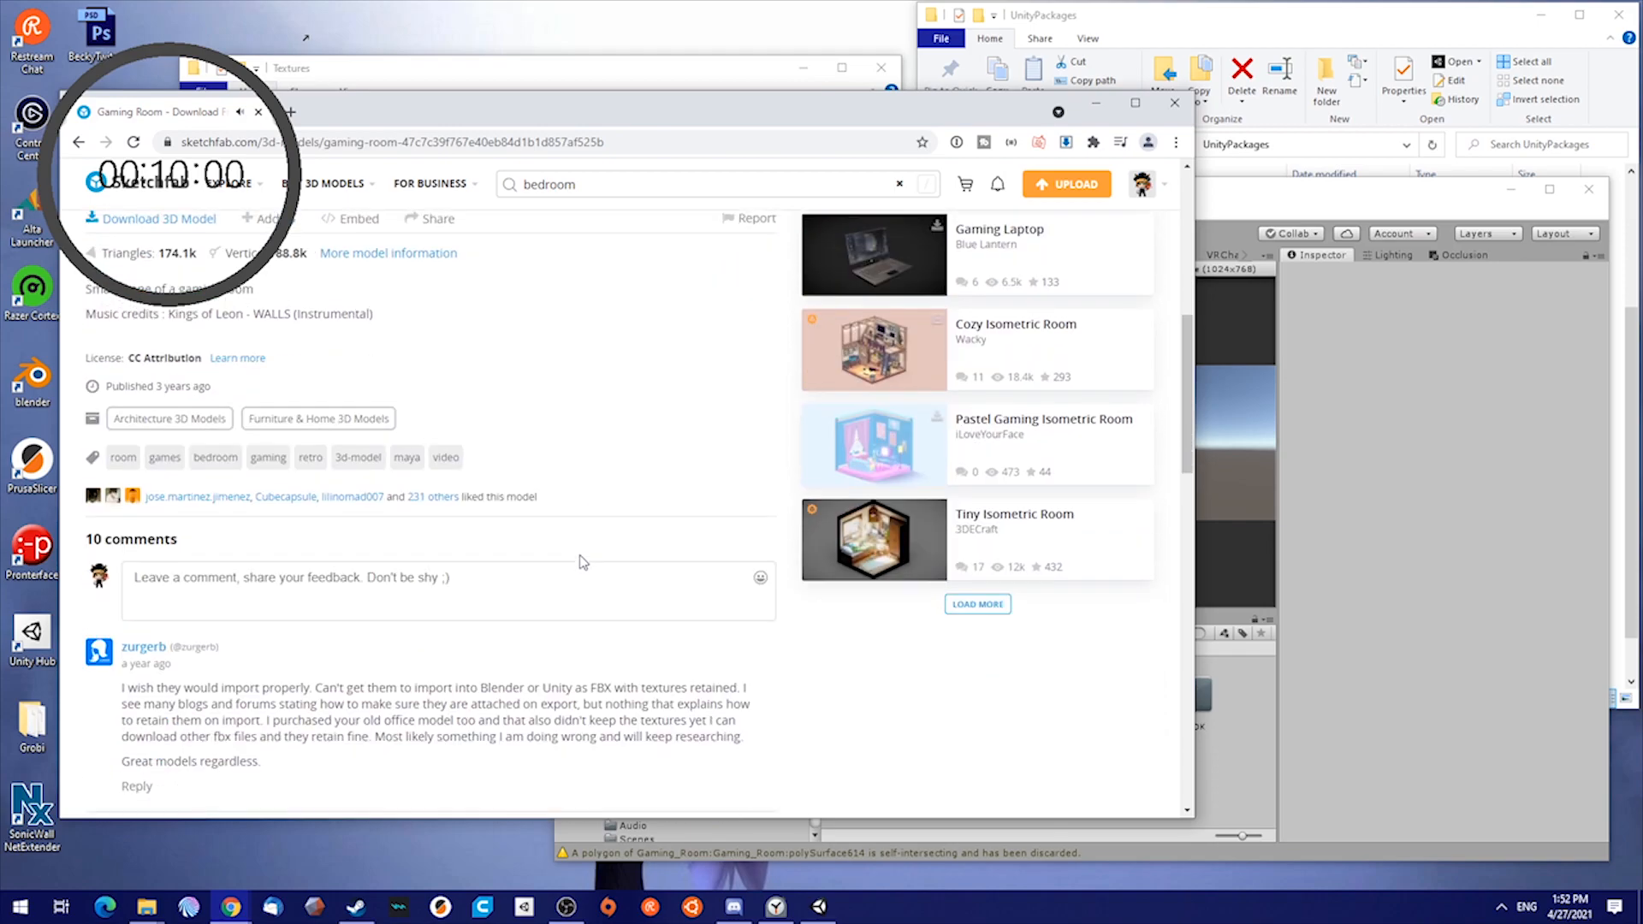
In Unity, view the Model and Textures folders, then select the VRCSDK2 package
left_click(231, 183)
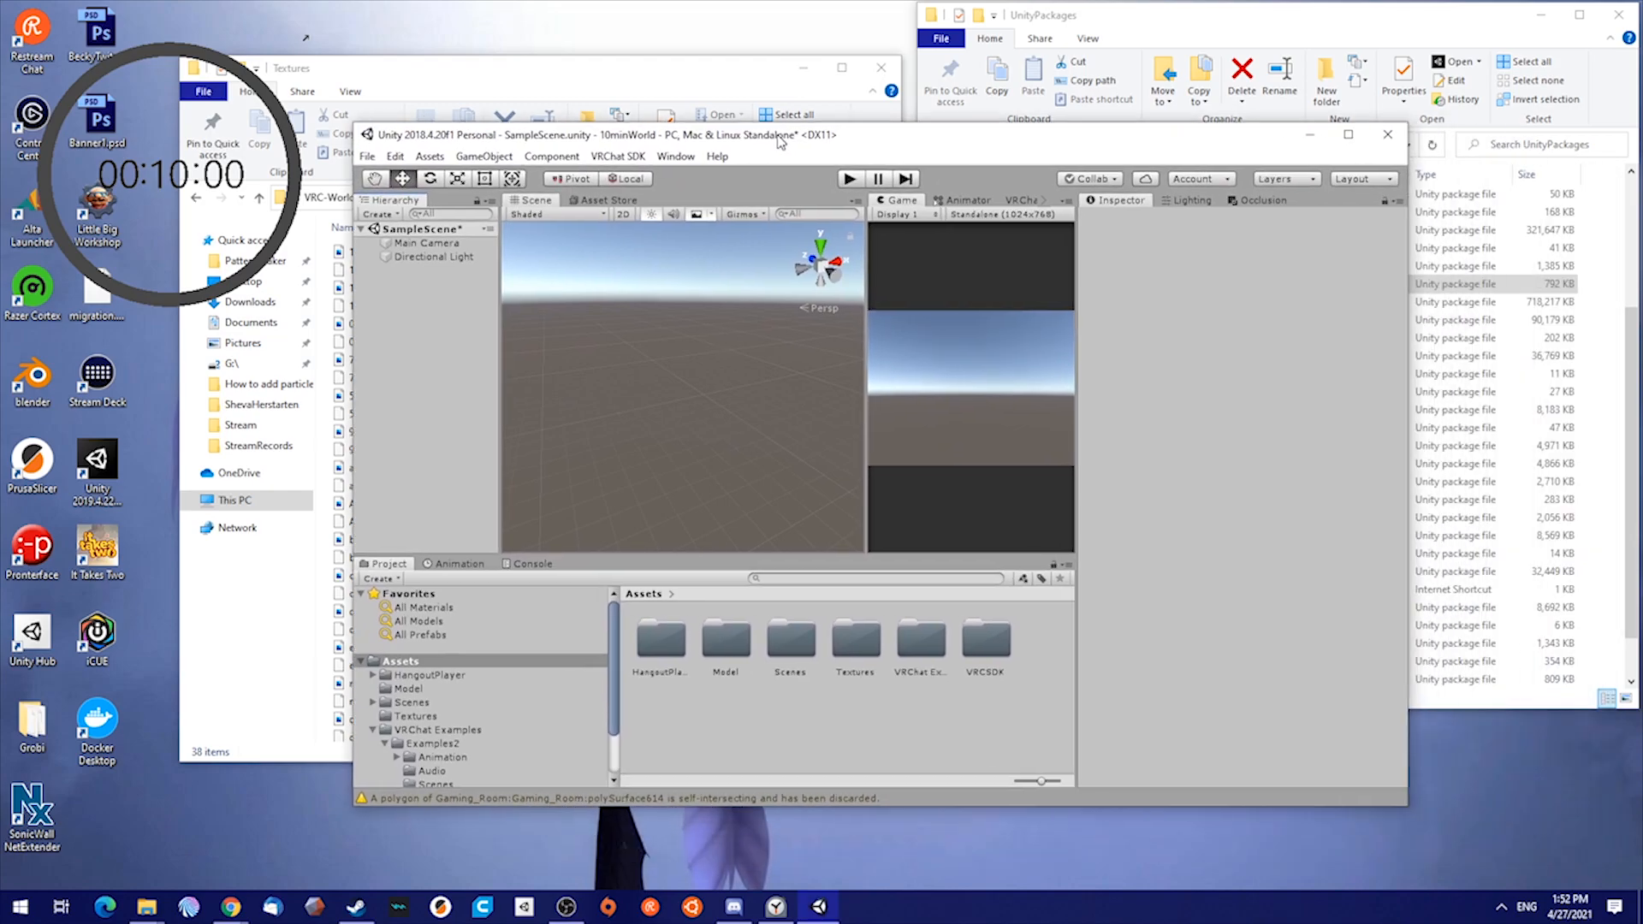
left_click(409, 688)
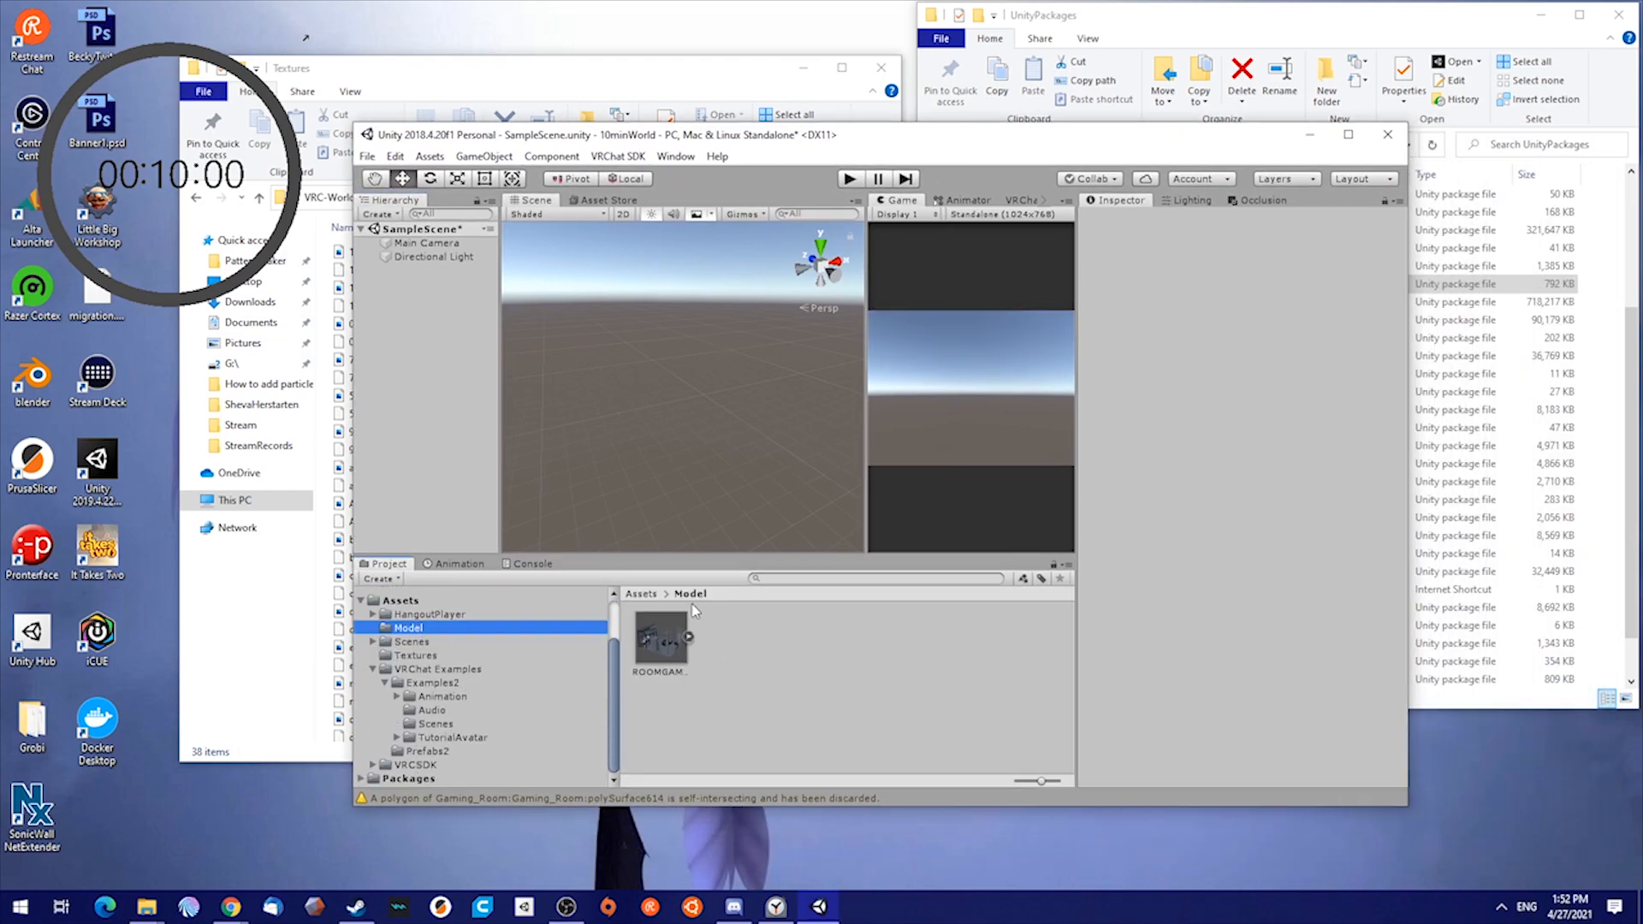
left_click(415, 655)
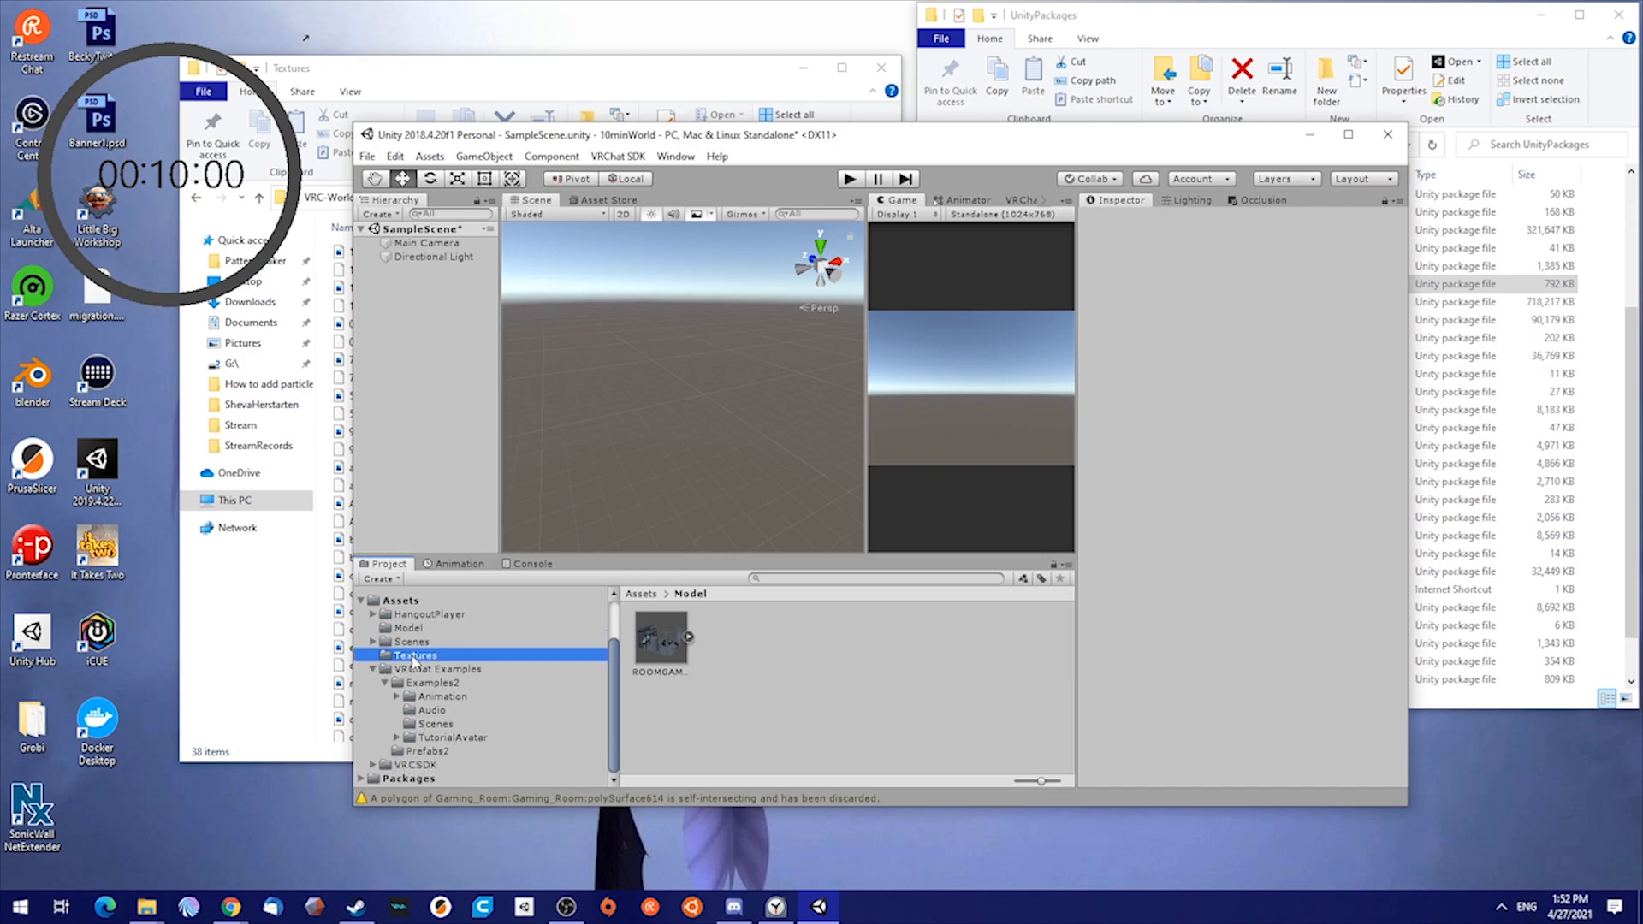
left_click(416, 655)
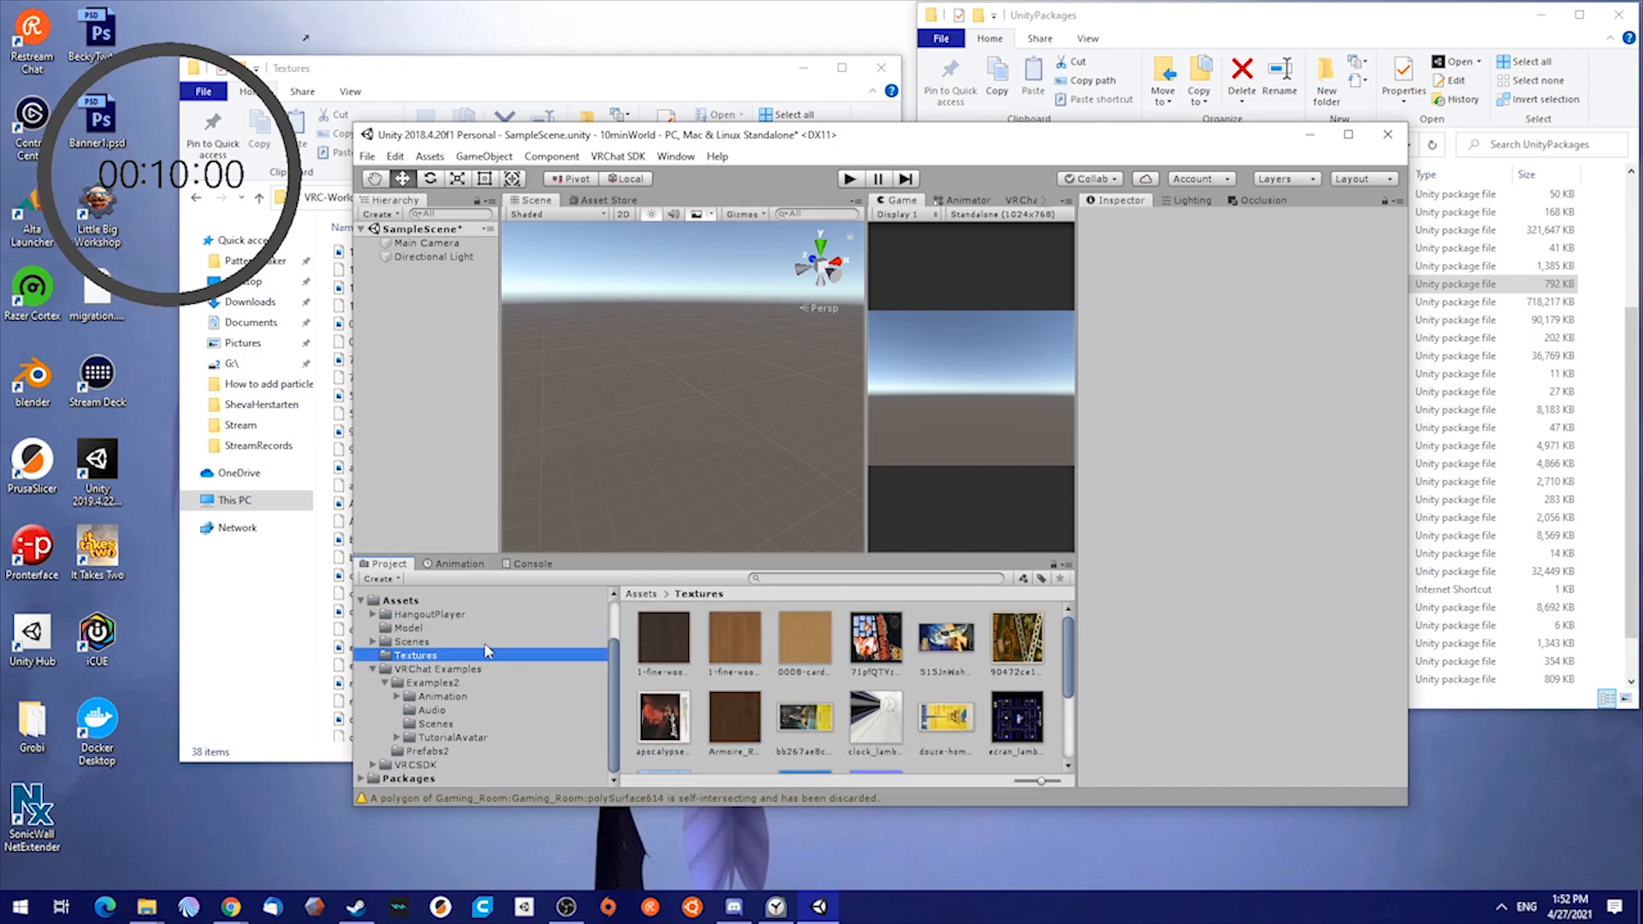
mouse_move(844, 700)
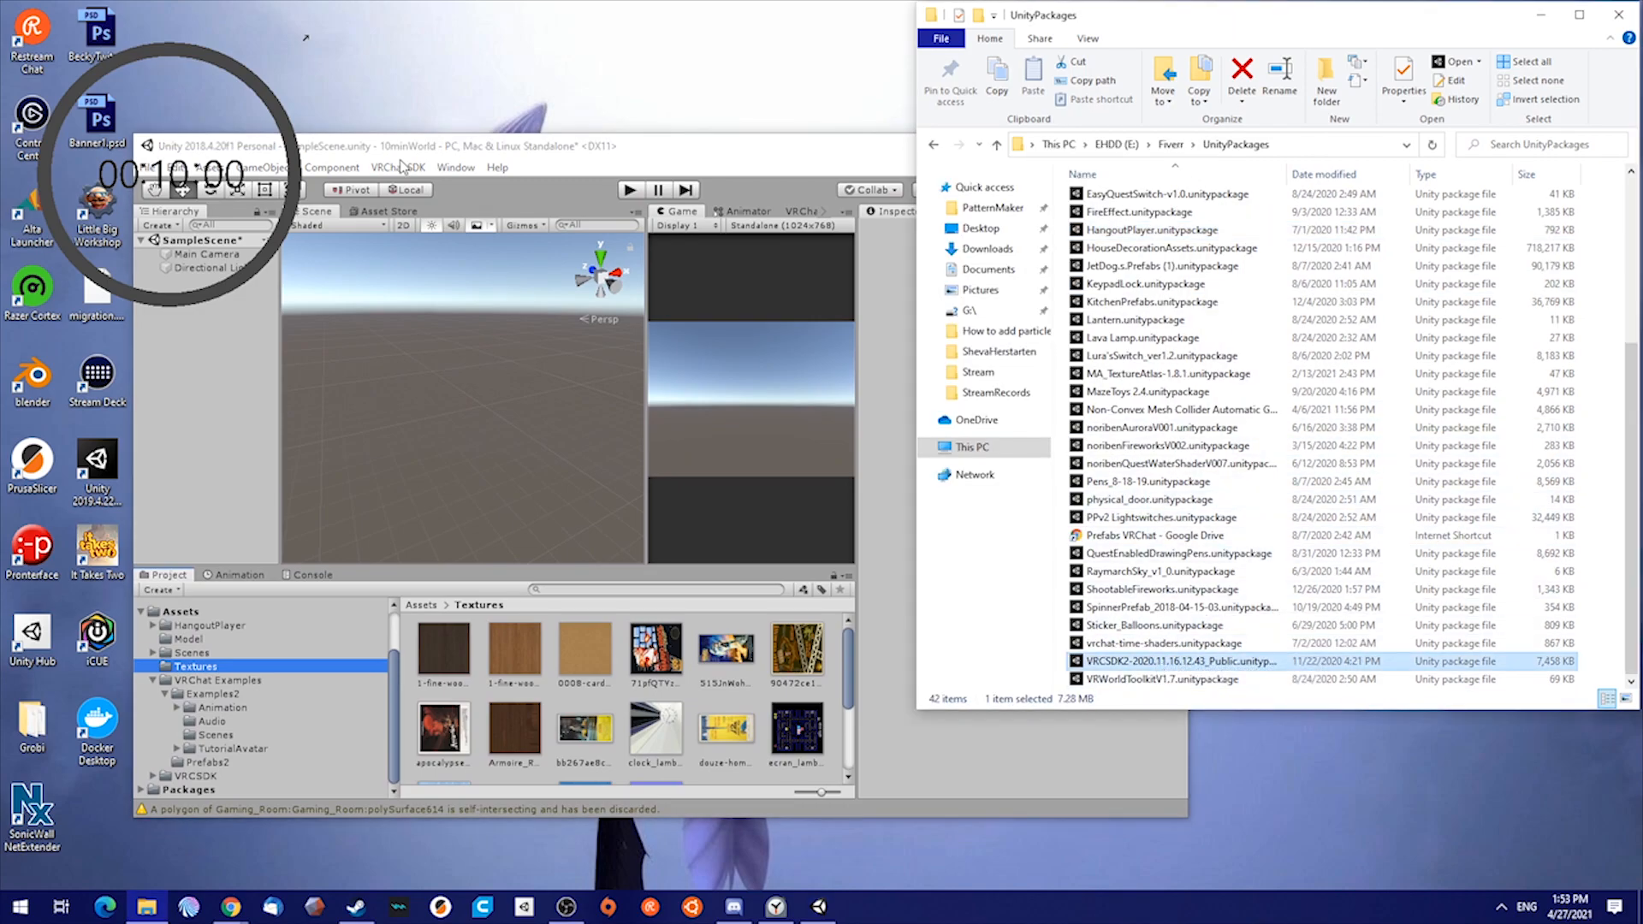
left_click(397, 167)
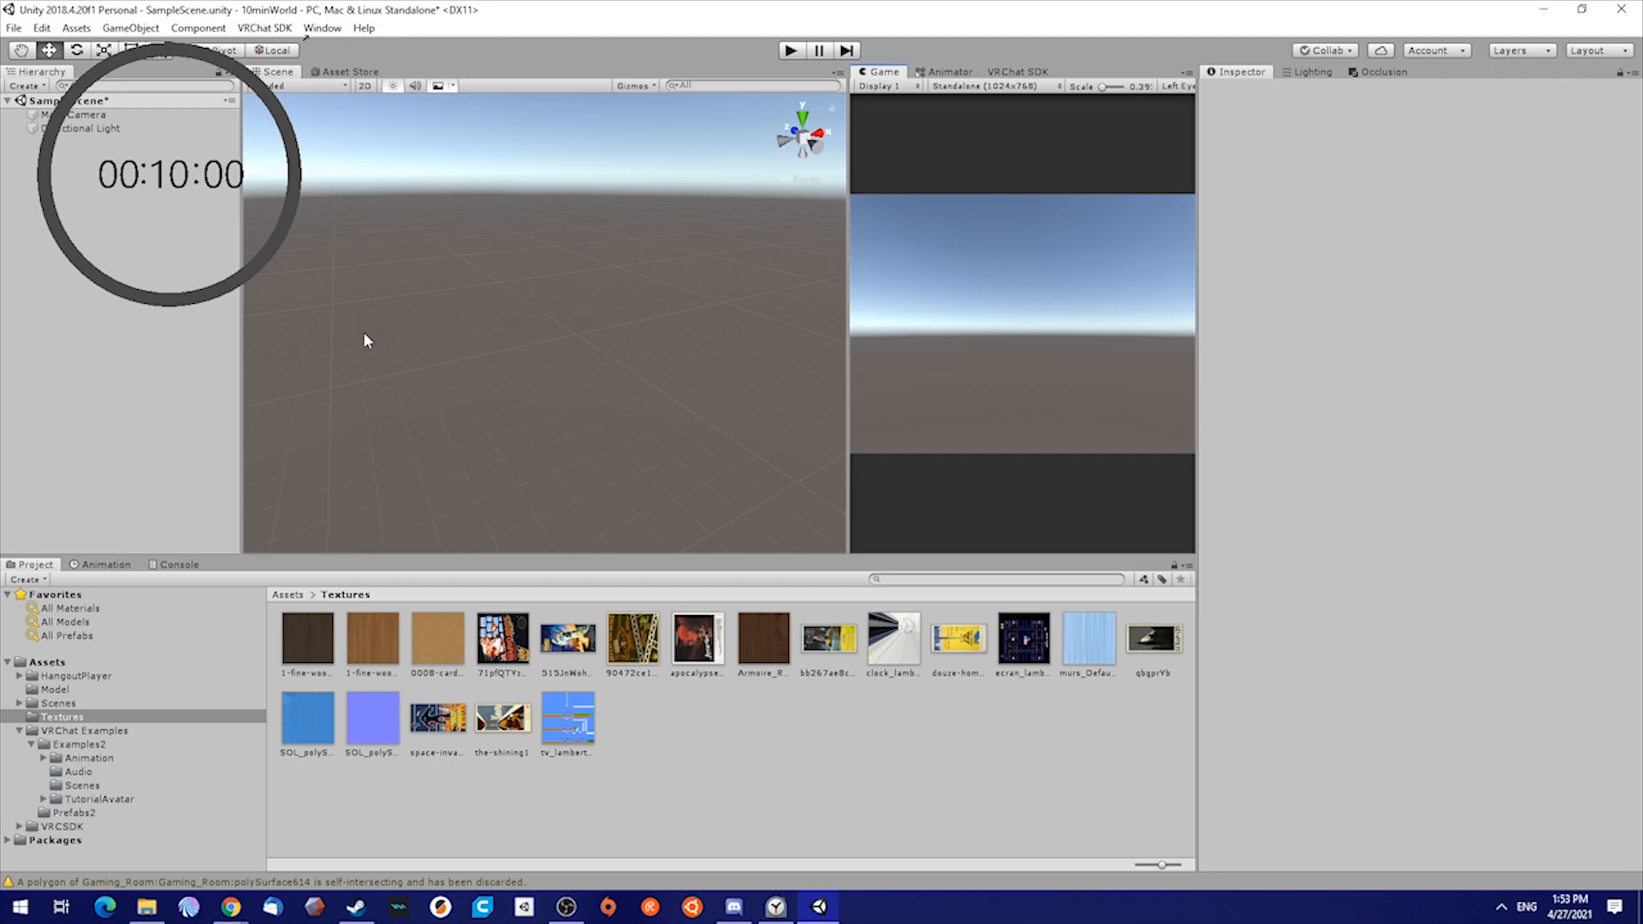
Open the VRChat SDK control panel on its Builder tab, which requires a VRC_SceneDescriptor
left_click(1017, 71)
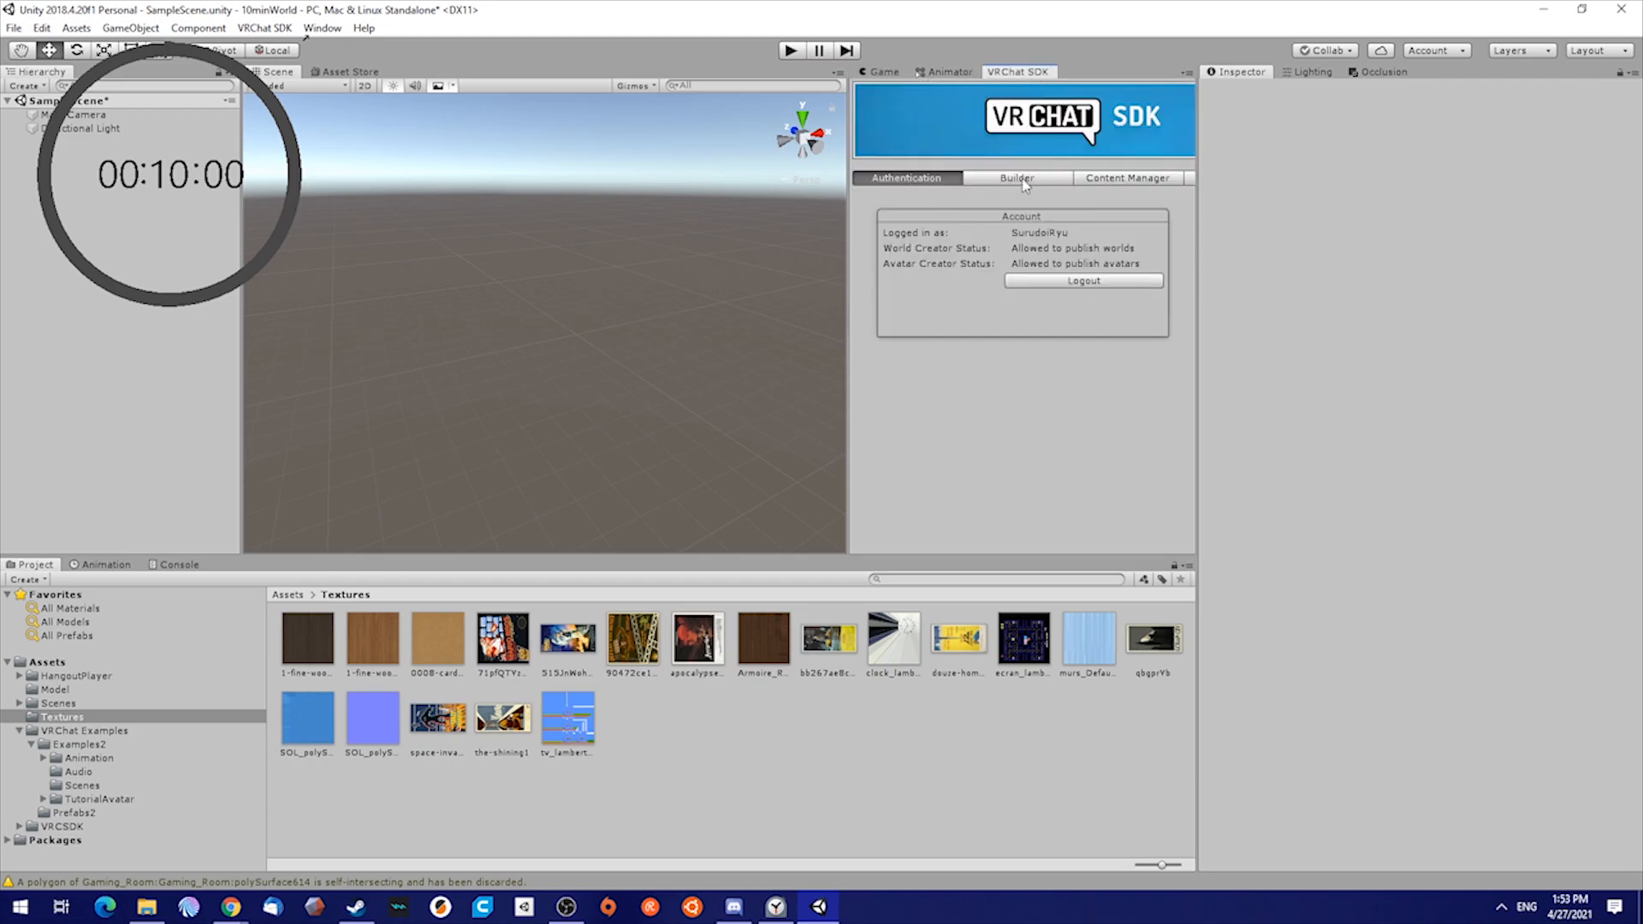
left_click(1016, 178)
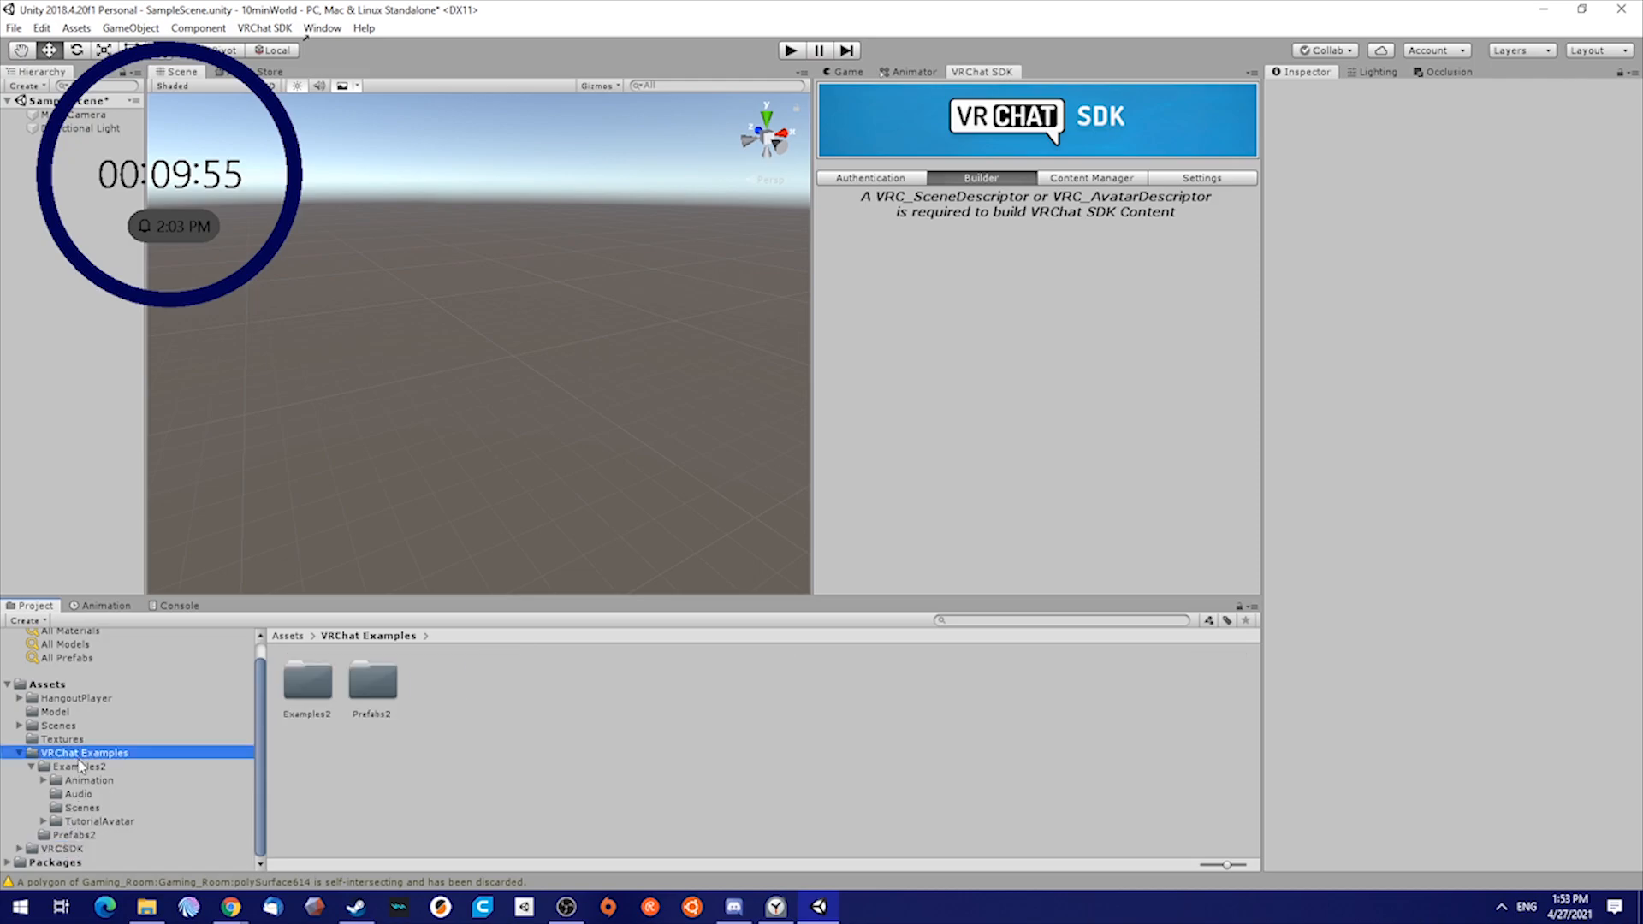
Add the VRCWorld prefab from the VRChat example prefabs folder to the scene
left_click(74, 835)
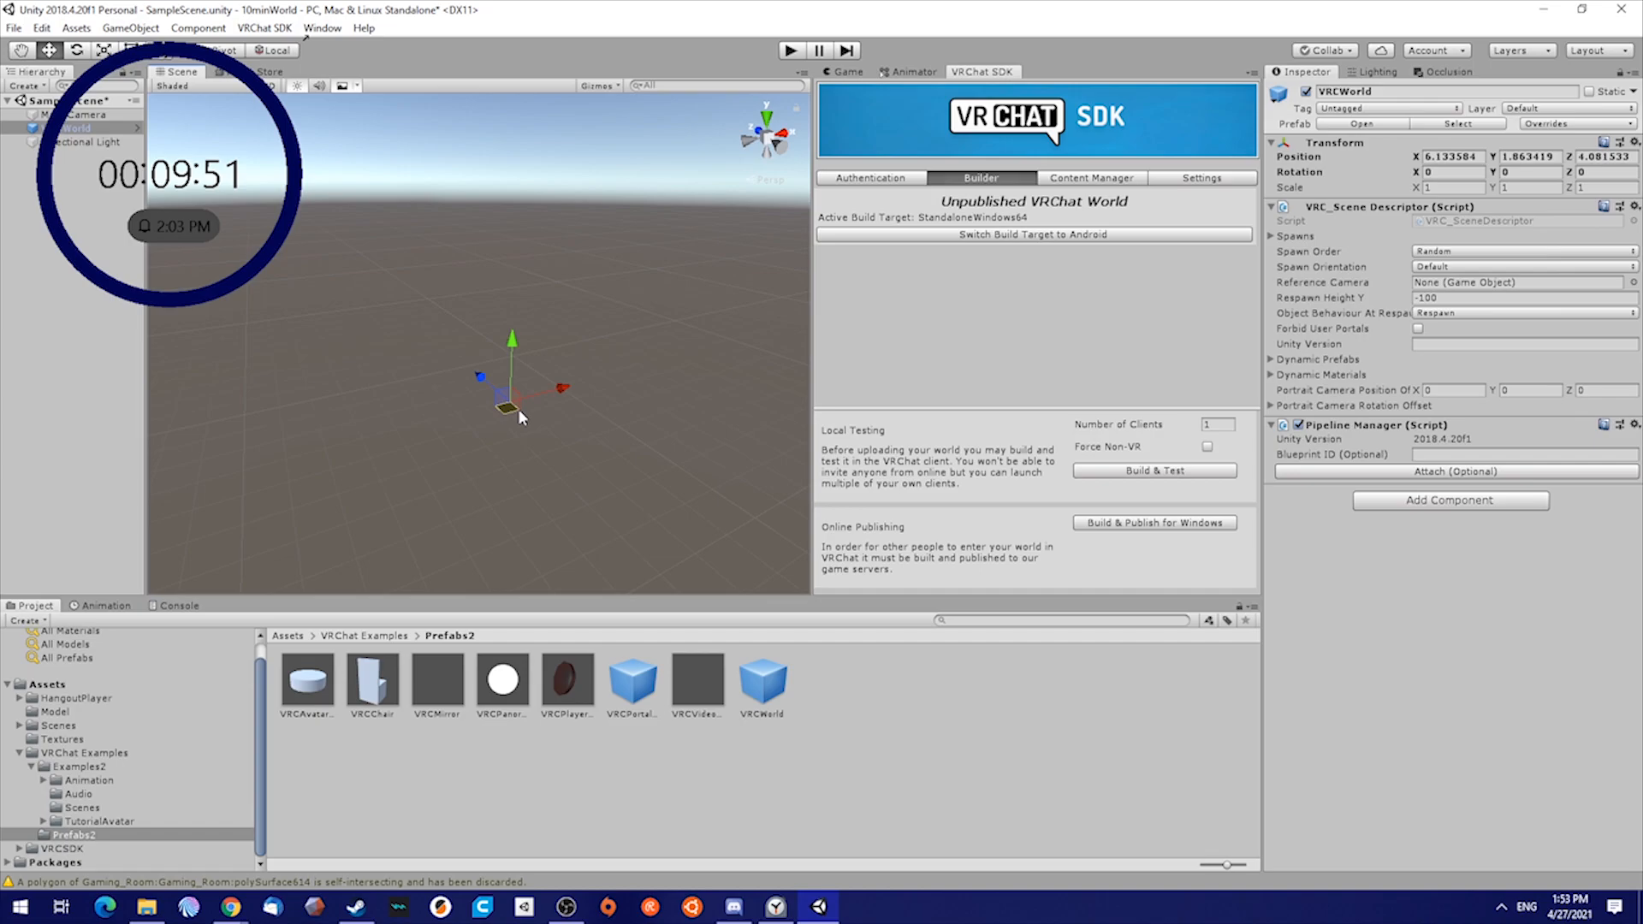
left_click(1279, 93)
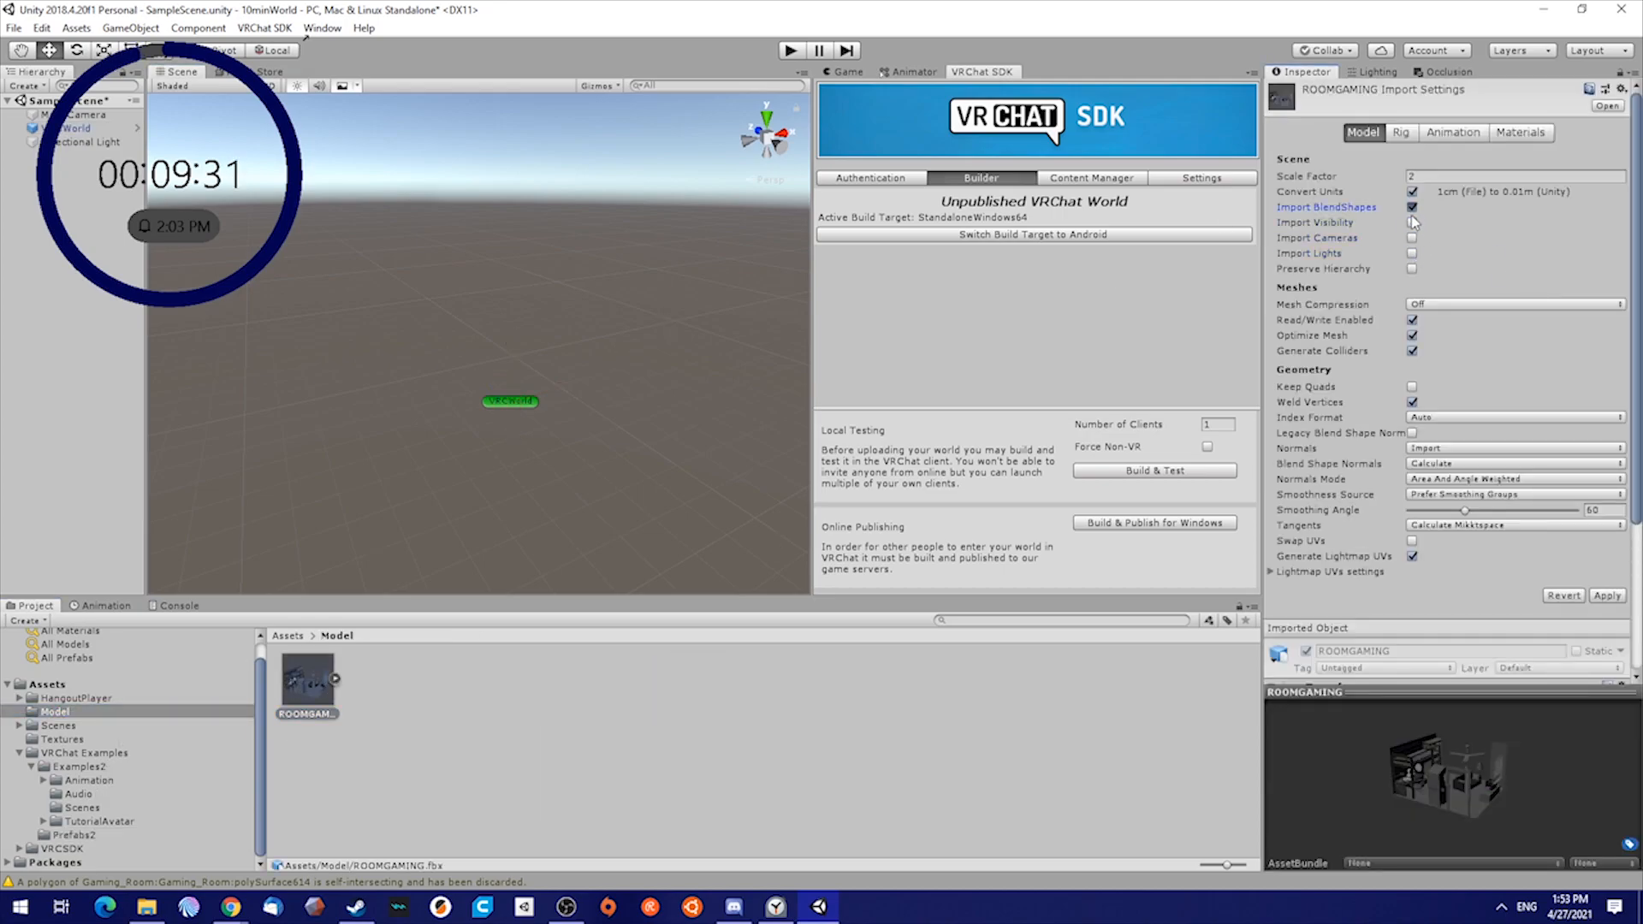
Disable blend shapes and enable colliders and lightmap UVs for ROOMGAMING, then place it in the scene
left_click(1413, 207)
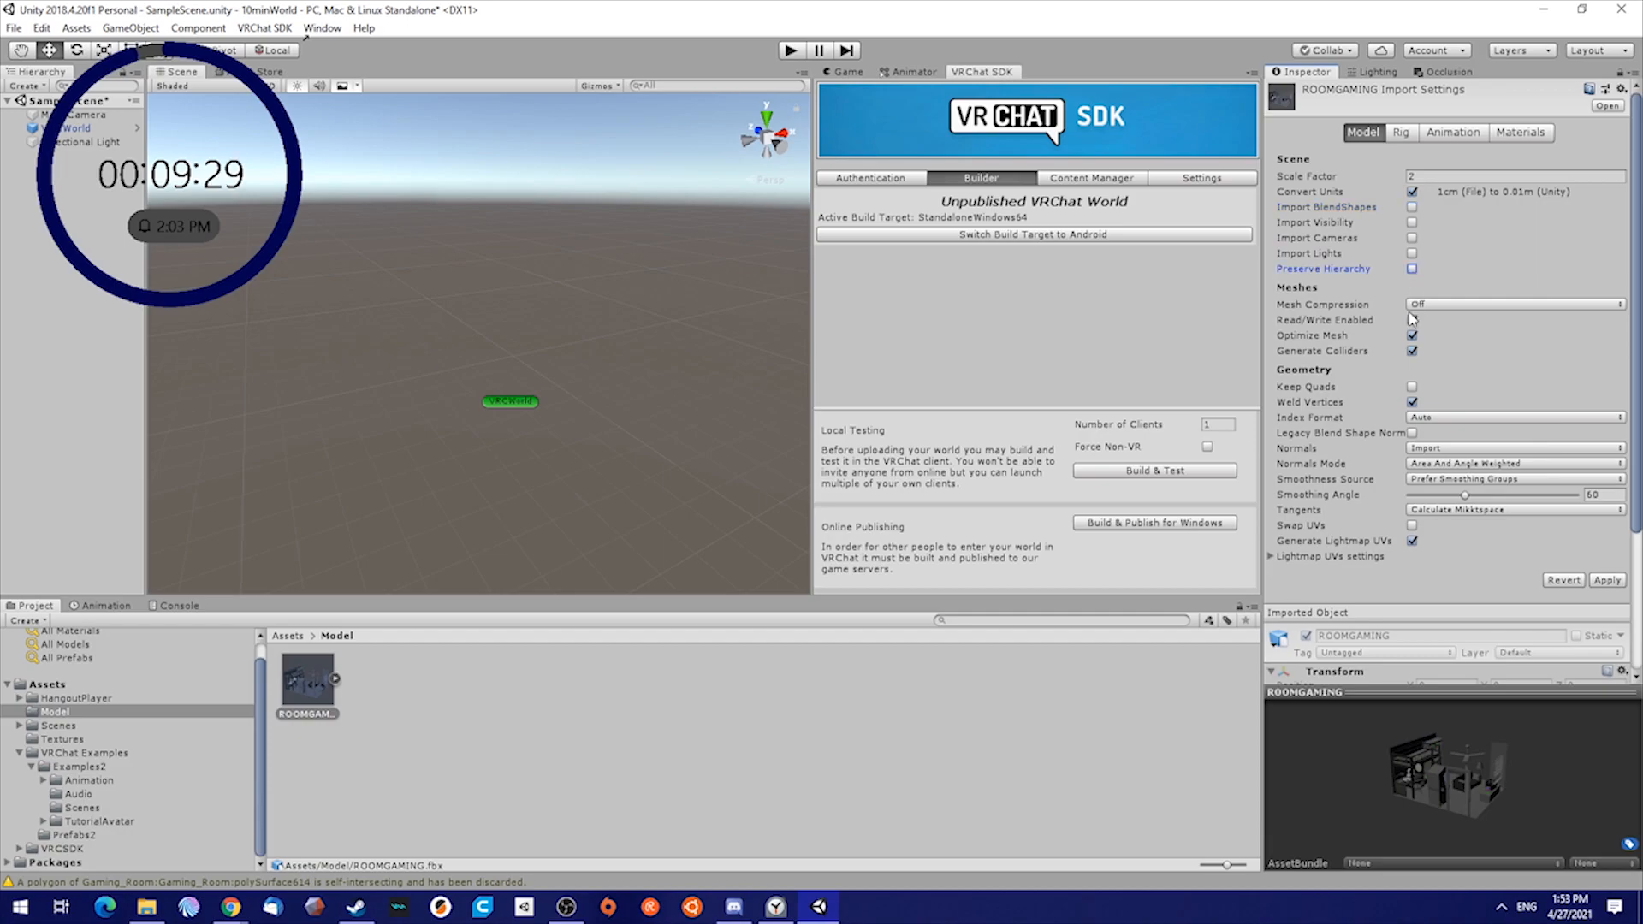
left_click(1412, 319)
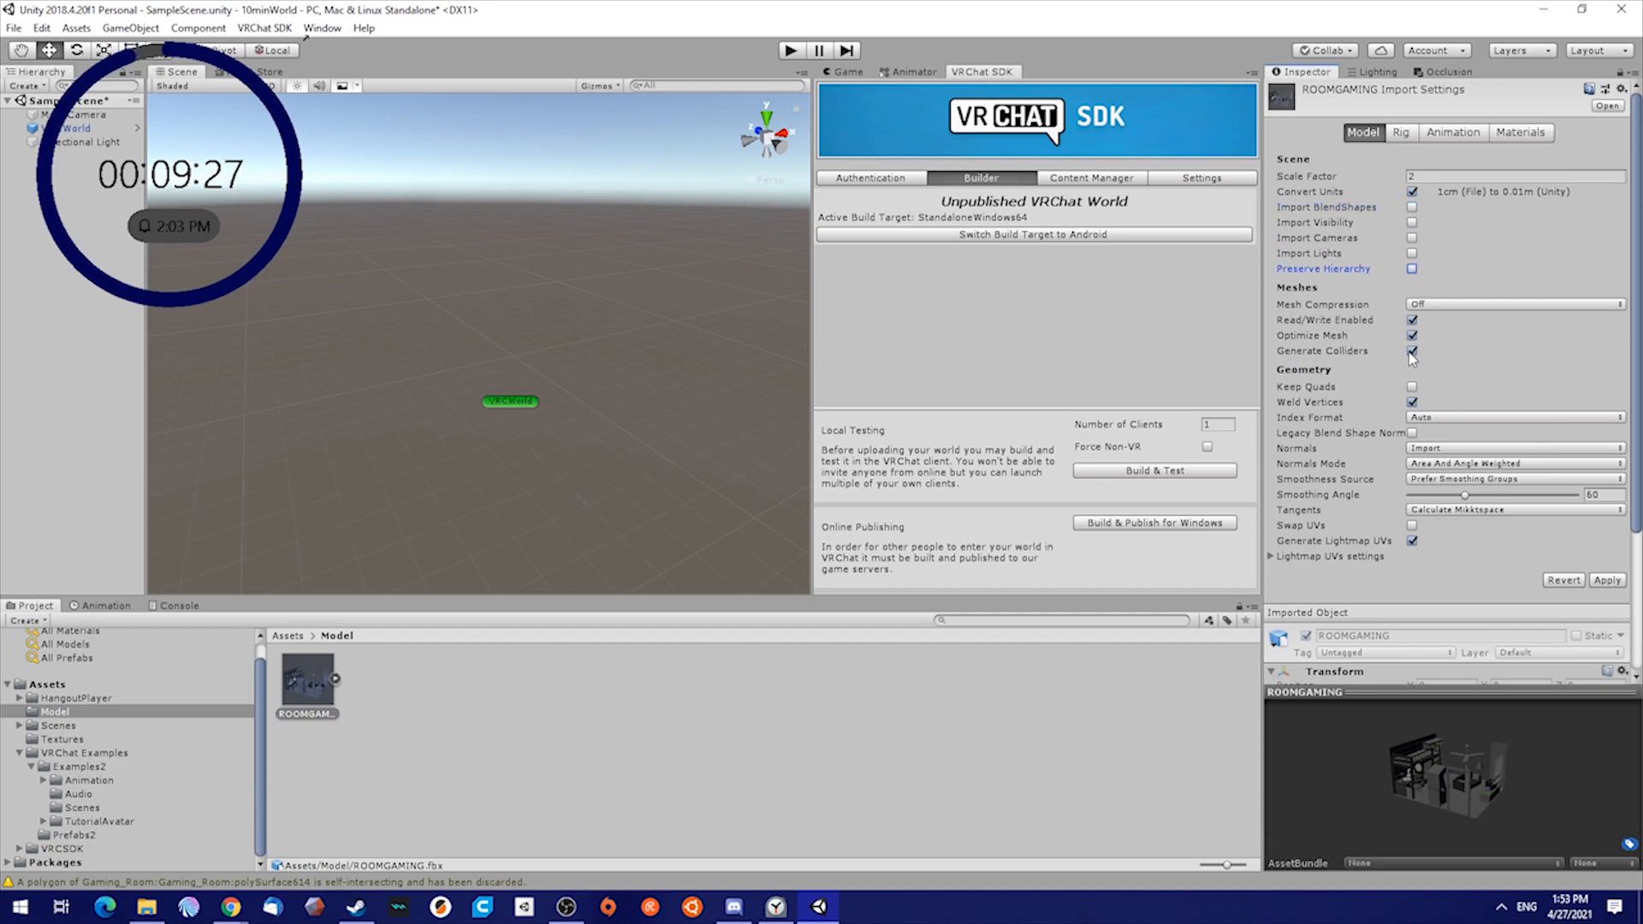
left_click(1412, 351)
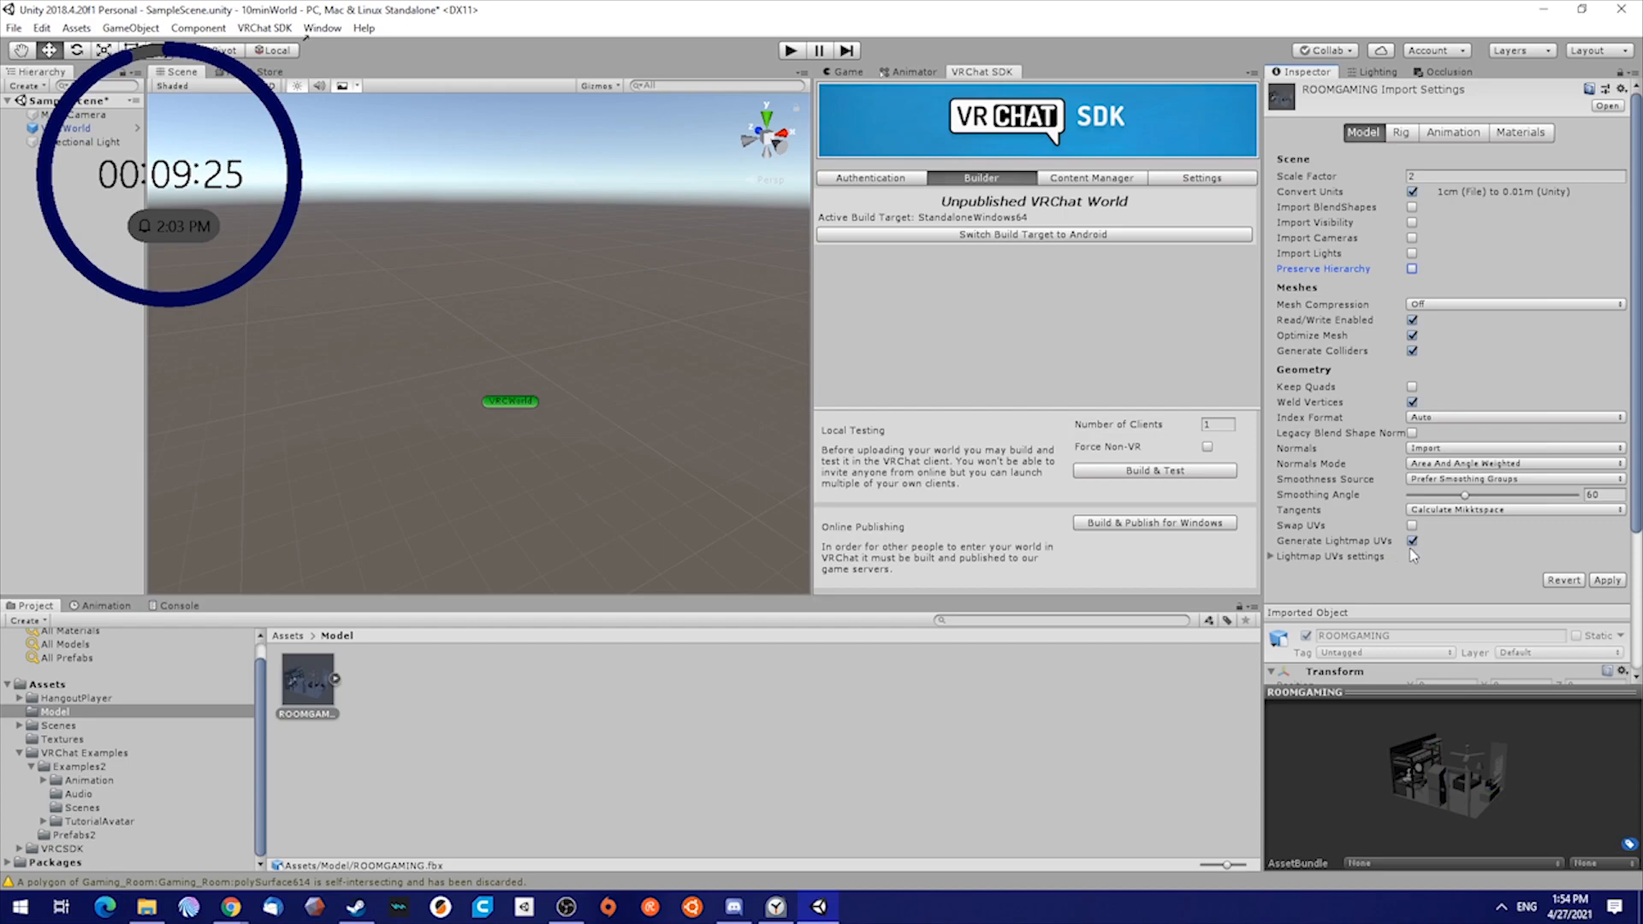
mouse_move(935, 228)
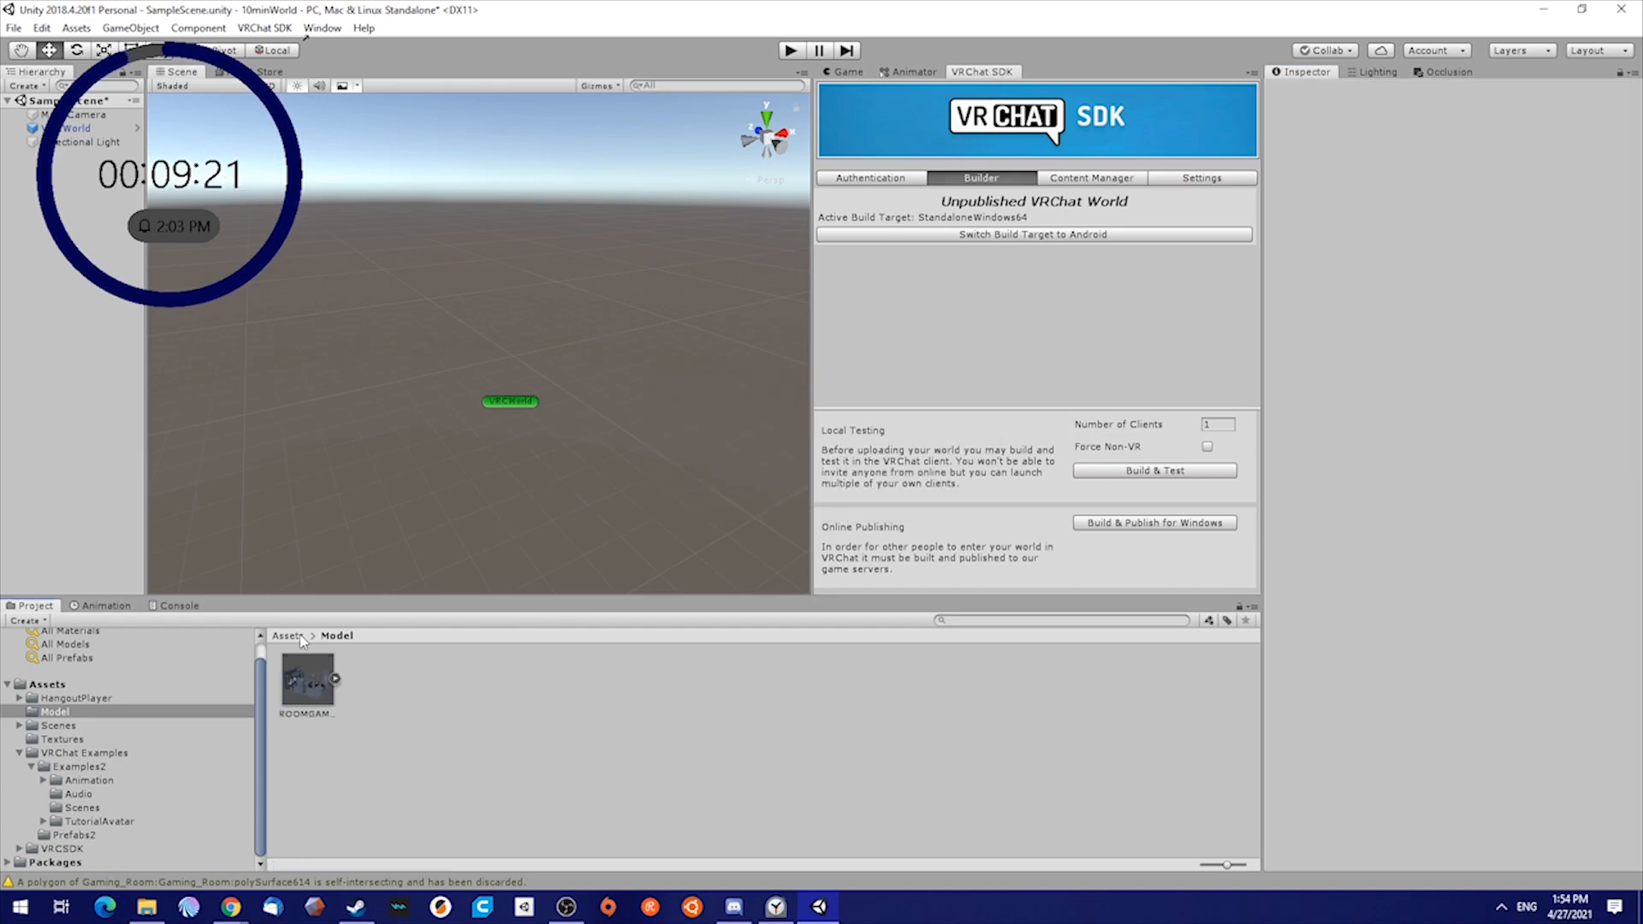
left_click(82, 127)
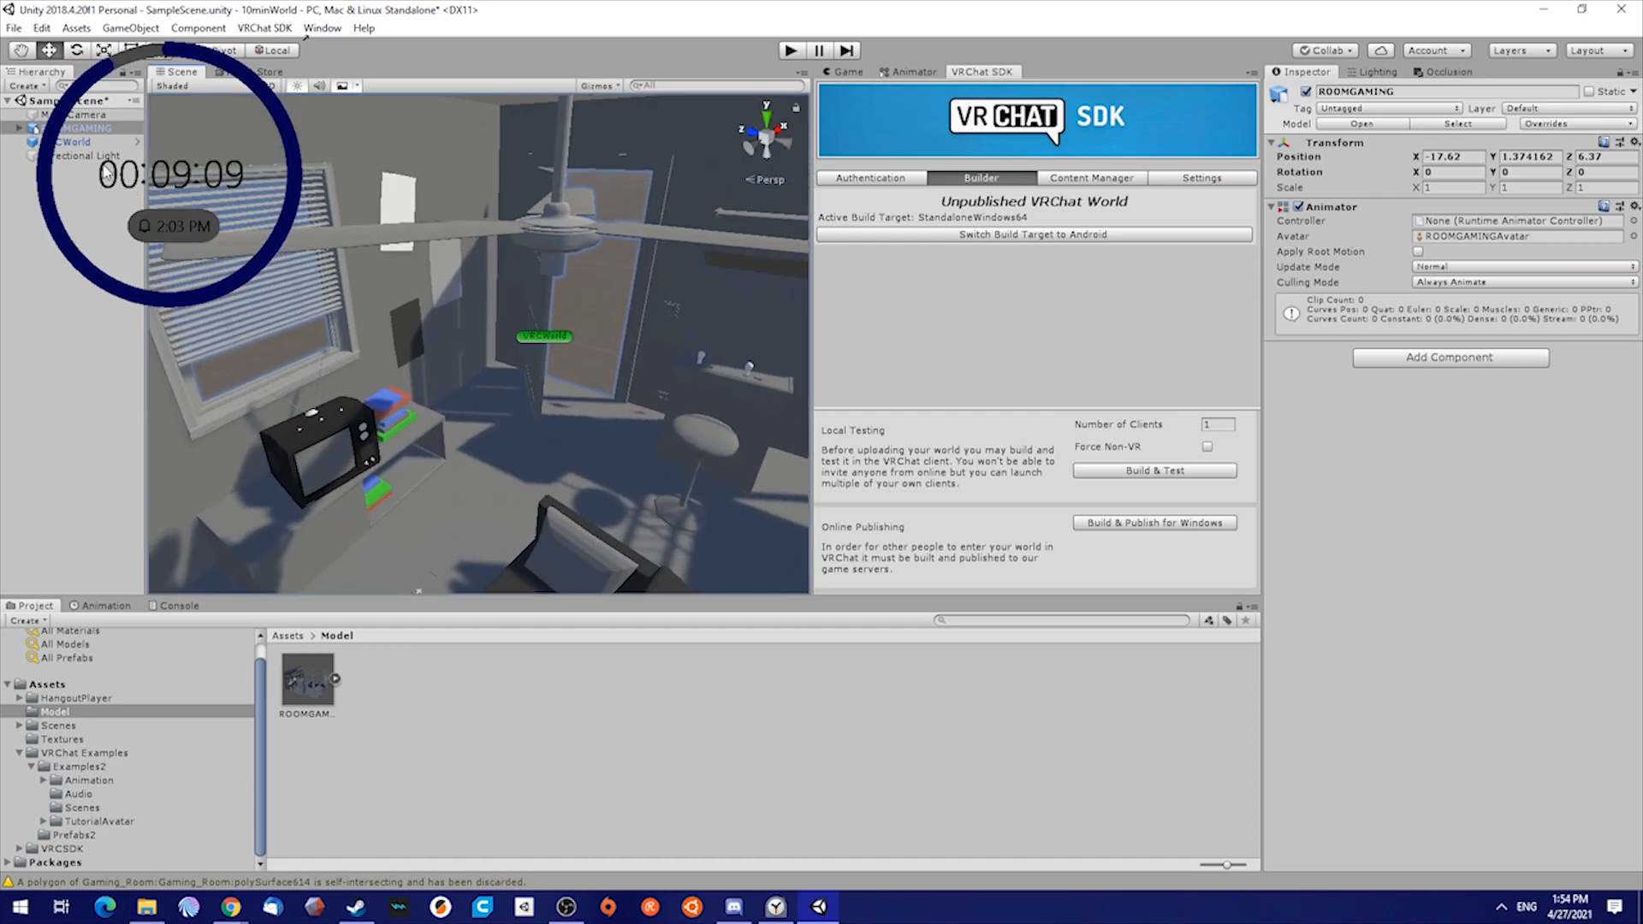
Open the TutorialAvatar example folder and select a wall panel to expand the room hierarchy
left_click(99, 821)
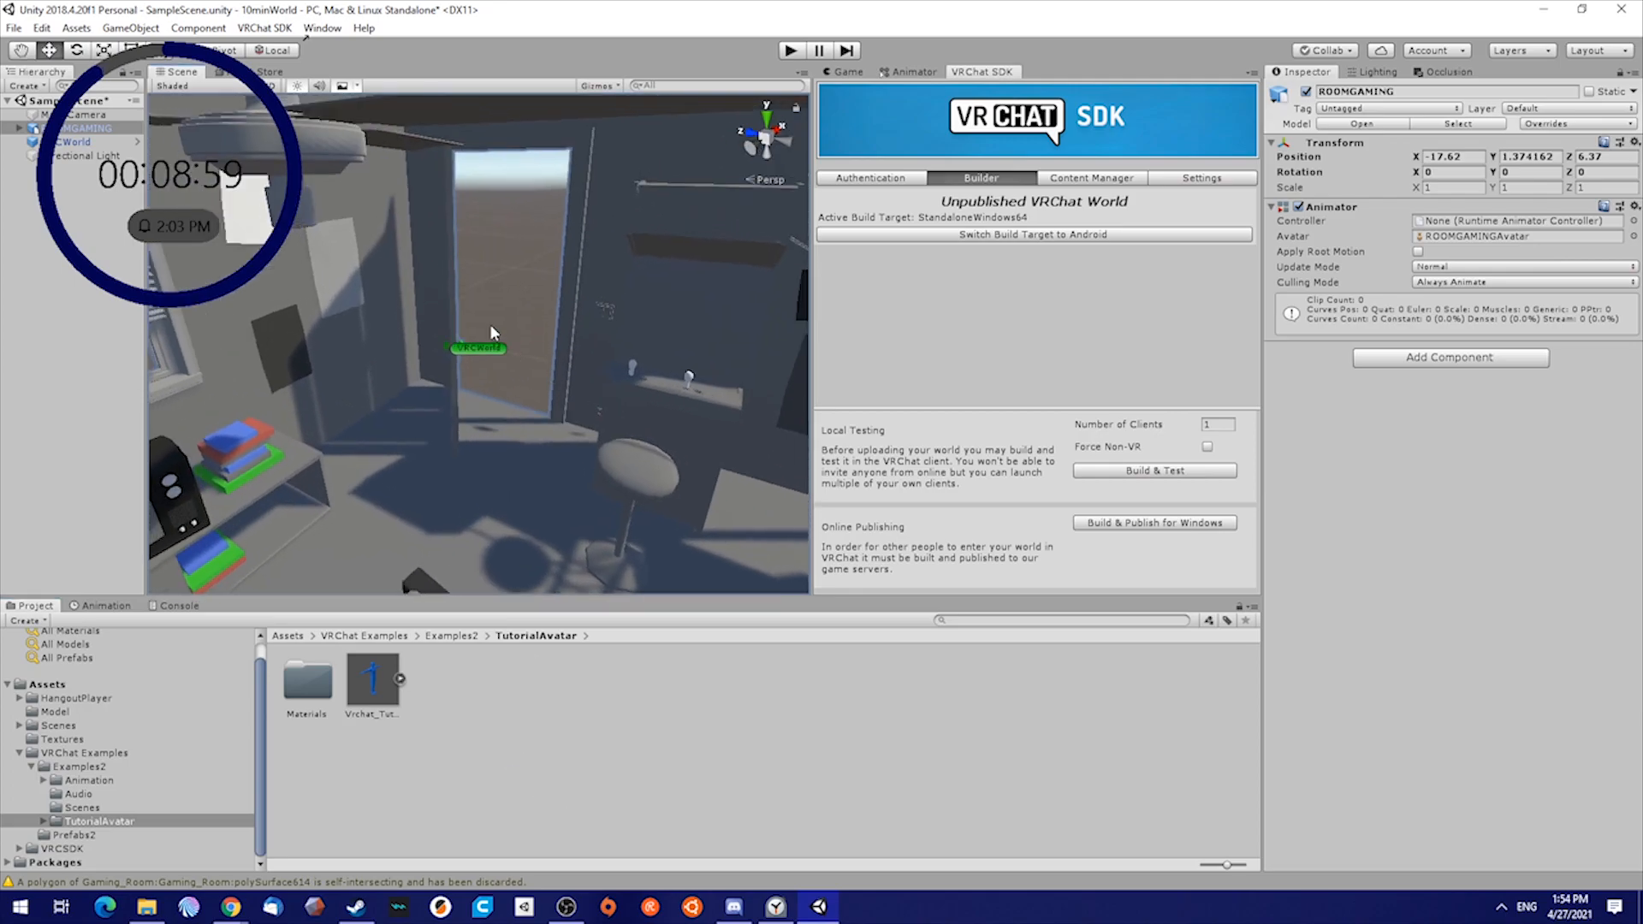
left_click(74, 141)
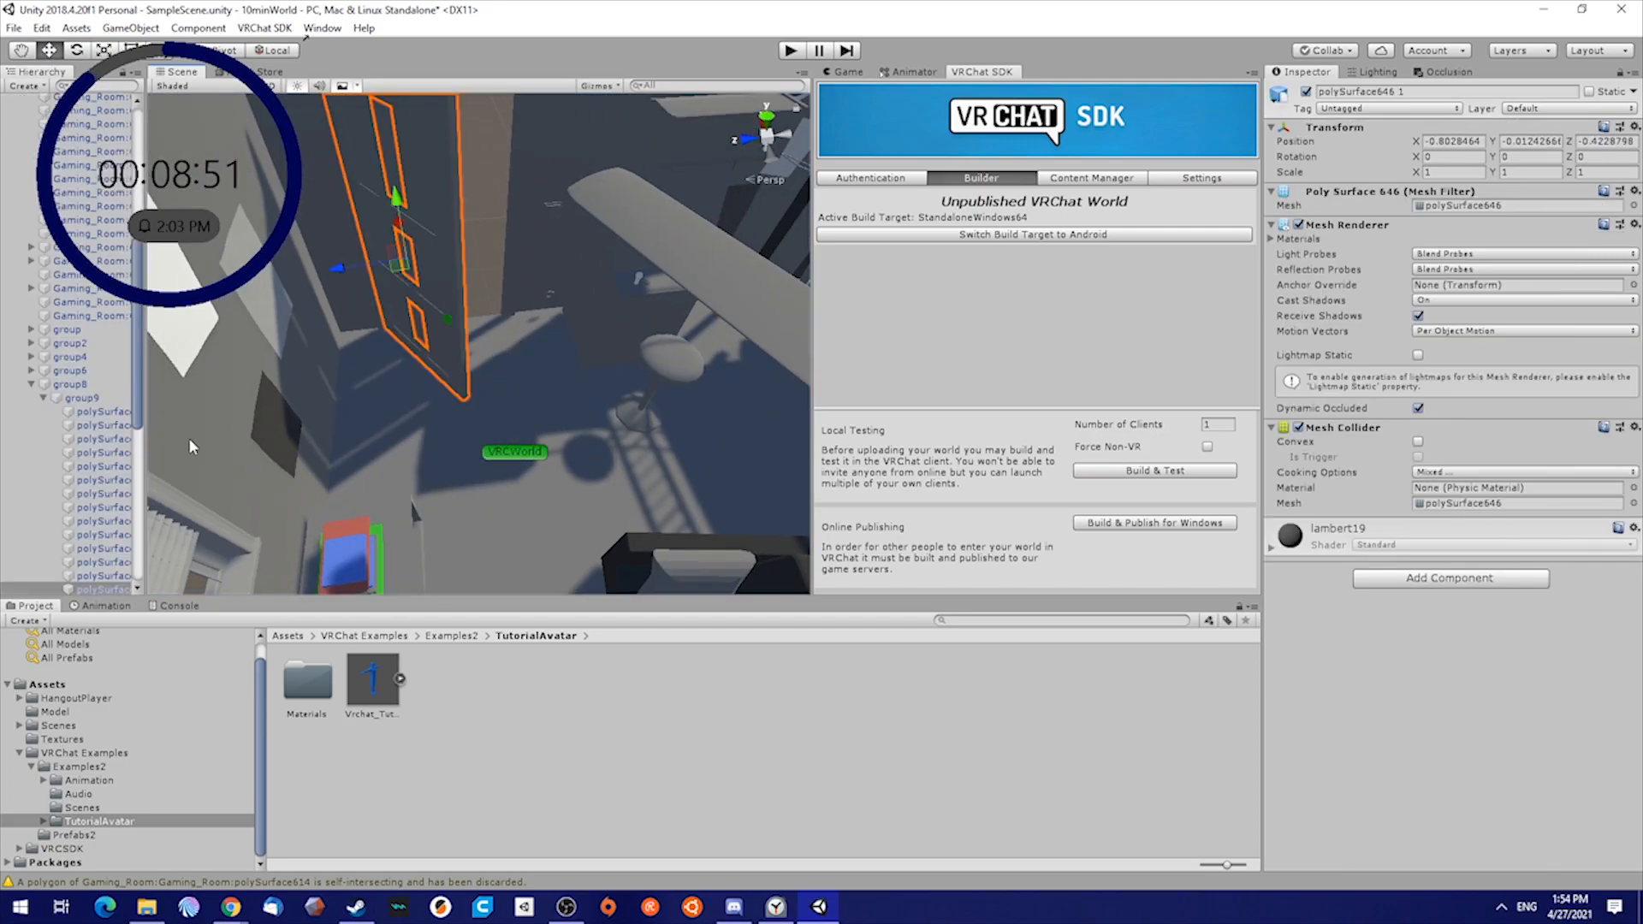
Rotate group8 to about Y -116° and move it to a new position
left_click(75, 384)
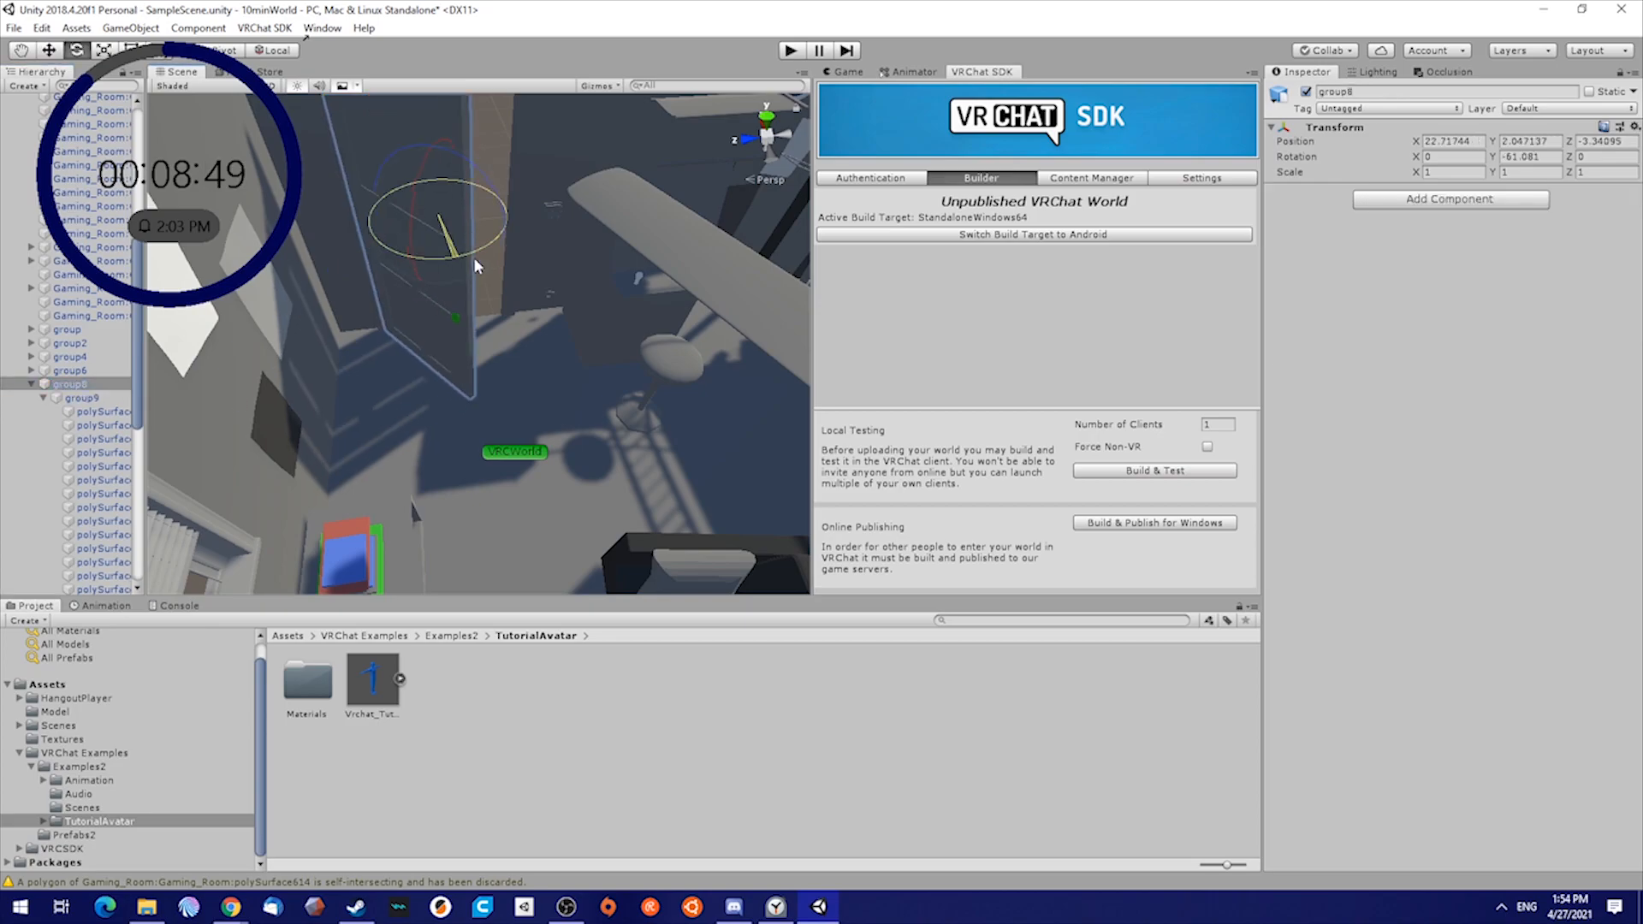
left_click_drag(471, 262, 440, 236)
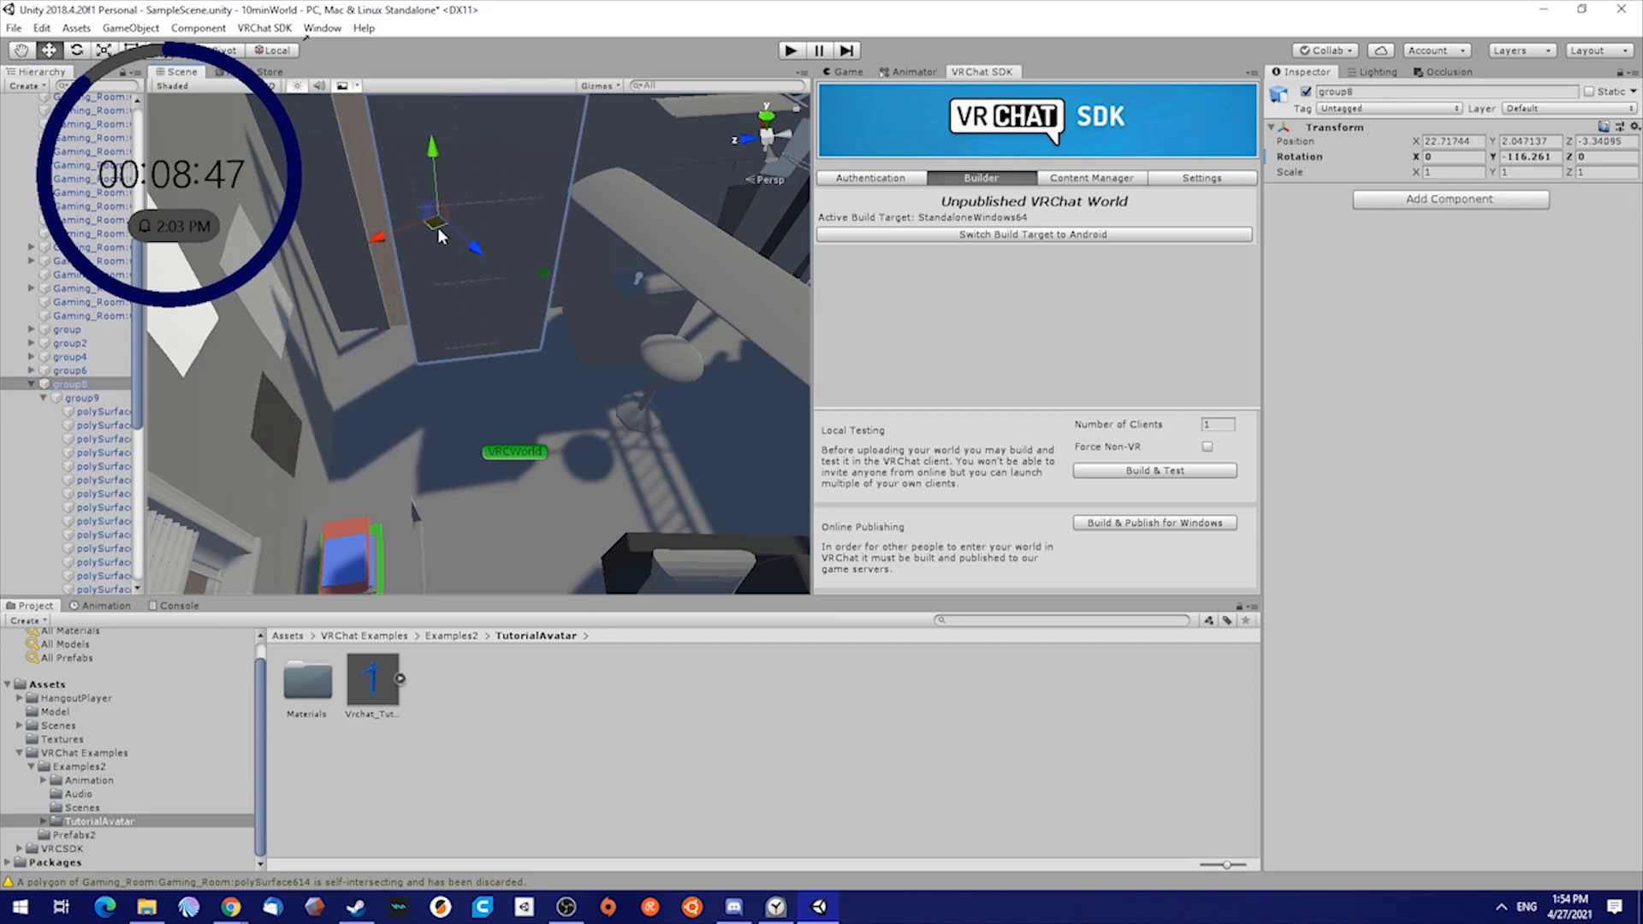
left_click_drag(435, 220, 403, 200)
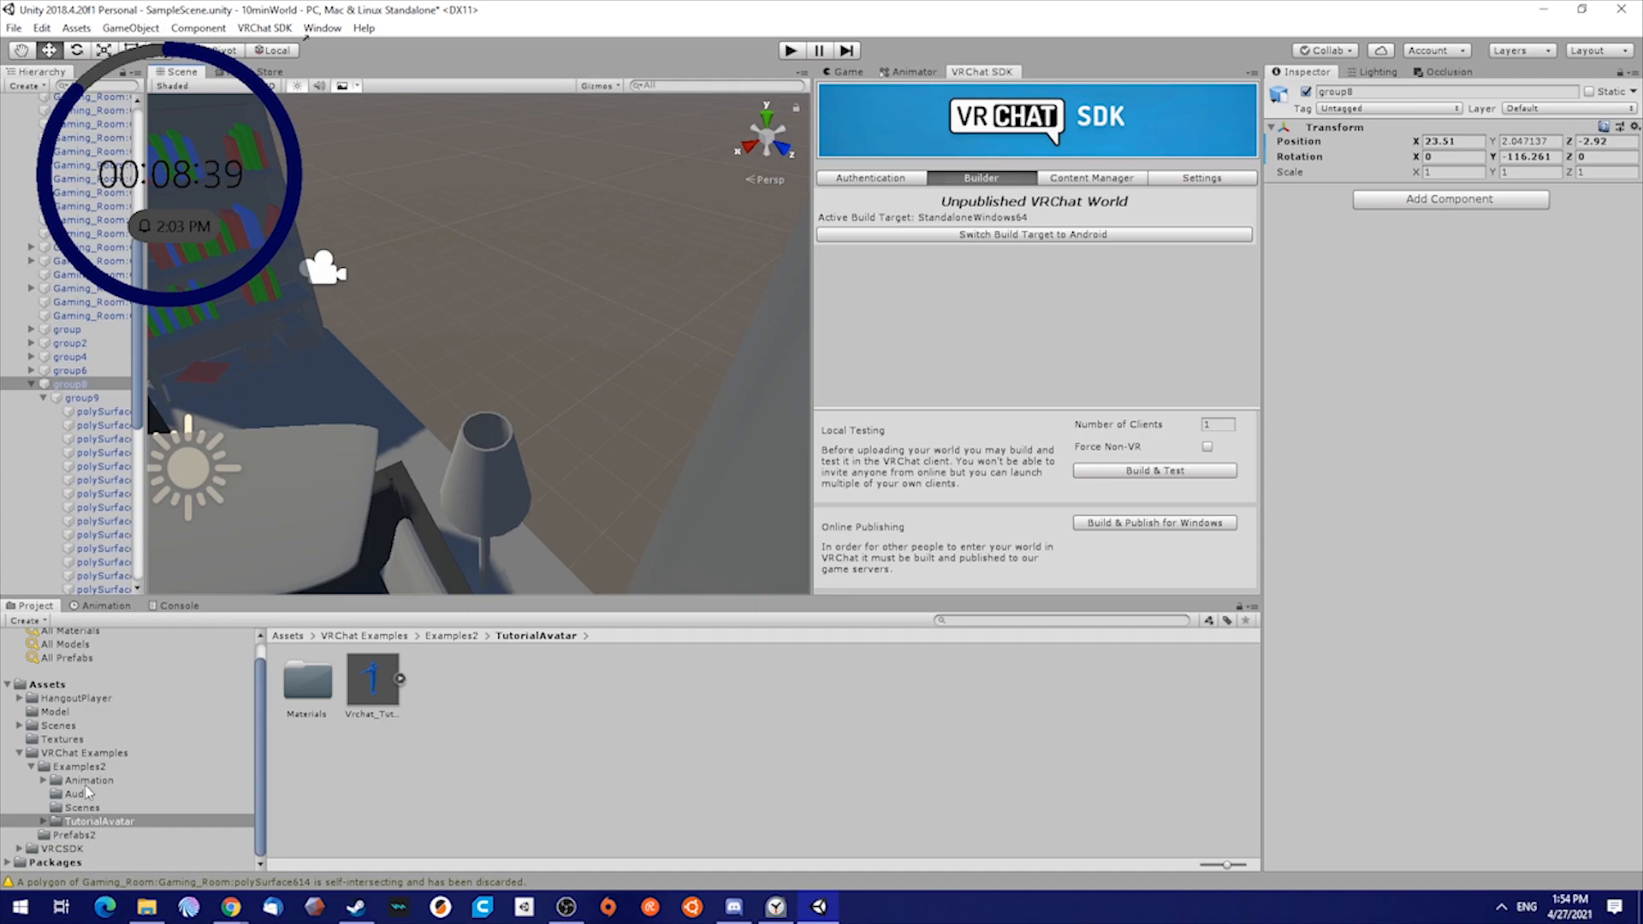
left_click(75, 835)
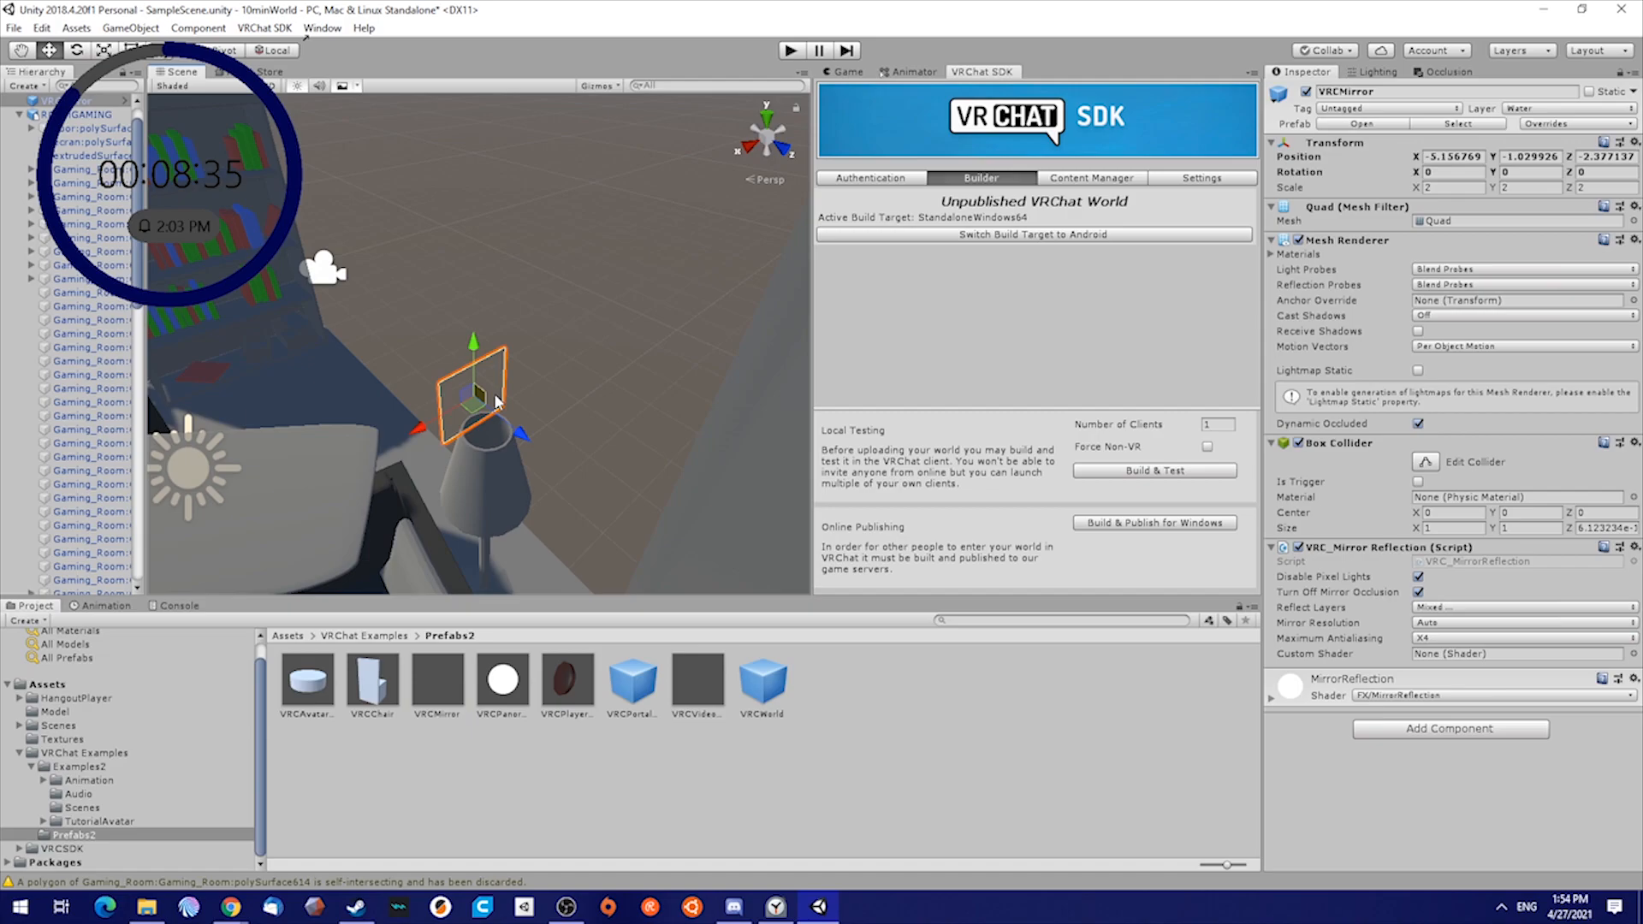
Drag the VRCMirror prefab into the room and position it
left_click_drag(471, 387, 294, 481)
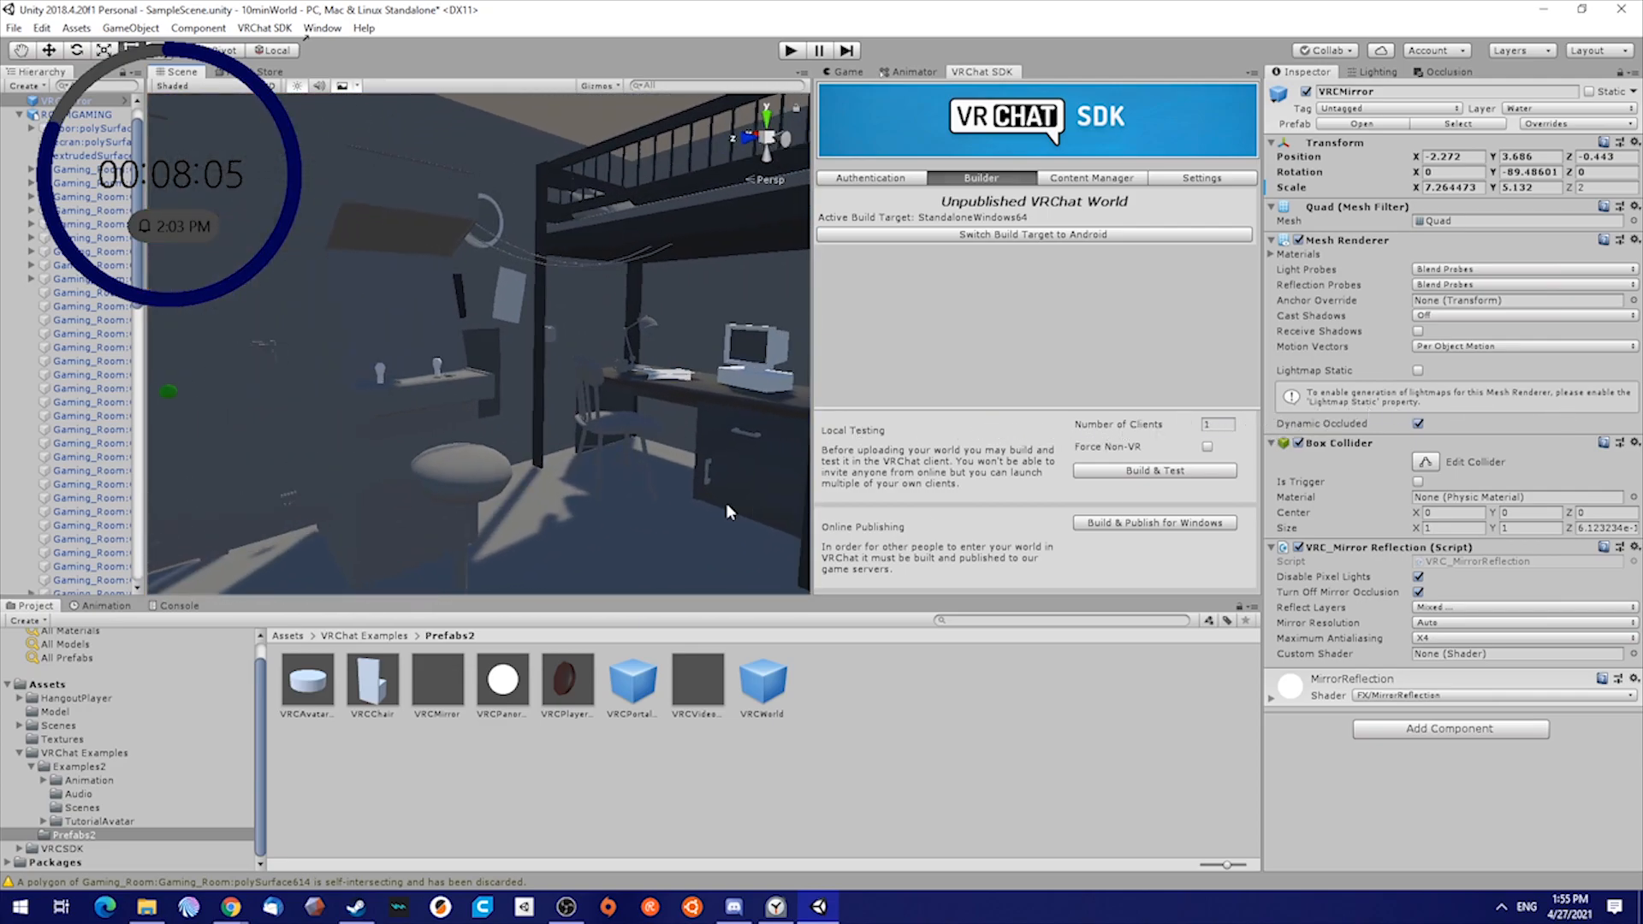
Open the Textures folder showing the room's imported texture images
left_click(61, 738)
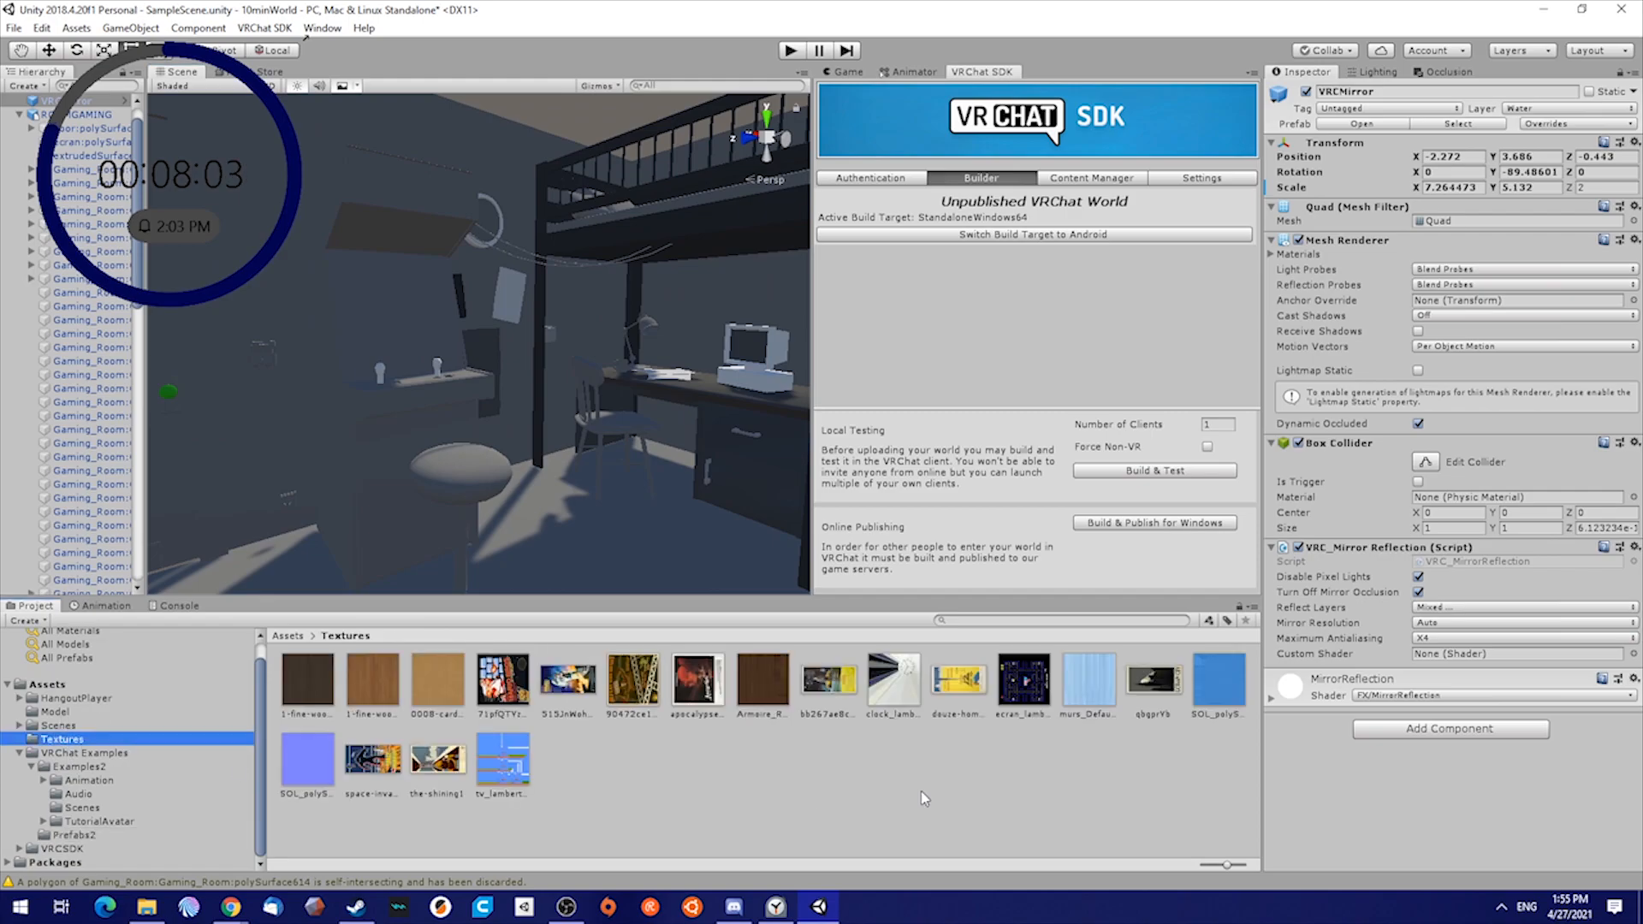
Create material 'tex' with the VRChat/Mobile/Lightmapped shader and a base texture
right_click(923, 798)
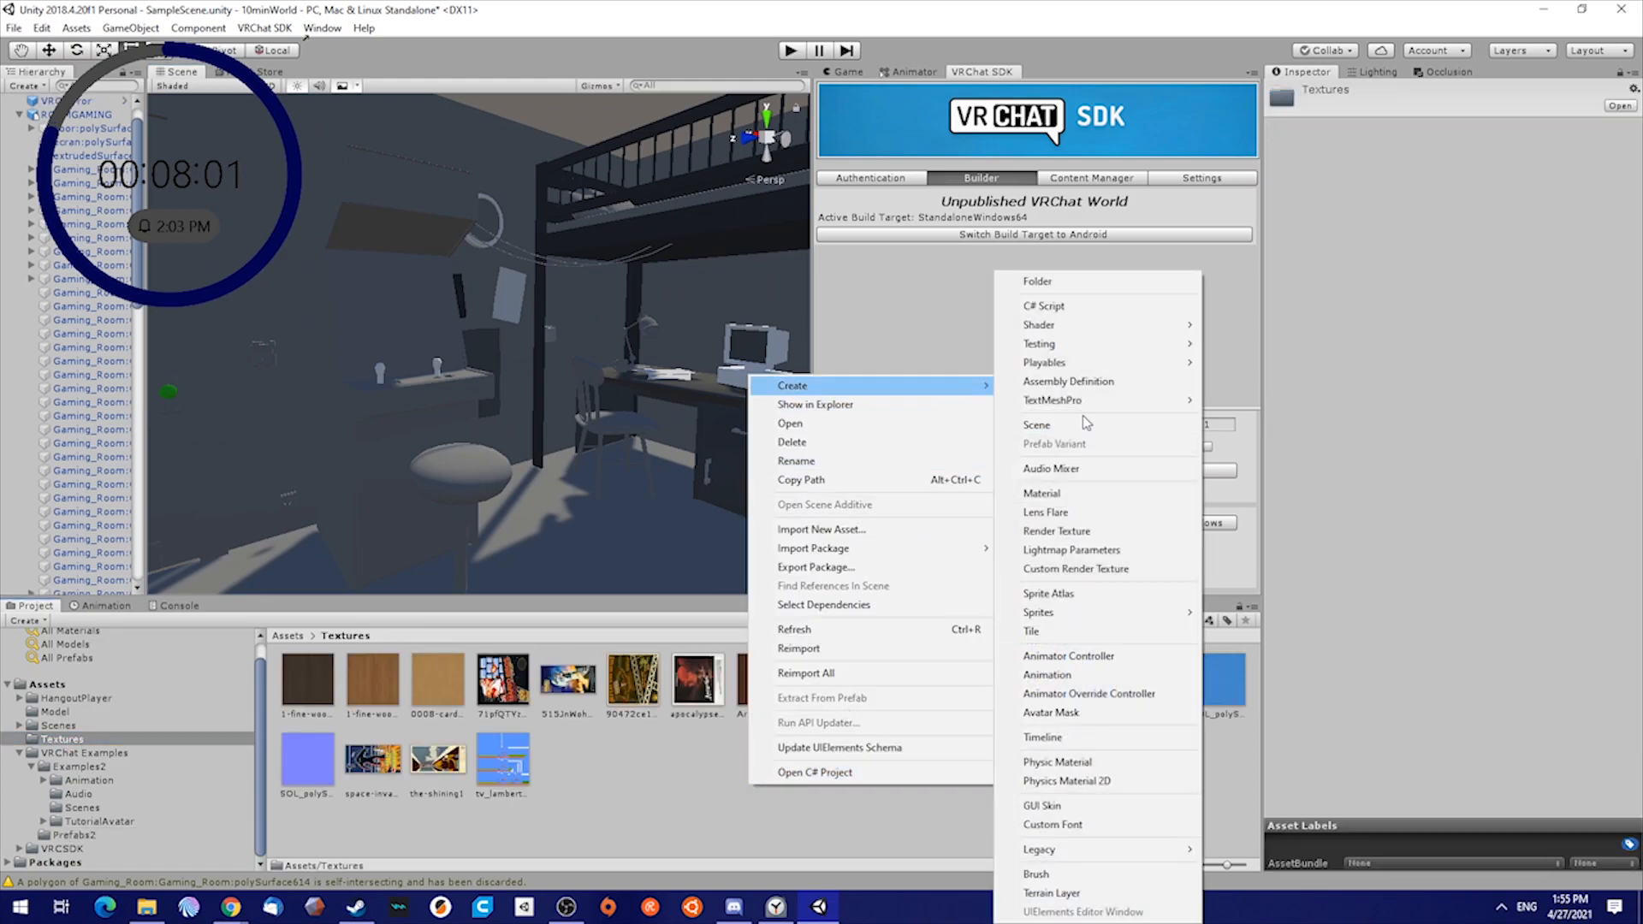
left_click(1041, 494)
type("tex")
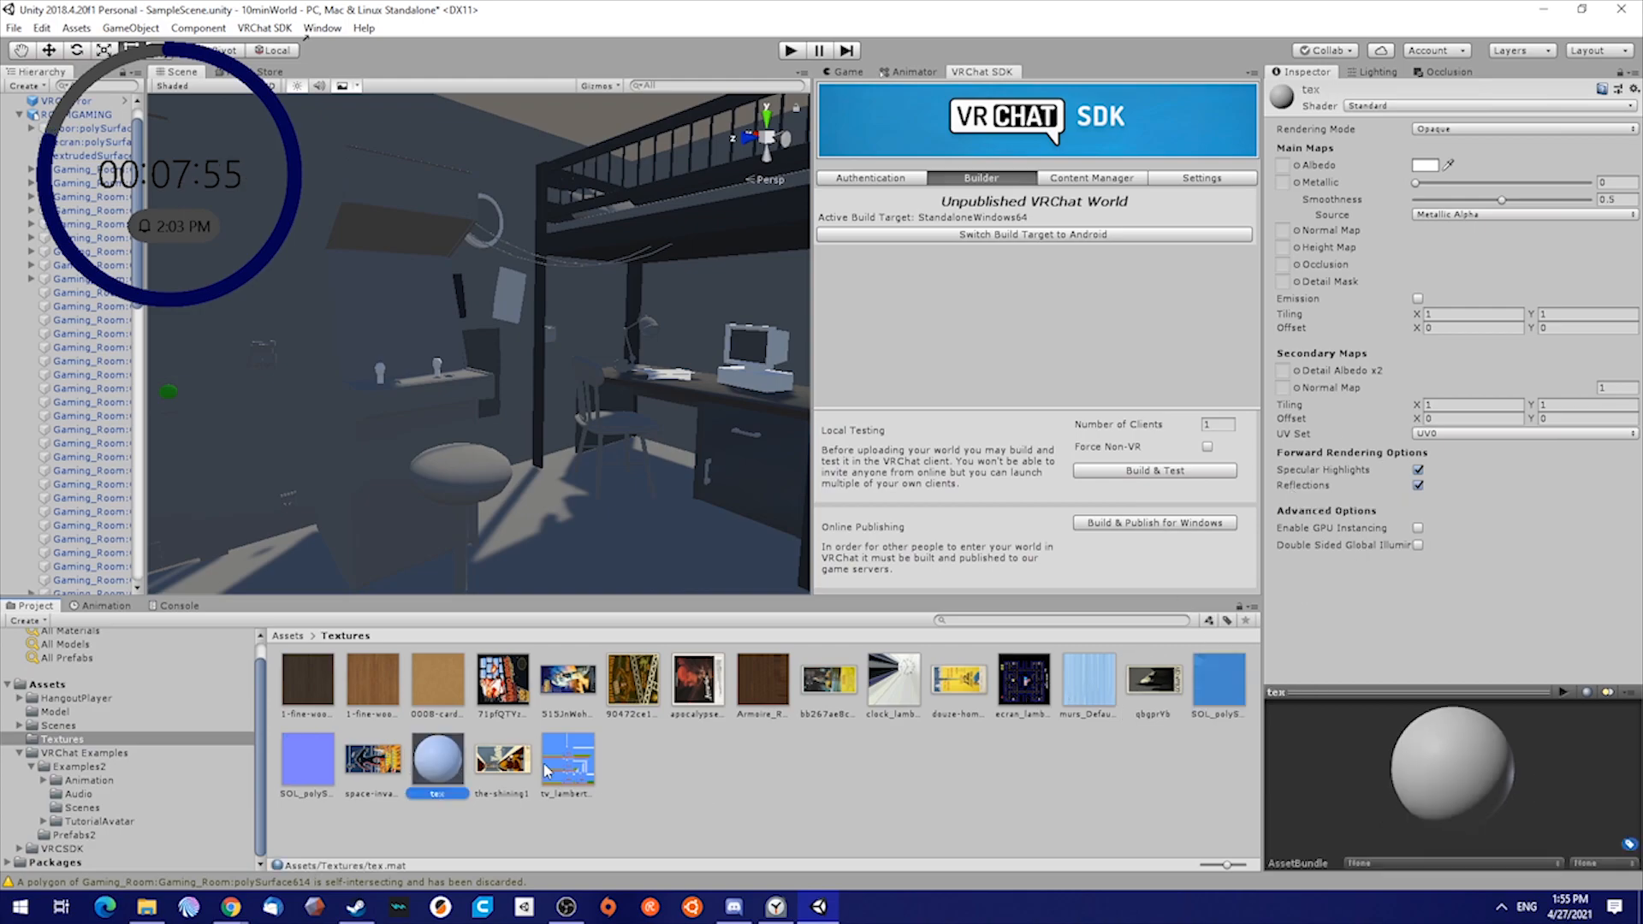
left_click(1482, 104)
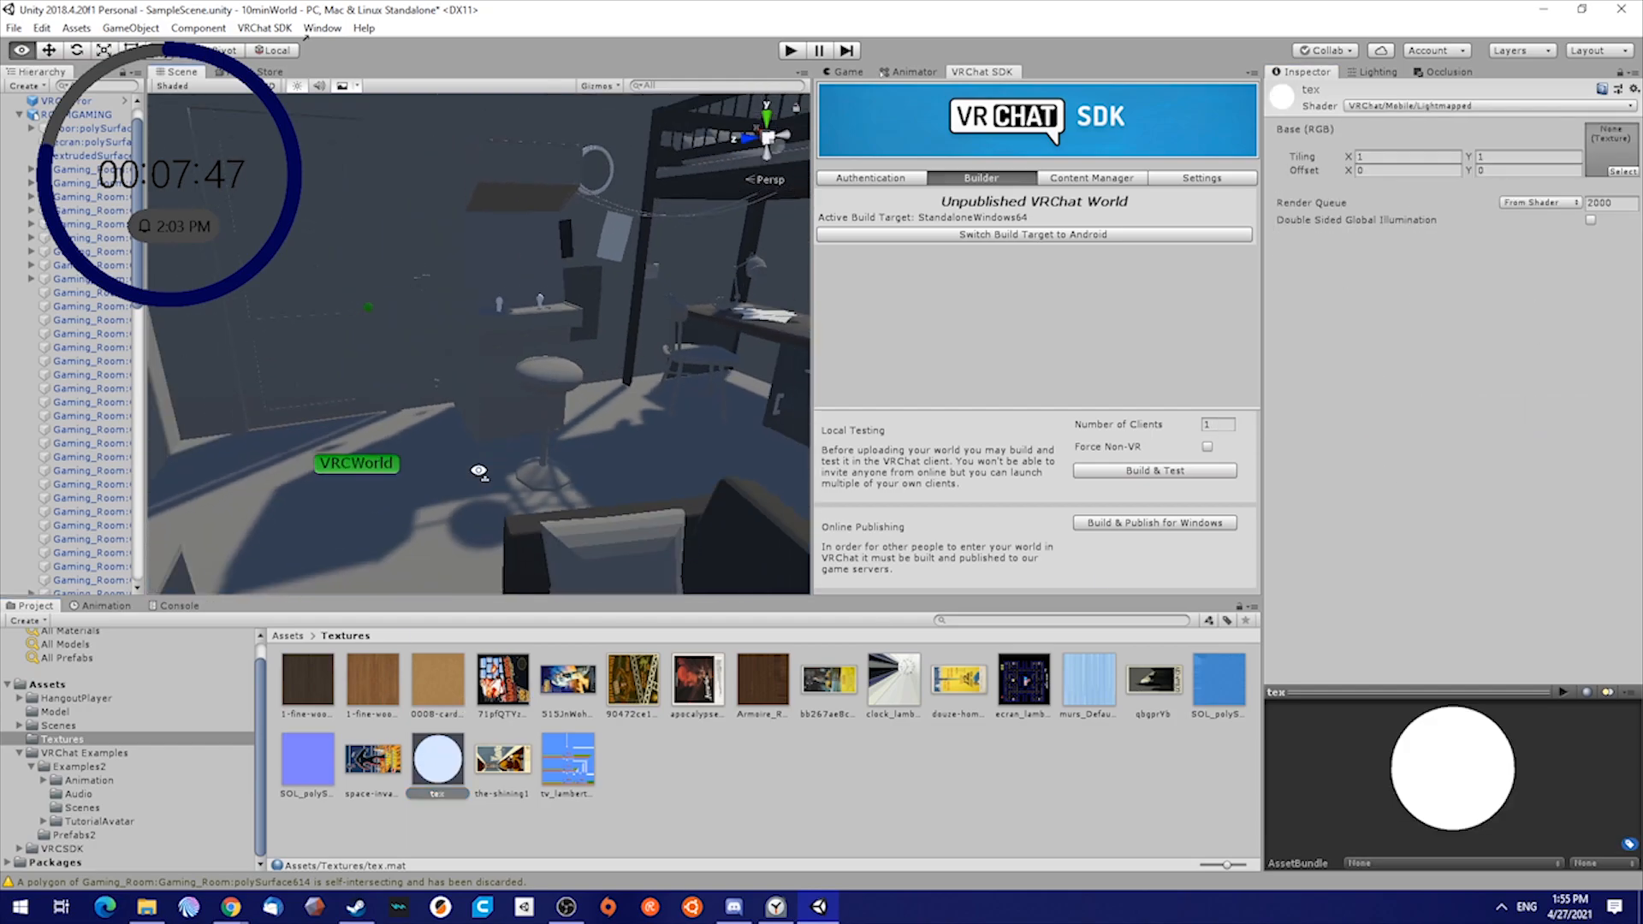
mouse_move(1619, 159)
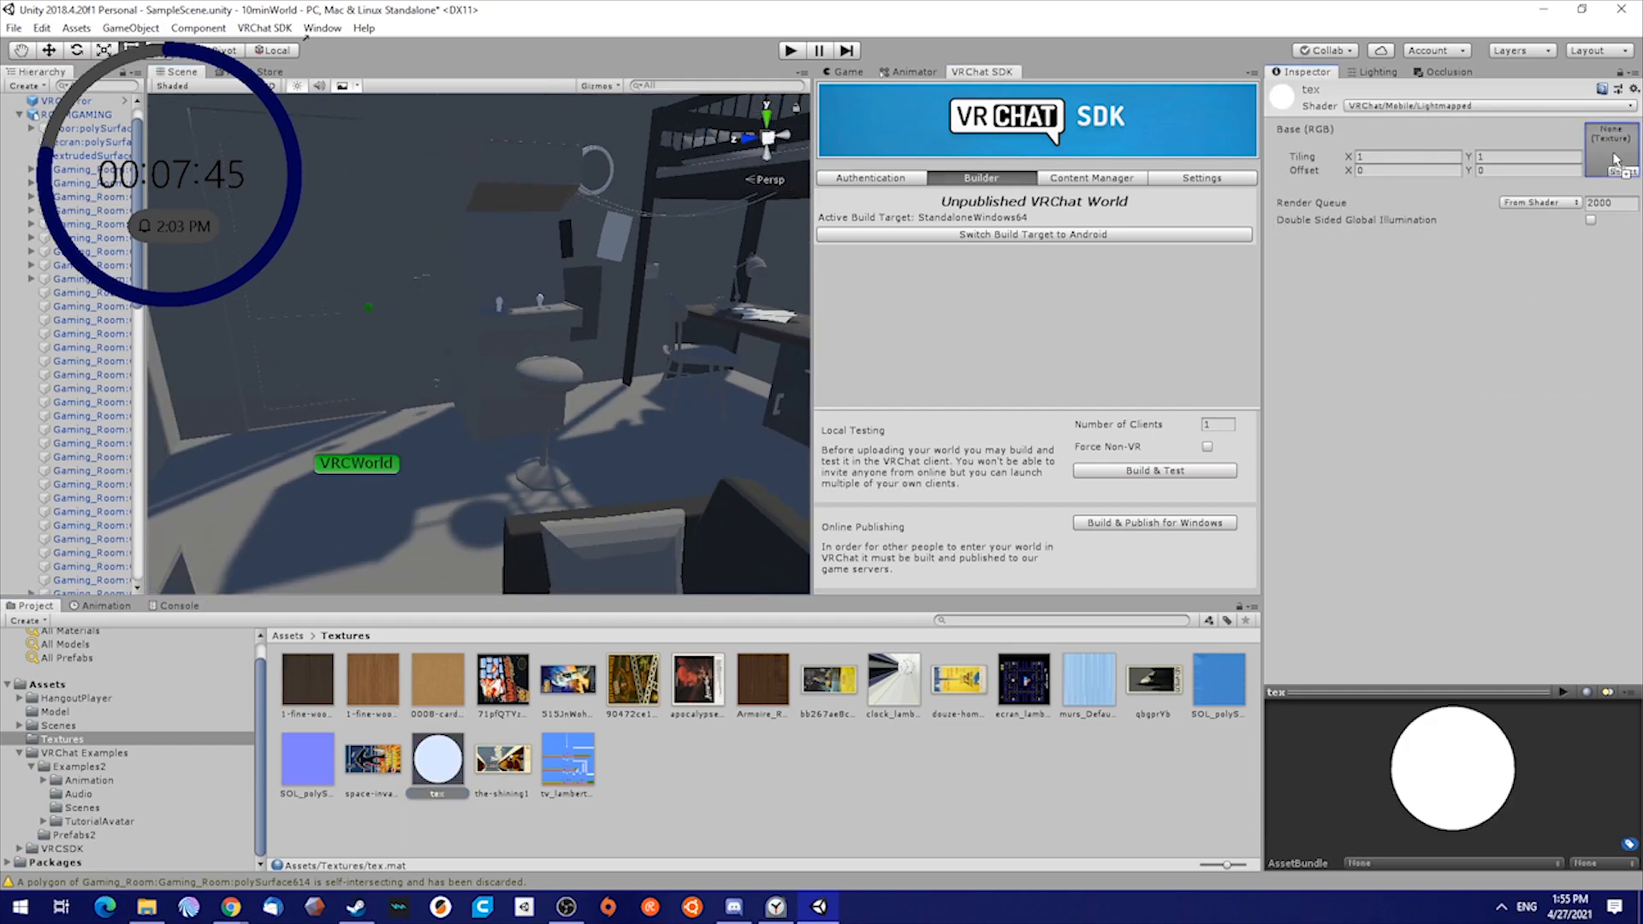
left_click(437, 760)
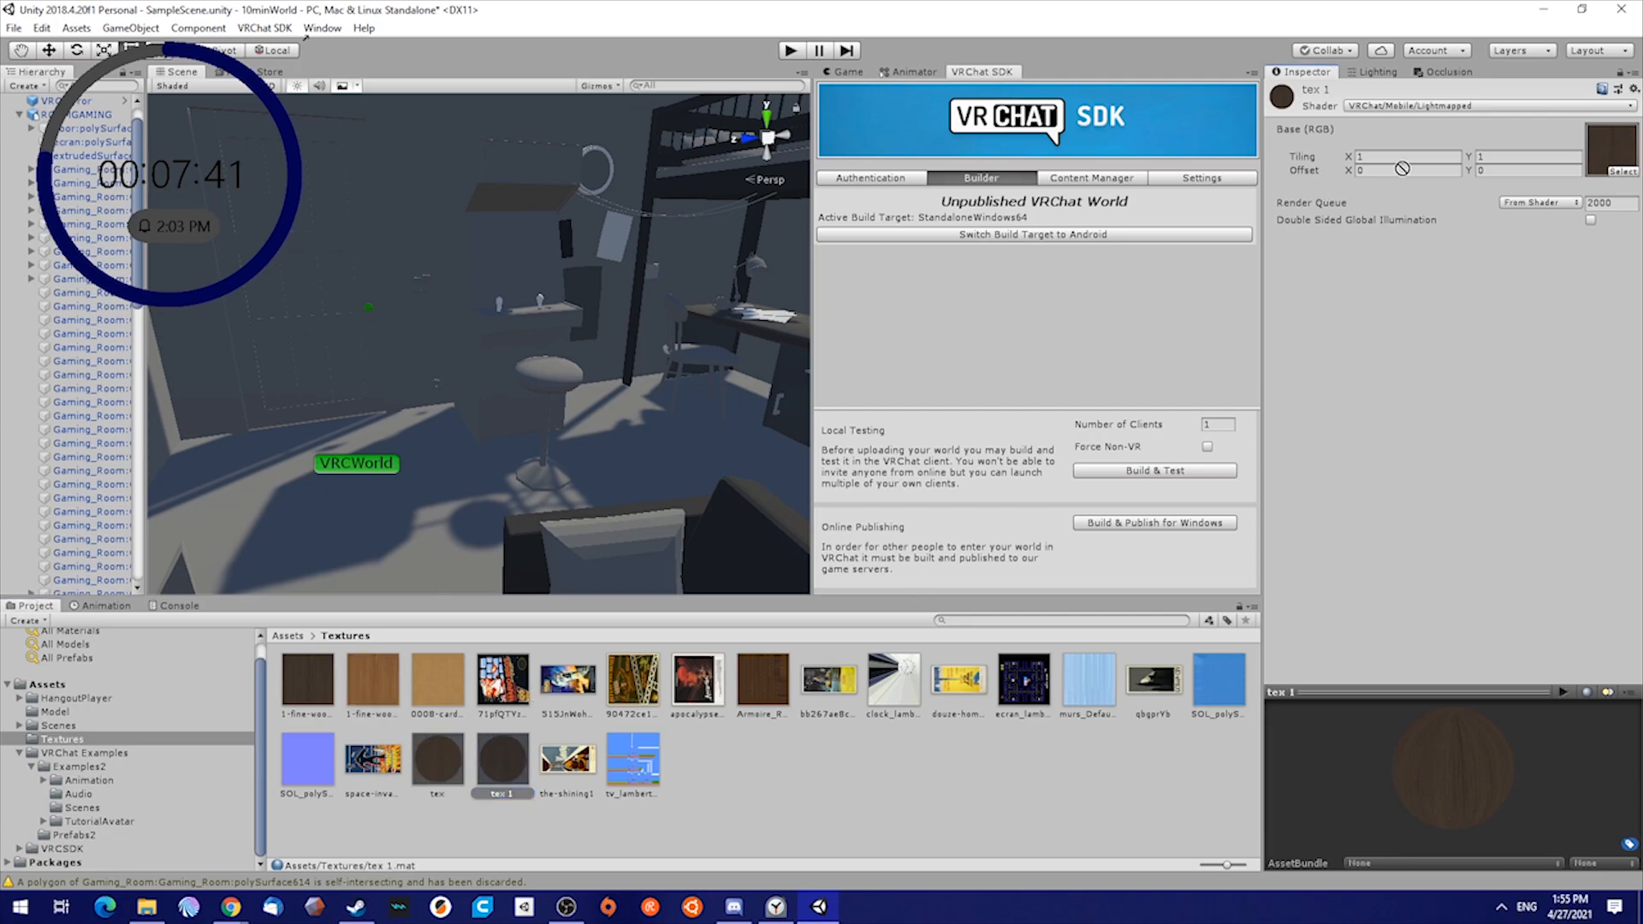
Make materials tex 1 through tex 11, each with its own wood, card or poster texture
left_click(502, 755)
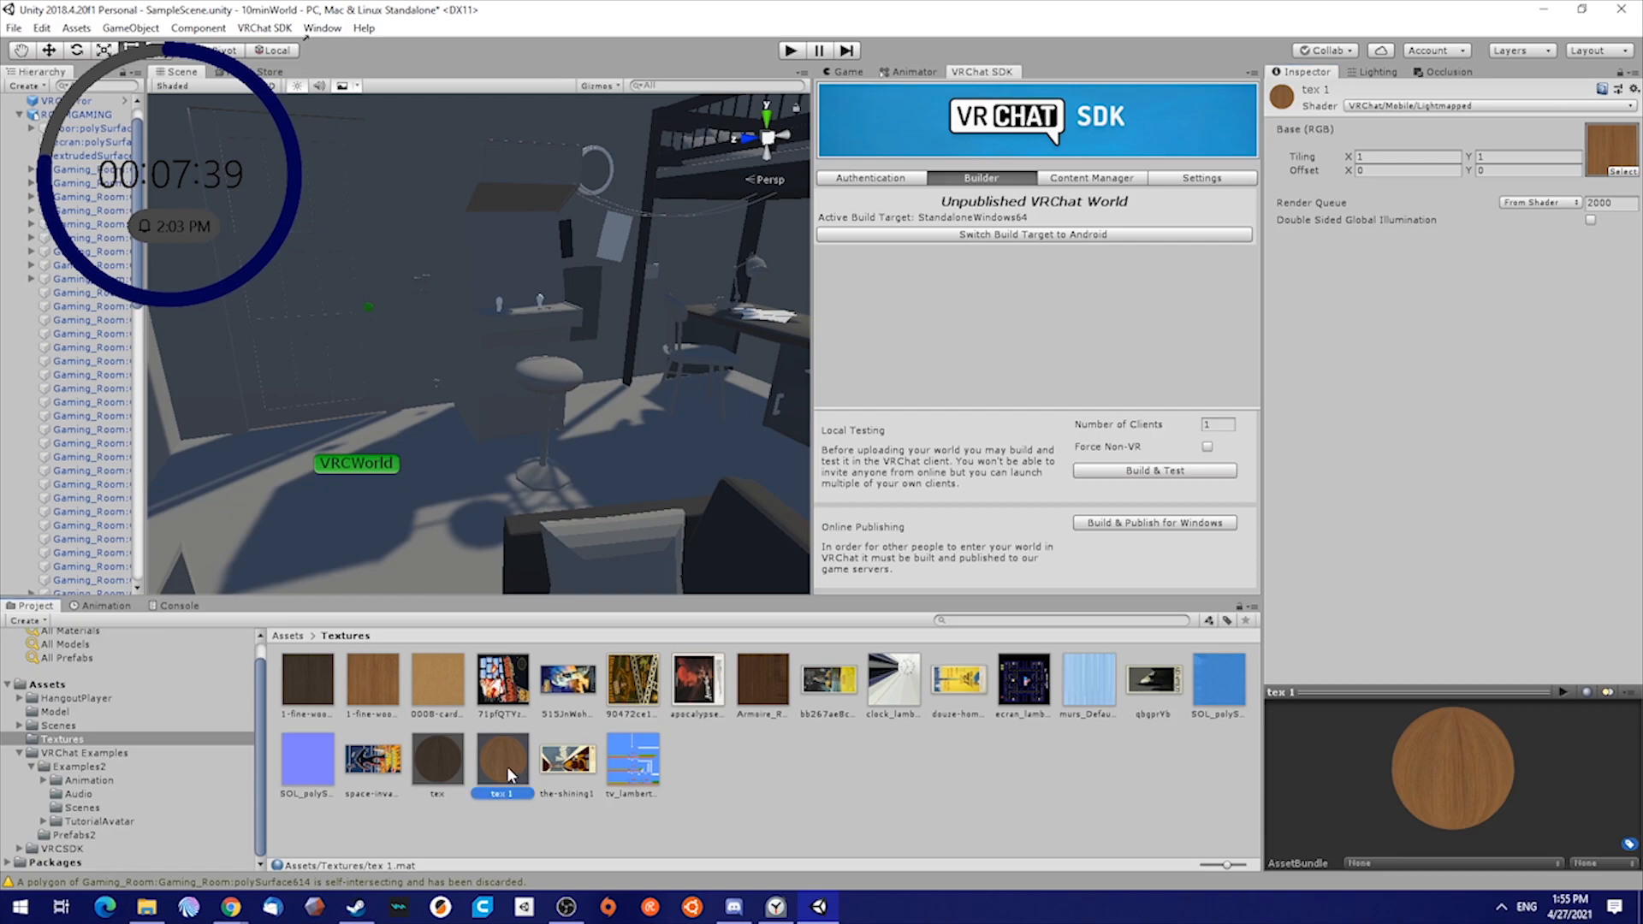
left_click(566, 760)
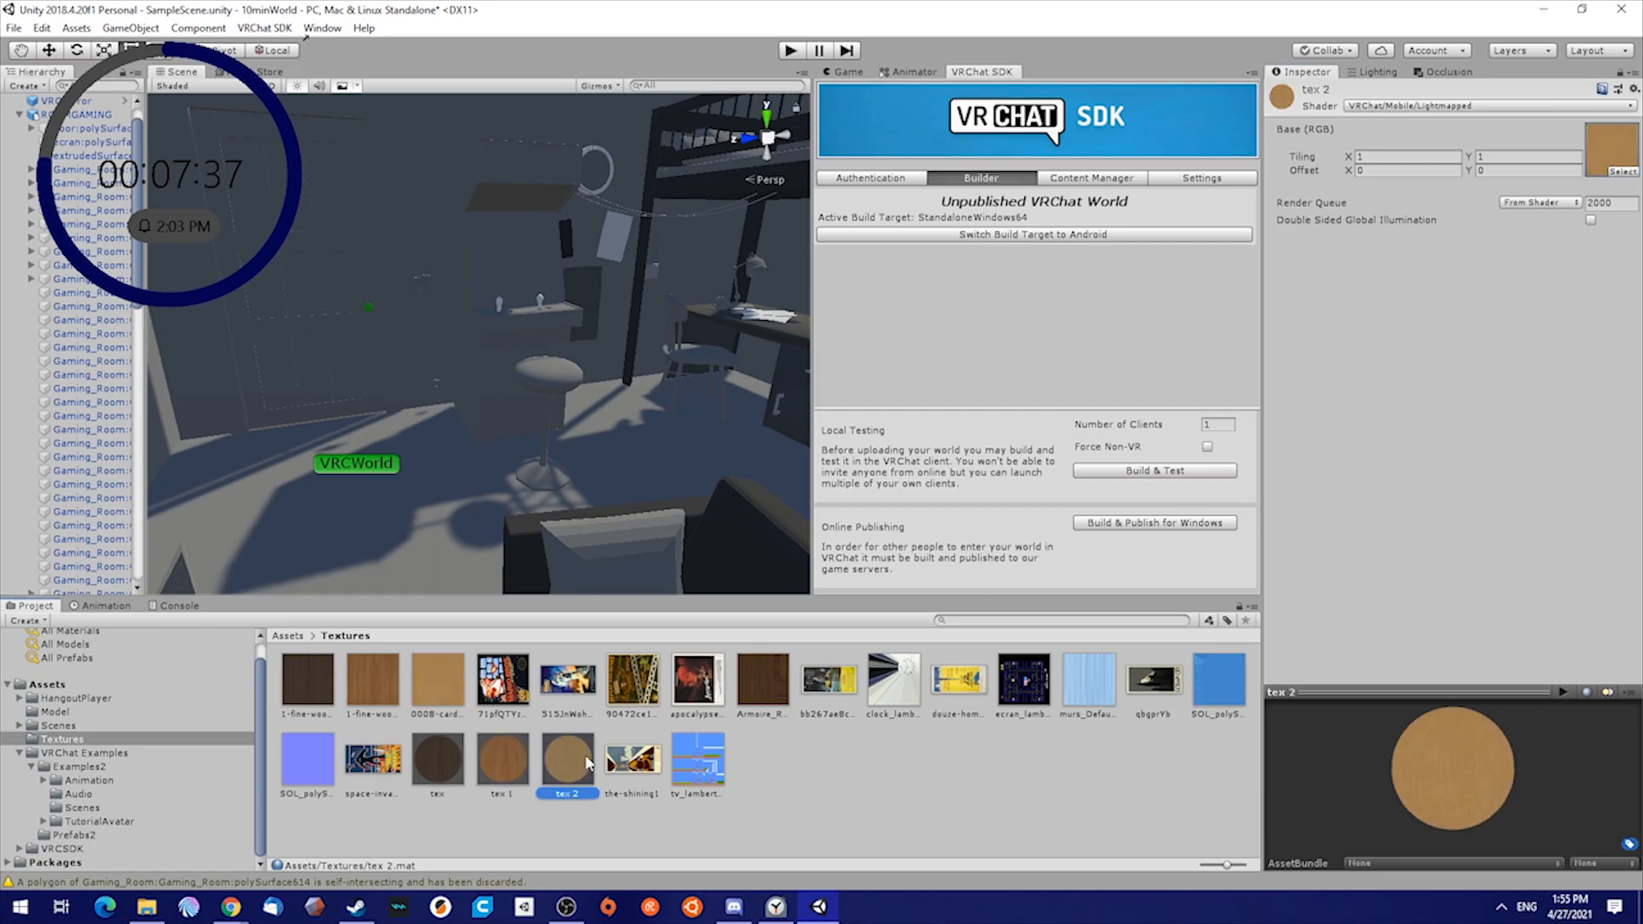
left_click(631, 761)
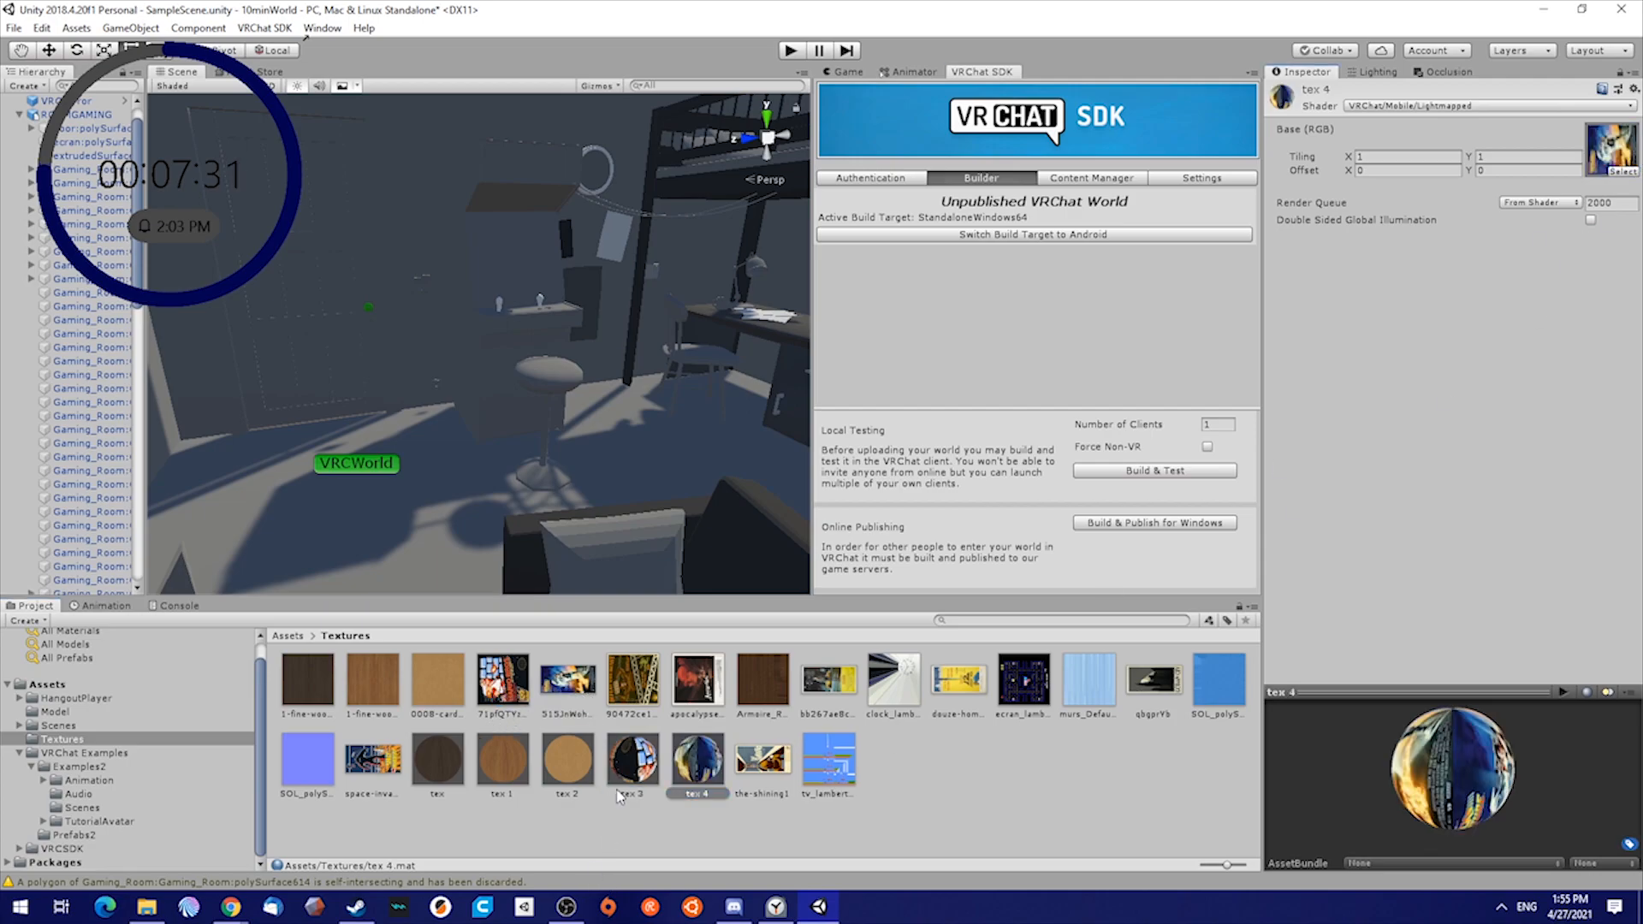
left_click(763, 760)
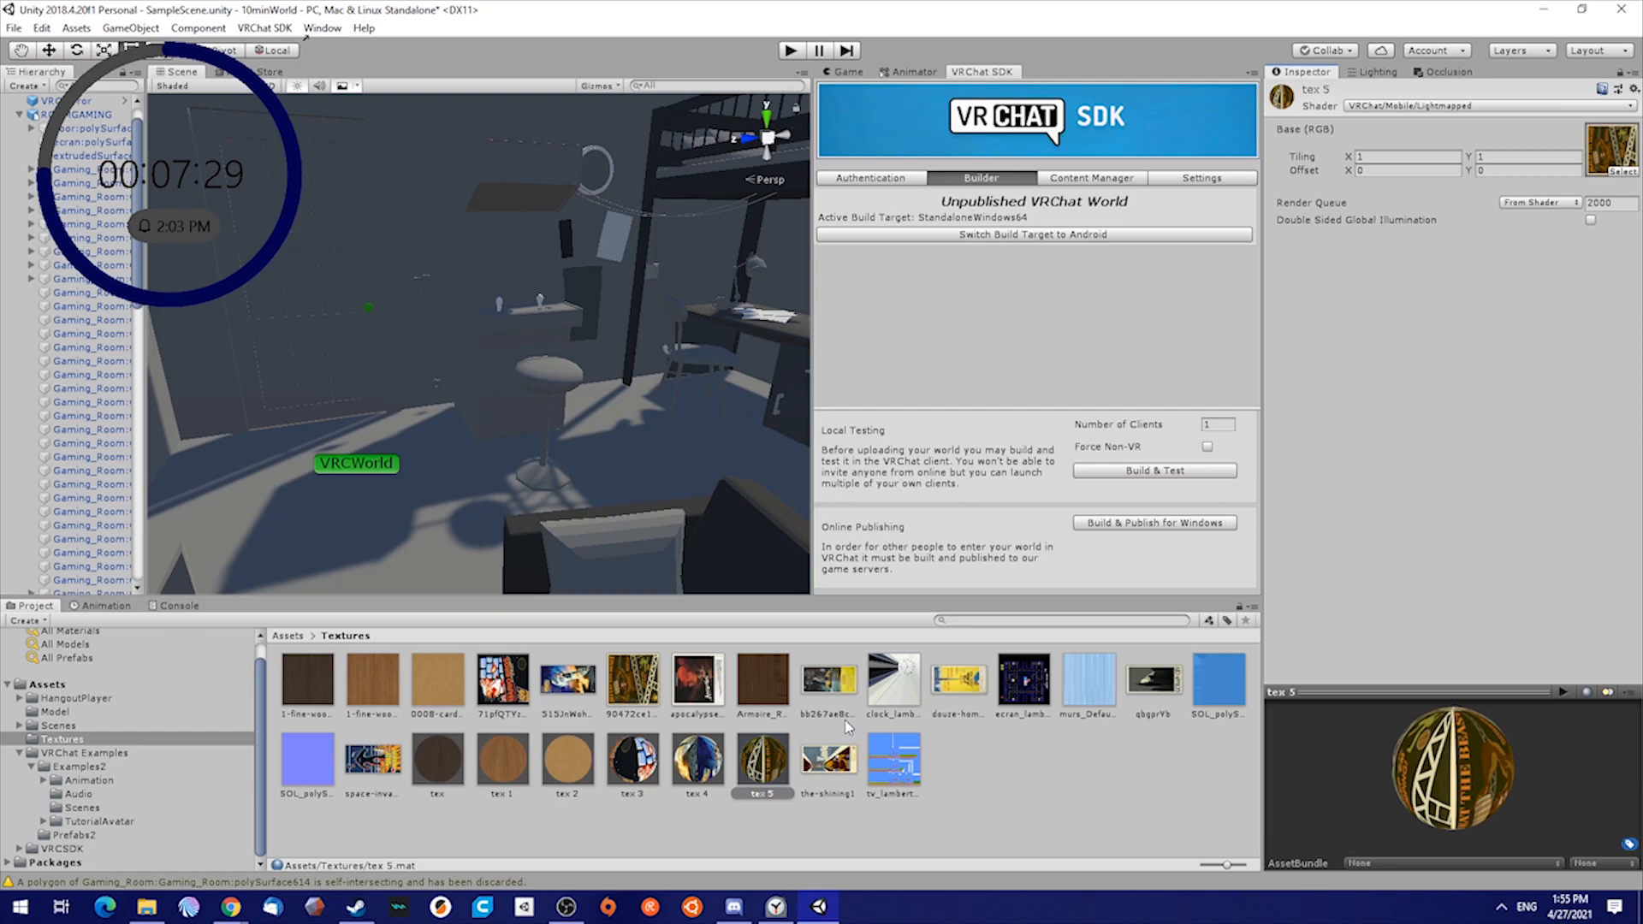
left_click(827, 757)
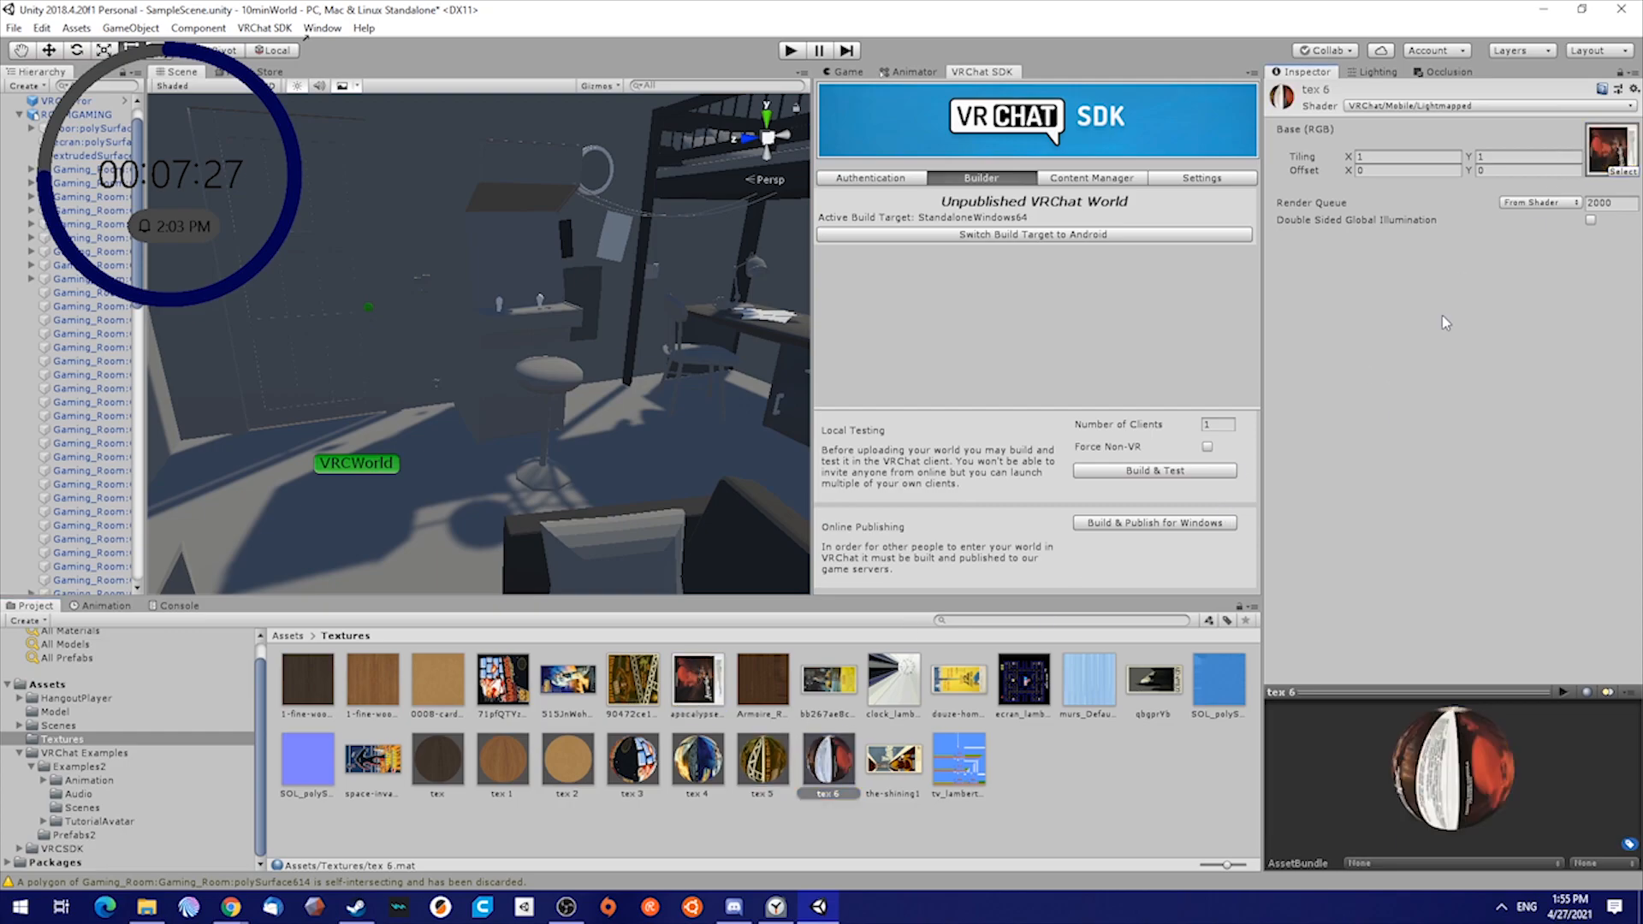
left_click(892, 760)
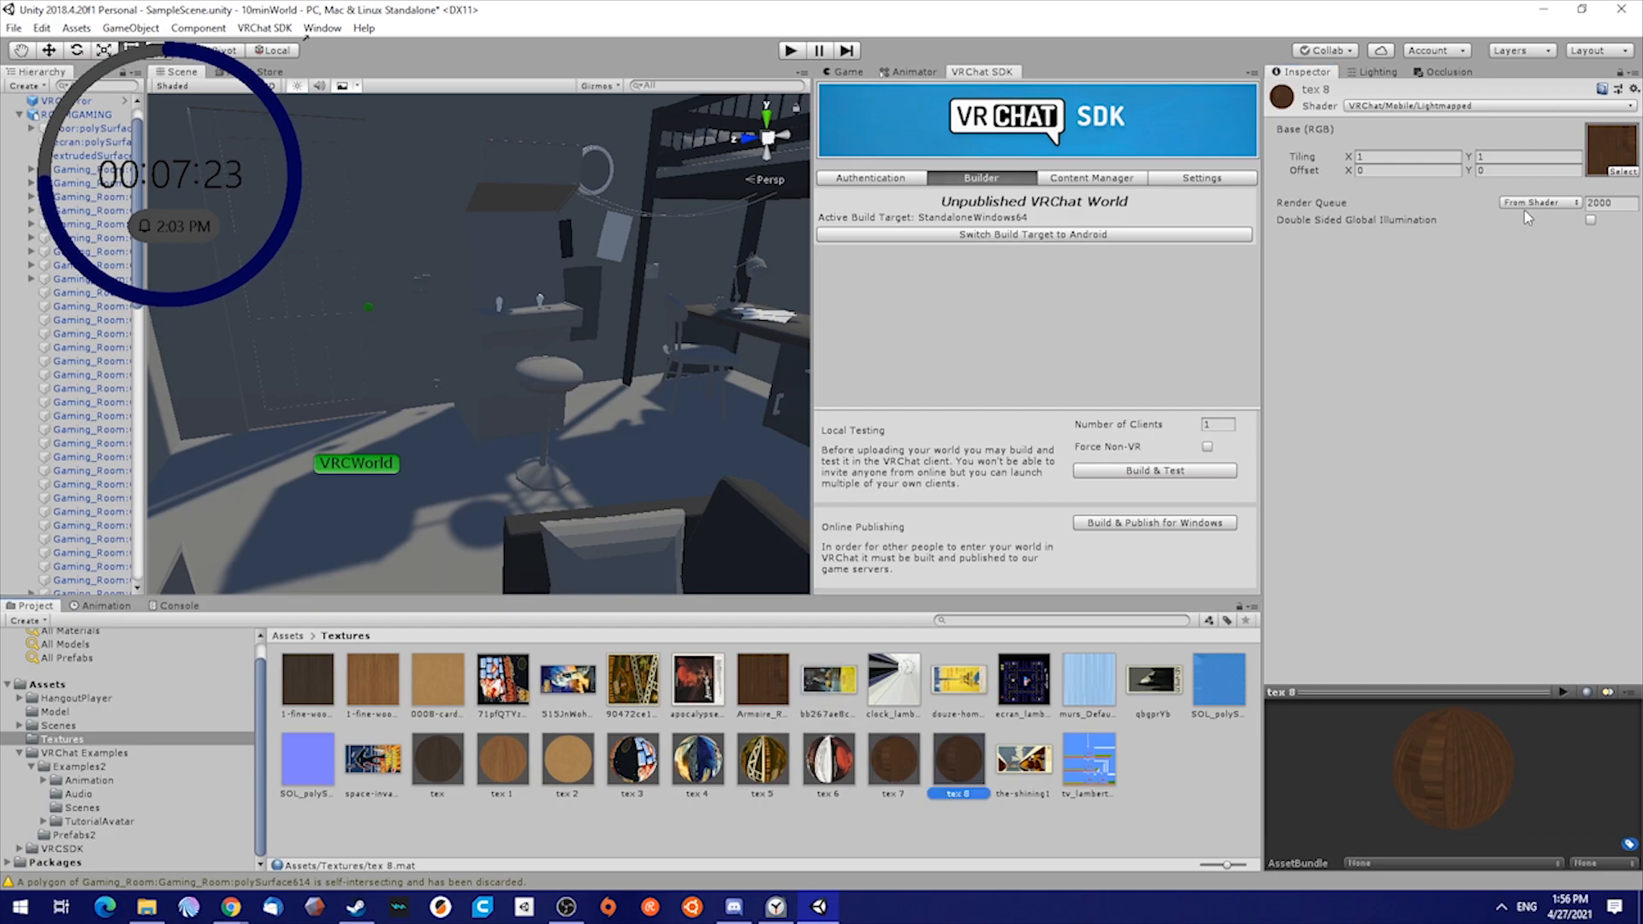
left_click(892, 679)
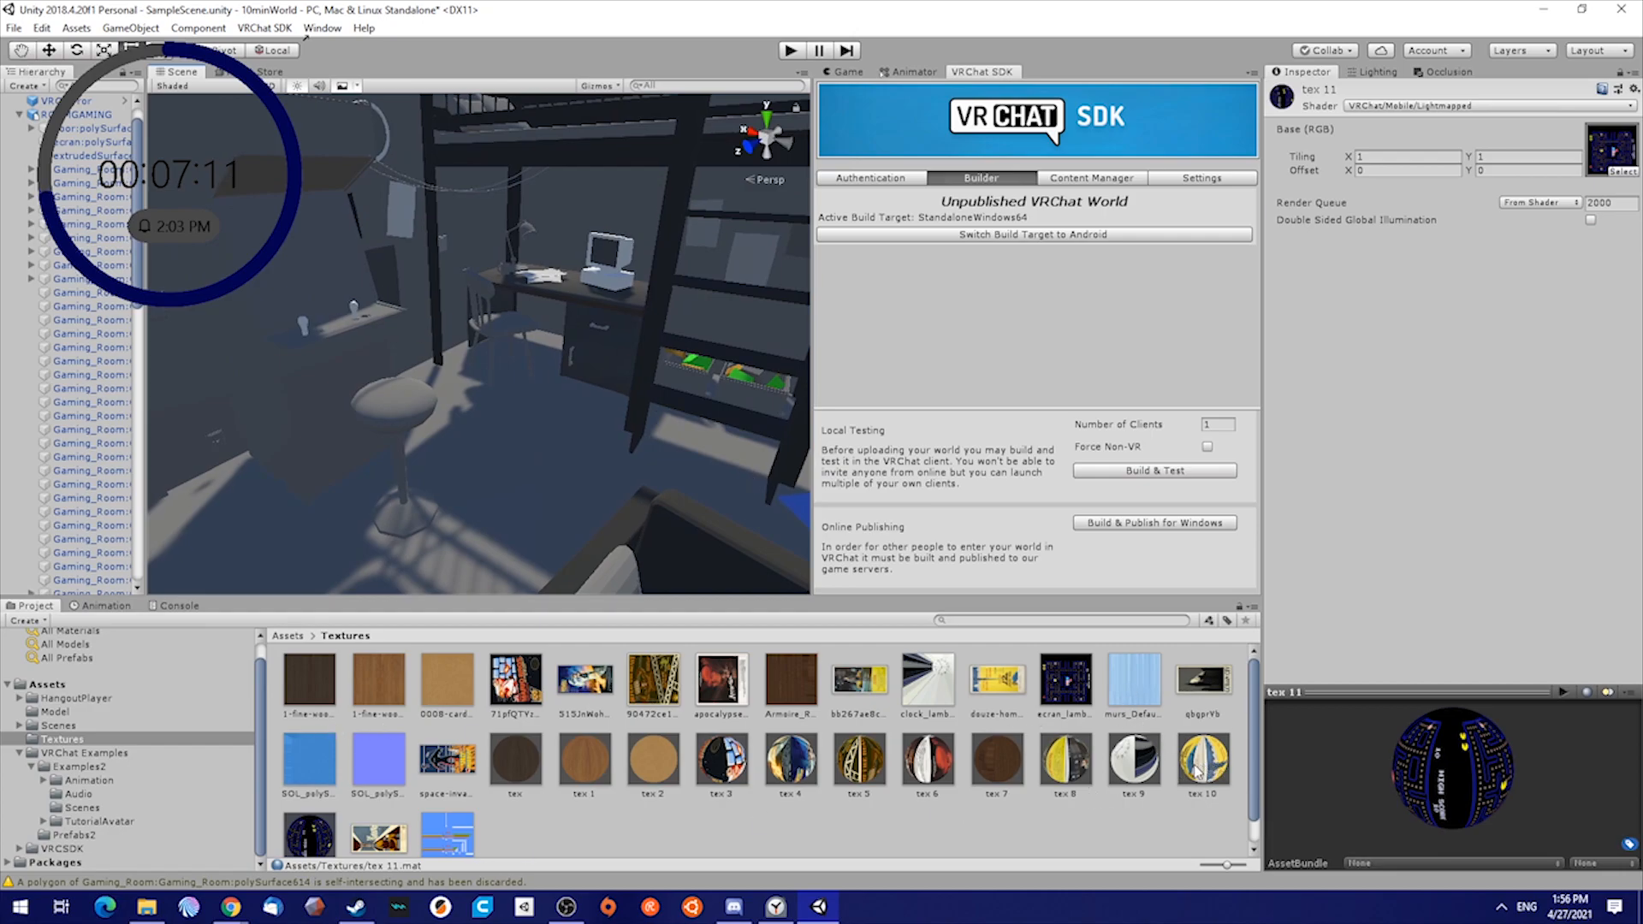
Drag tex materials onto the room's walls, floor, bunk beds and bookshelves
scroll("down", 3)
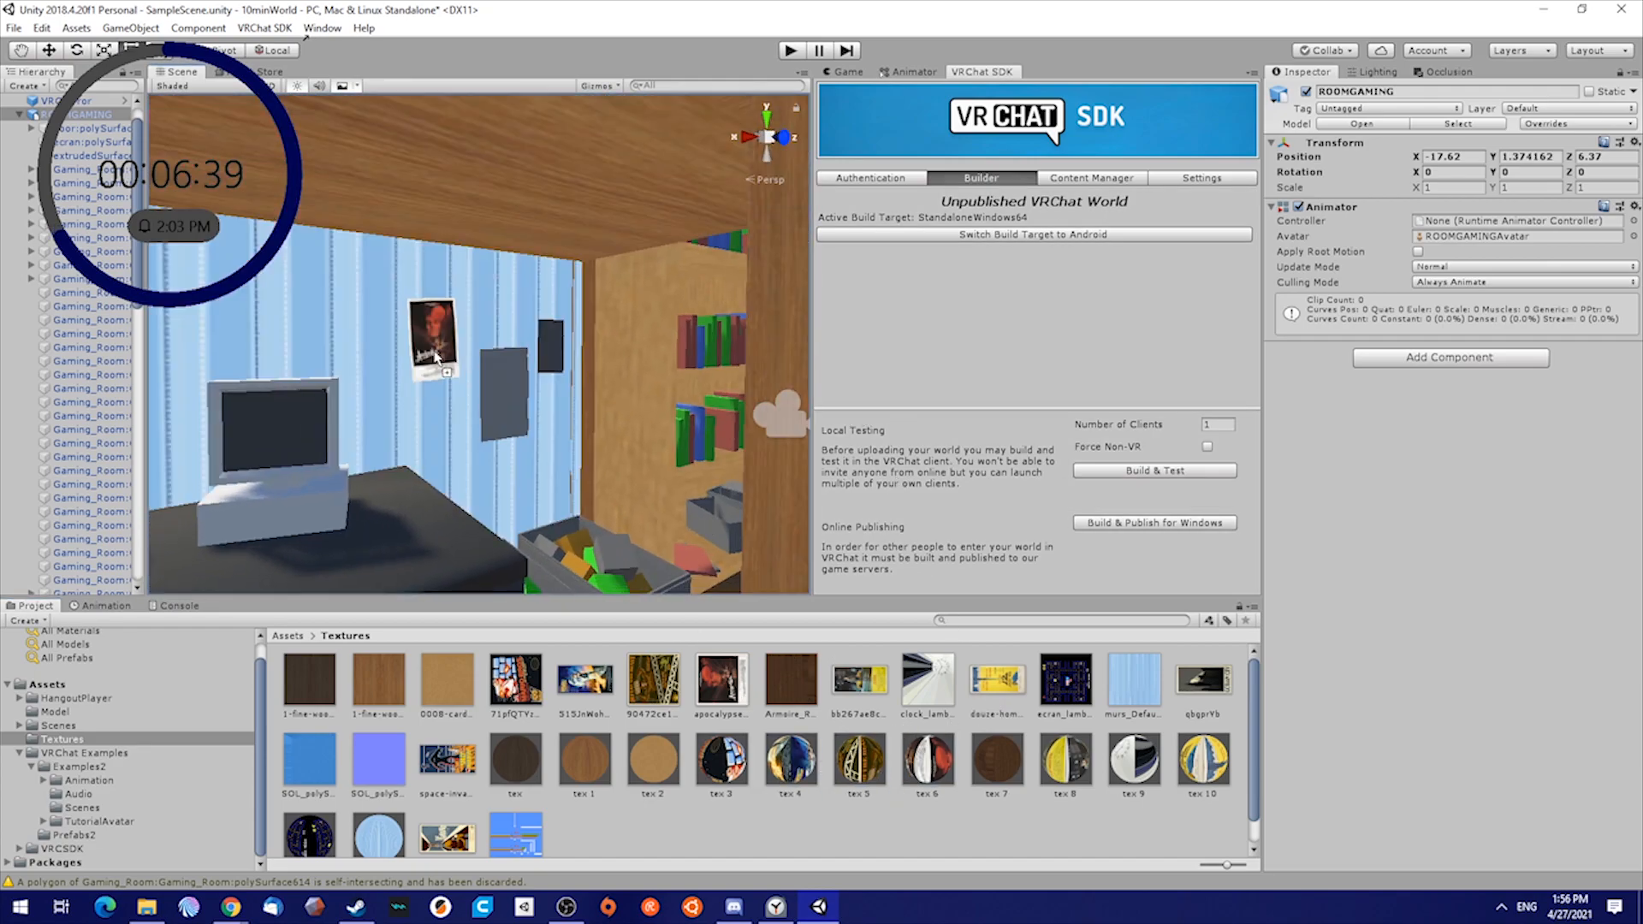
left_click(1134, 755)
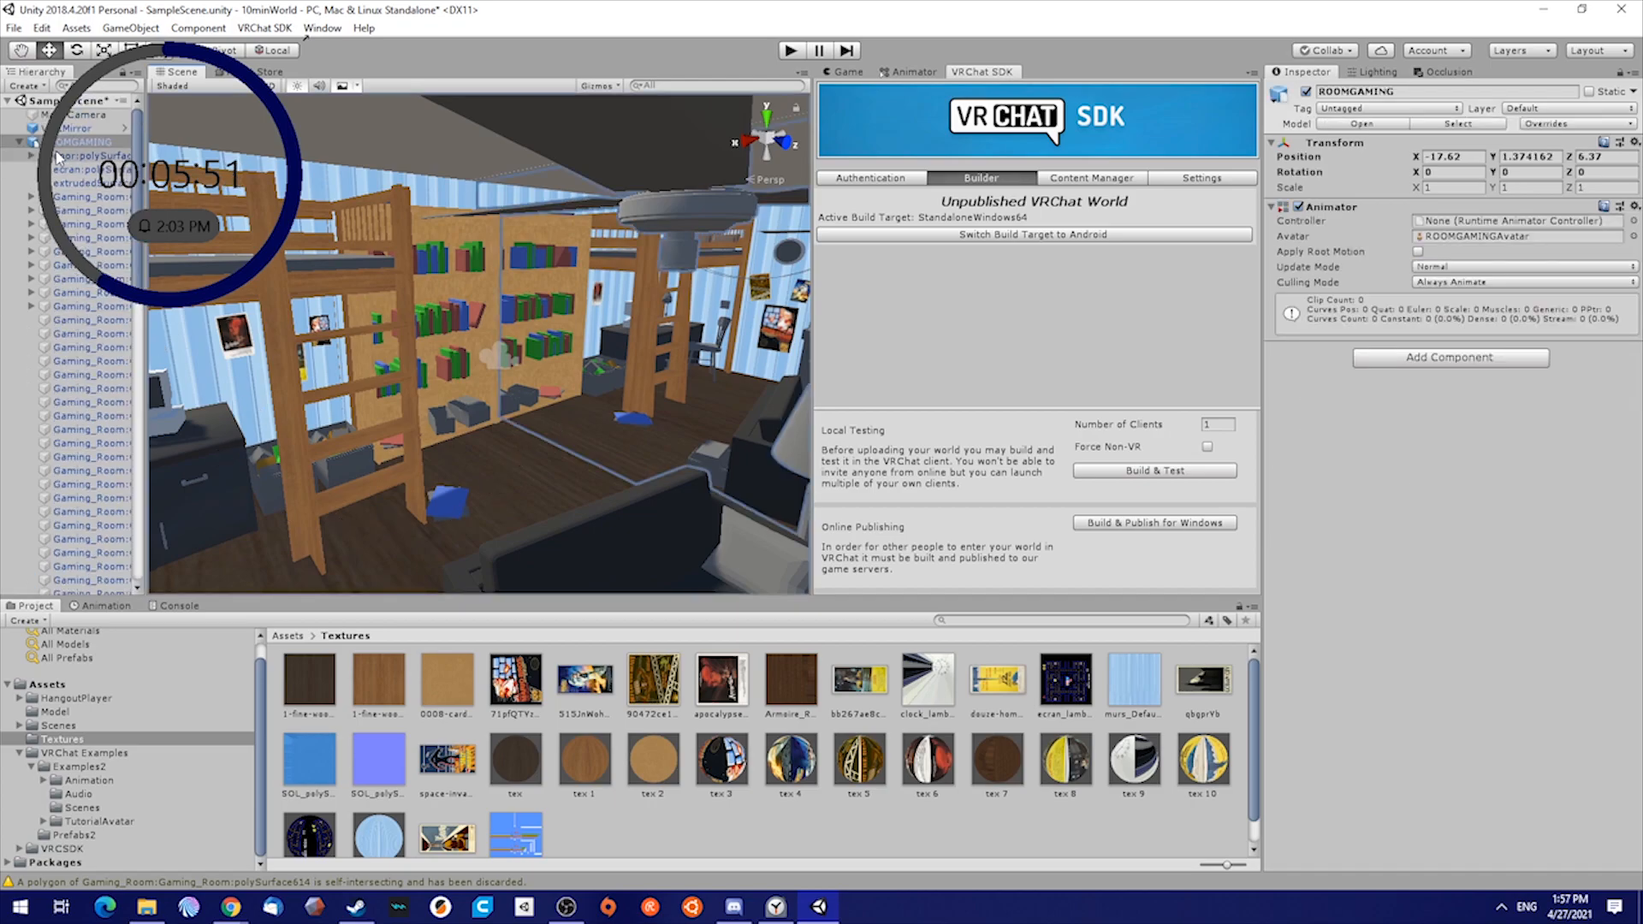
Mark the ROOMGAMING room model and all its child objects as static
left_click(83, 141)
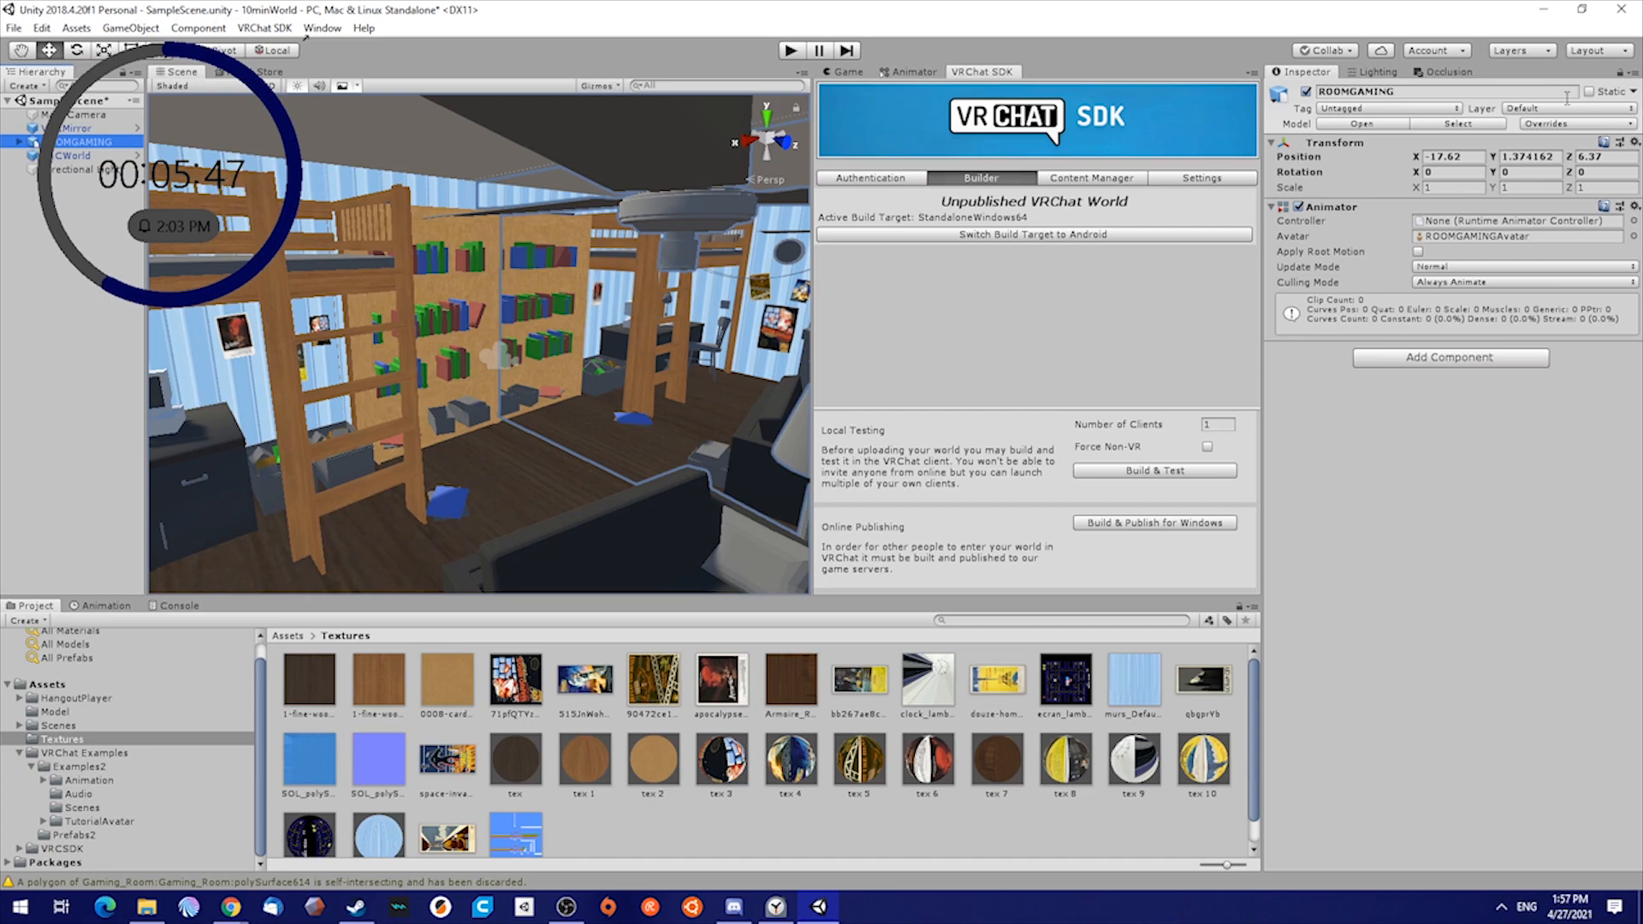
left_click(1597, 92)
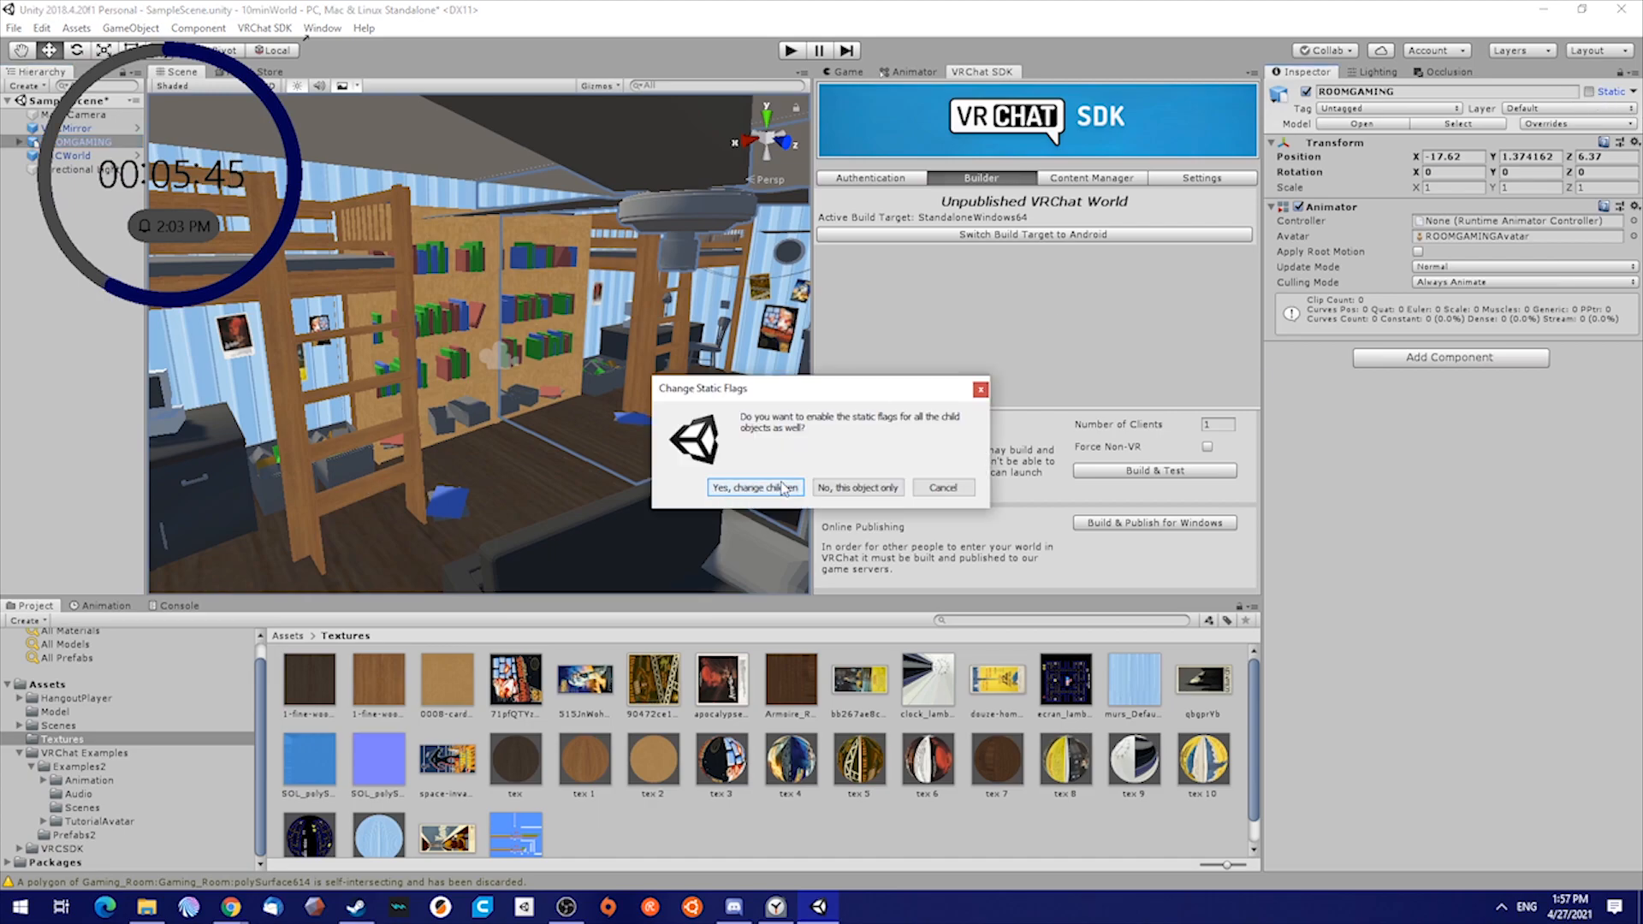
left_click(753, 487)
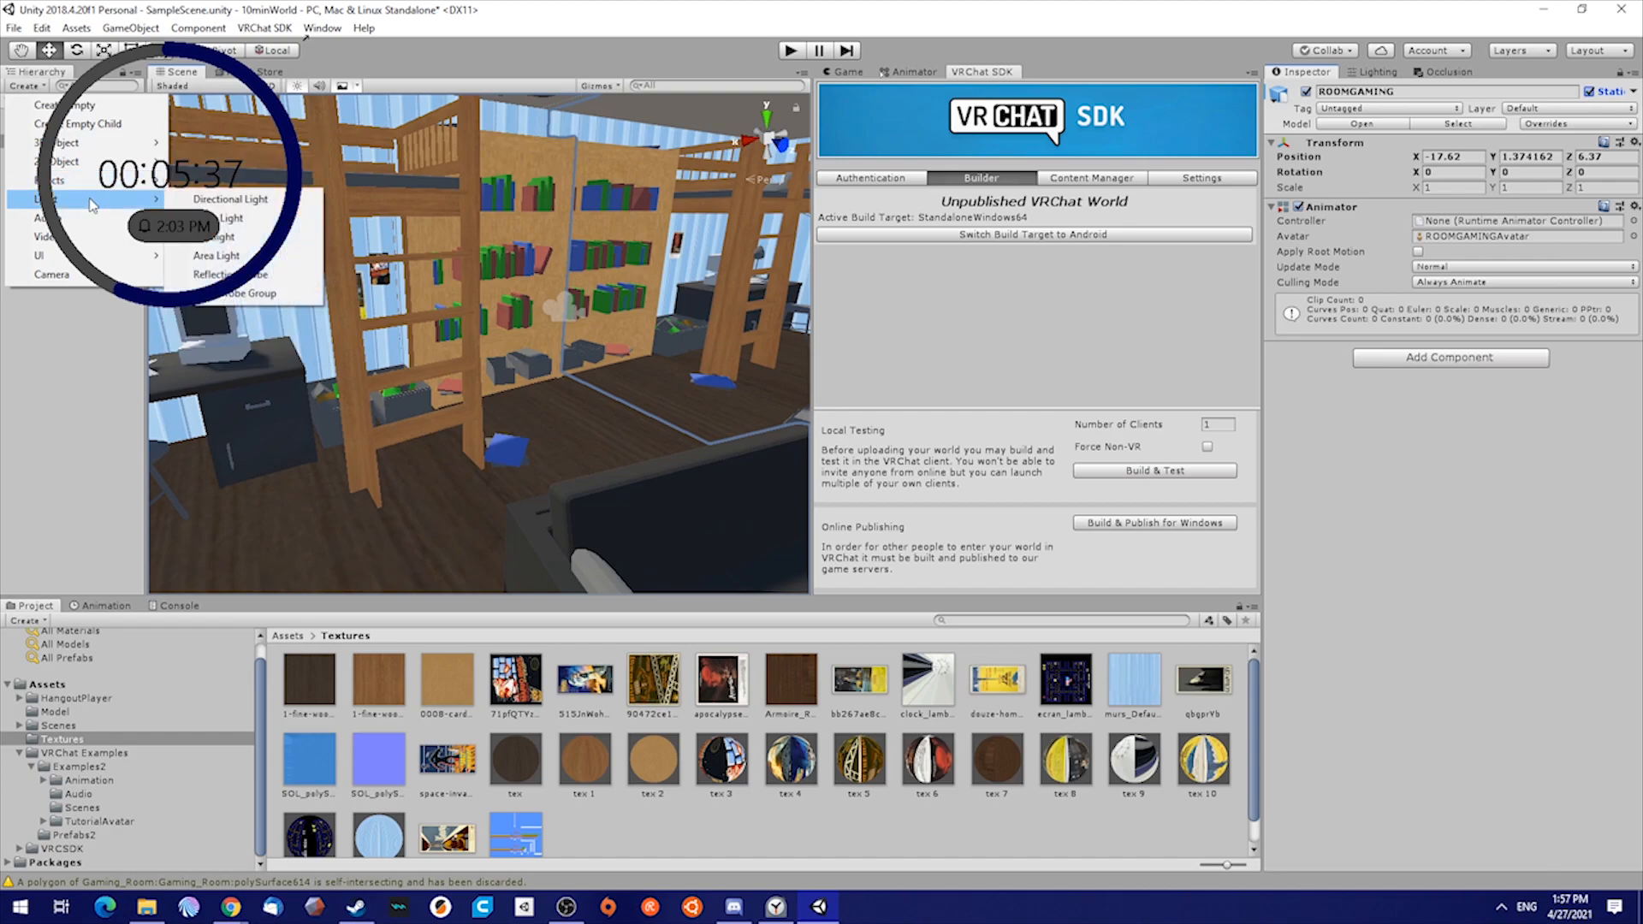
Add a Reflection Probe inside the gaming room scene
left_click(252, 275)
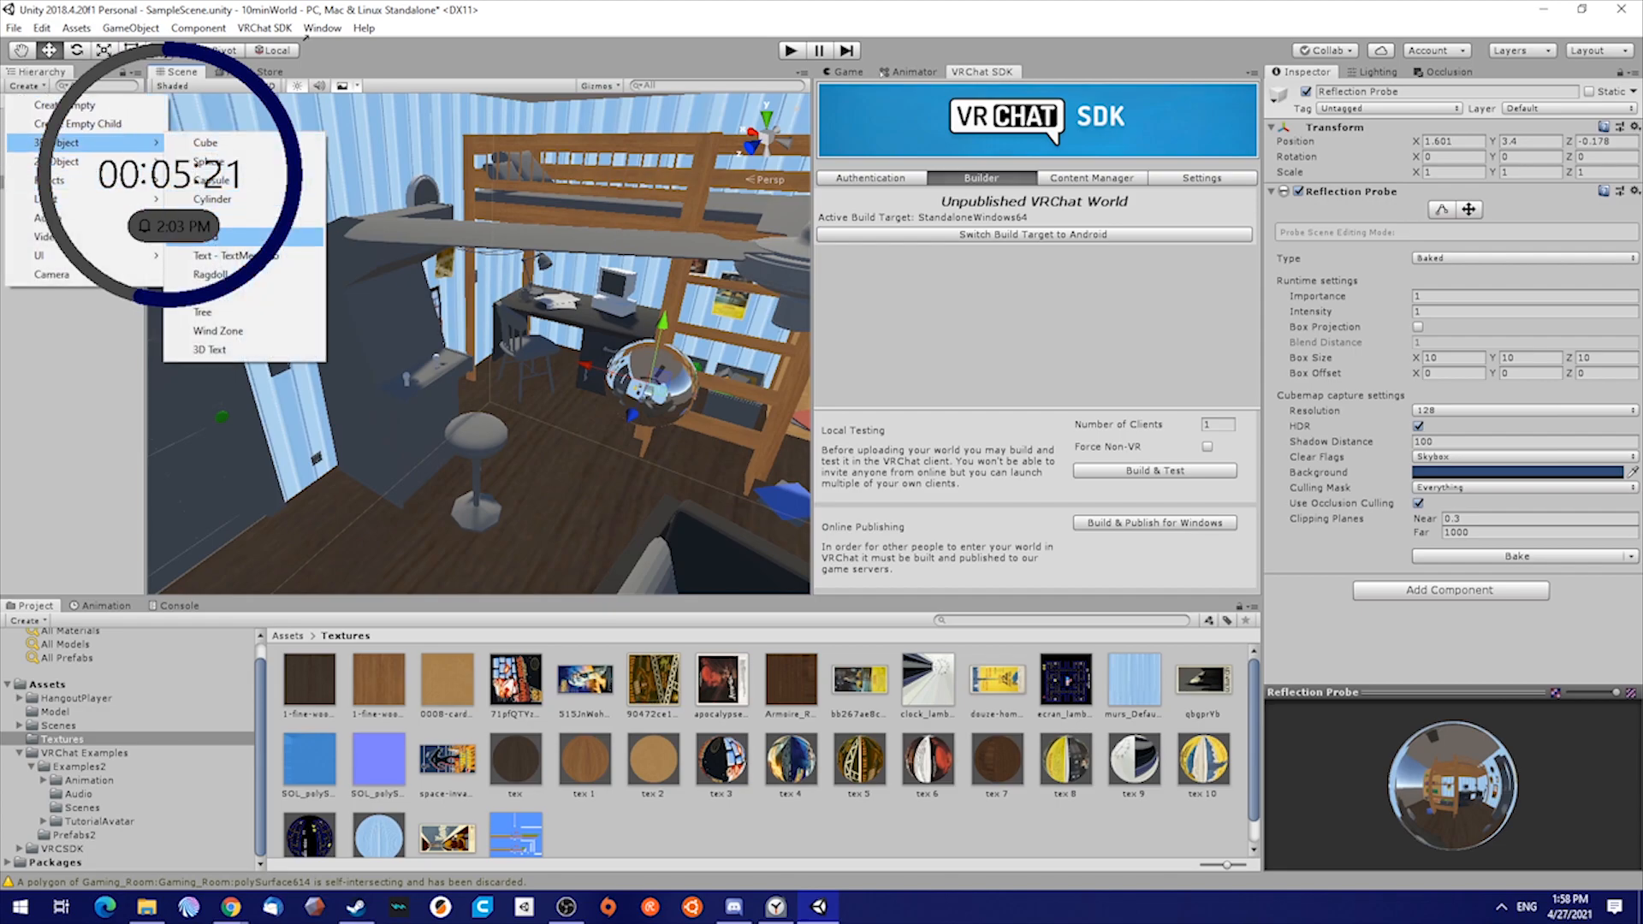
mouse_move(47, 197)
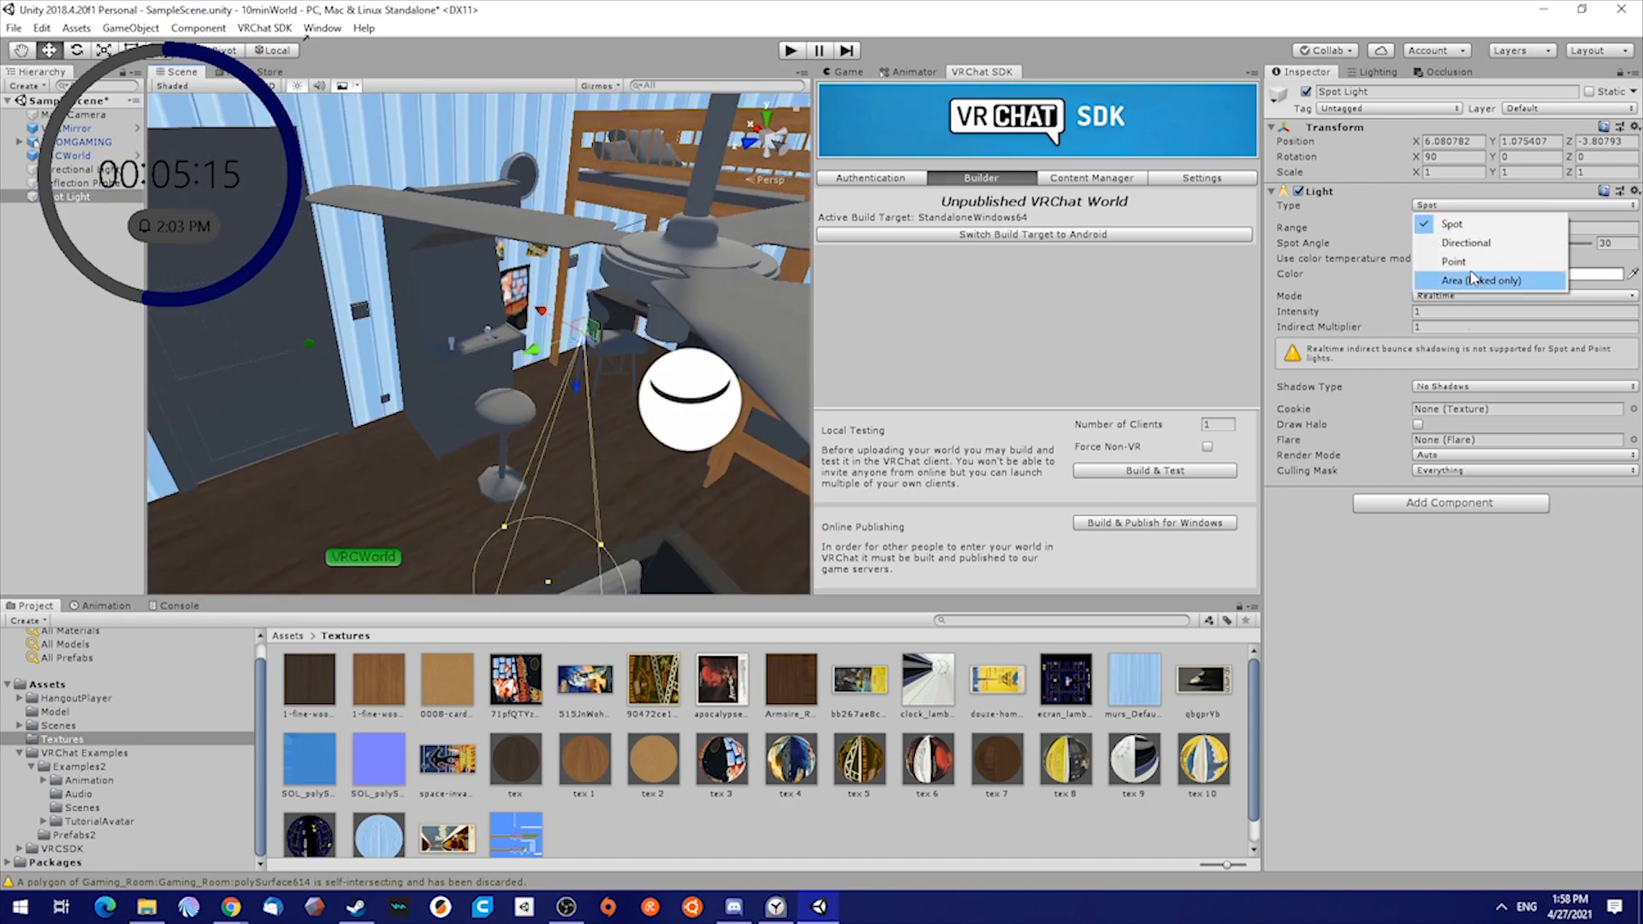
Turn the spot light into a baked point light positioned over the couch
left_click(1455, 261)
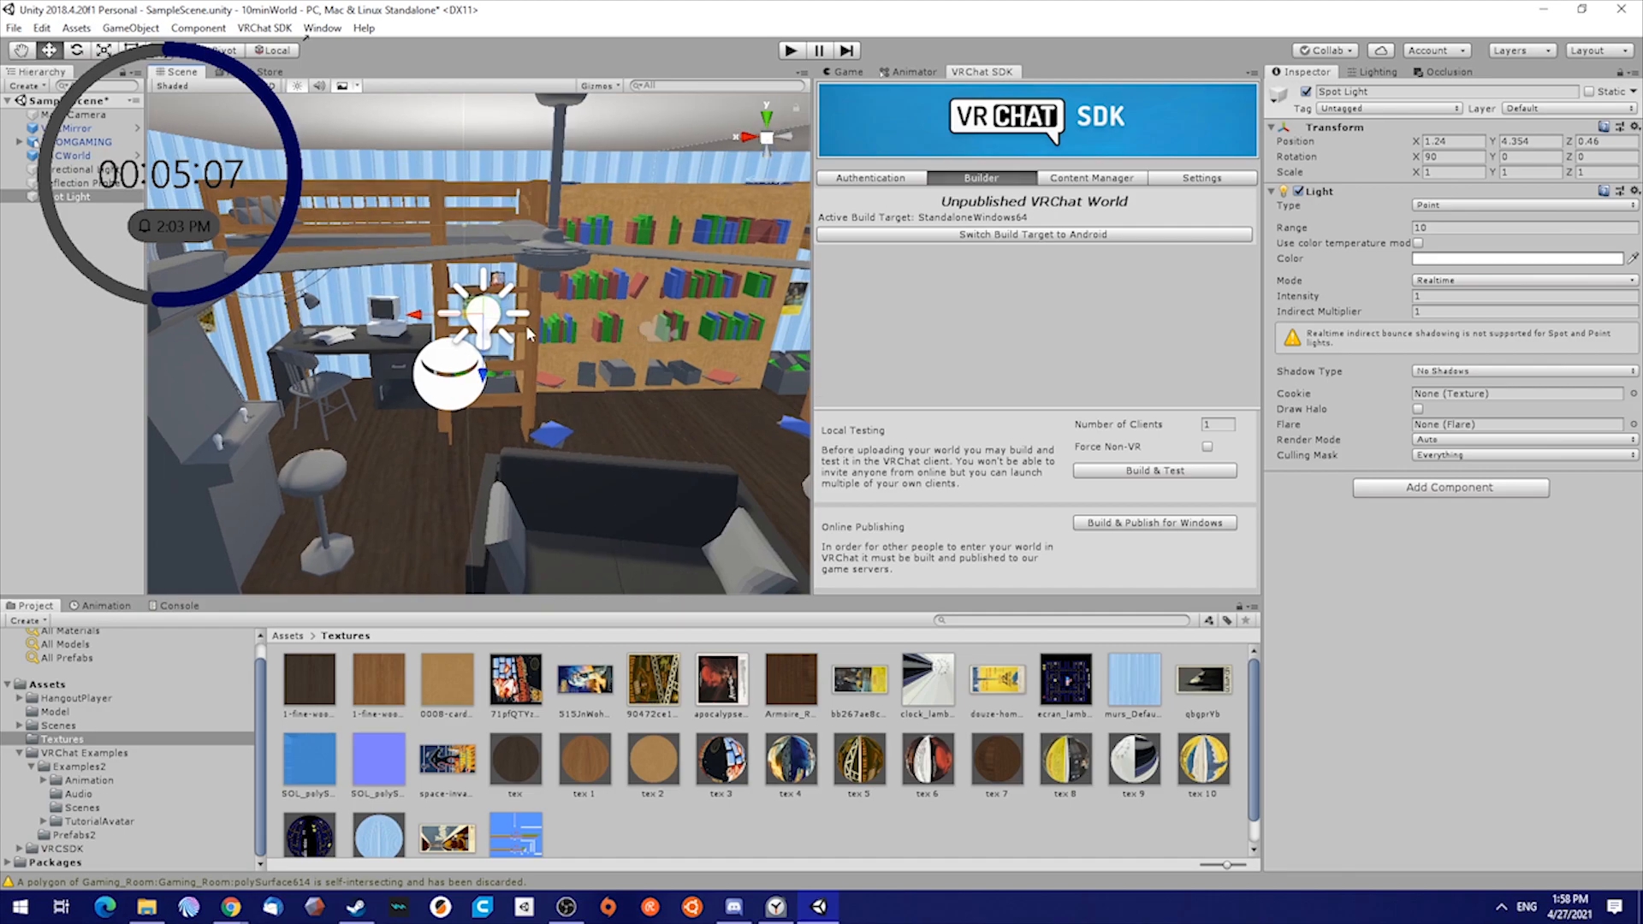
left_click_drag(482, 309, 655, 377)
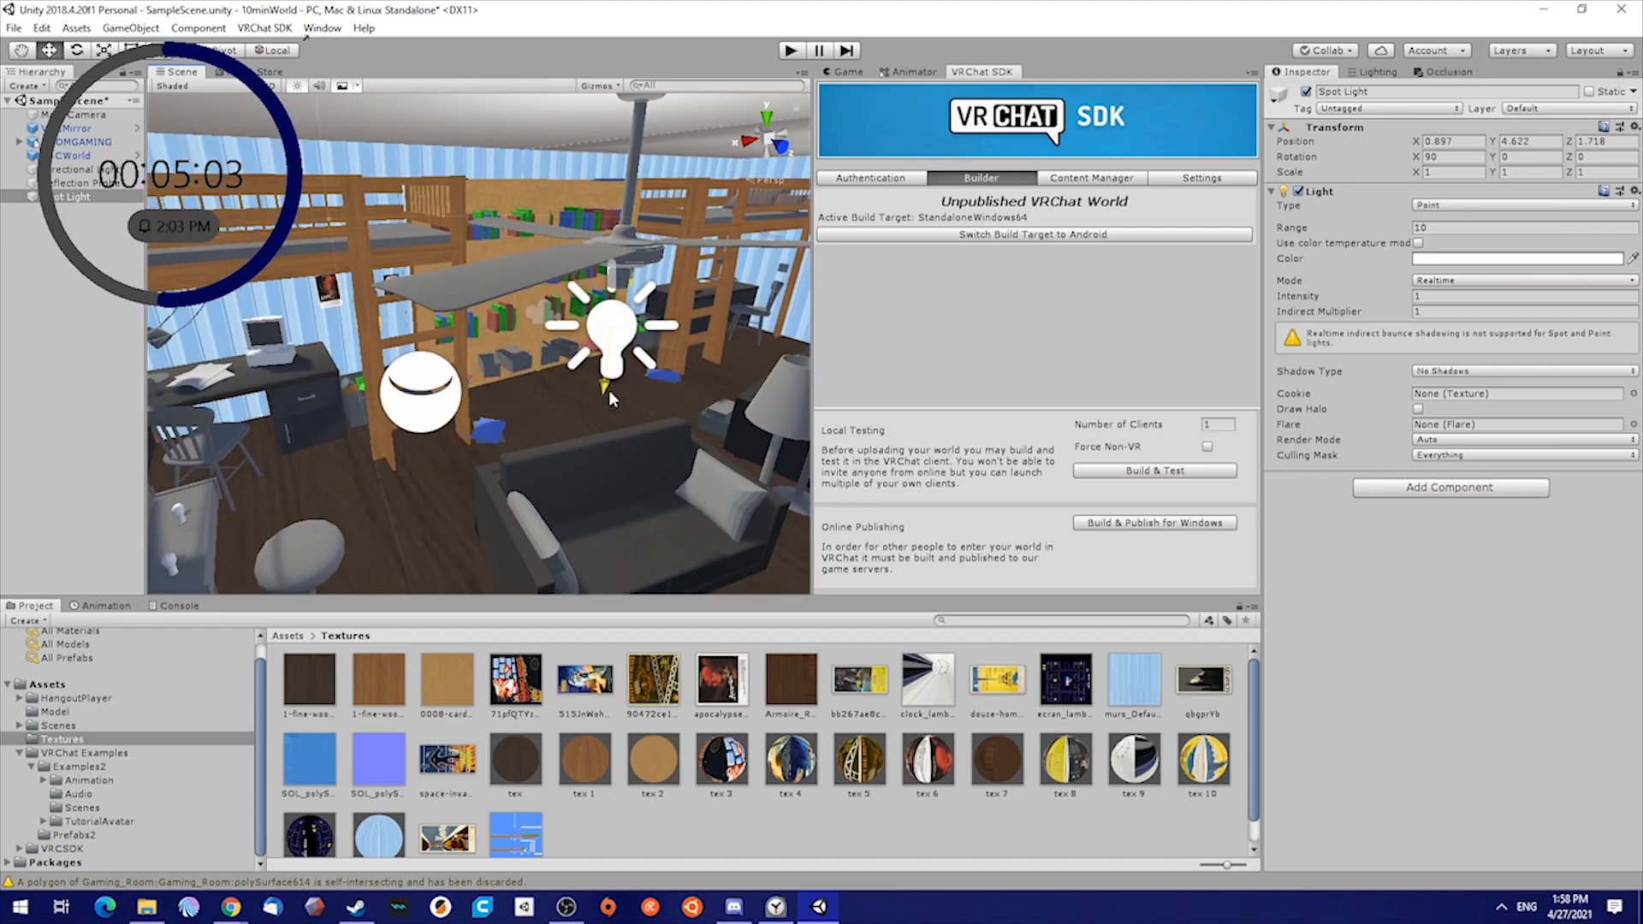
left_click(1521, 280)
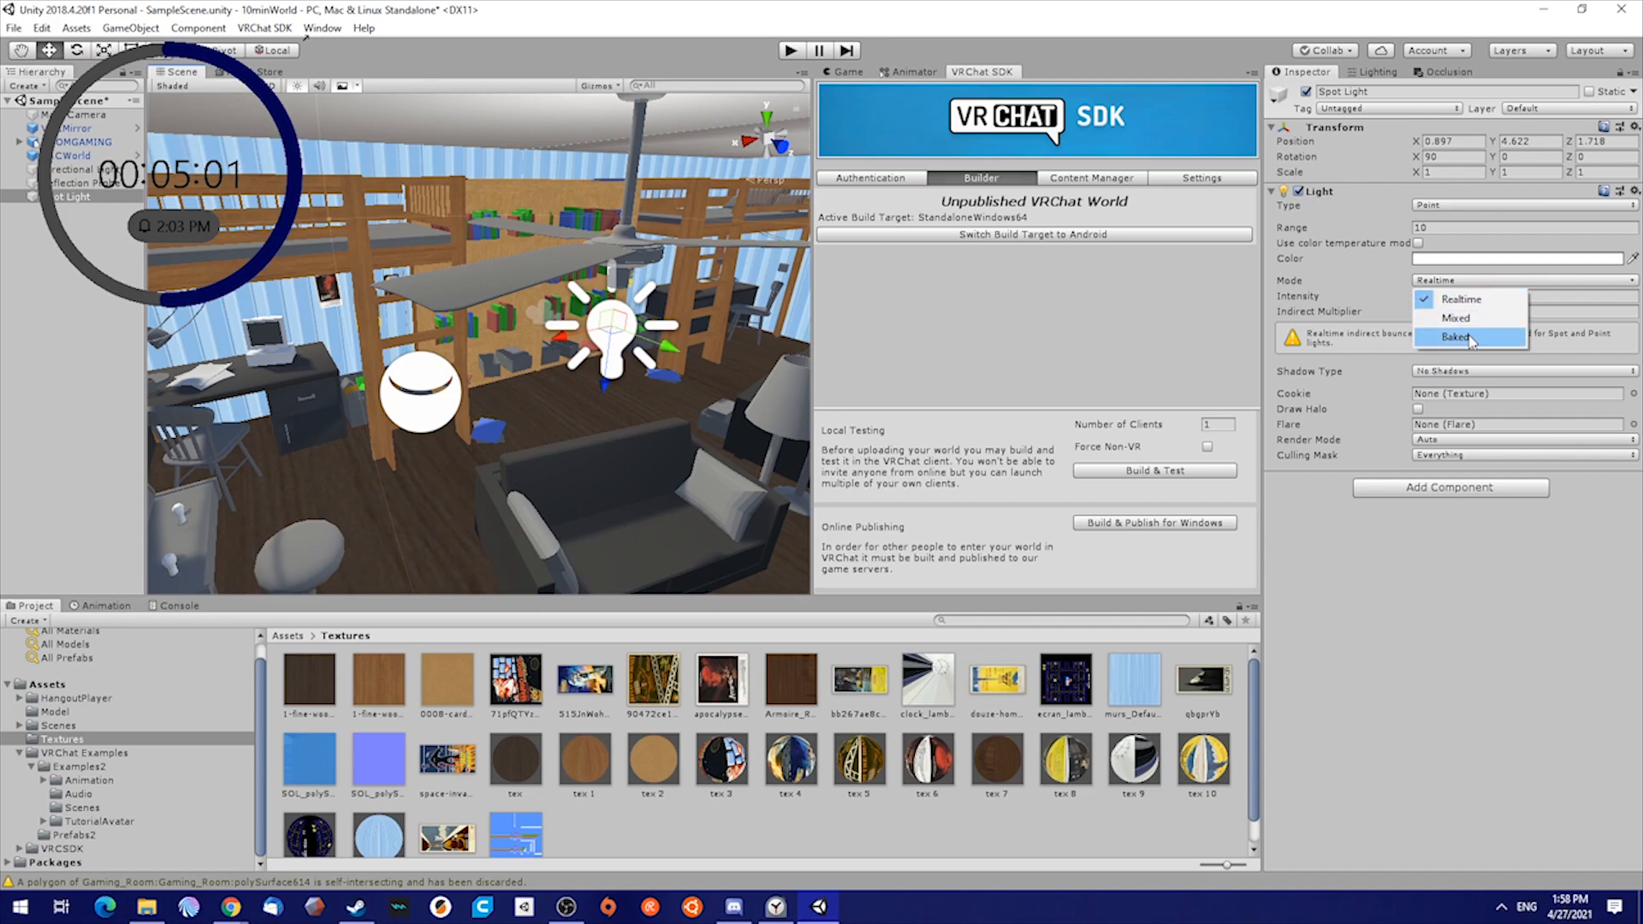
left_click(1455, 337)
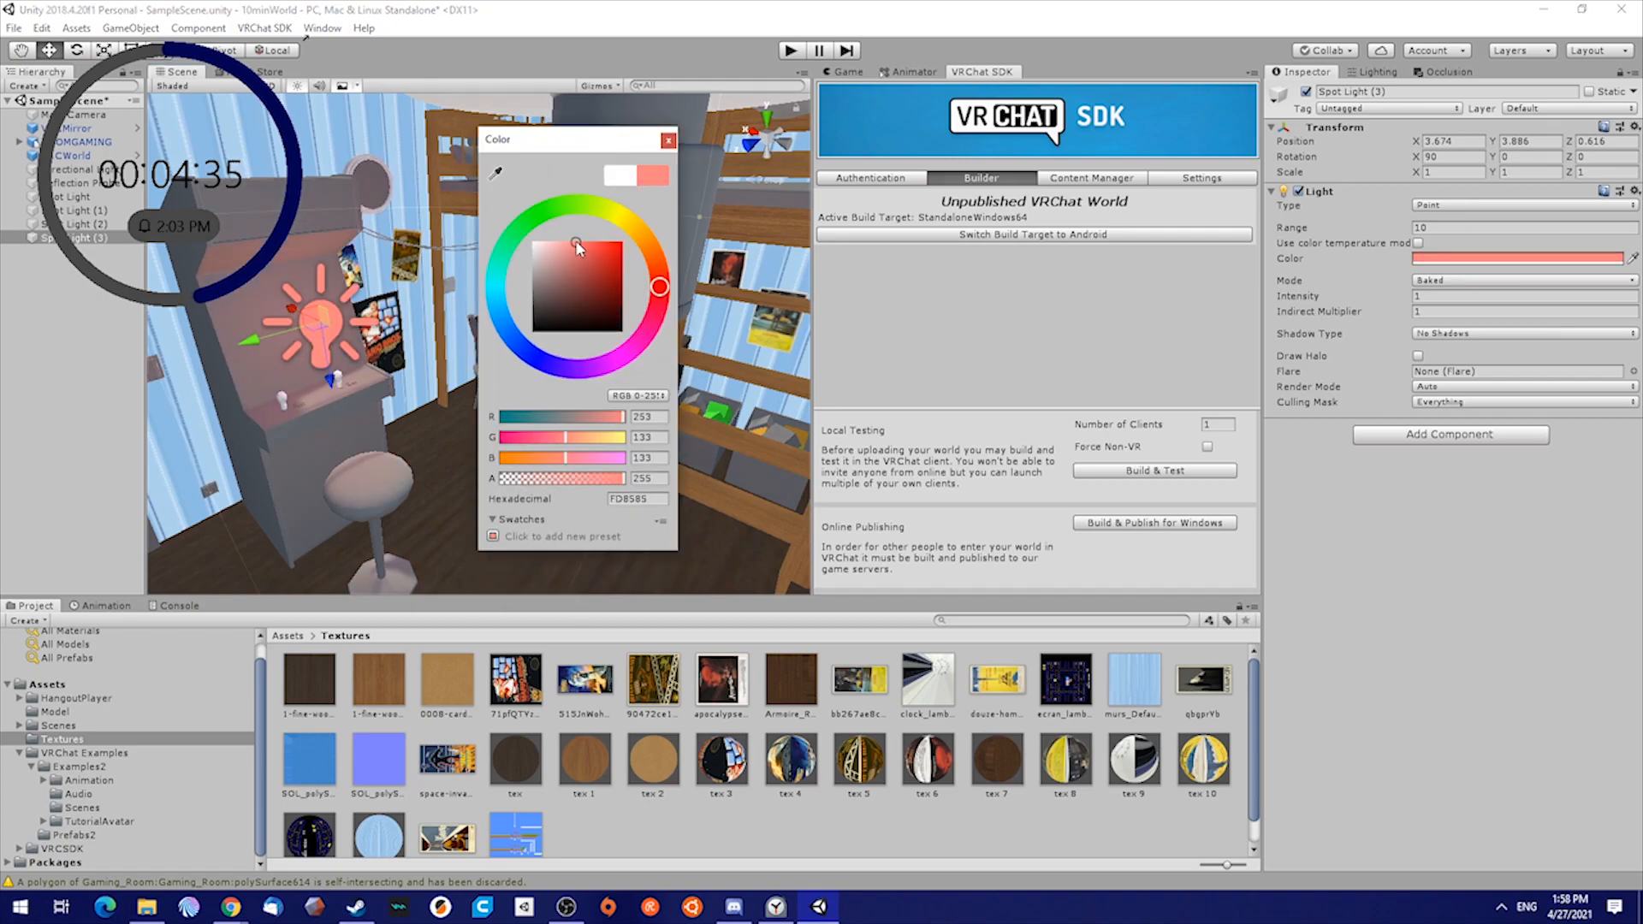
Recolour the arcade cabinet light from pink to blue, then select the Reflection Probe
left_click(667, 139)
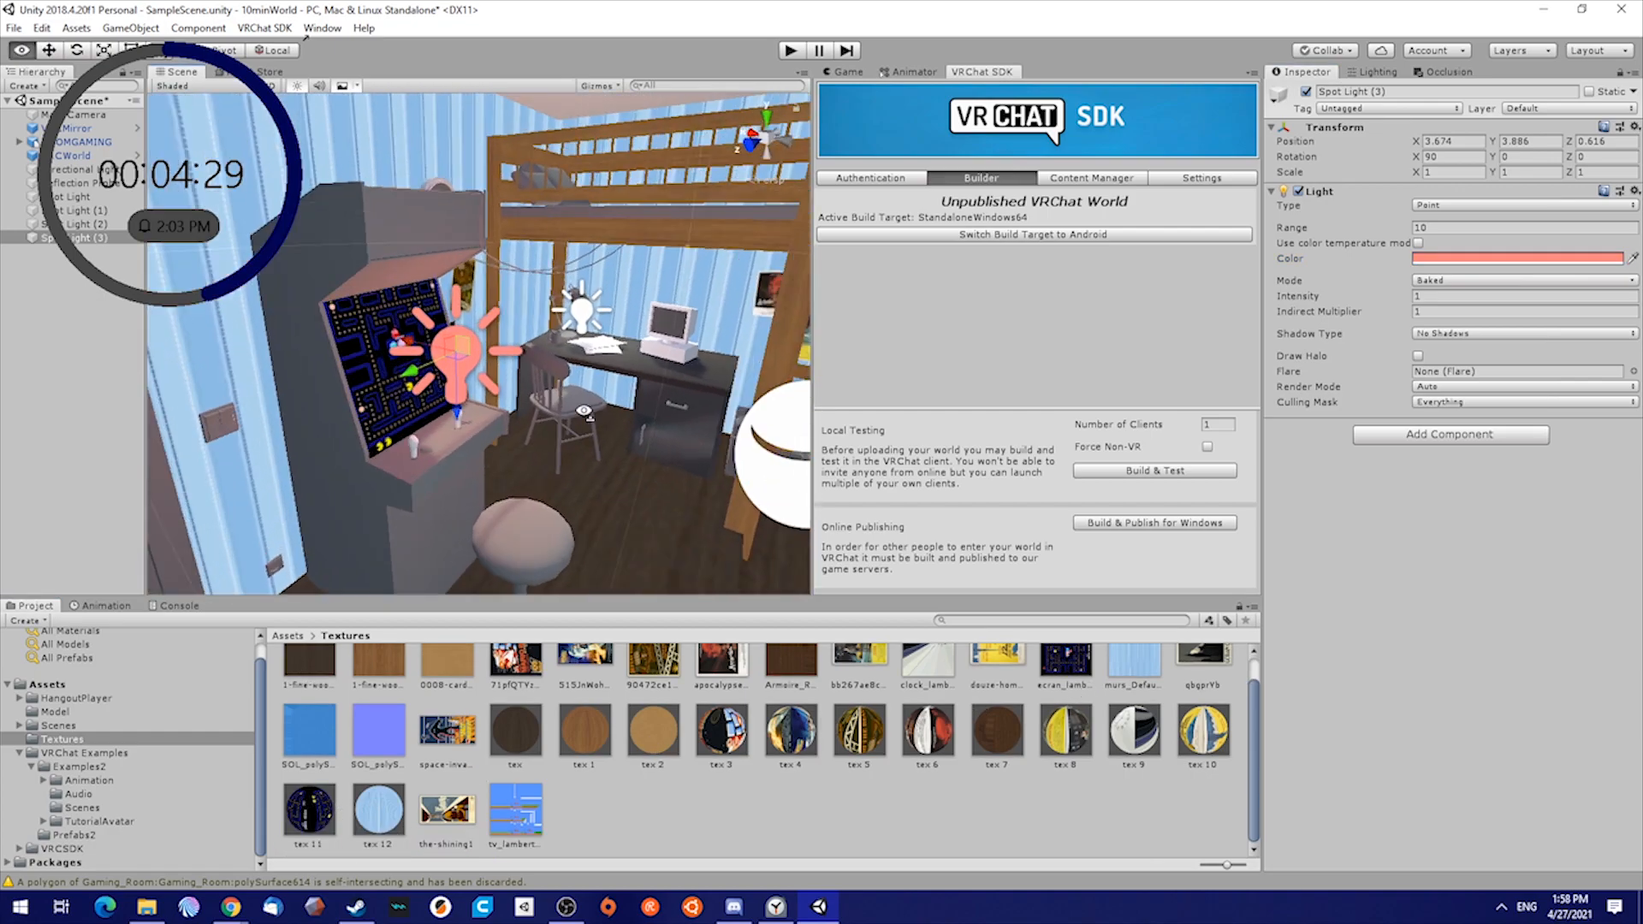
left_click(1519, 258)
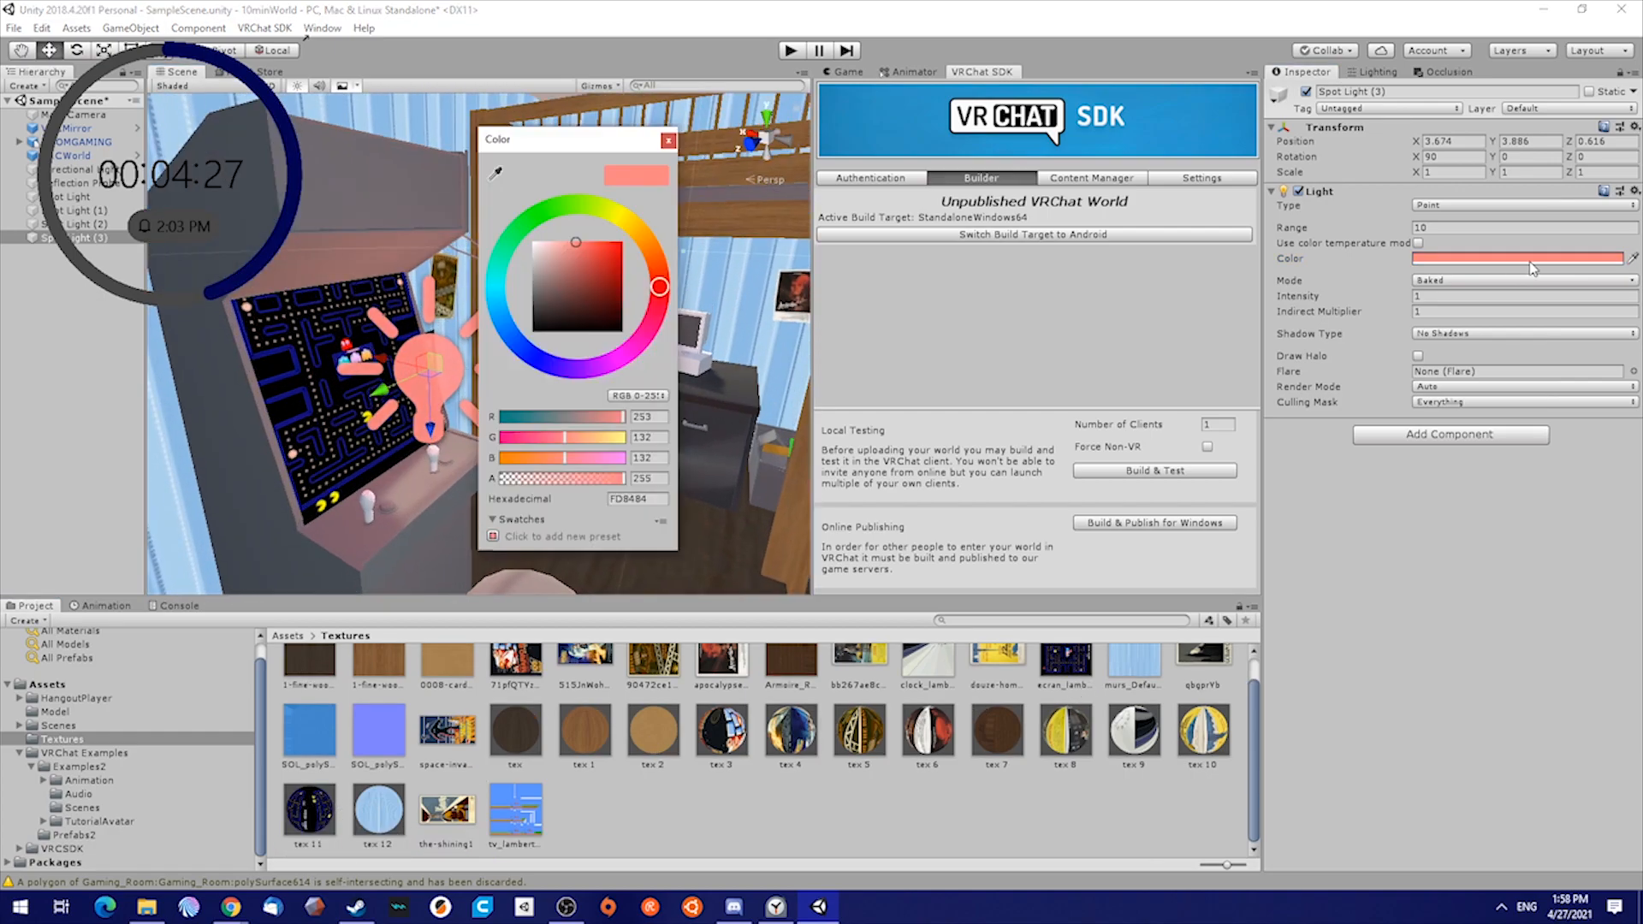
left_click(521, 347)
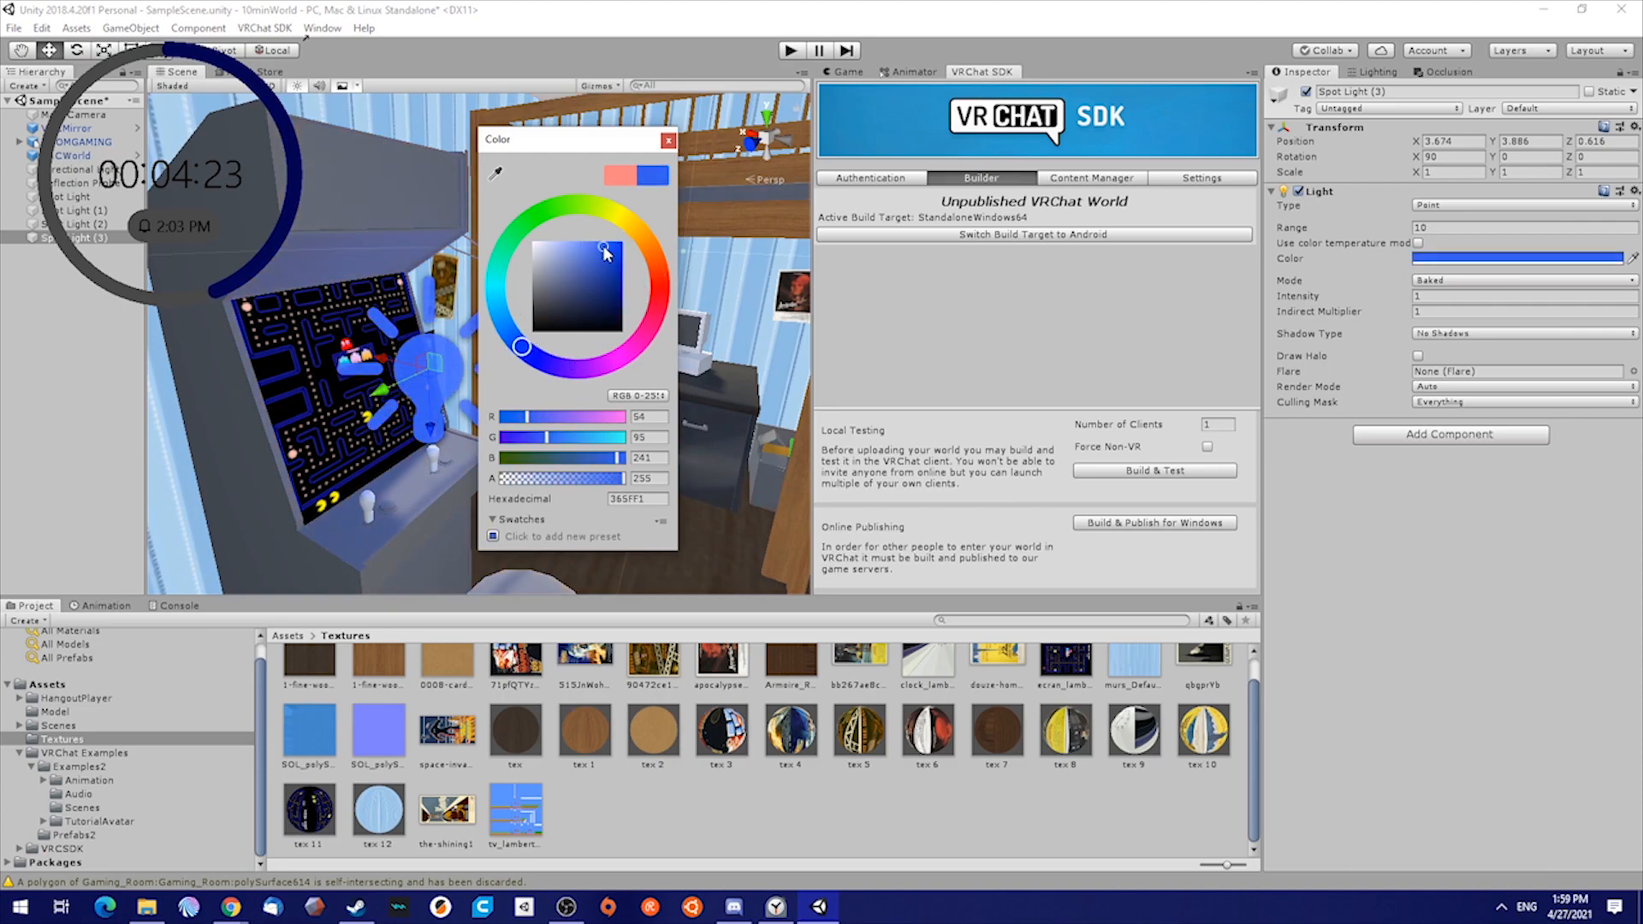
left_click(669, 140)
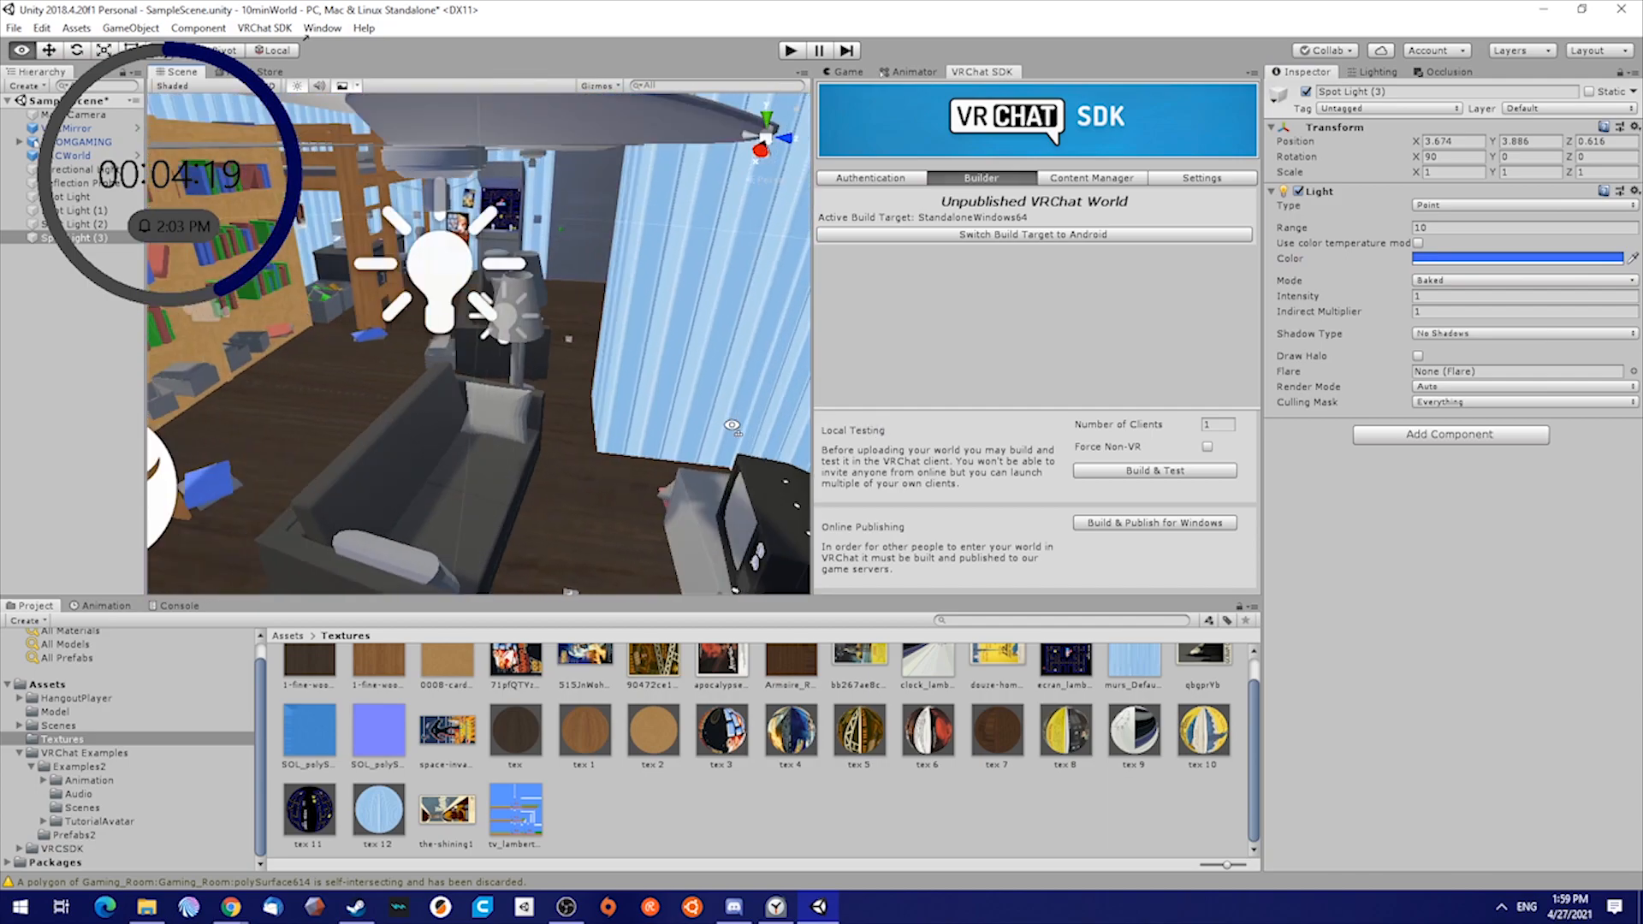
left_click(1374, 72)
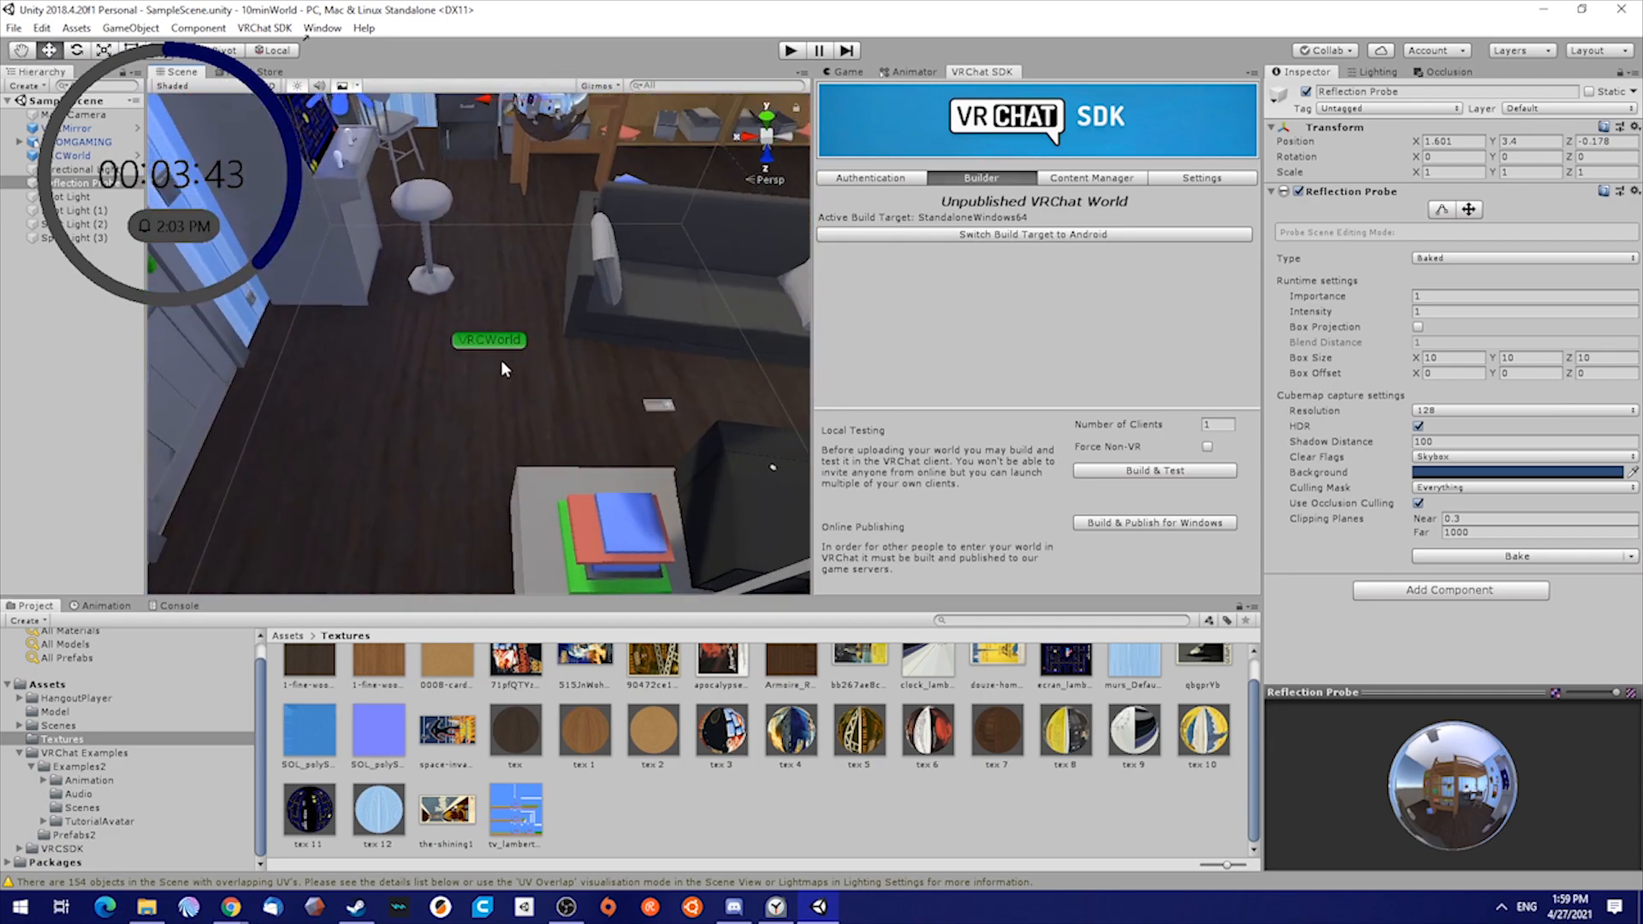
Select VRCWorld and add VRCChair seat prefabs from VRChat Examples onto the couch
left_click(74, 155)
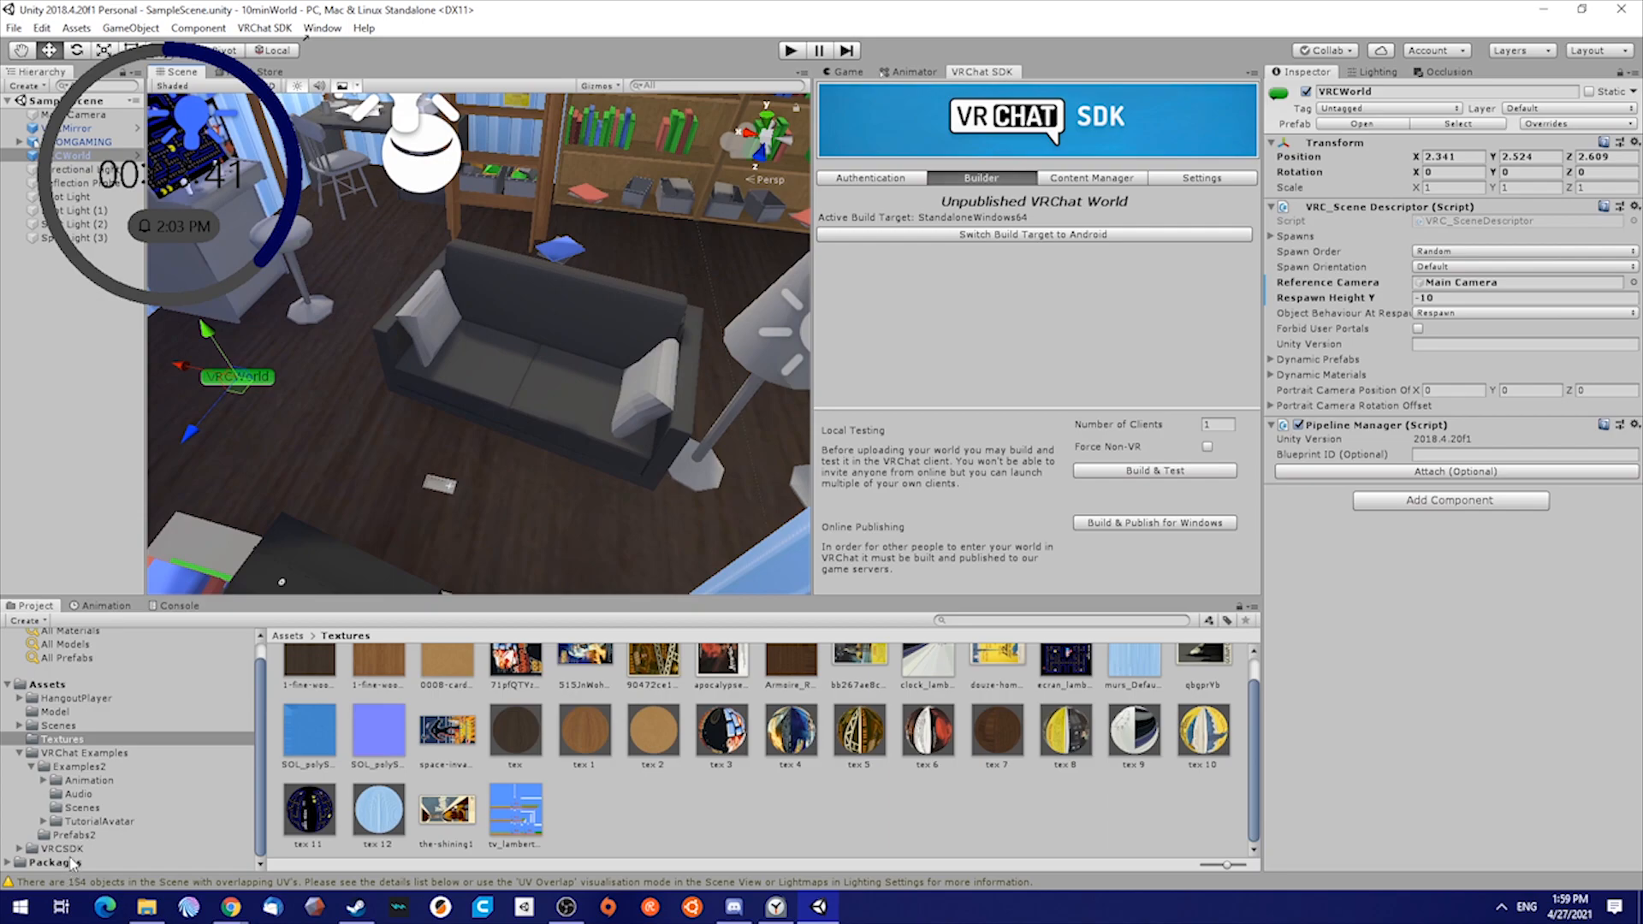
left_click(73, 835)
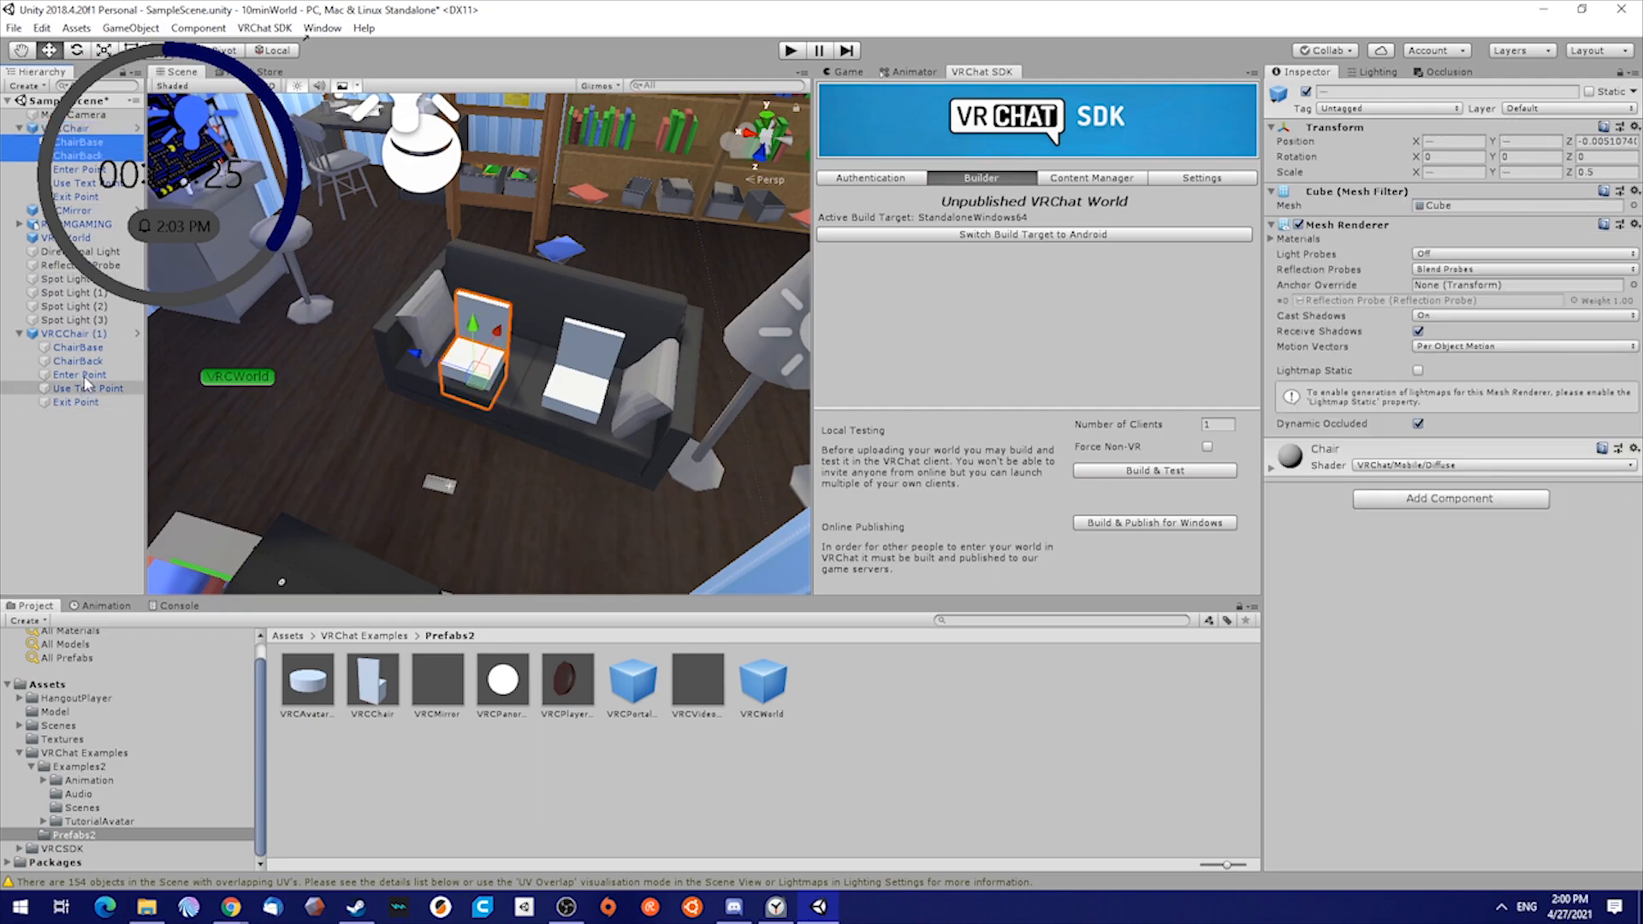
left_click(76, 347)
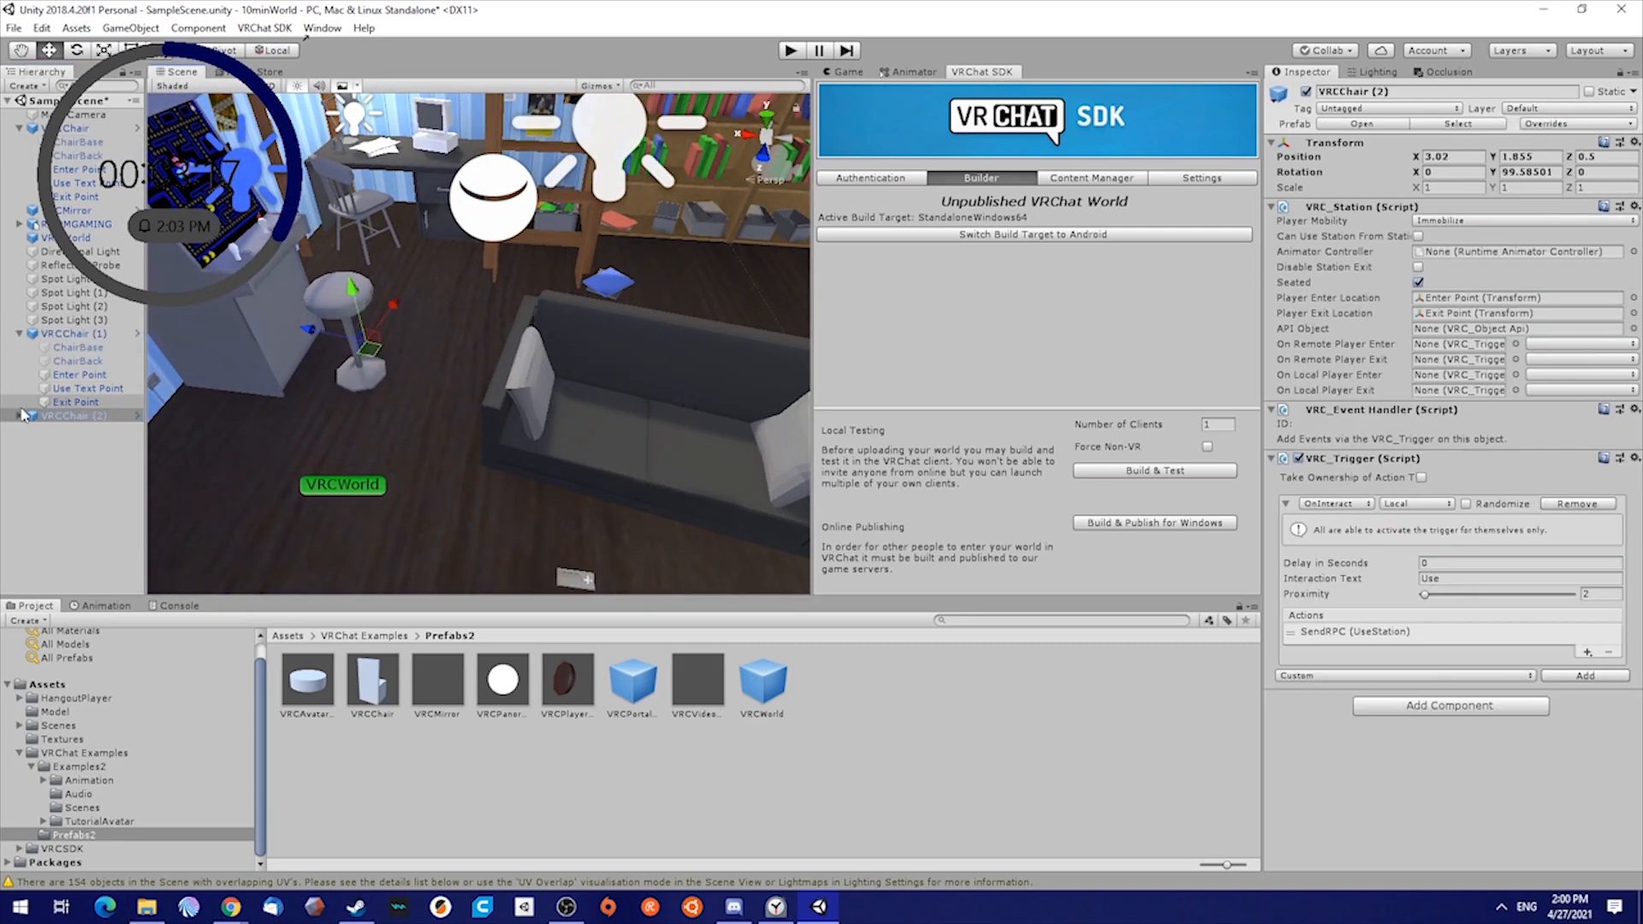
Expand VRCChair (2), select ChairBase and ChairBack, and adjust its position and rotation
left_click(68, 415)
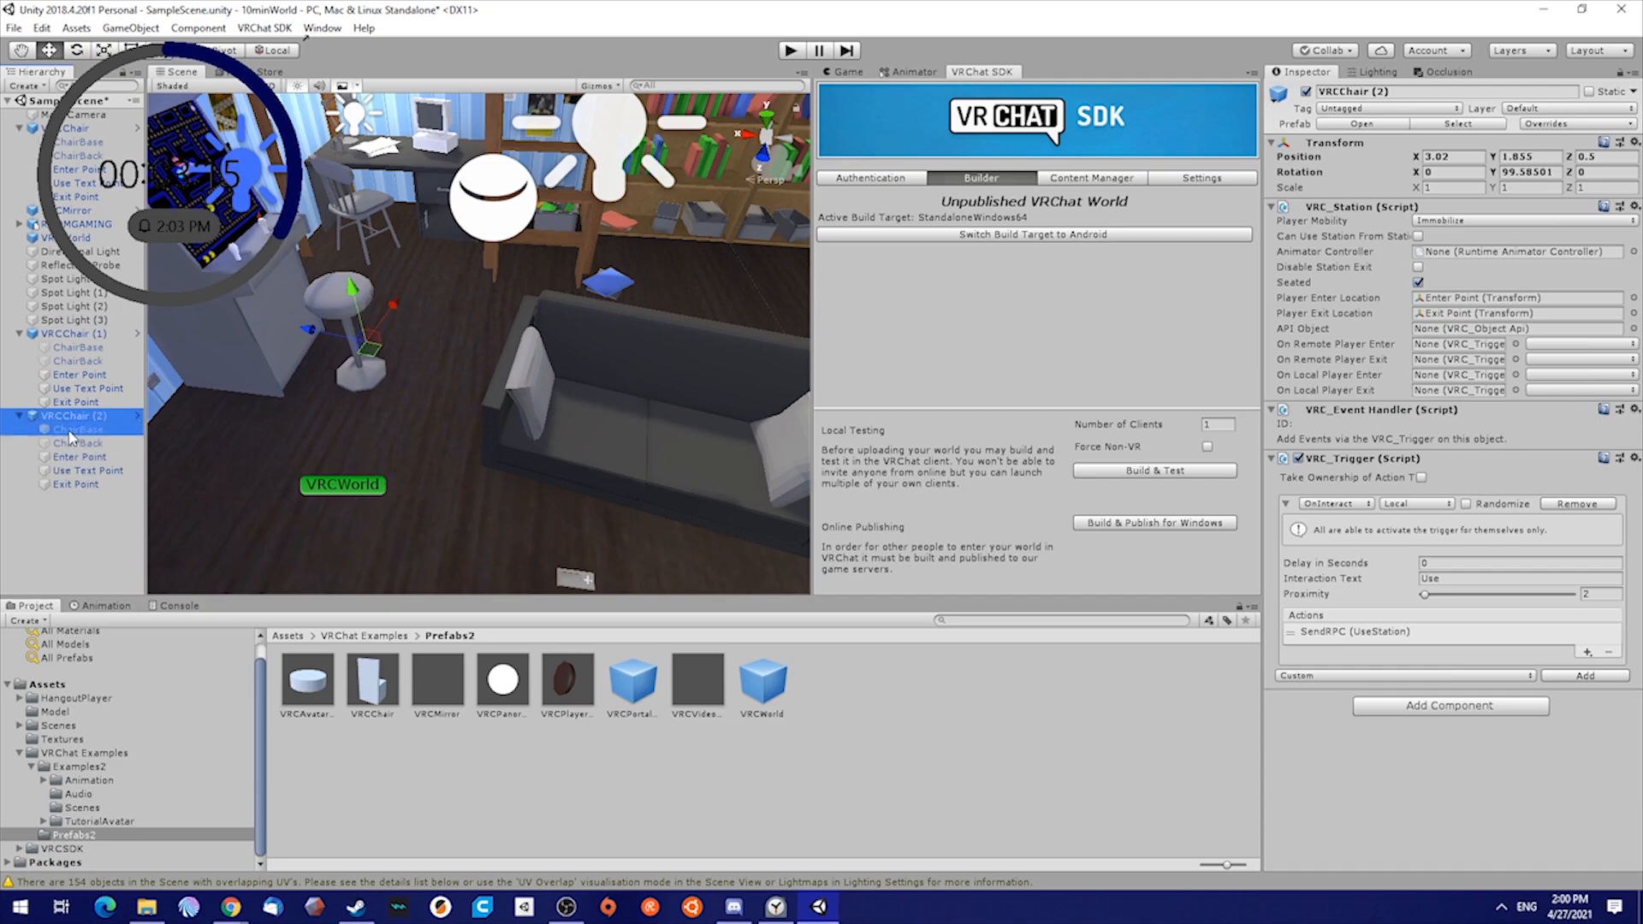
left_click(78, 442)
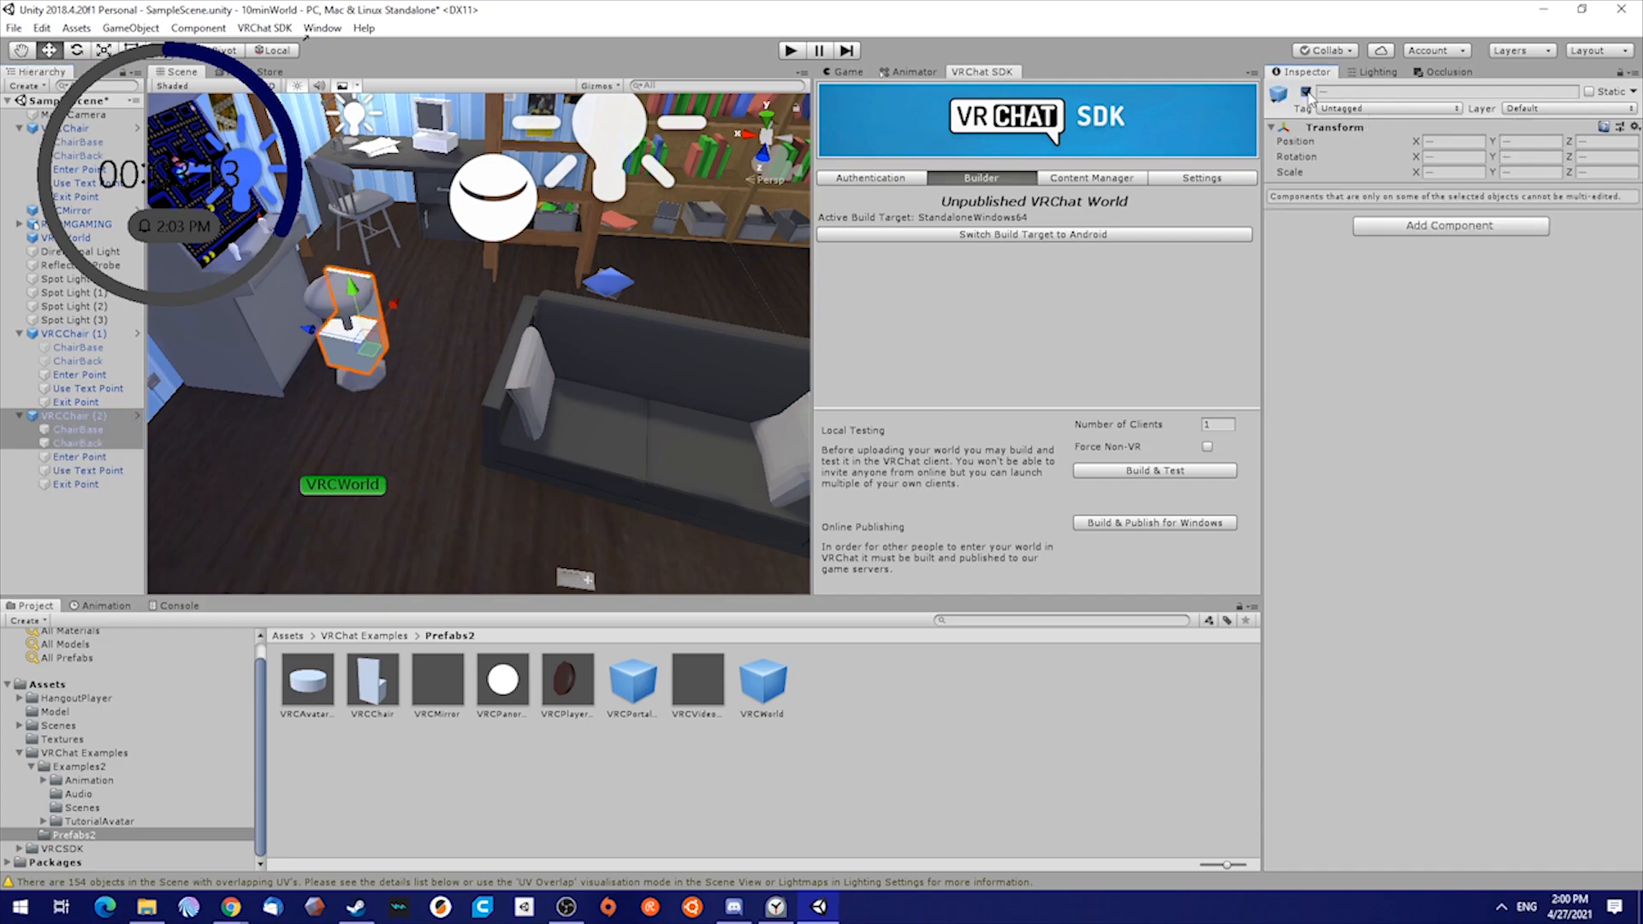
left_click(69, 415)
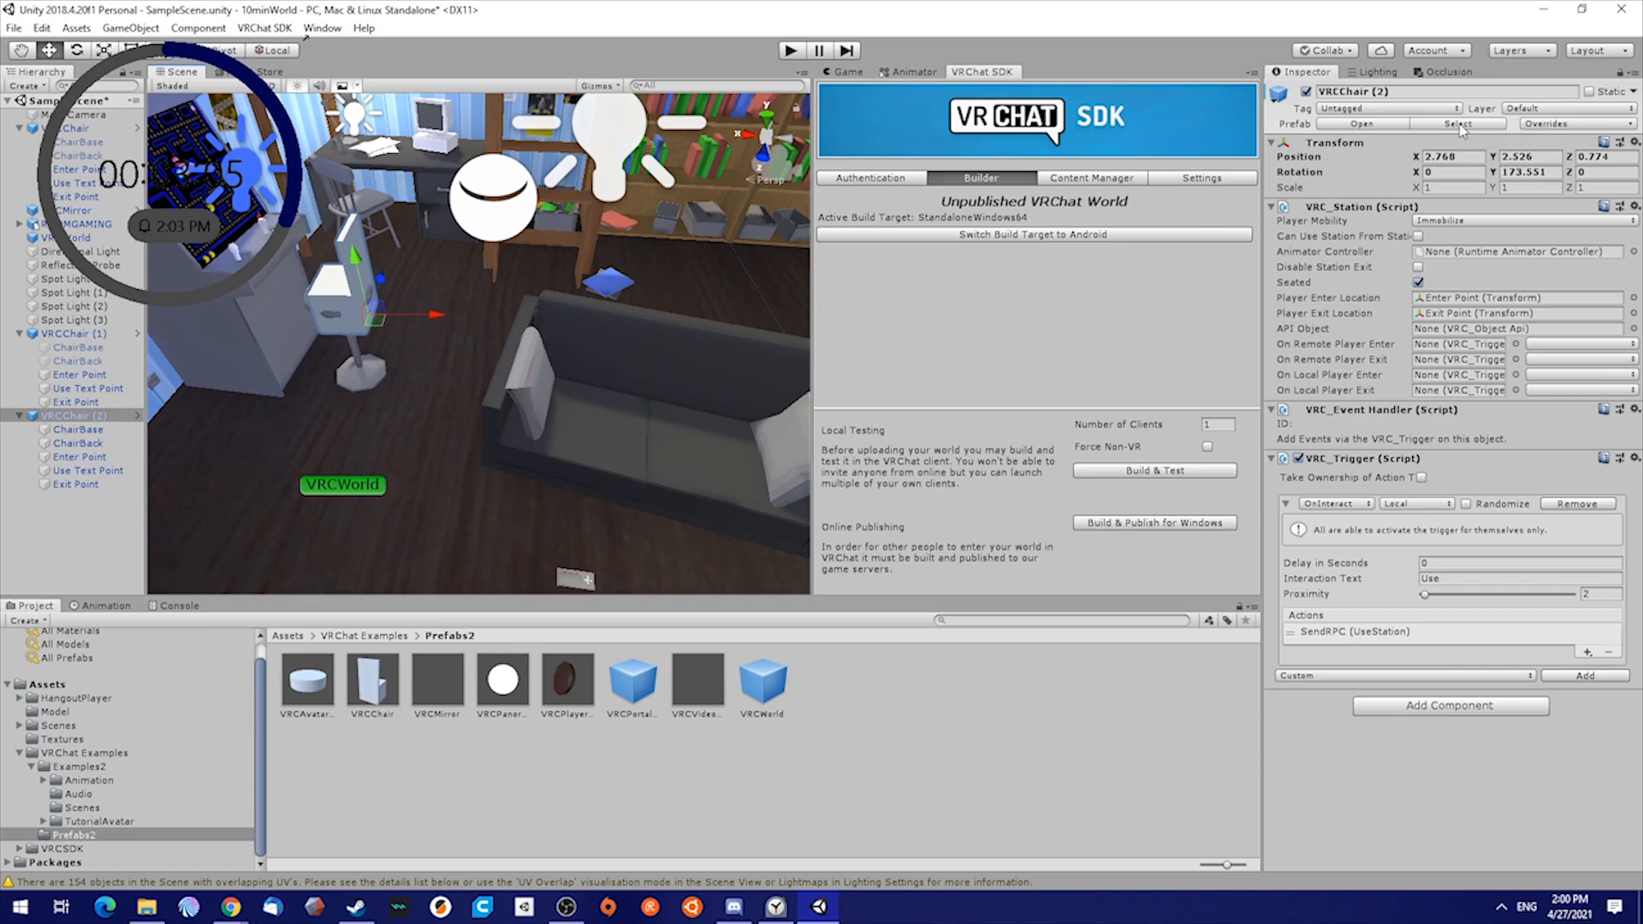
left_click(77, 430)
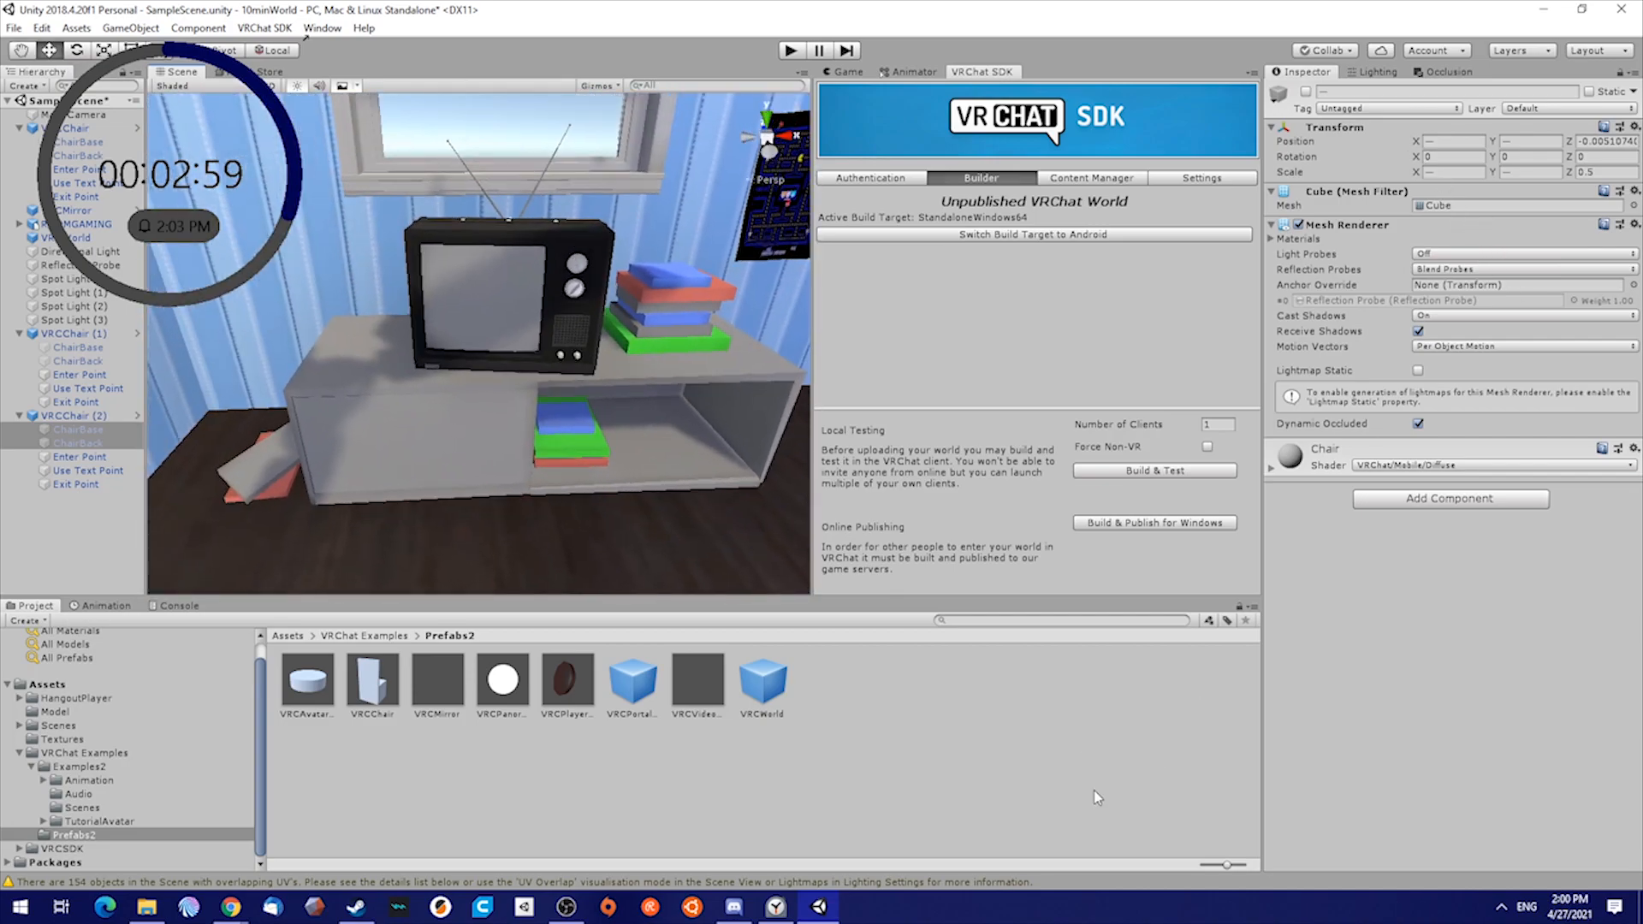
left_click(74, 698)
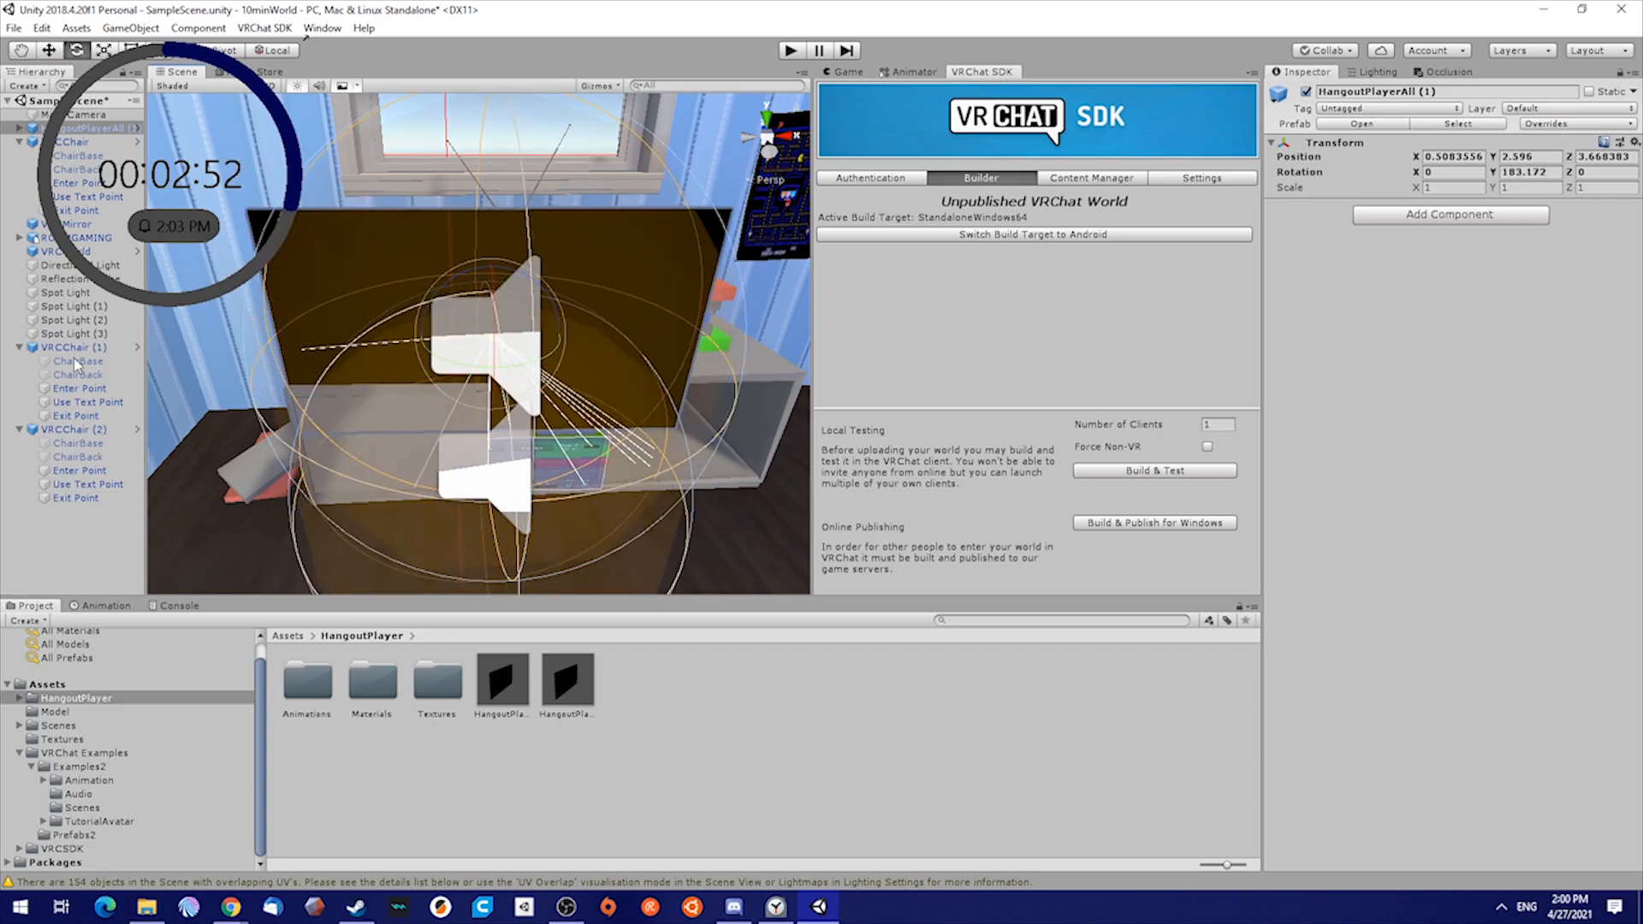
Expand HangoutPlayerAll, select its Screen and scale it onto the TV display
left_click(74, 155)
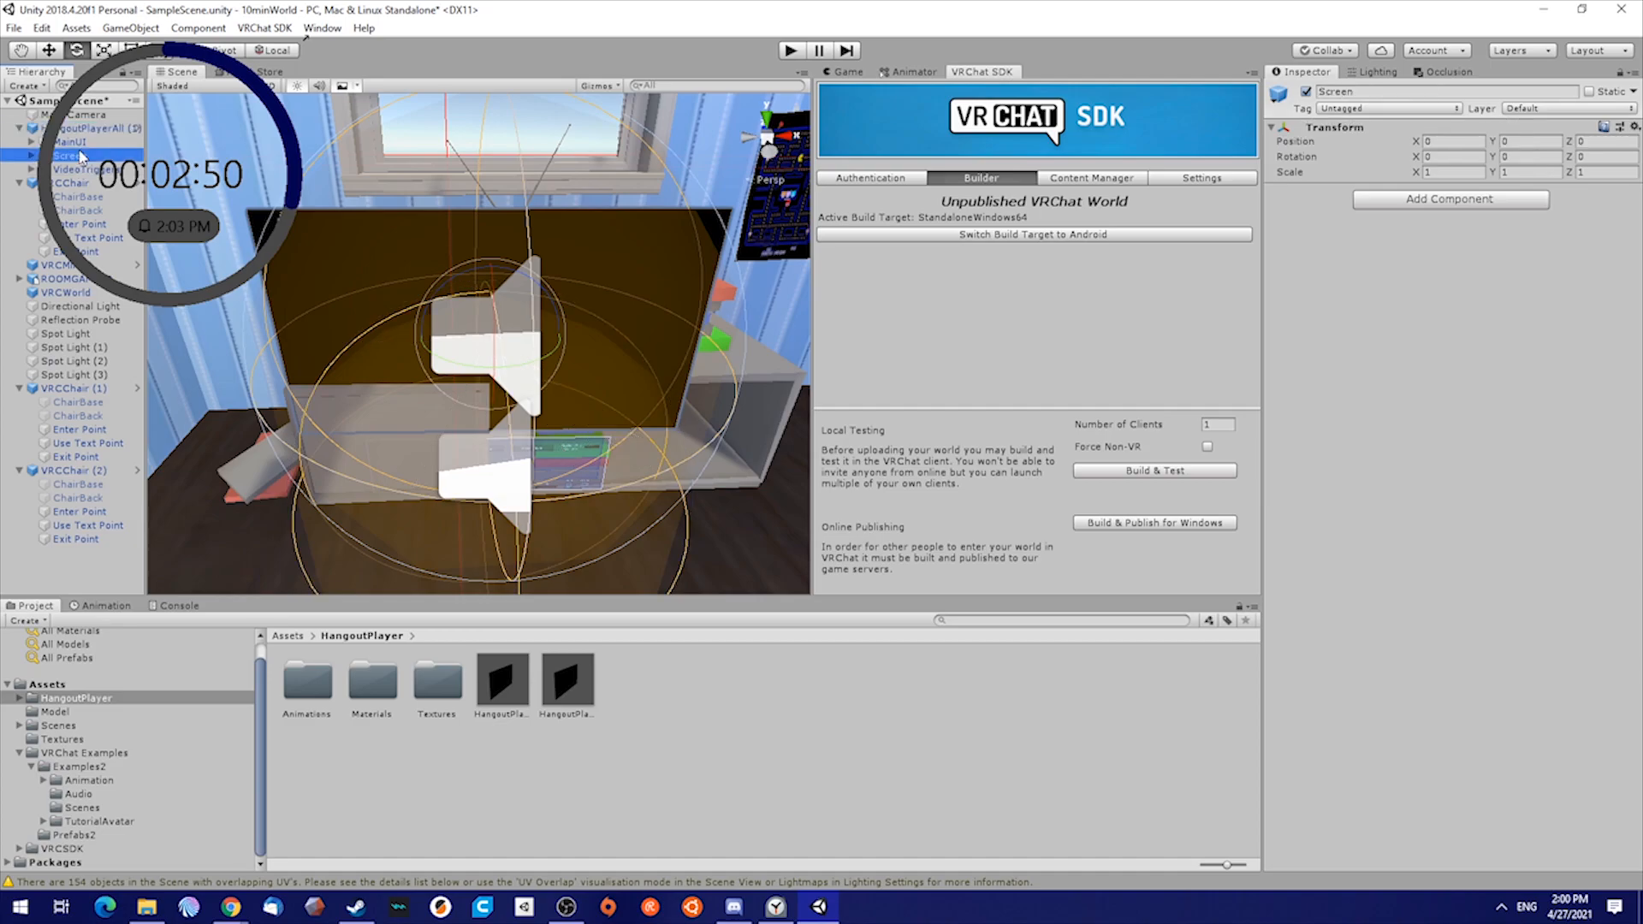
left_click(70, 141)
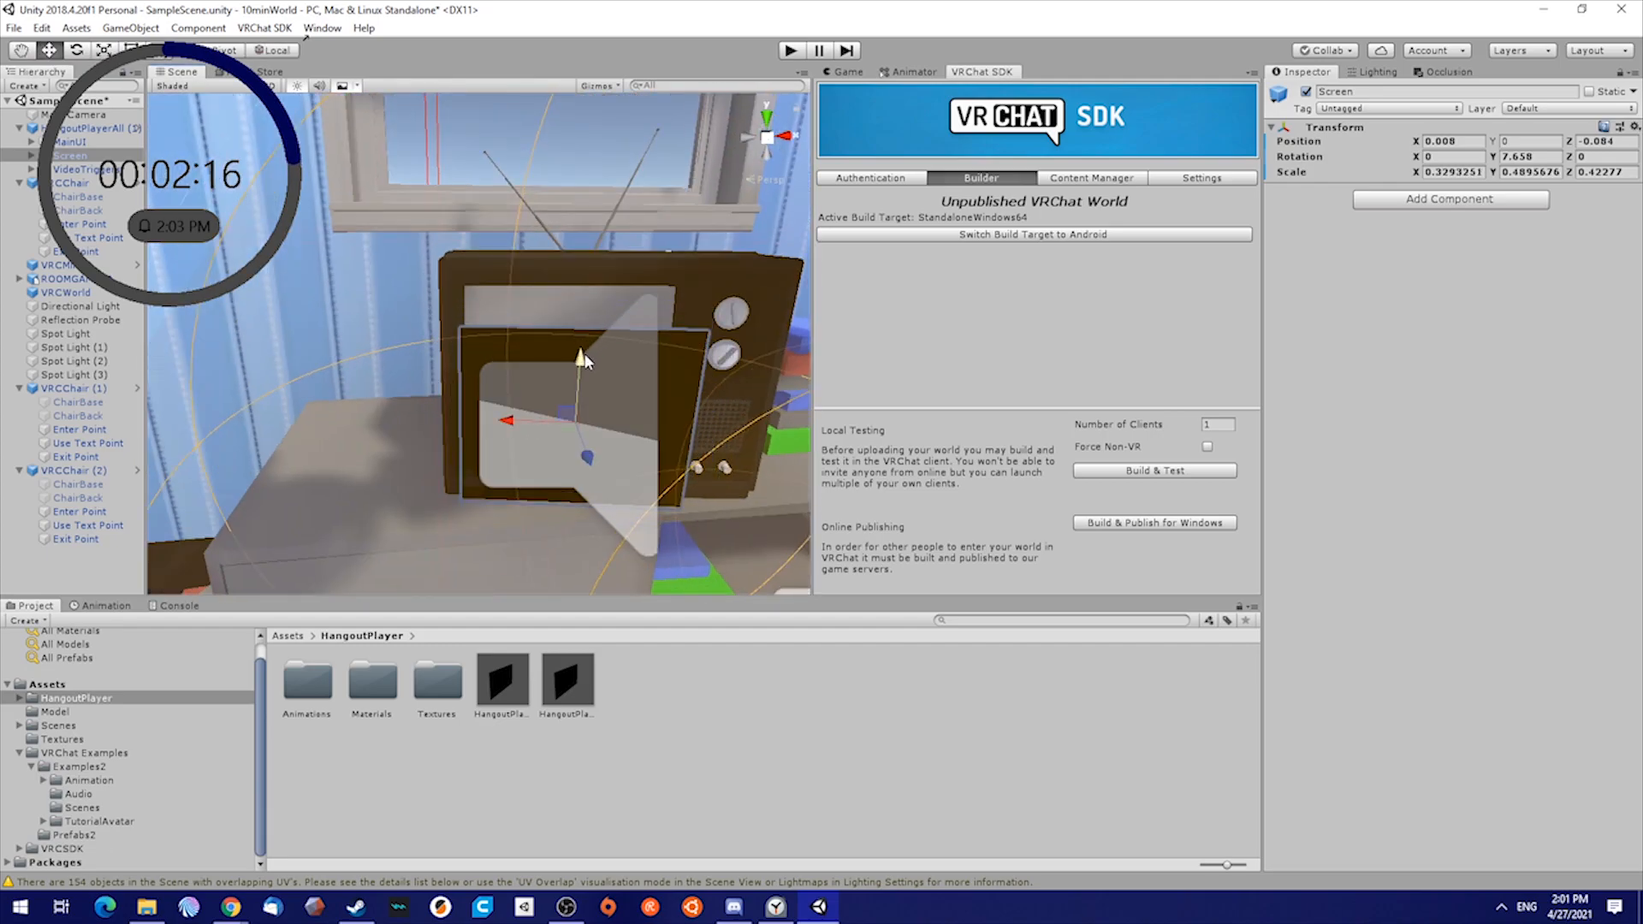
left_click_drag(582, 356, 582, 319)
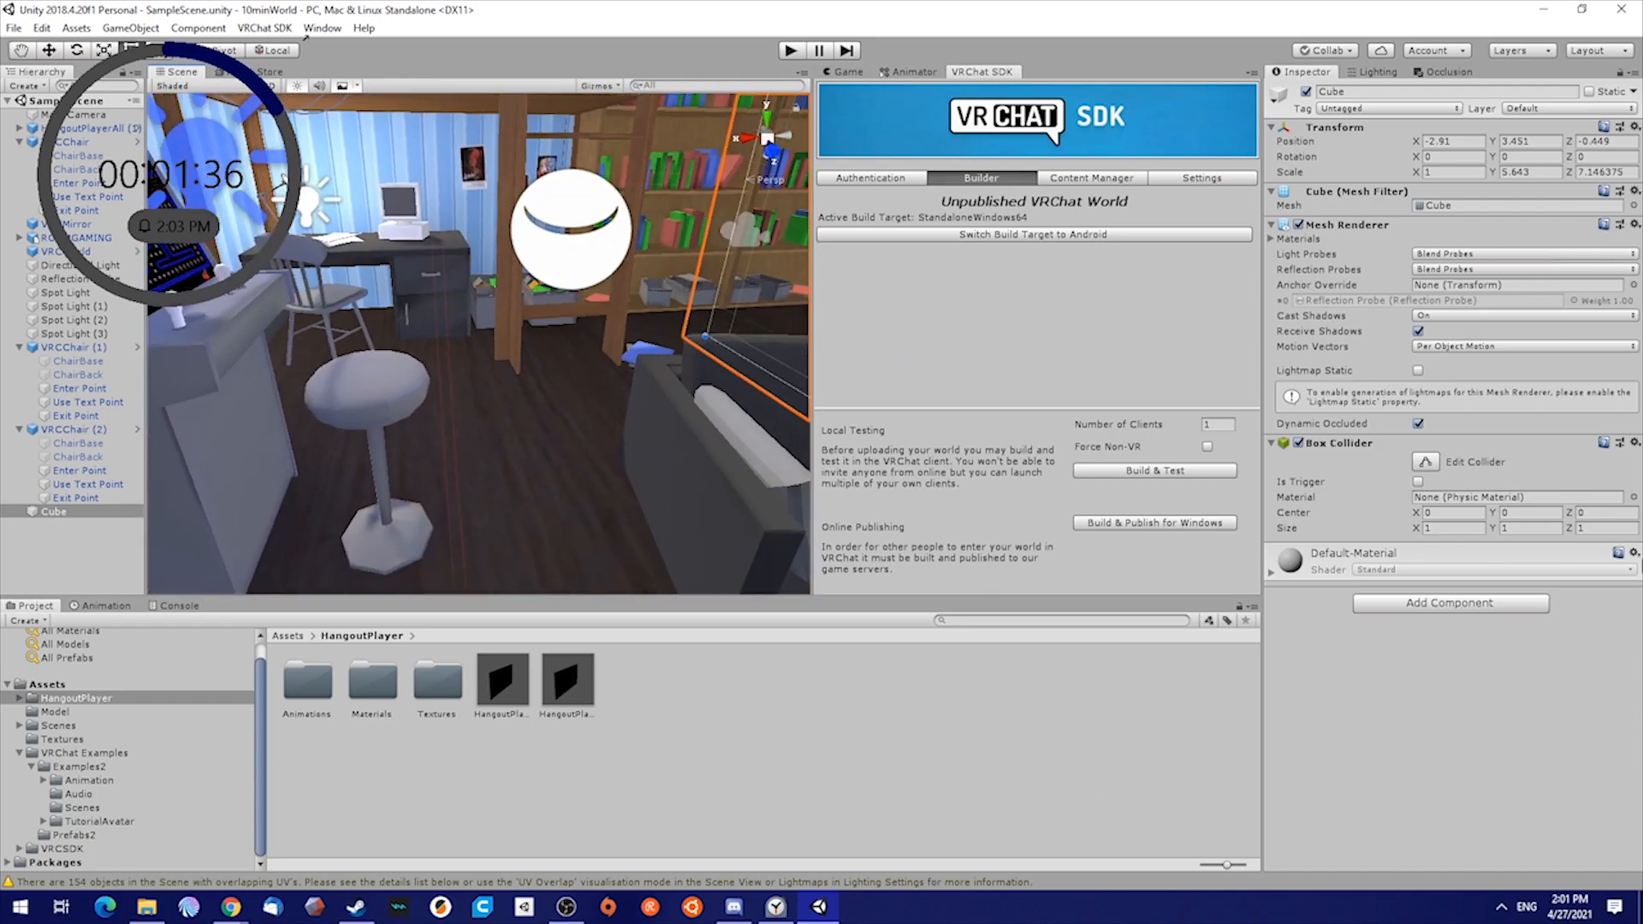
Inspect tex 12–14 and the SOL_polySurface280SG_BaseColor texture's import settings in Textures
left_click(61, 739)
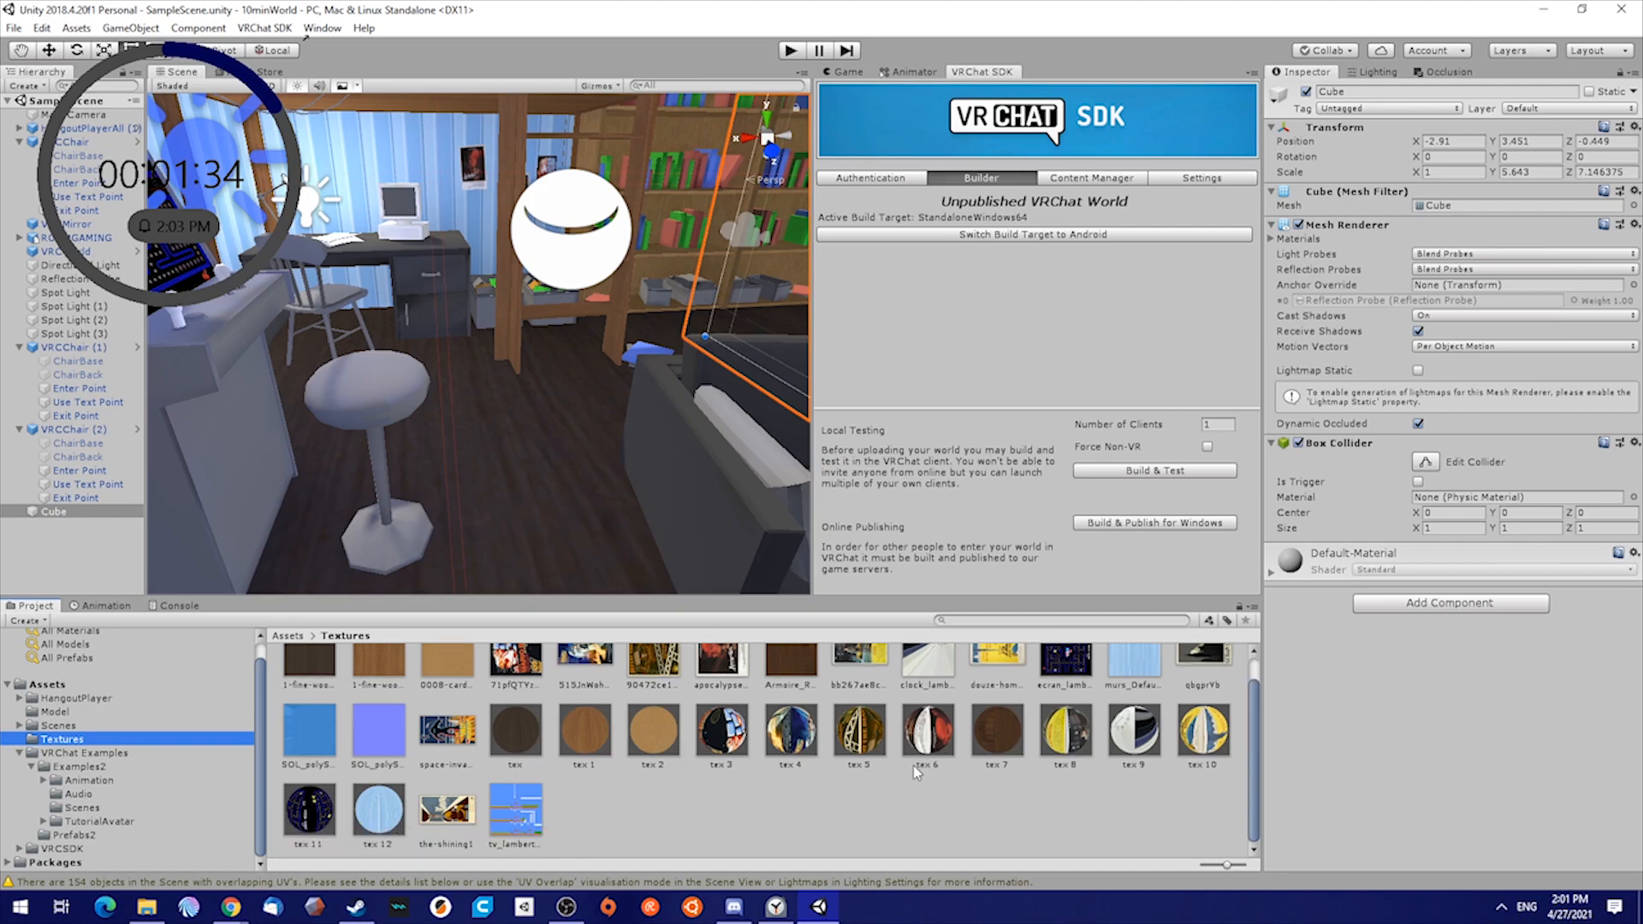
left_click(378, 813)
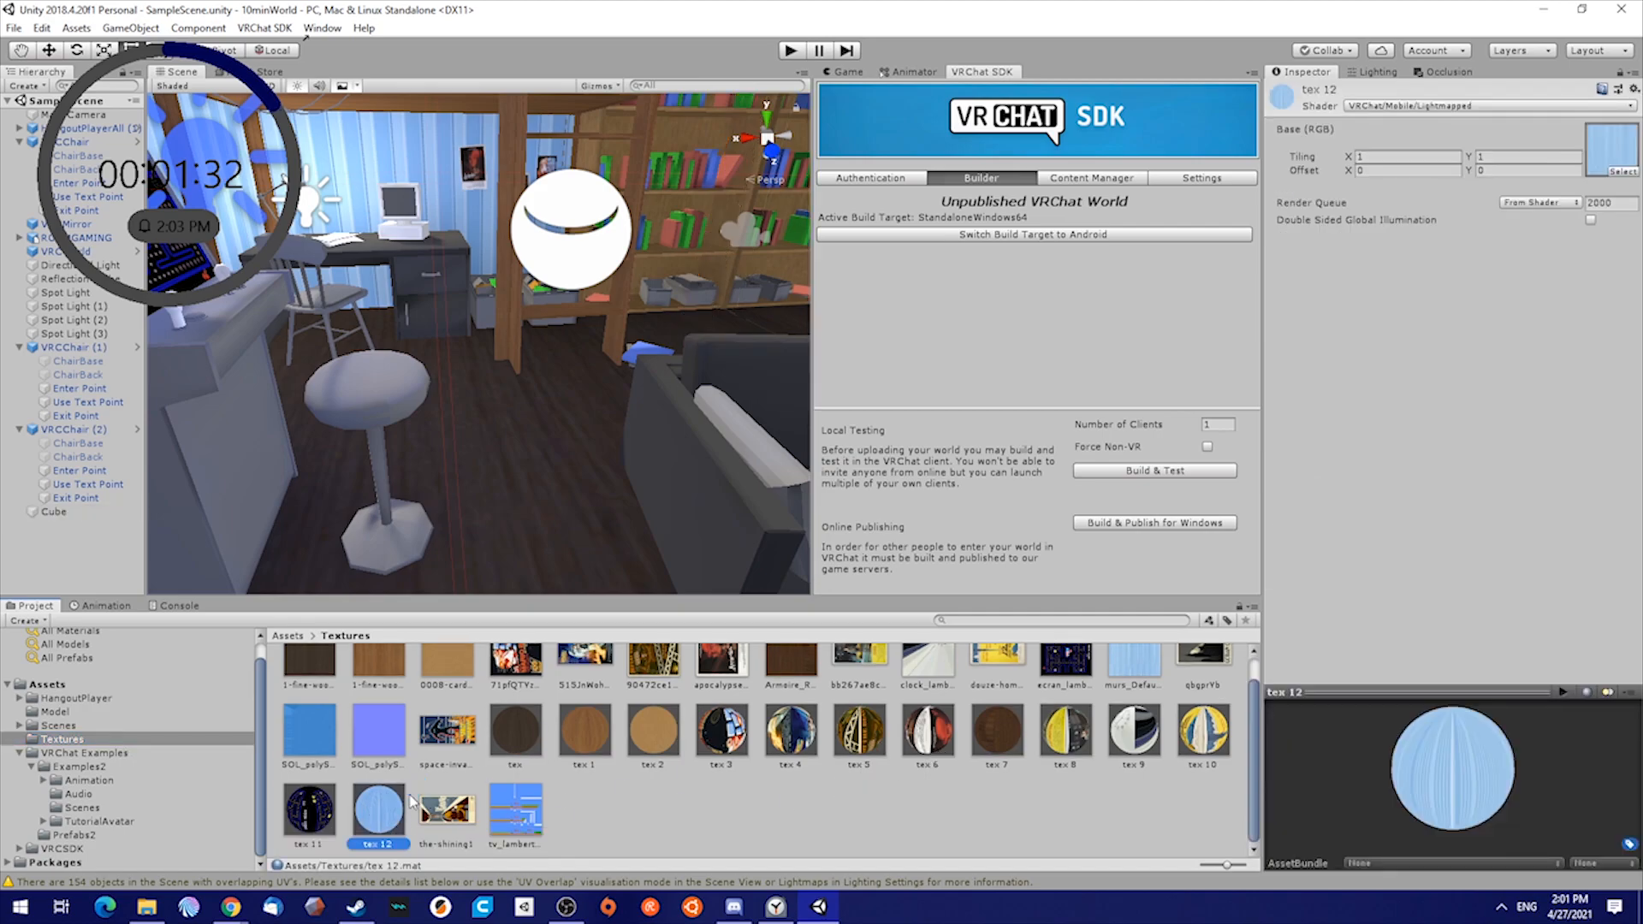
left_click(445, 812)
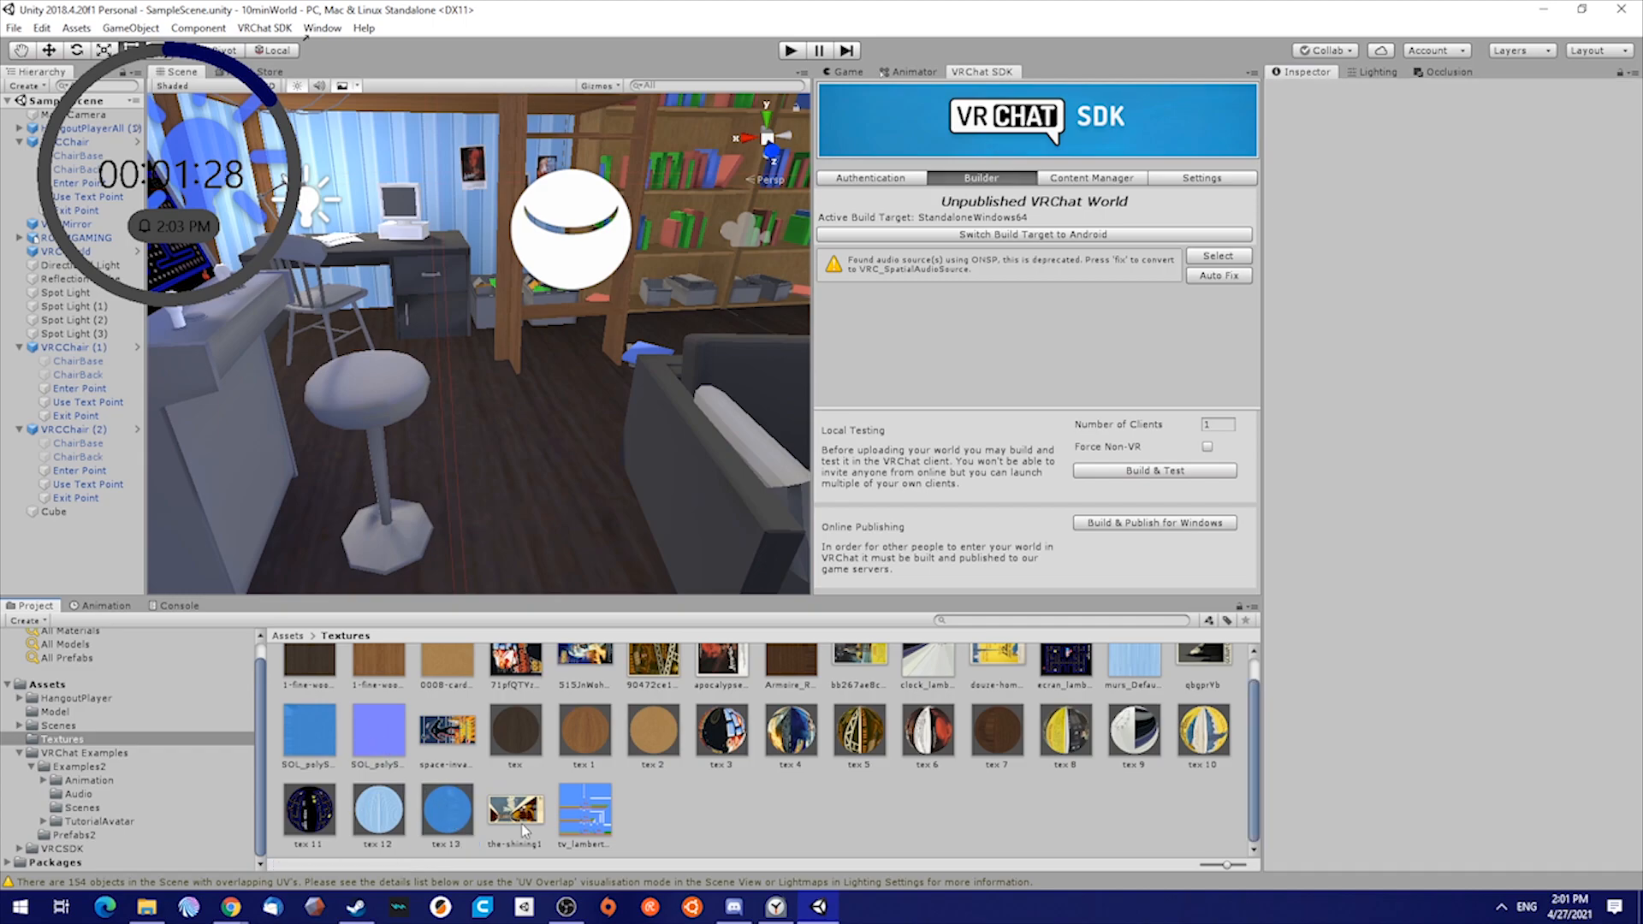
left_click(515, 811)
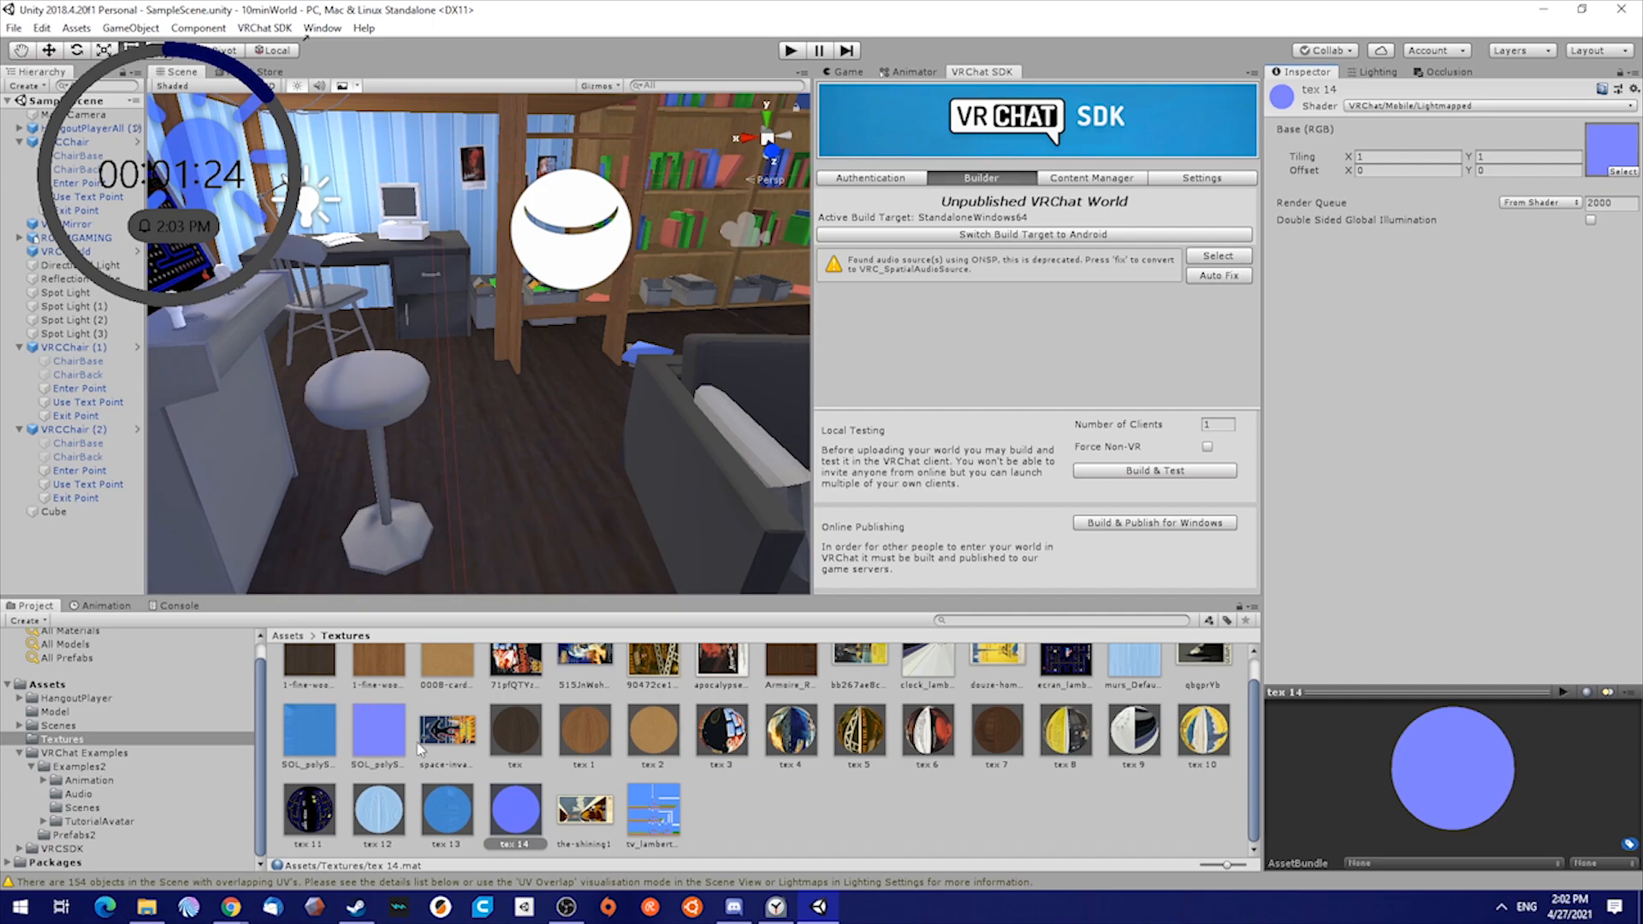
left_click(308, 734)
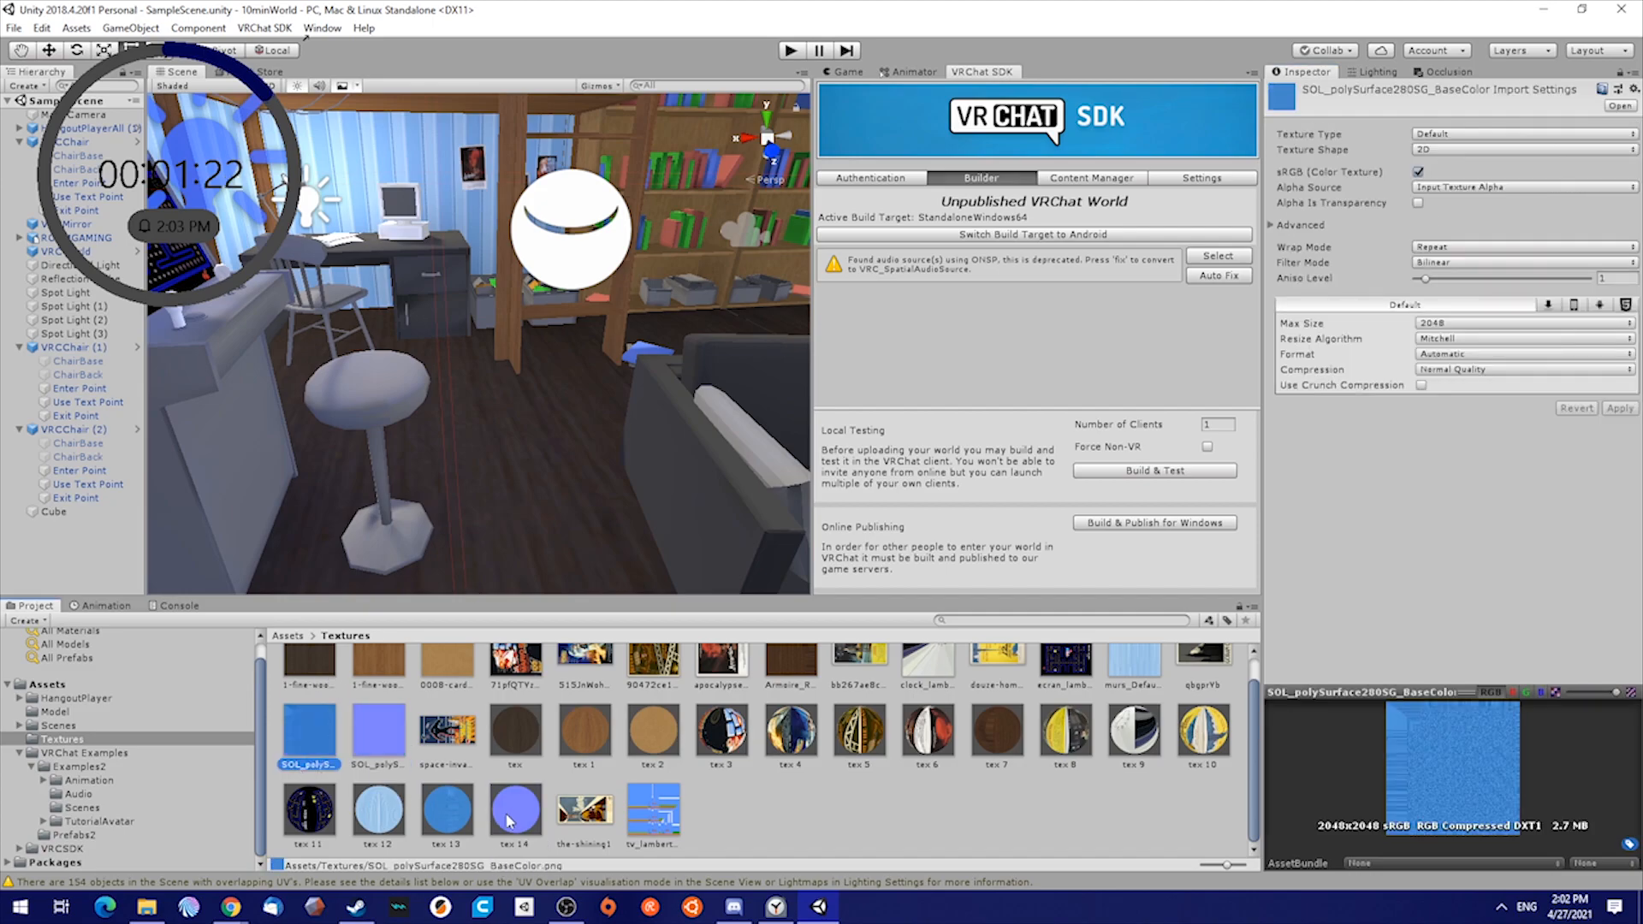
left_click(514, 818)
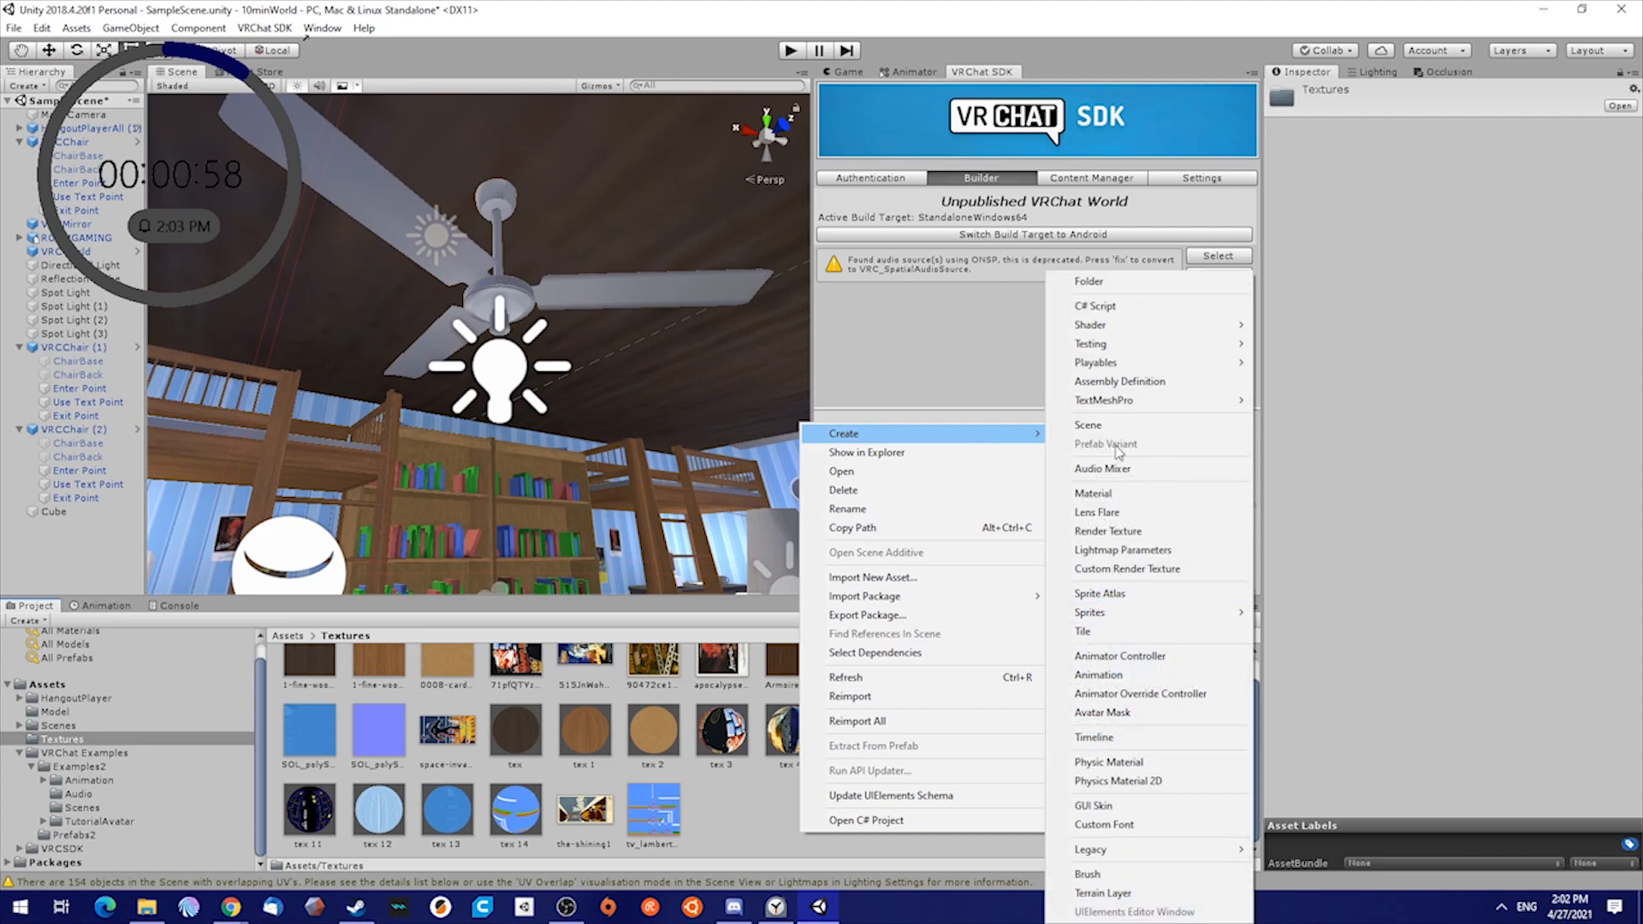
Create a material using VRChat Mobile Standard Lite shader with raised Metallic and Smoothness
left_click(1093, 493)
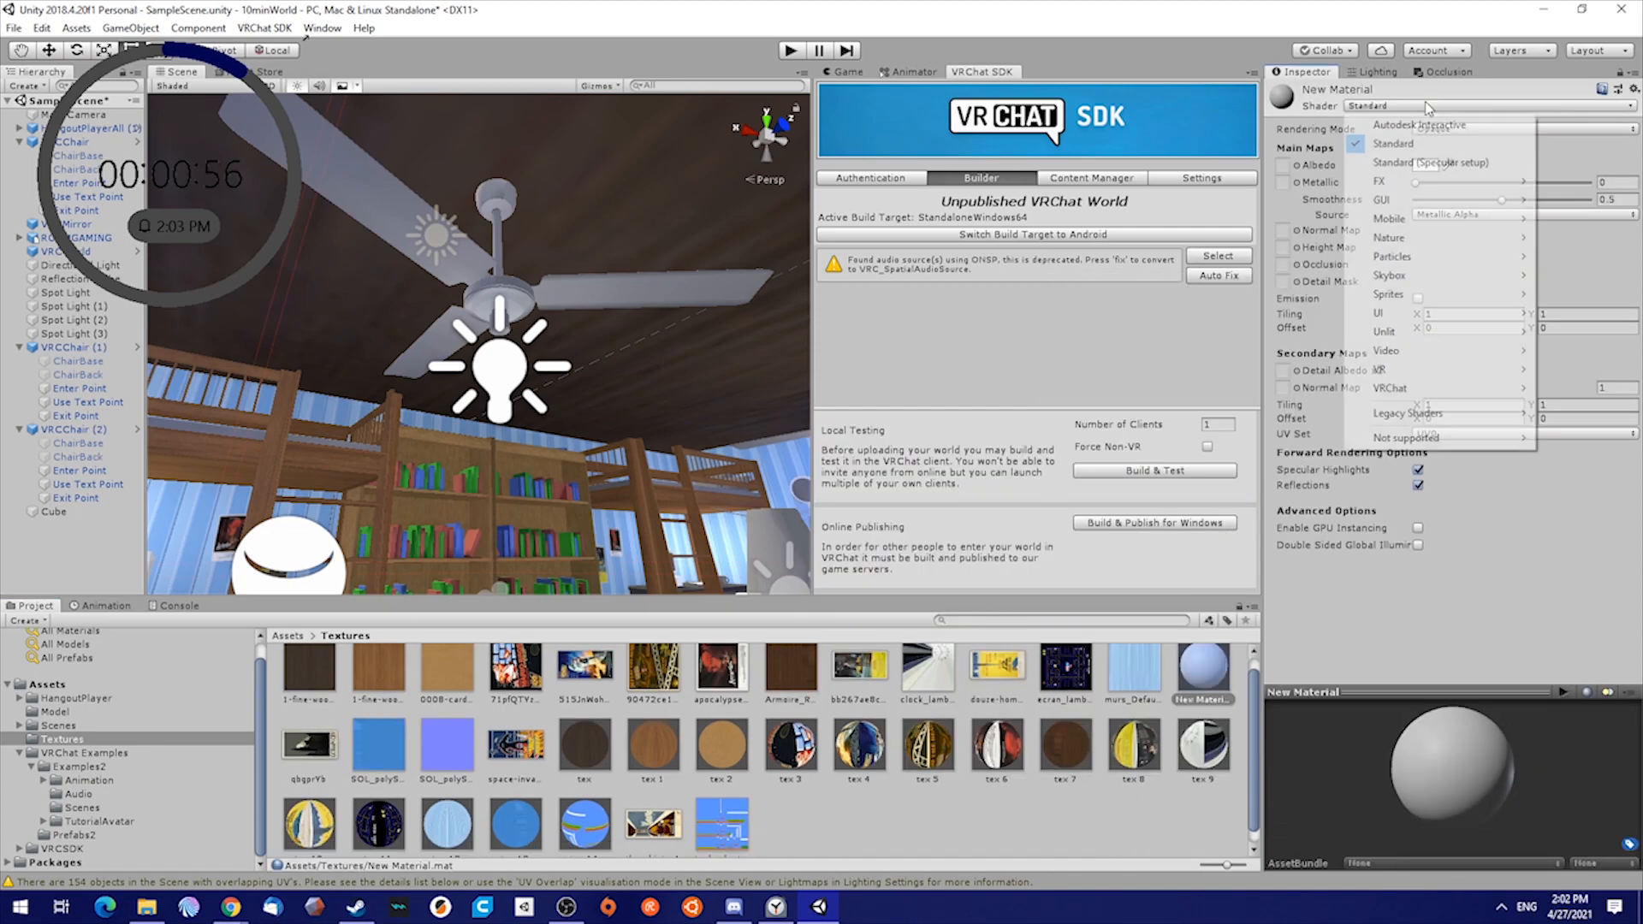
left_click(1387, 218)
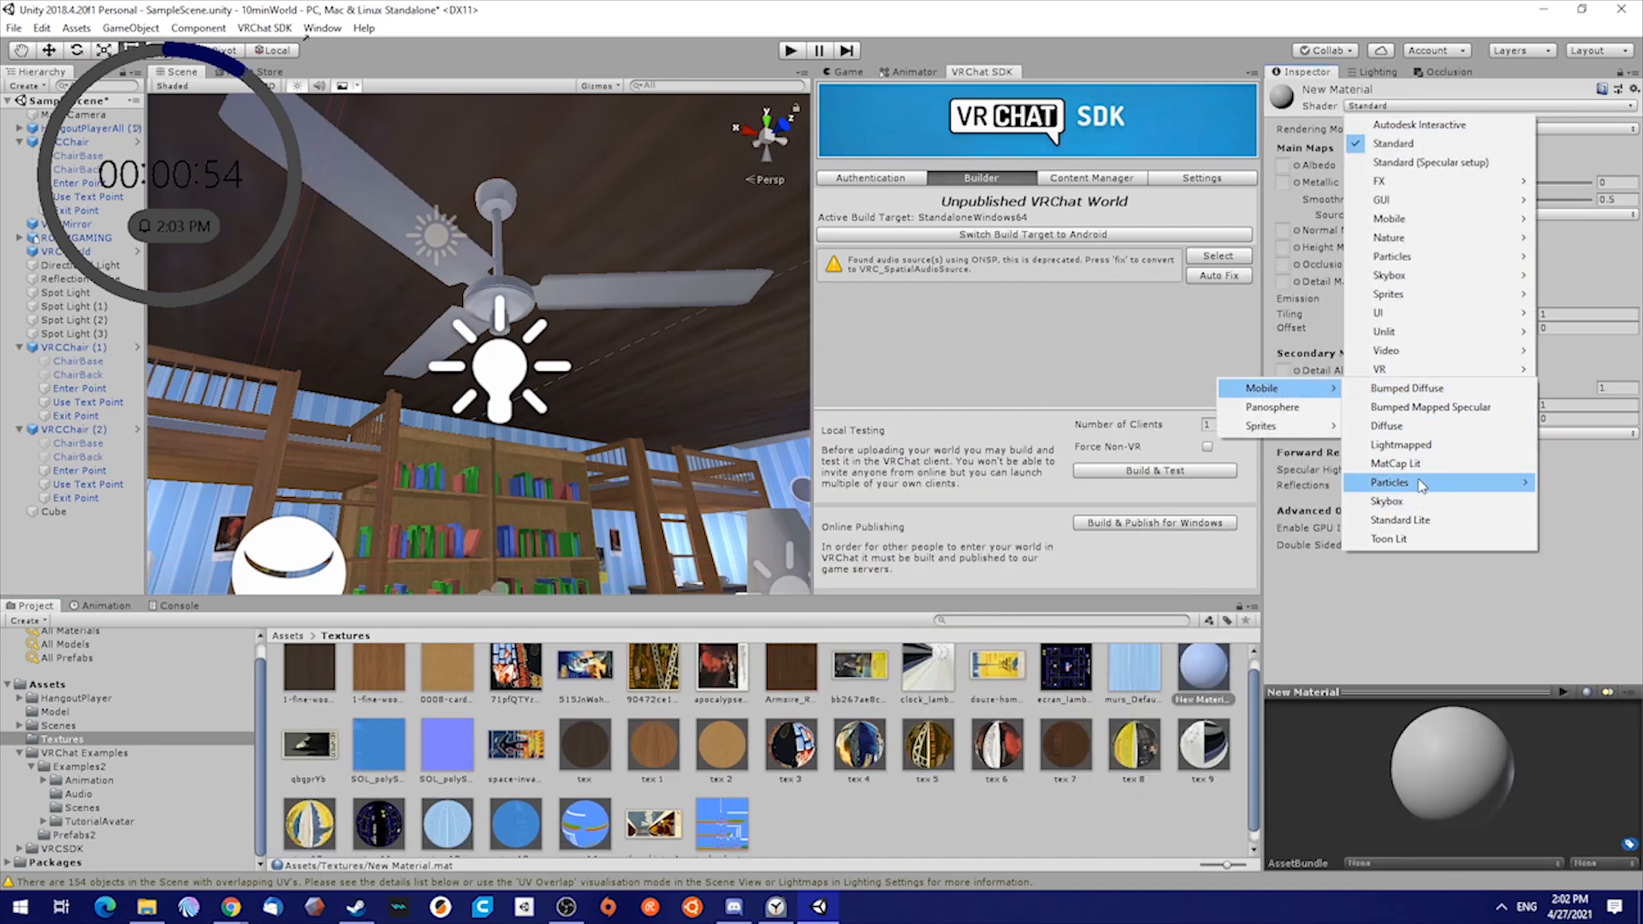
left_click(1401, 519)
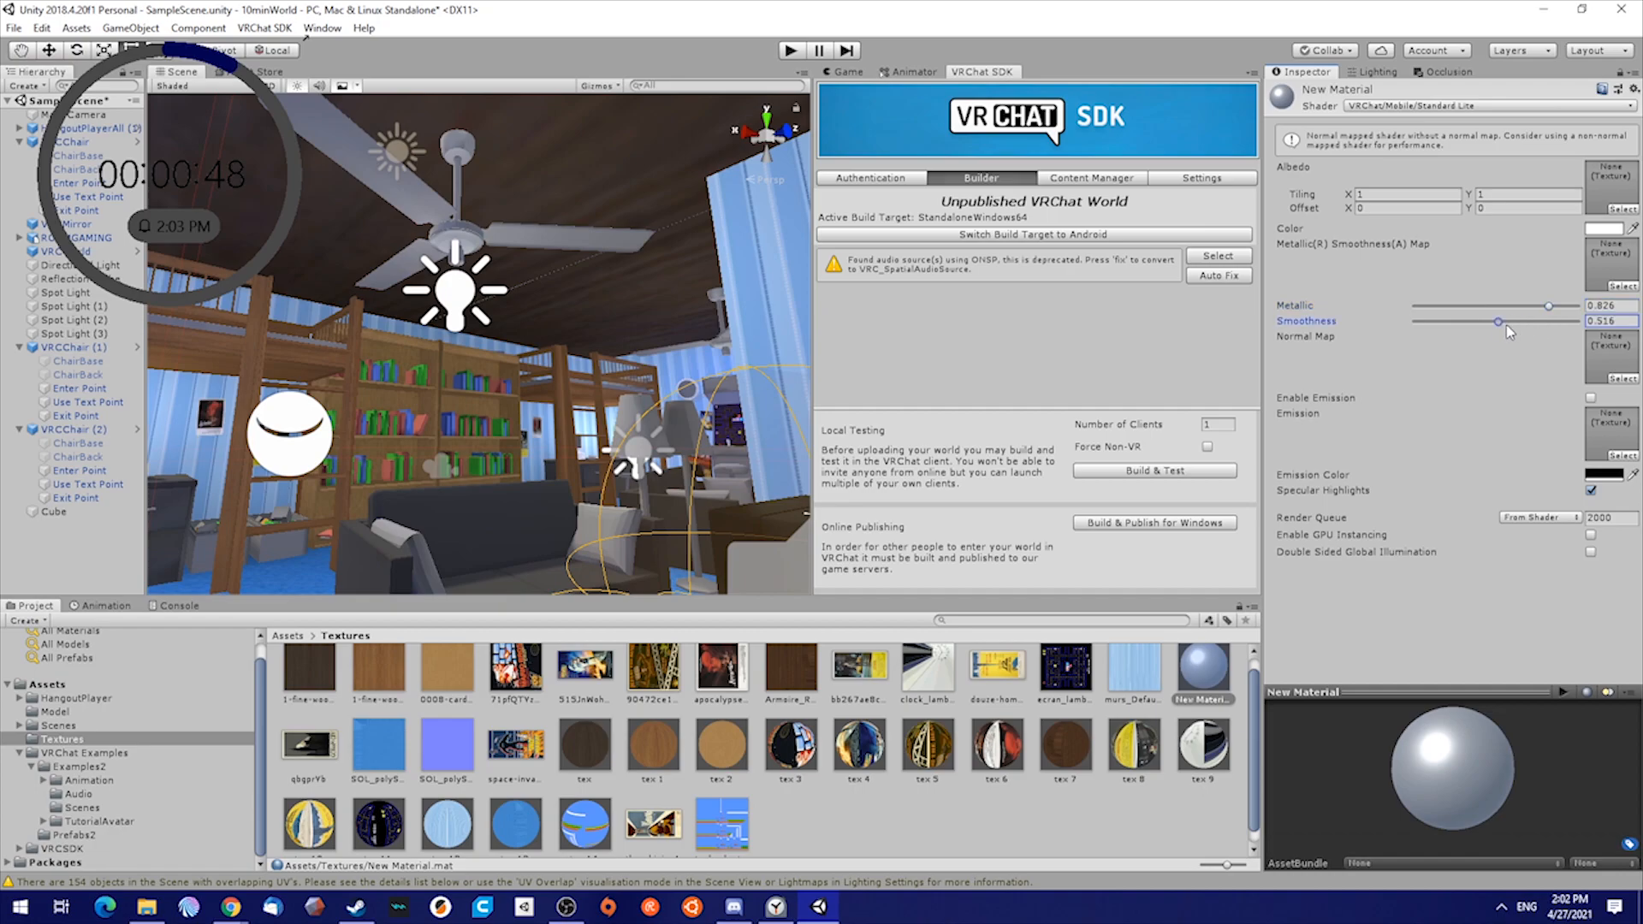
left_click(1614, 228)
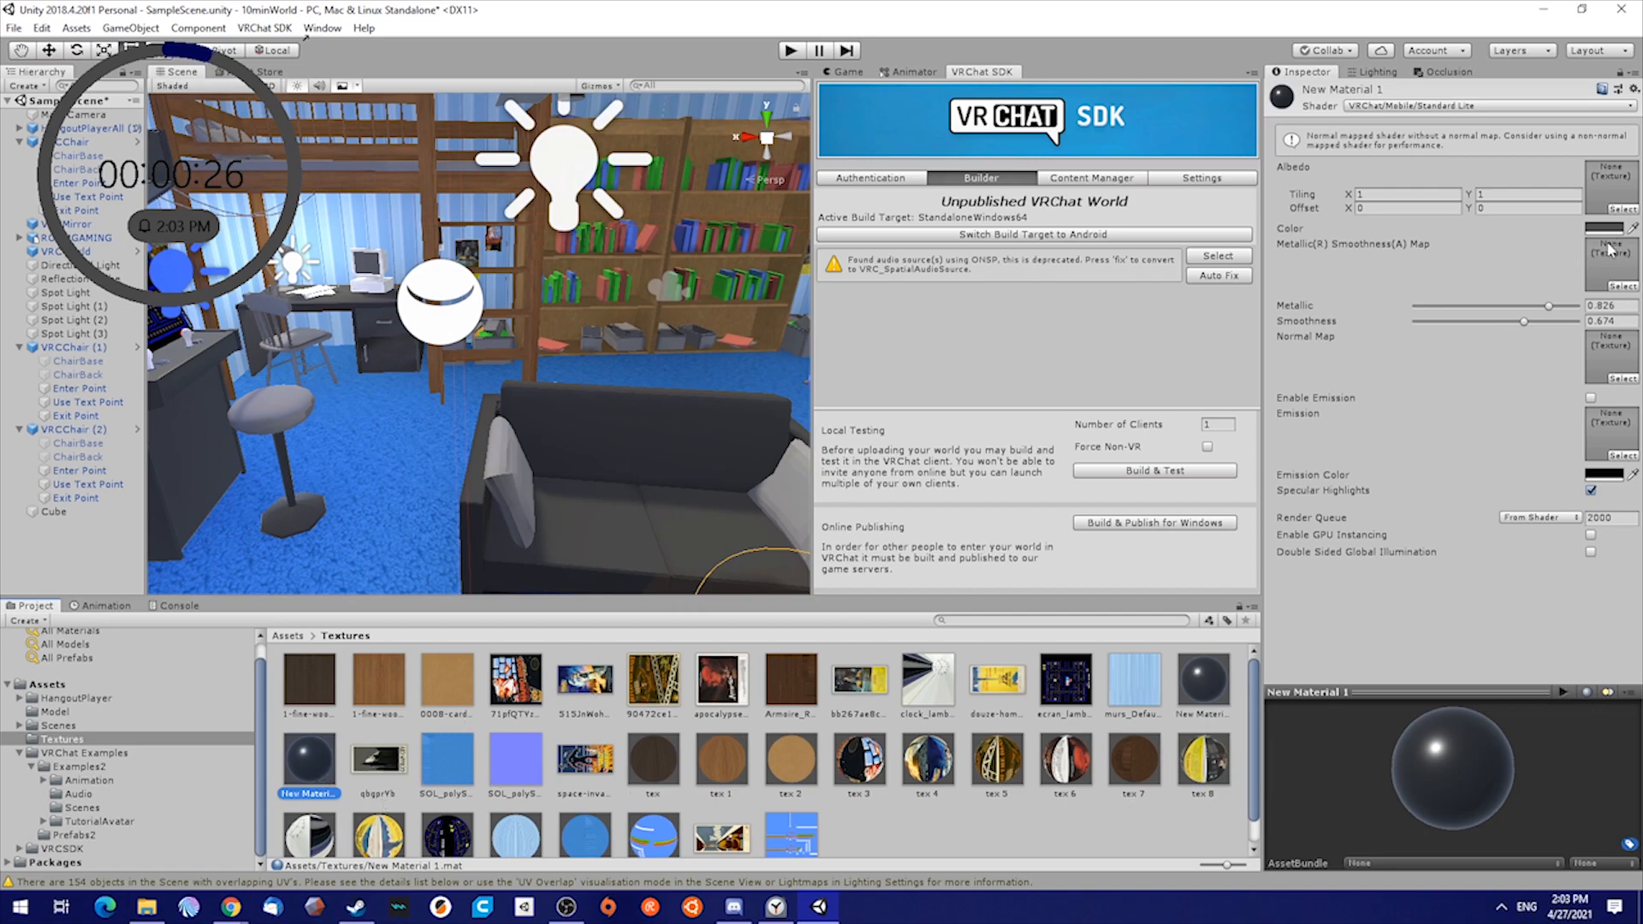
Color the couch material red, then duplicate it and darken the copy to a deeper red
left_click(1623, 228)
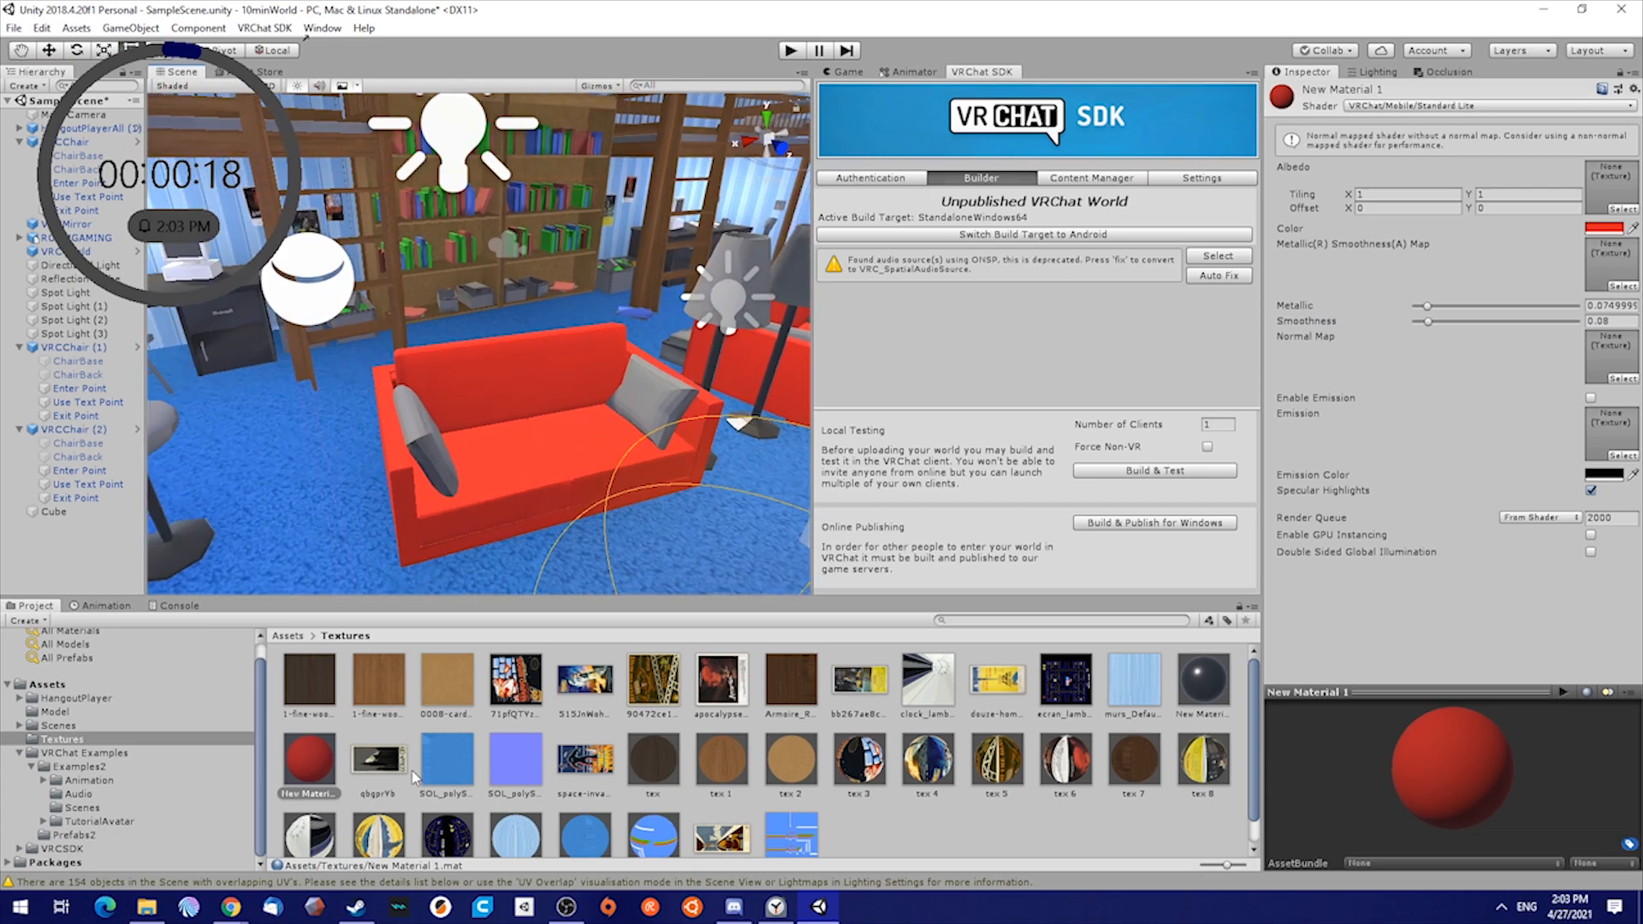
left_click(378, 762)
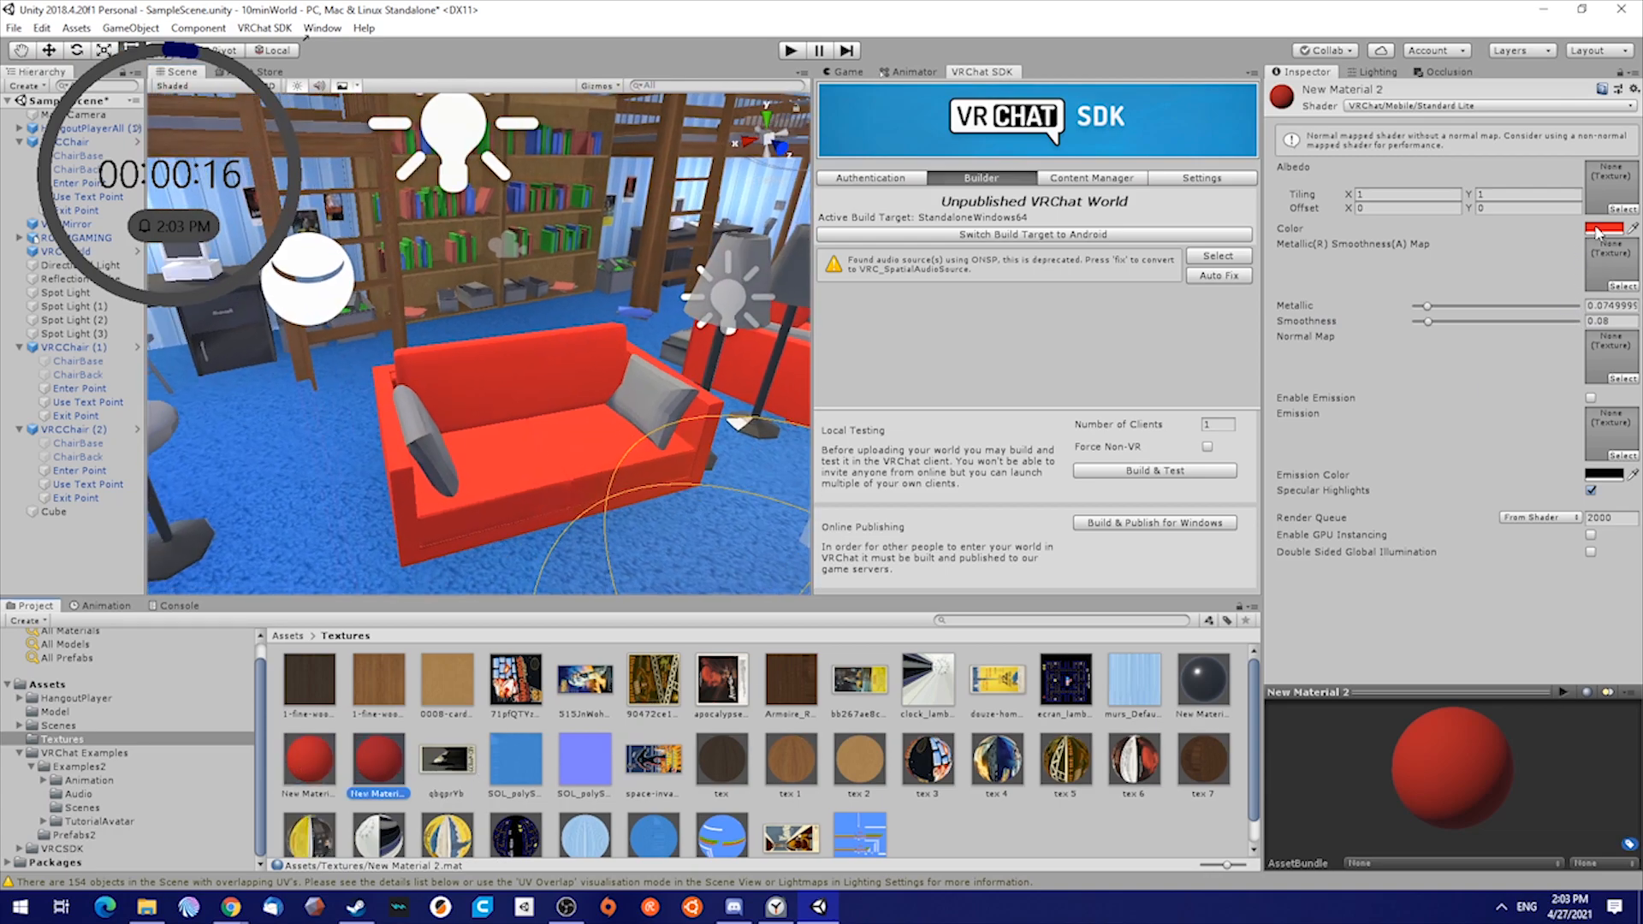
left_click(1616, 228)
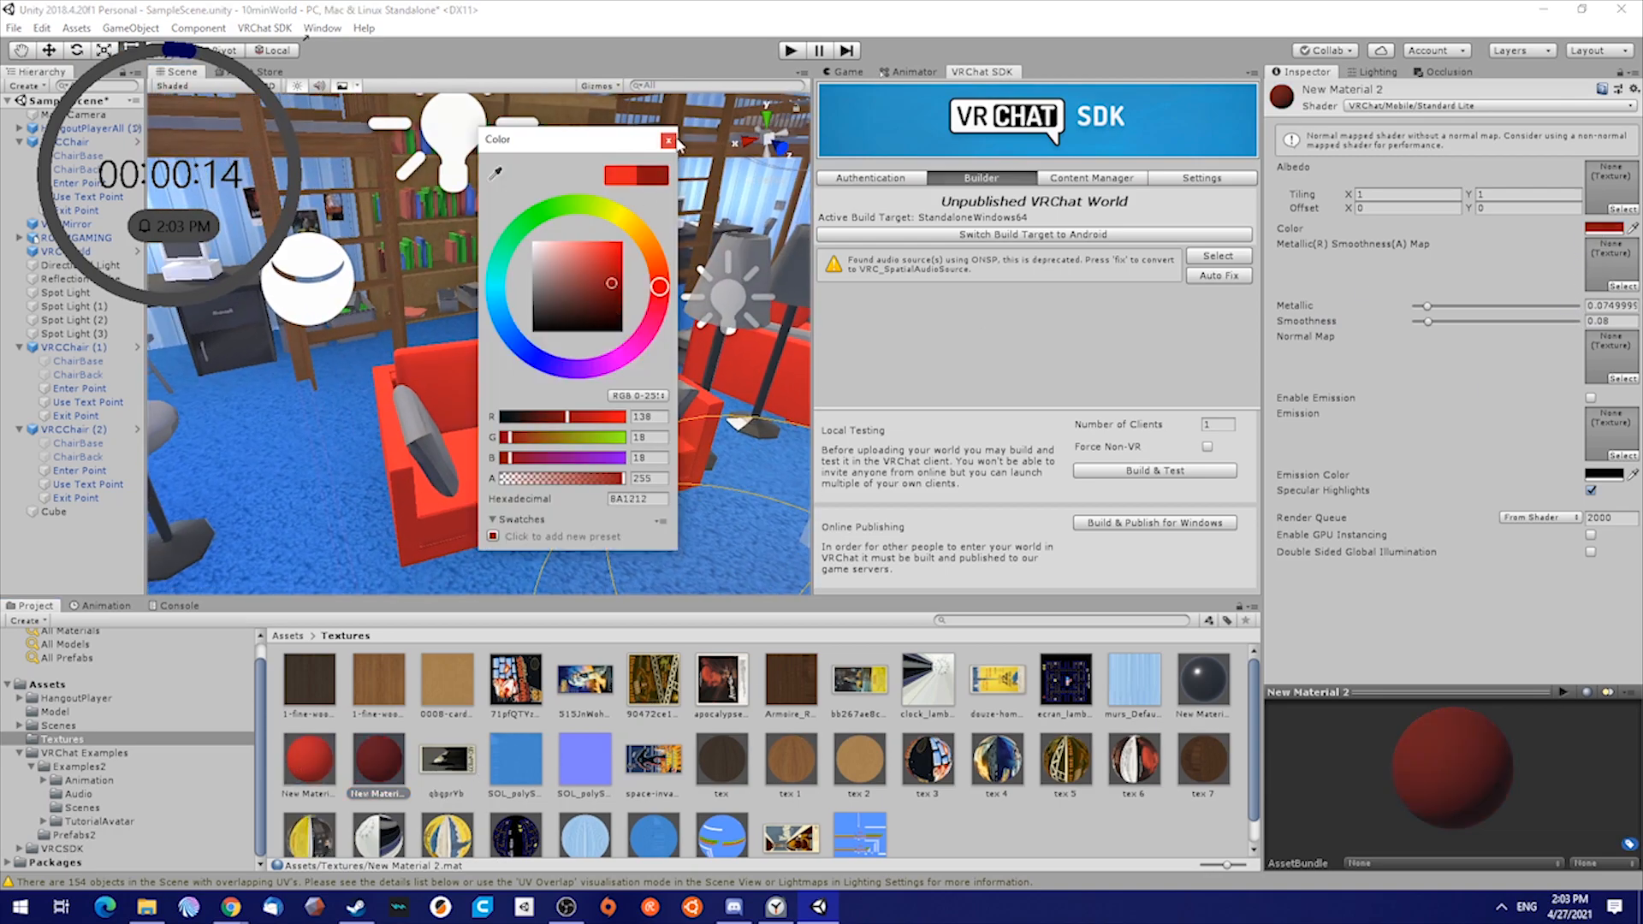
left_click(671, 140)
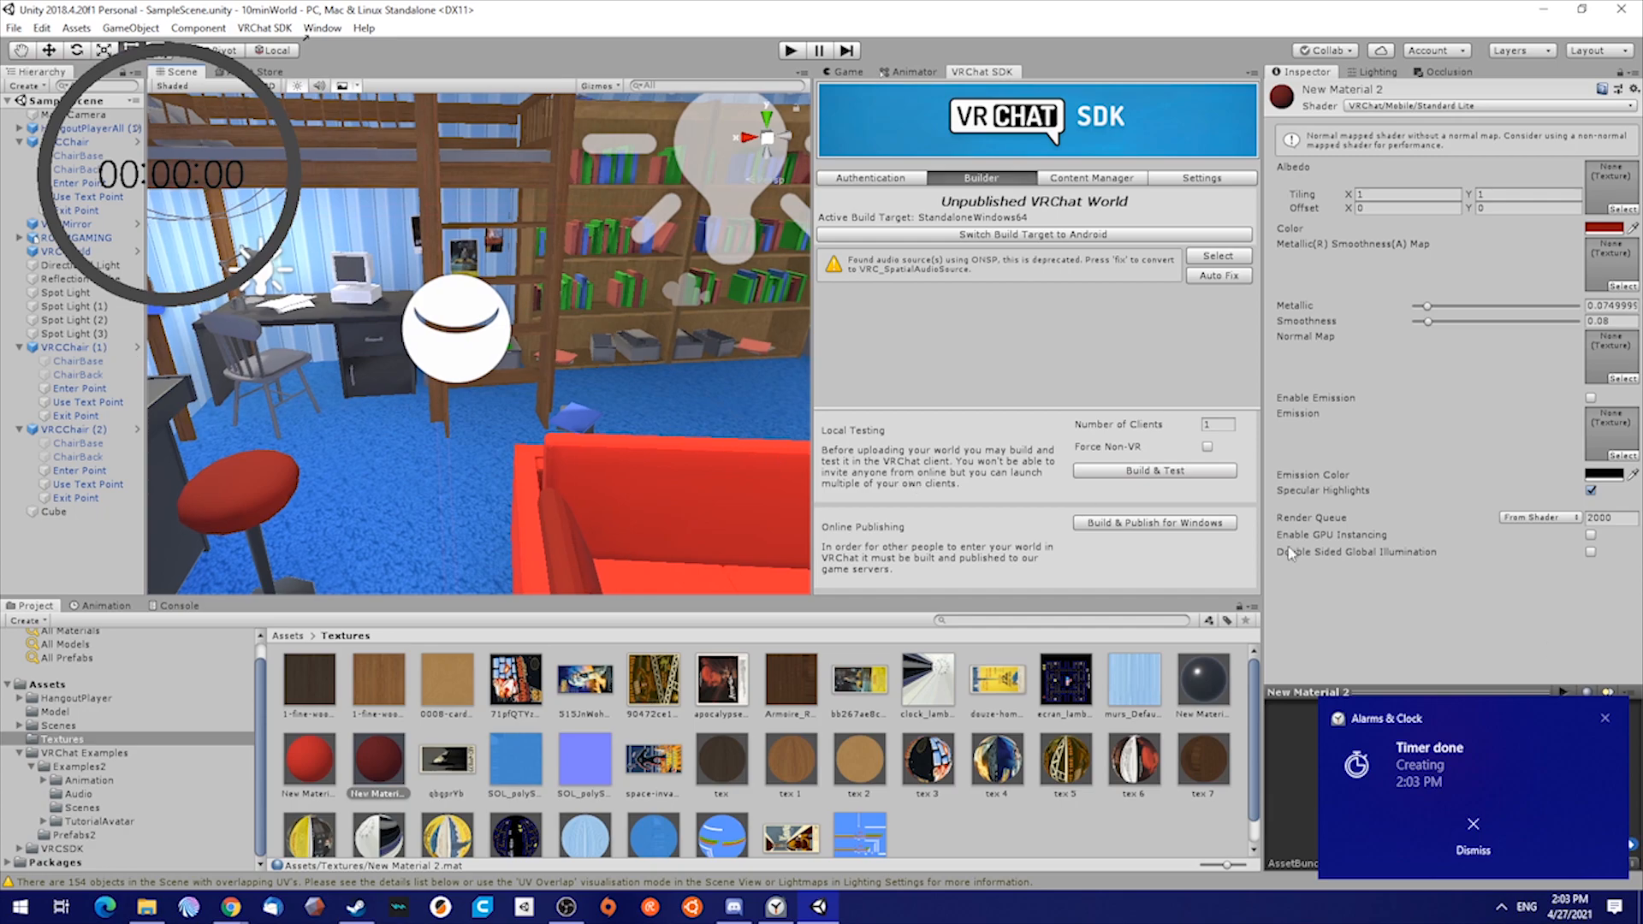
mouse_move(1616, 744)
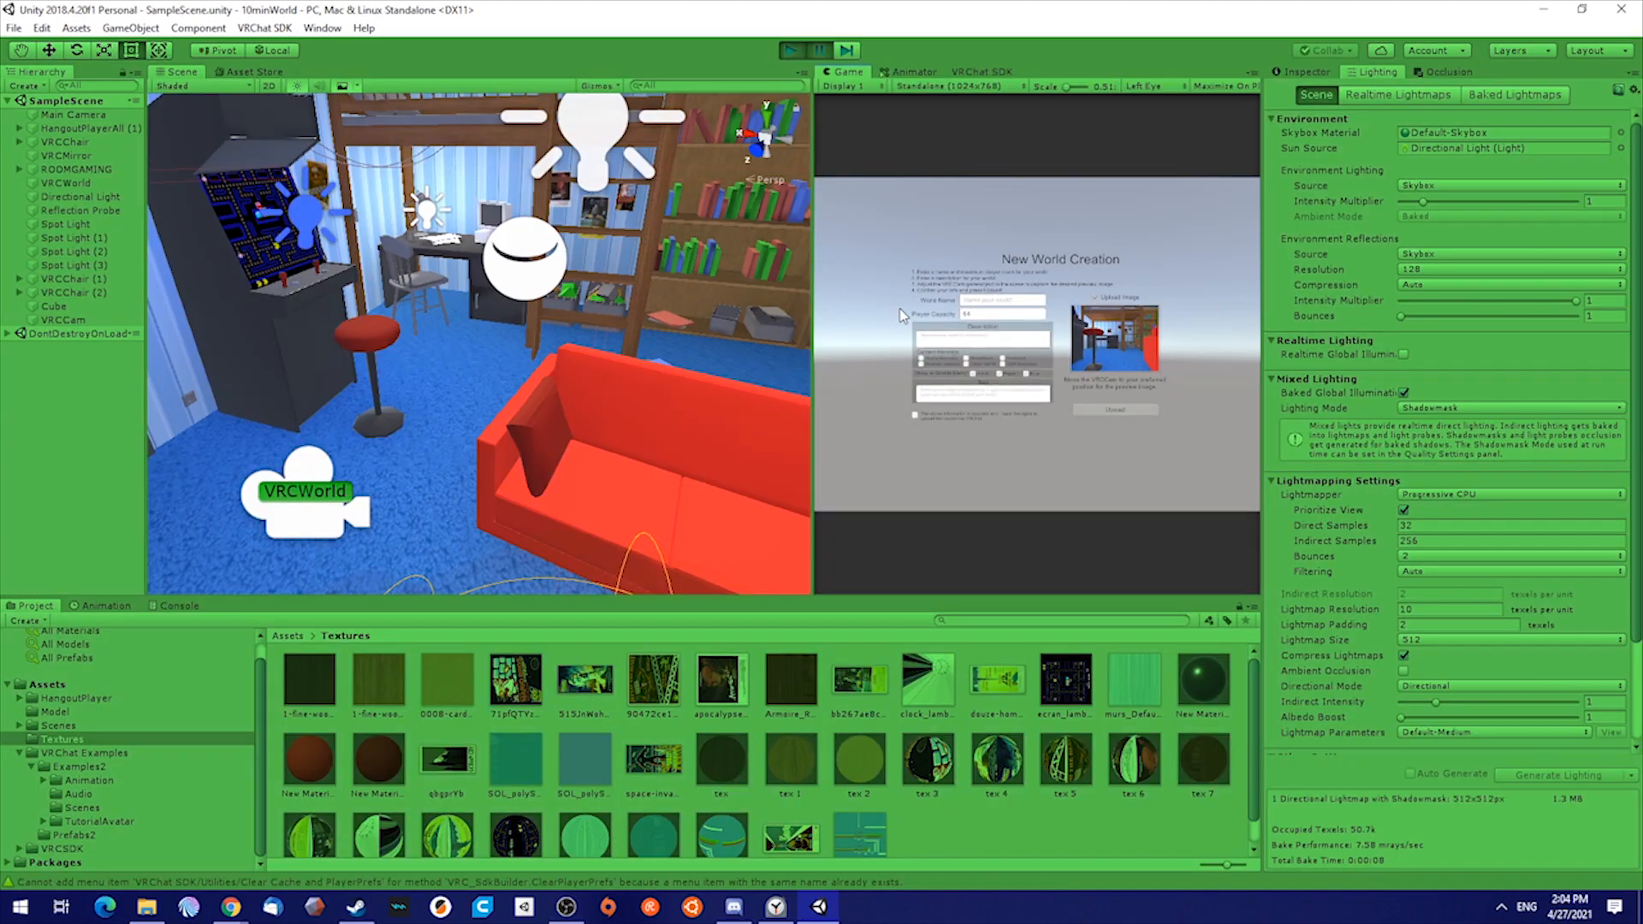
Name the world '10minWorld2' with capacity 16 and upload it to VRChat
left_click(788, 50)
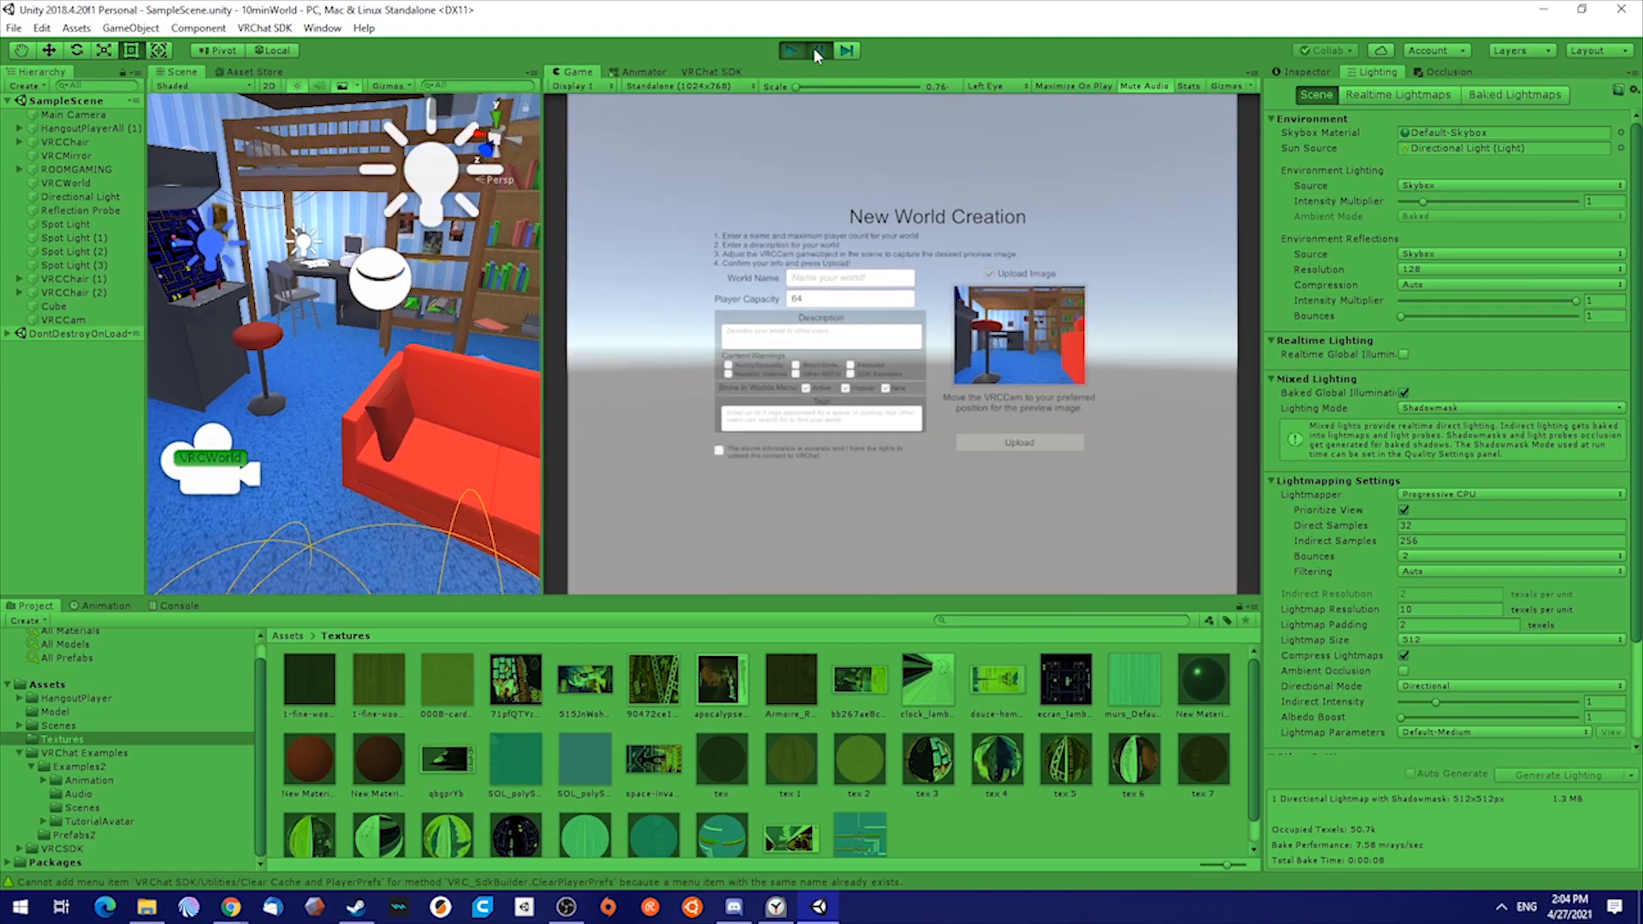
left_click(790, 51)
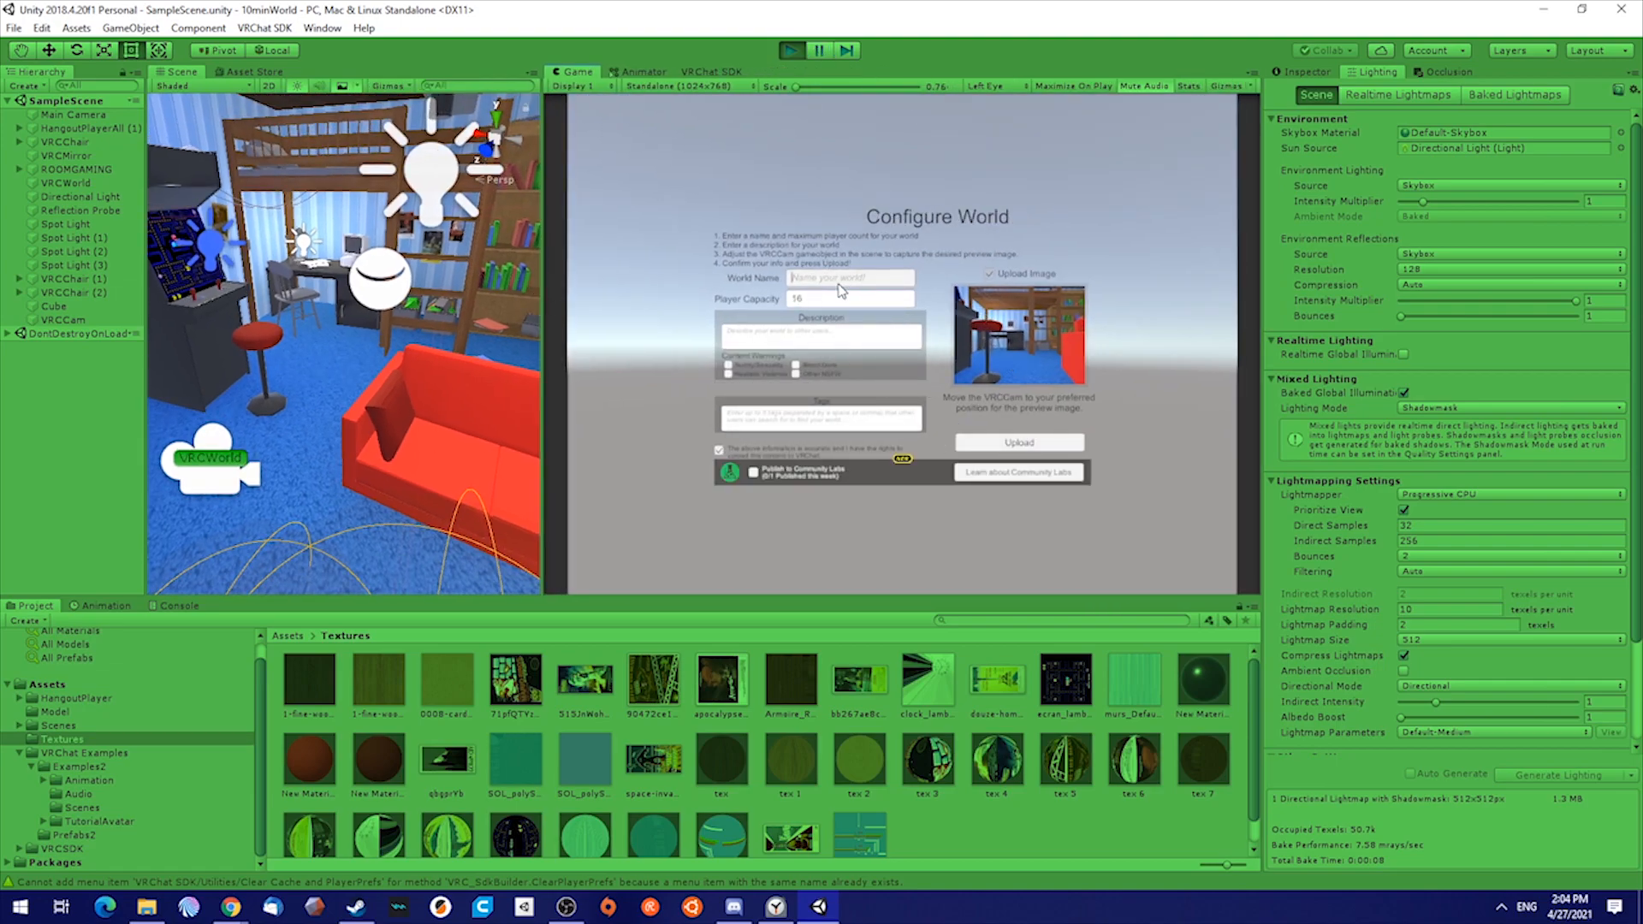
type("10minWorld")
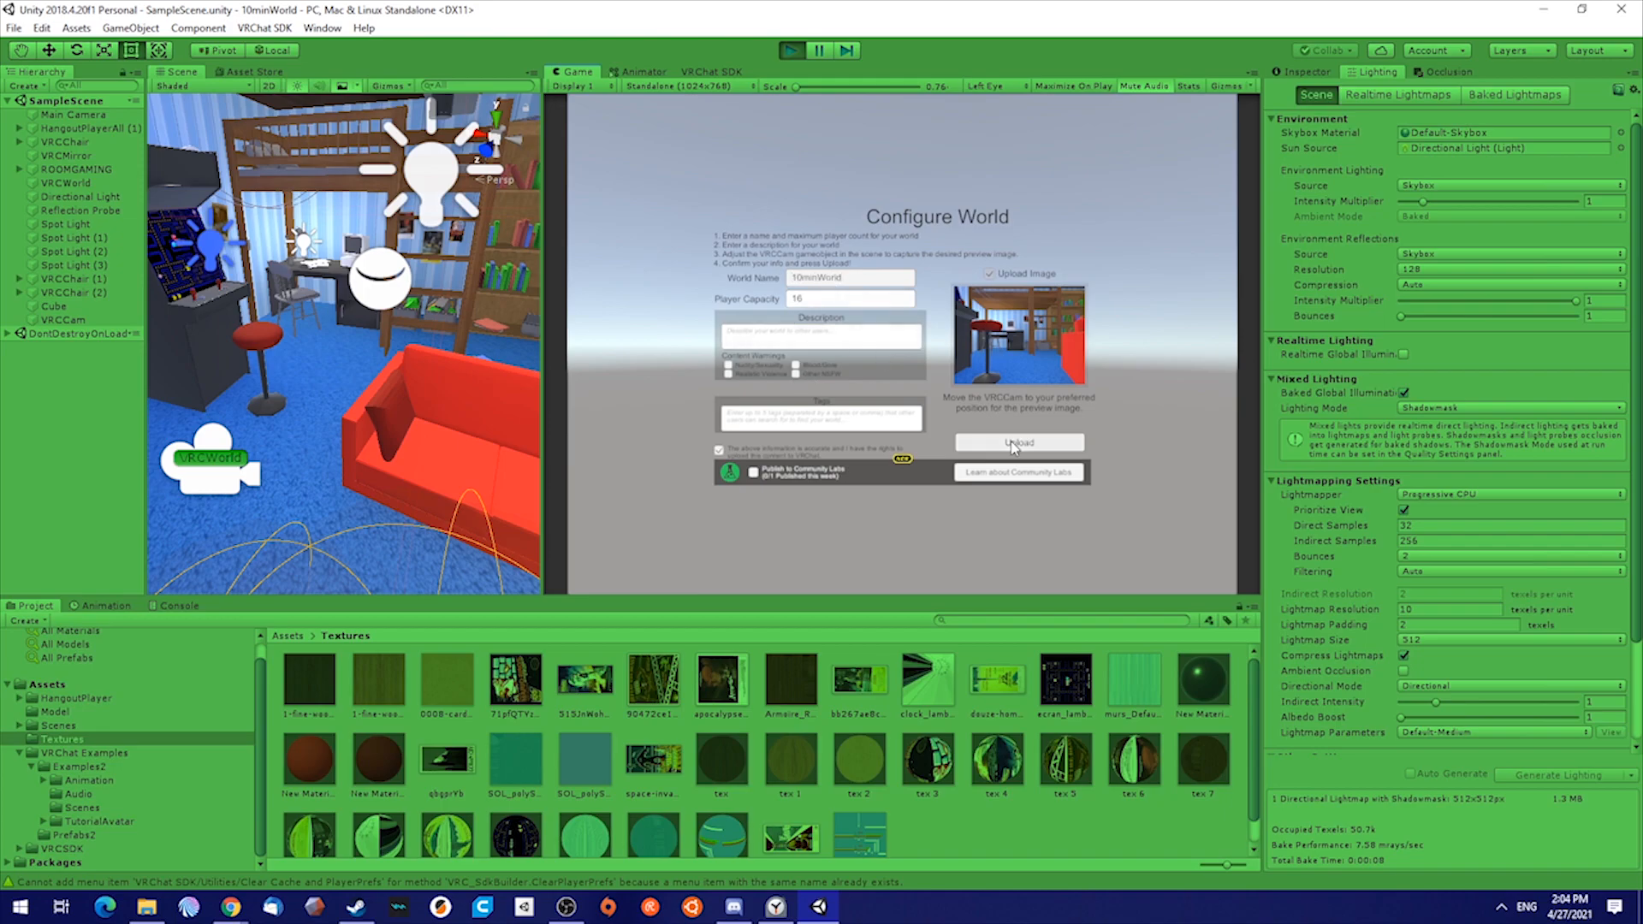
type("2")
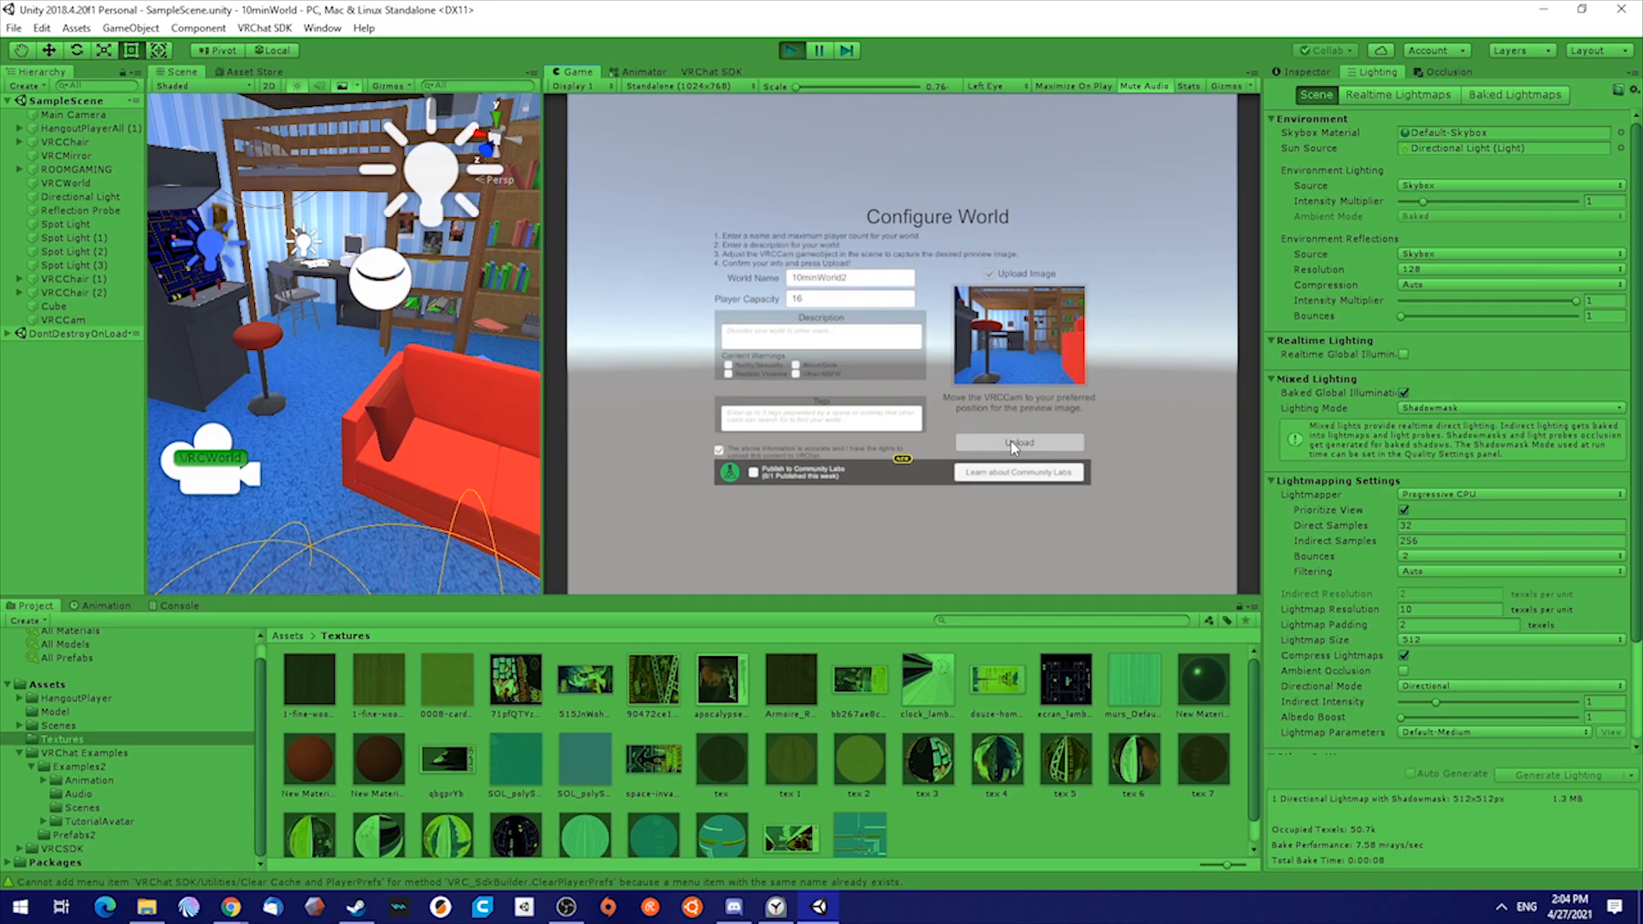
left_click(1017, 441)
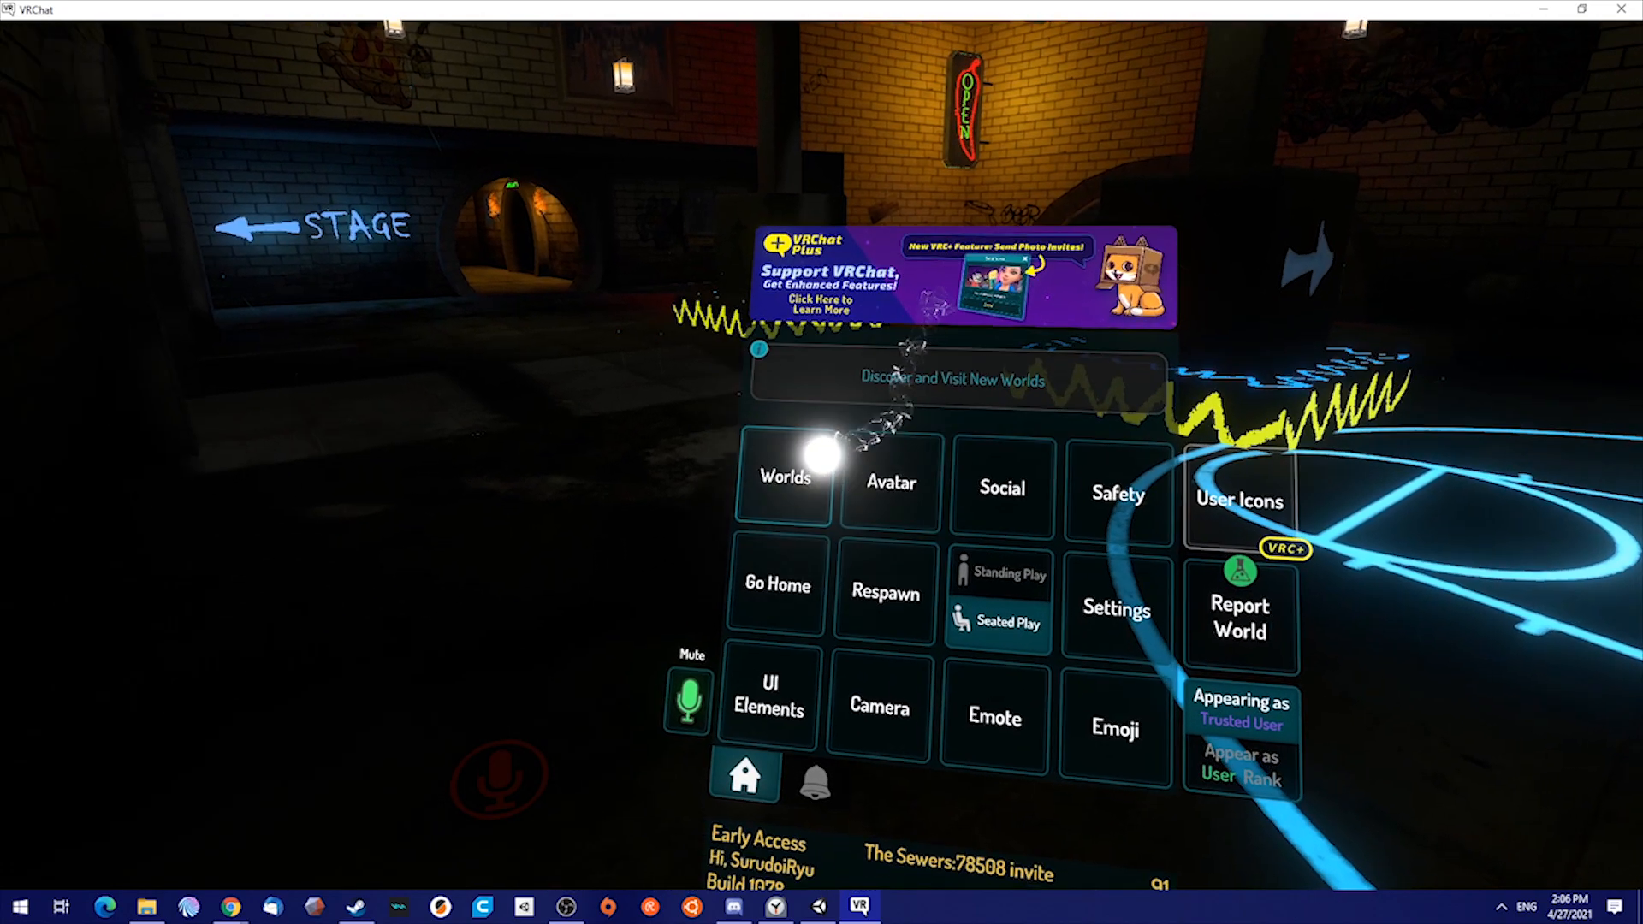
Open Worlds in VRChat, scroll to the Mine row, and select 10minWorld2
left_click(784, 477)
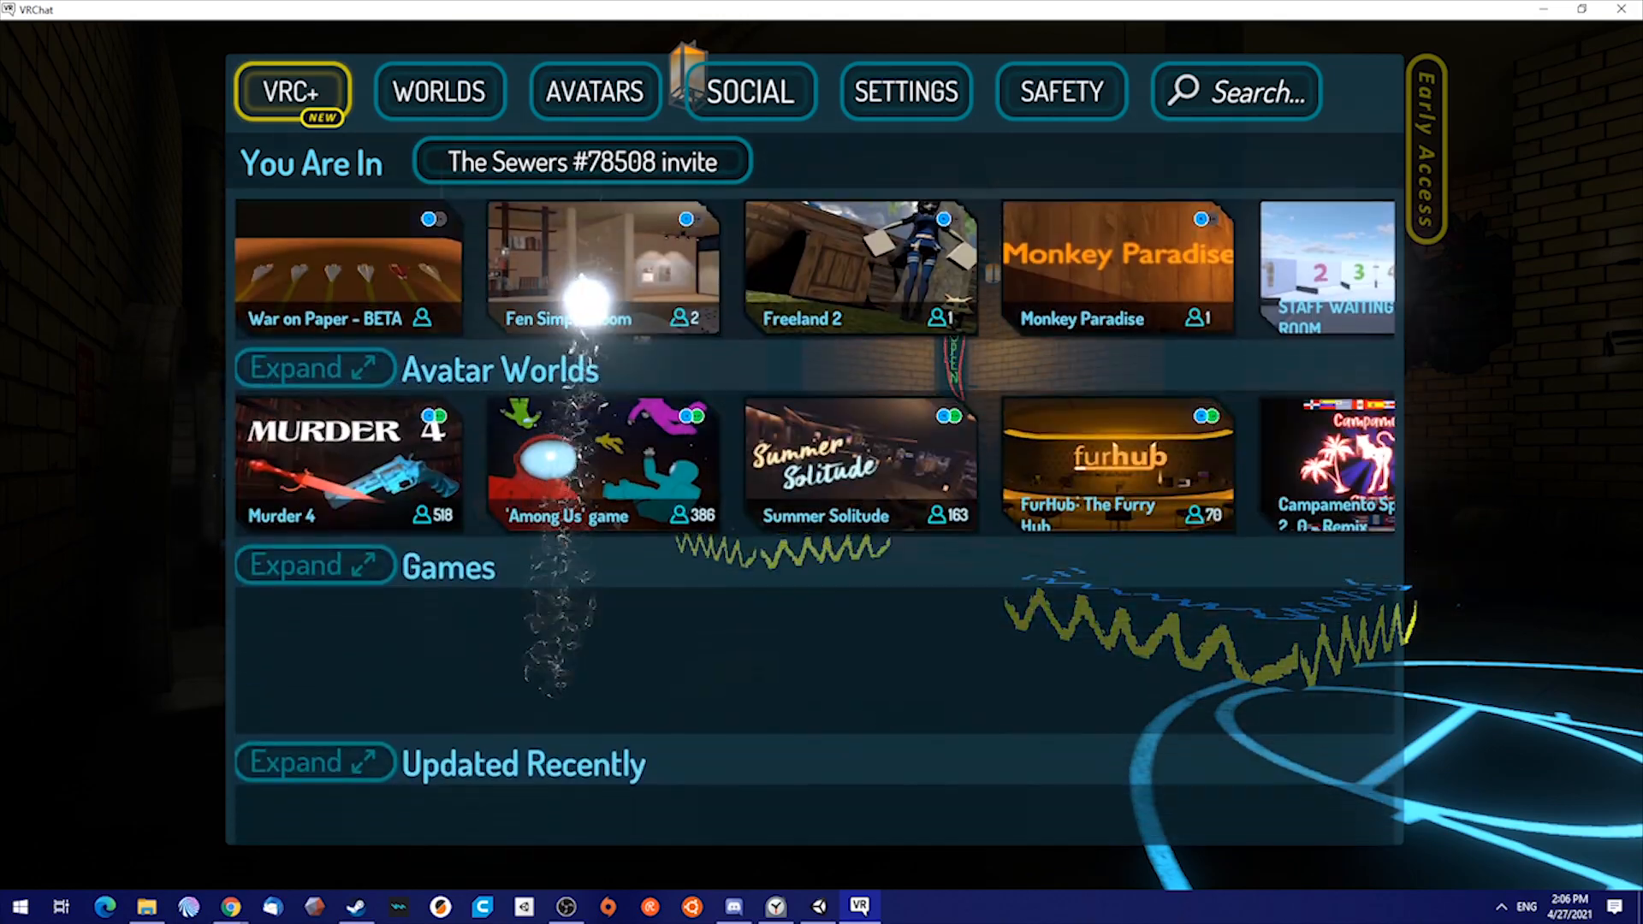
scroll("down", 3)
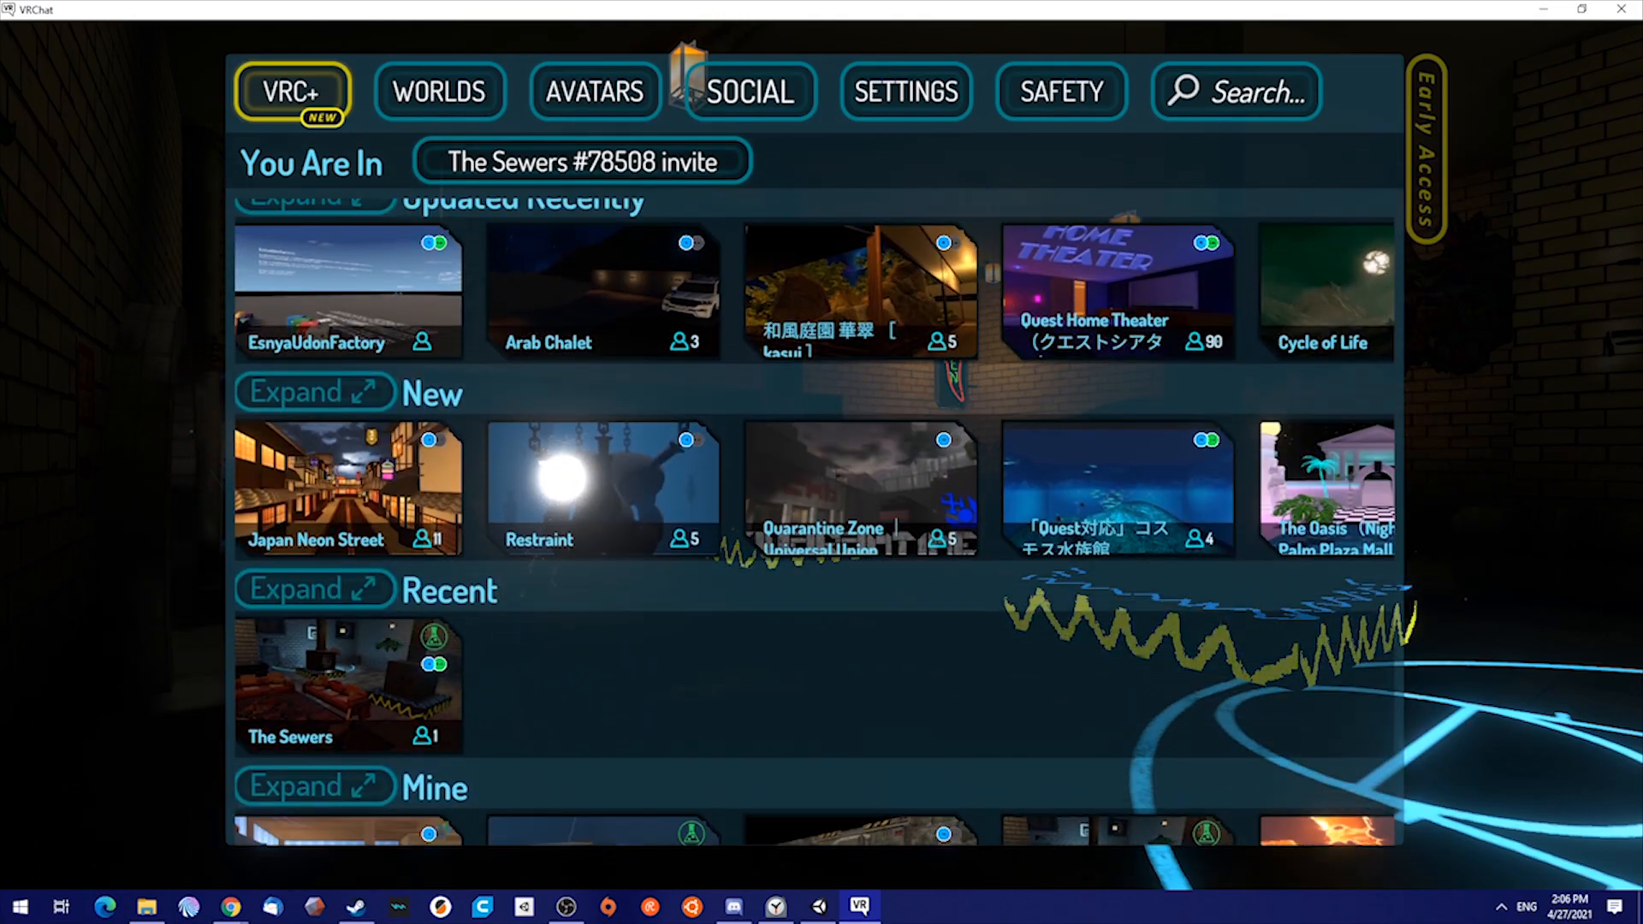
scroll("down", 3)
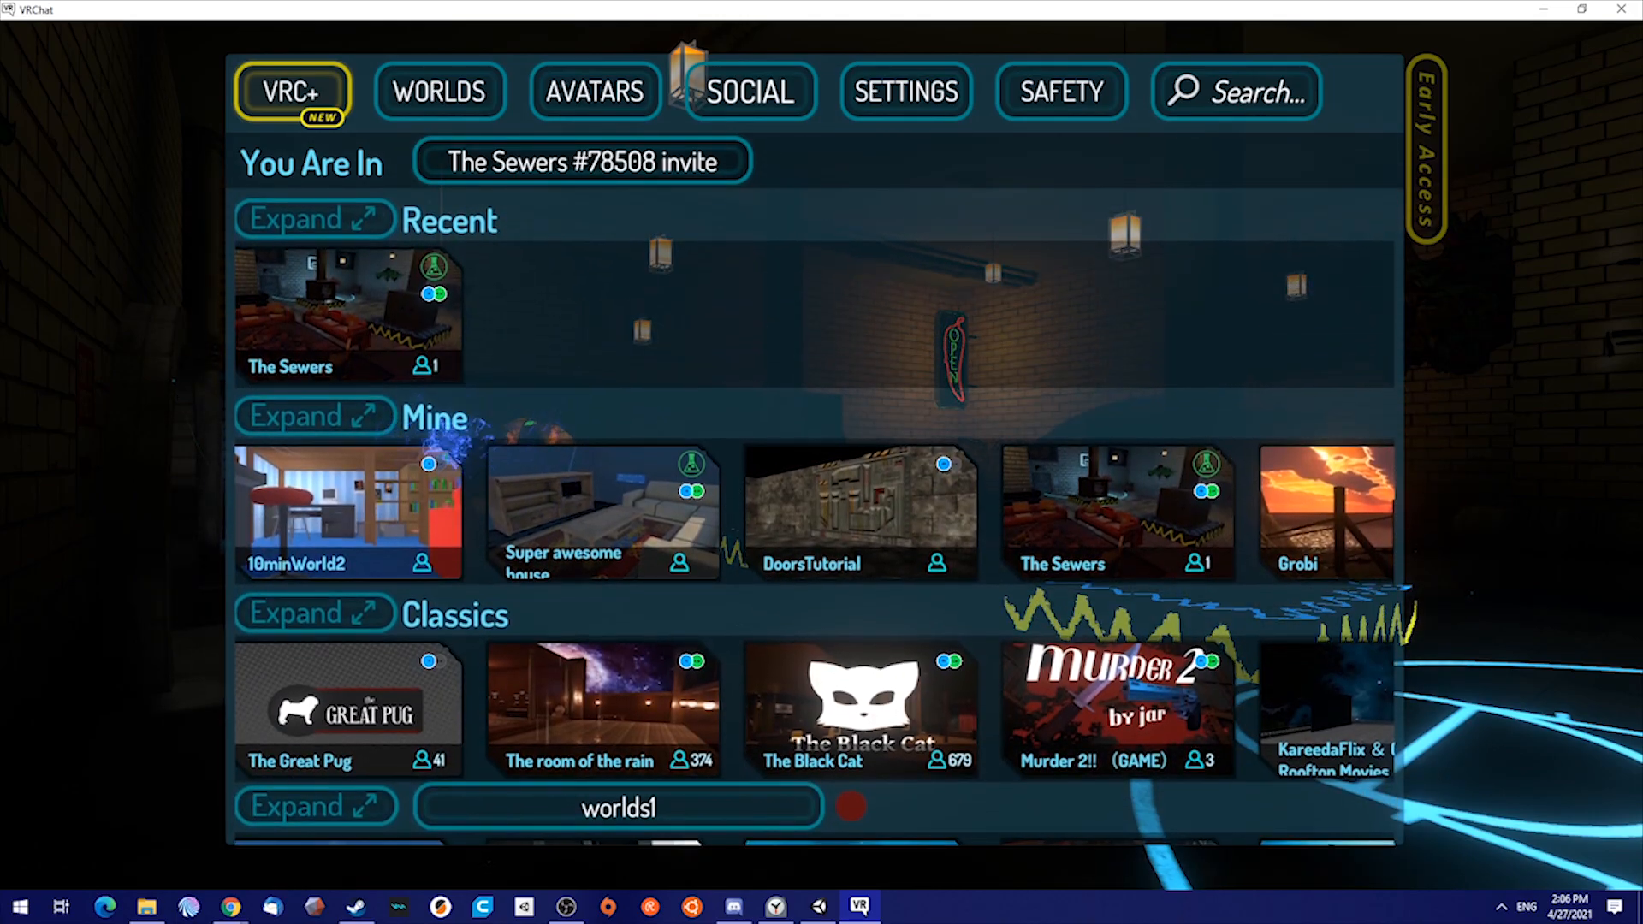
left_click(348, 513)
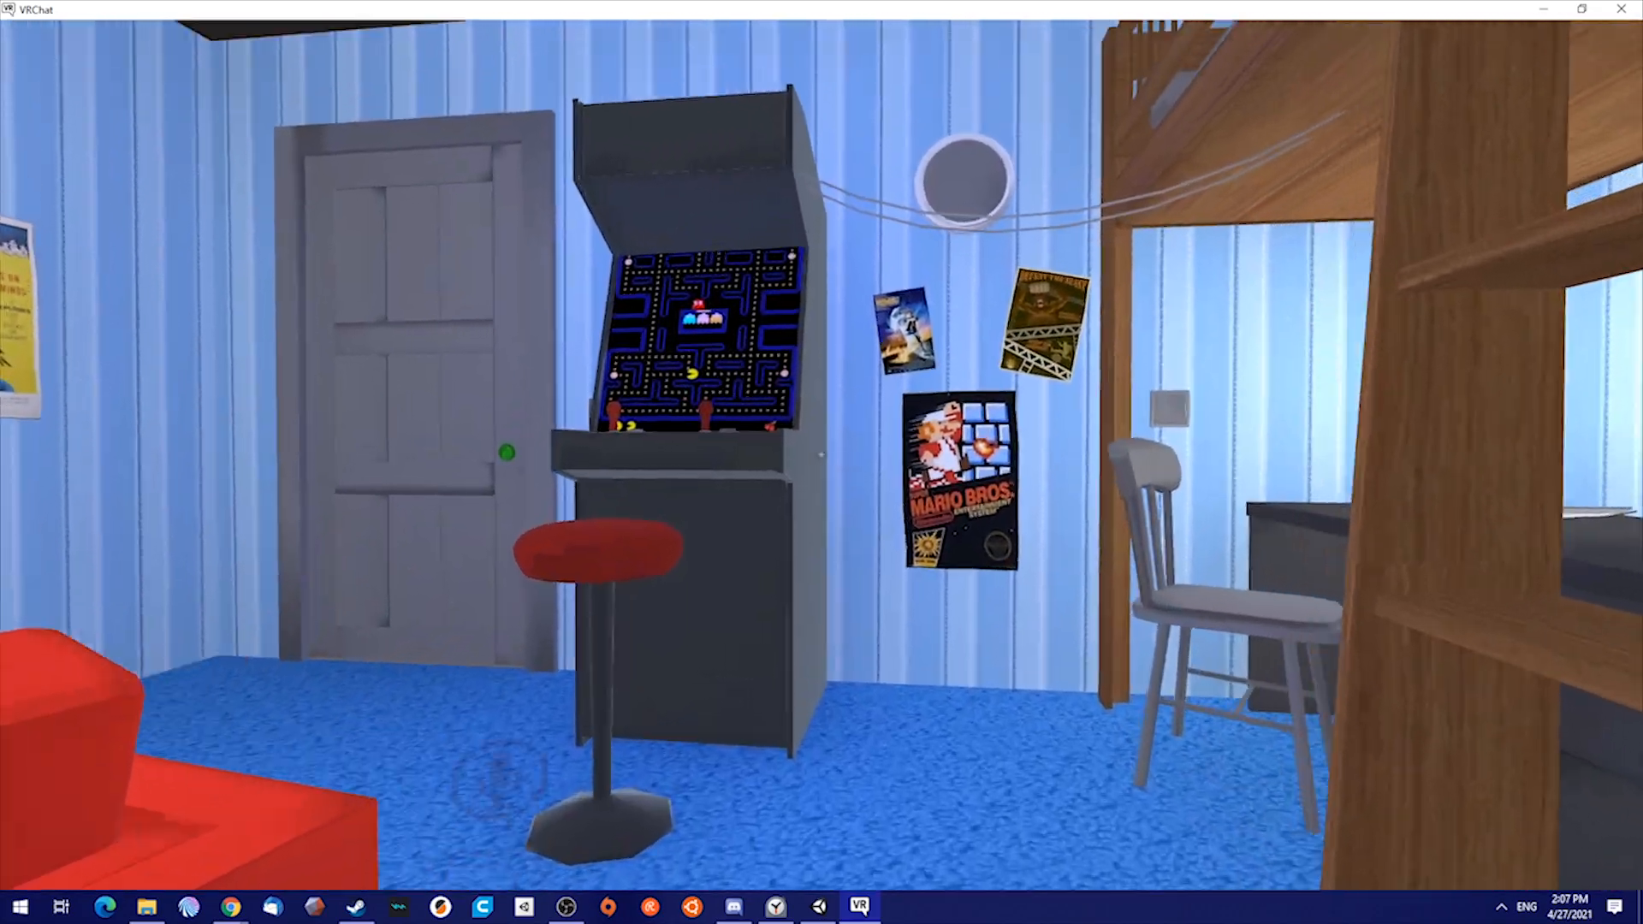
mouse_move(821, 462)
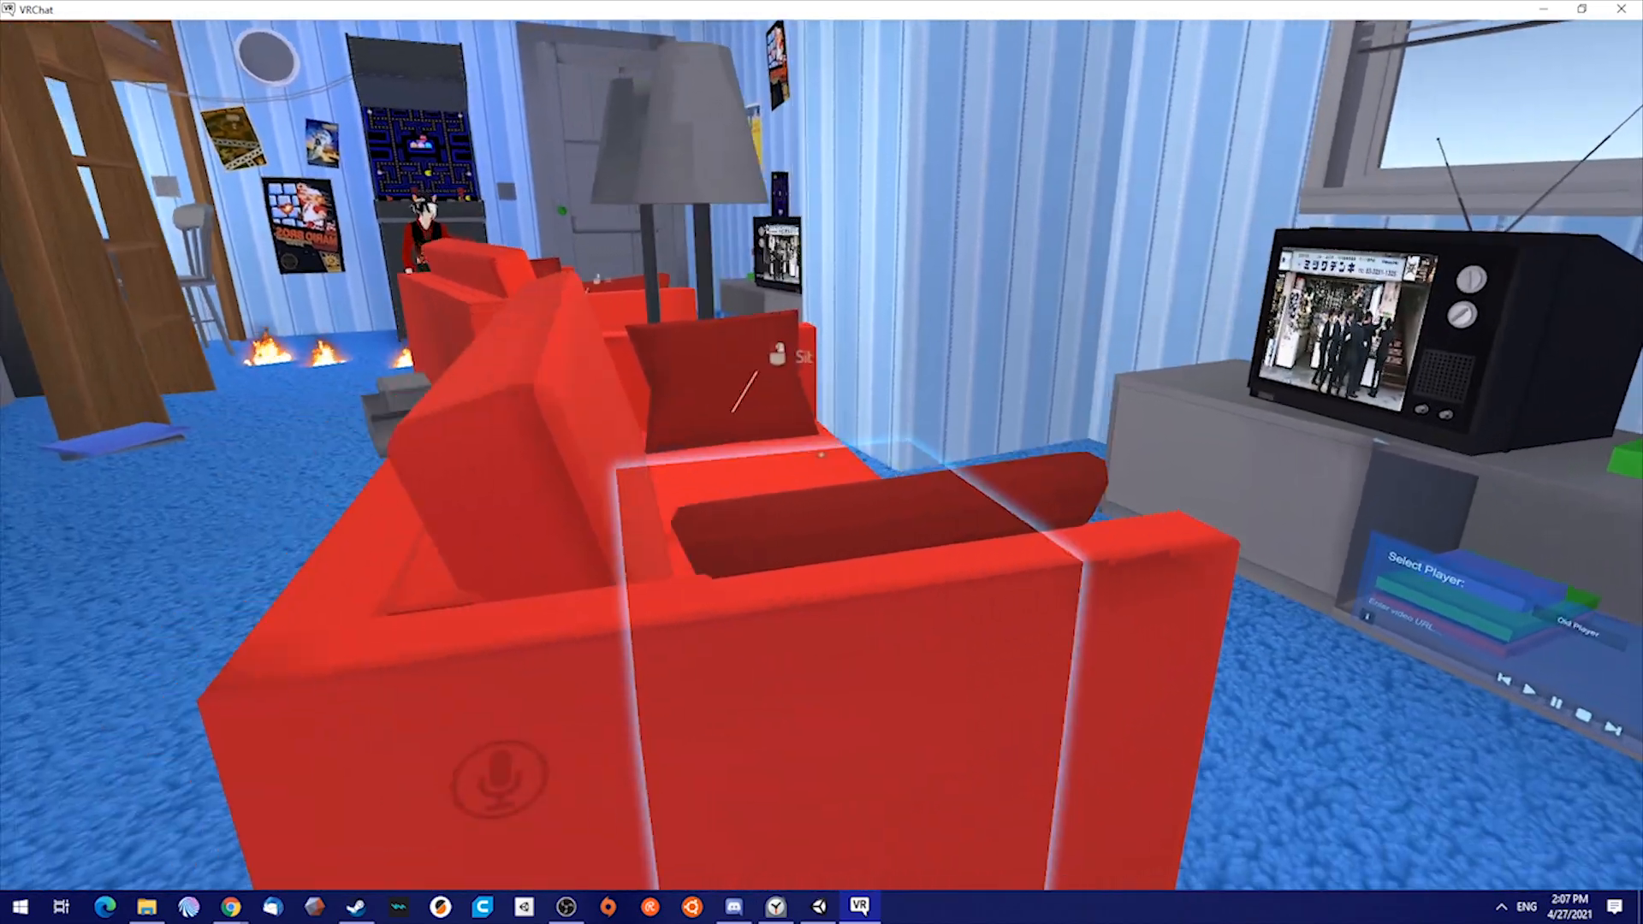
mouse_move(822, 462)
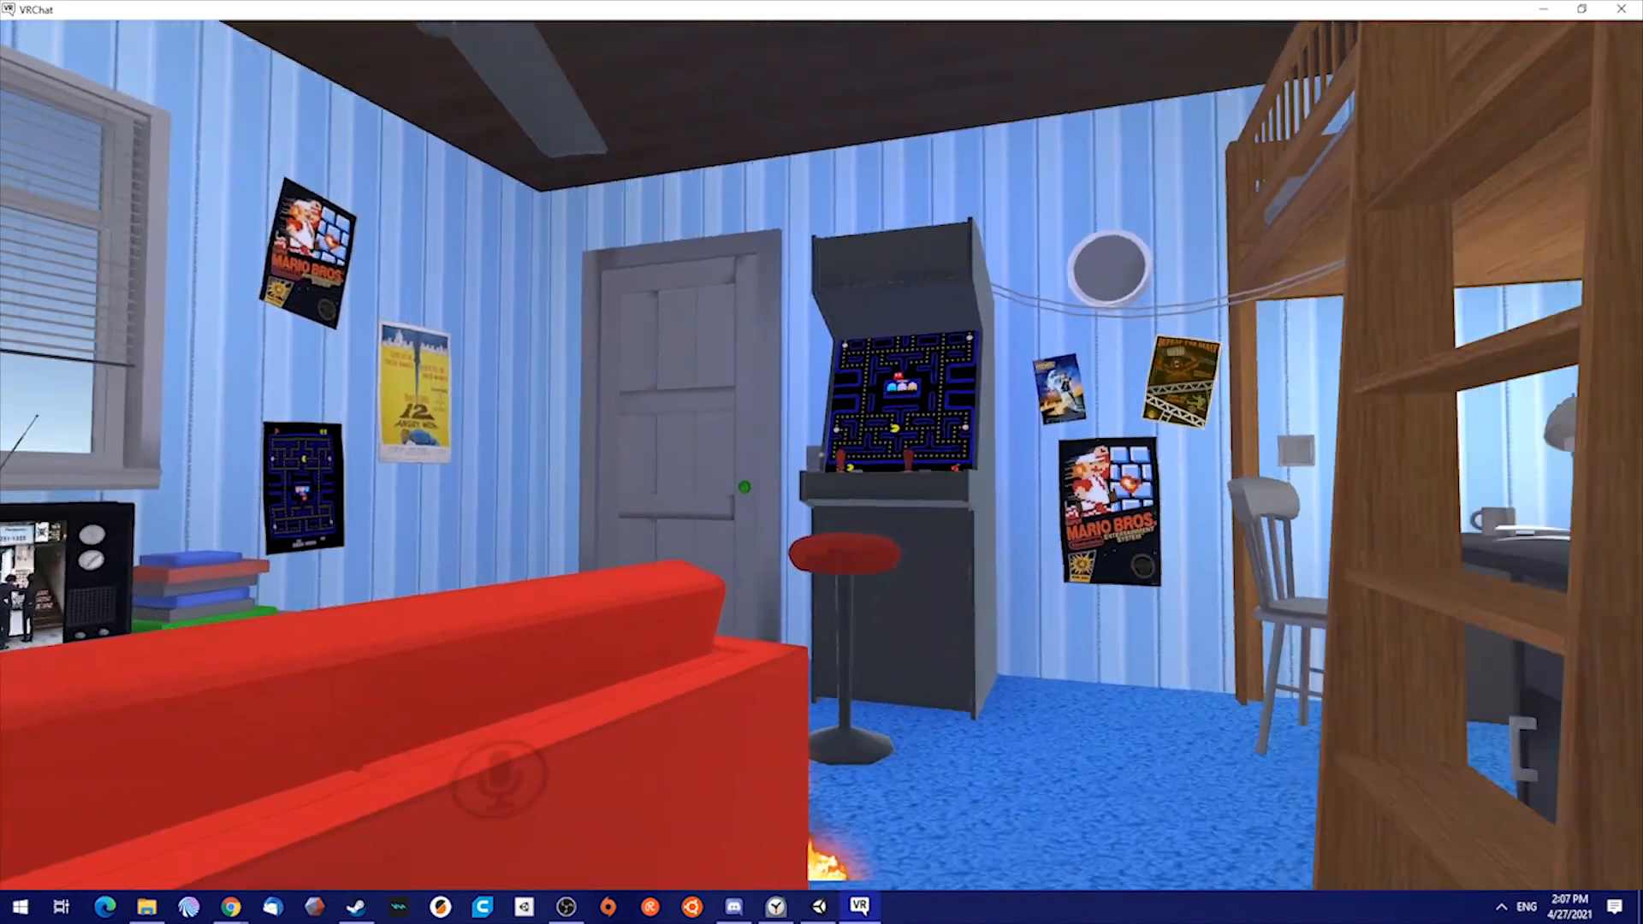